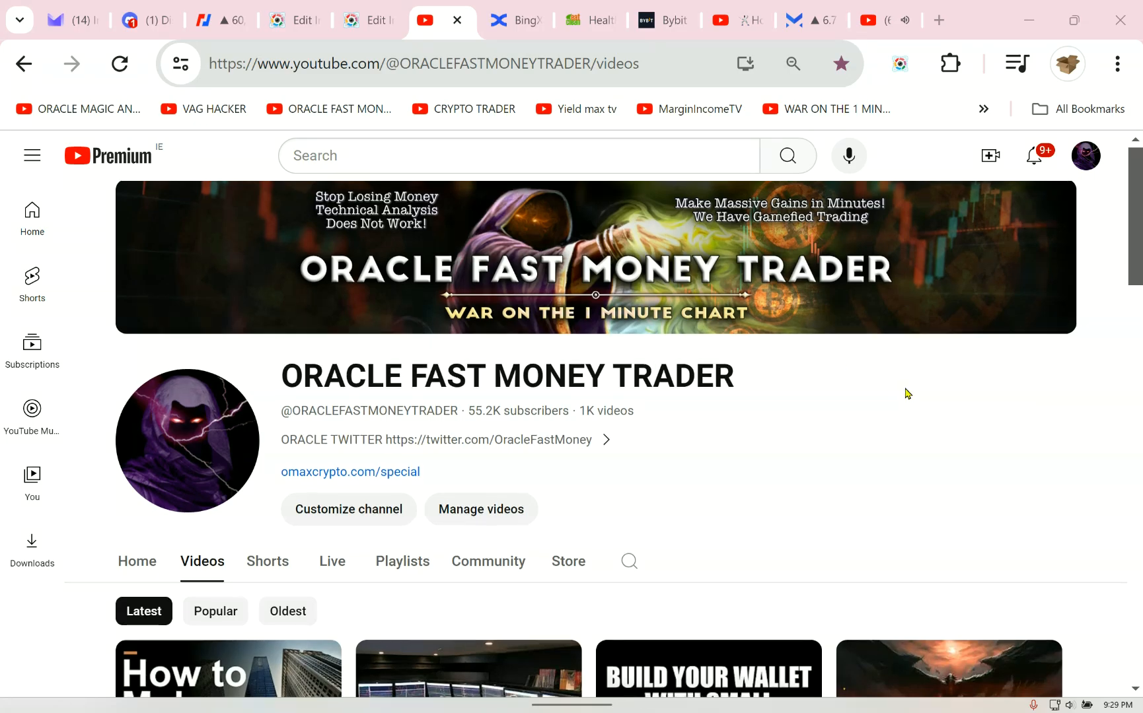
# - Sort the channel's Videos tab oldest first and scroll through the earliest uploads
pyautogui.scroll(-3)
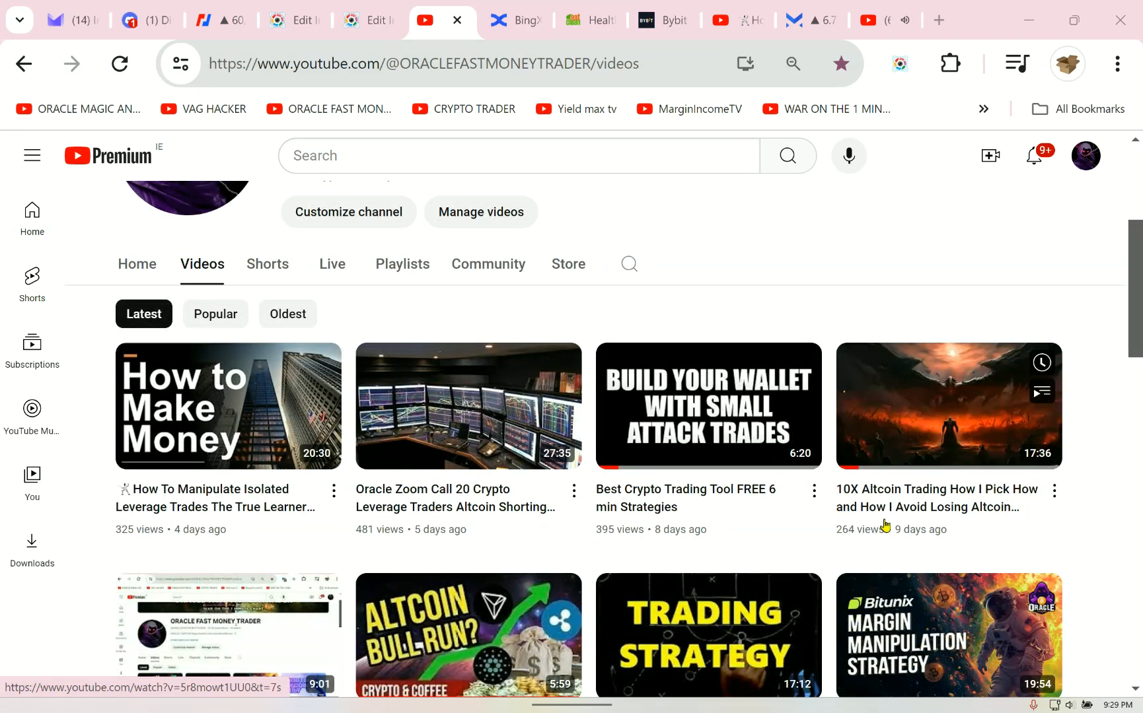
pyautogui.moveTo(1053, 457)
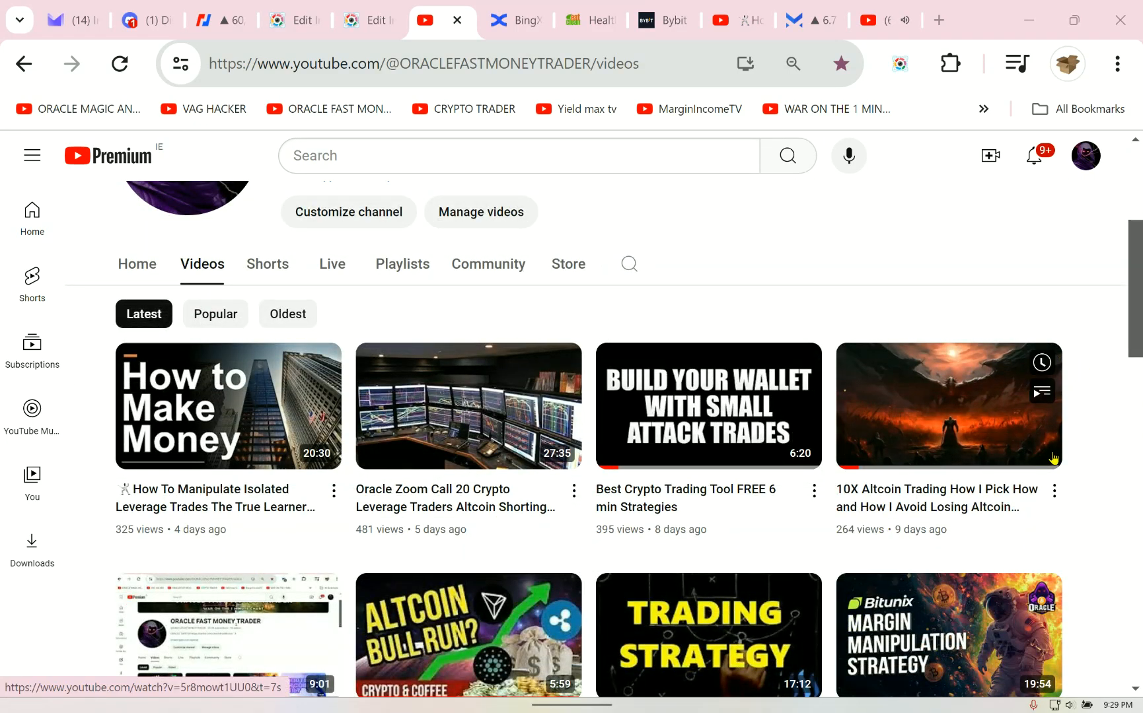
pyautogui.scroll(-3)
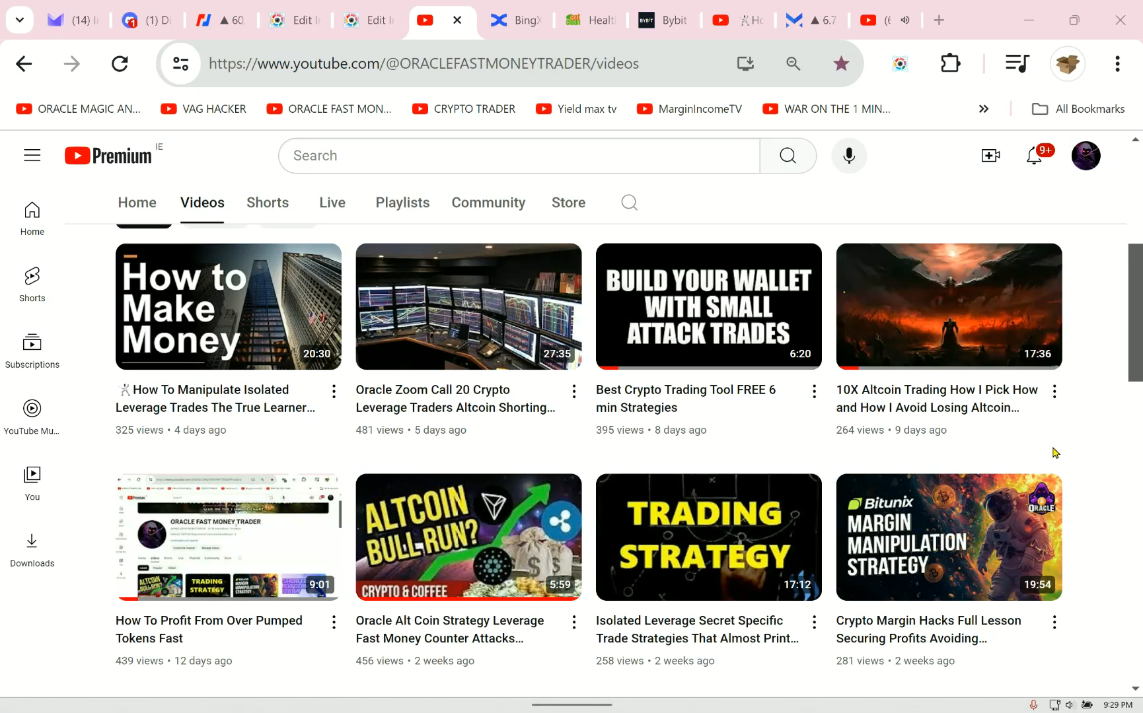
pyautogui.scroll(3)
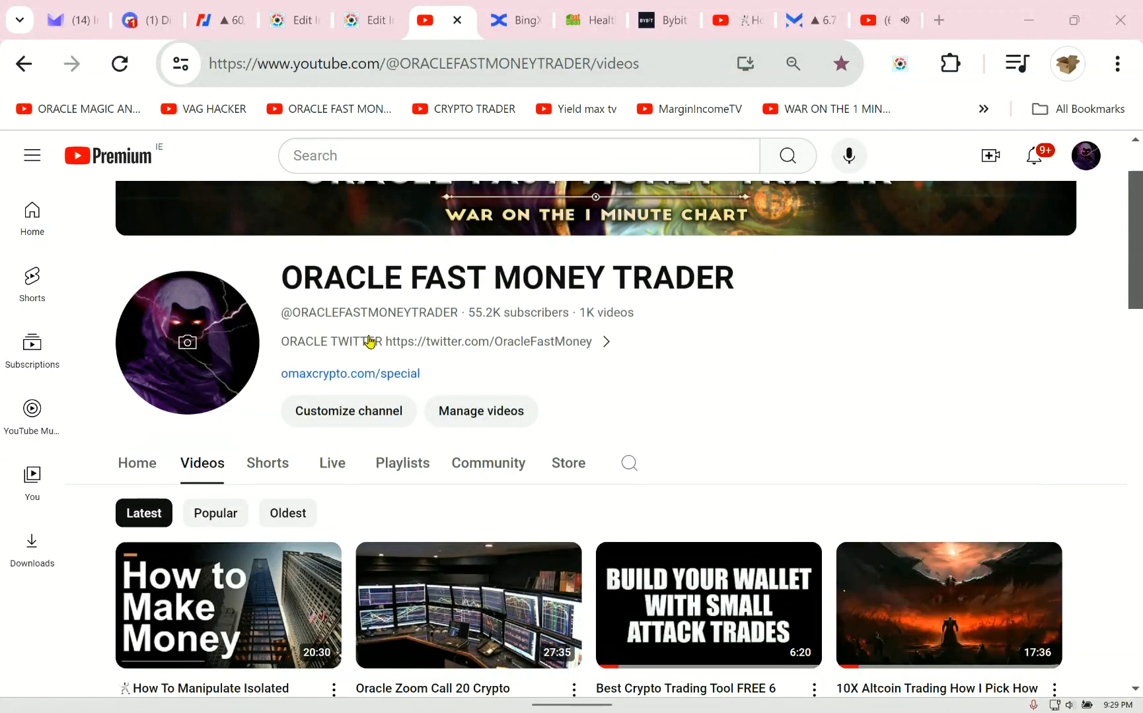
pyautogui.moveTo(735, 472)
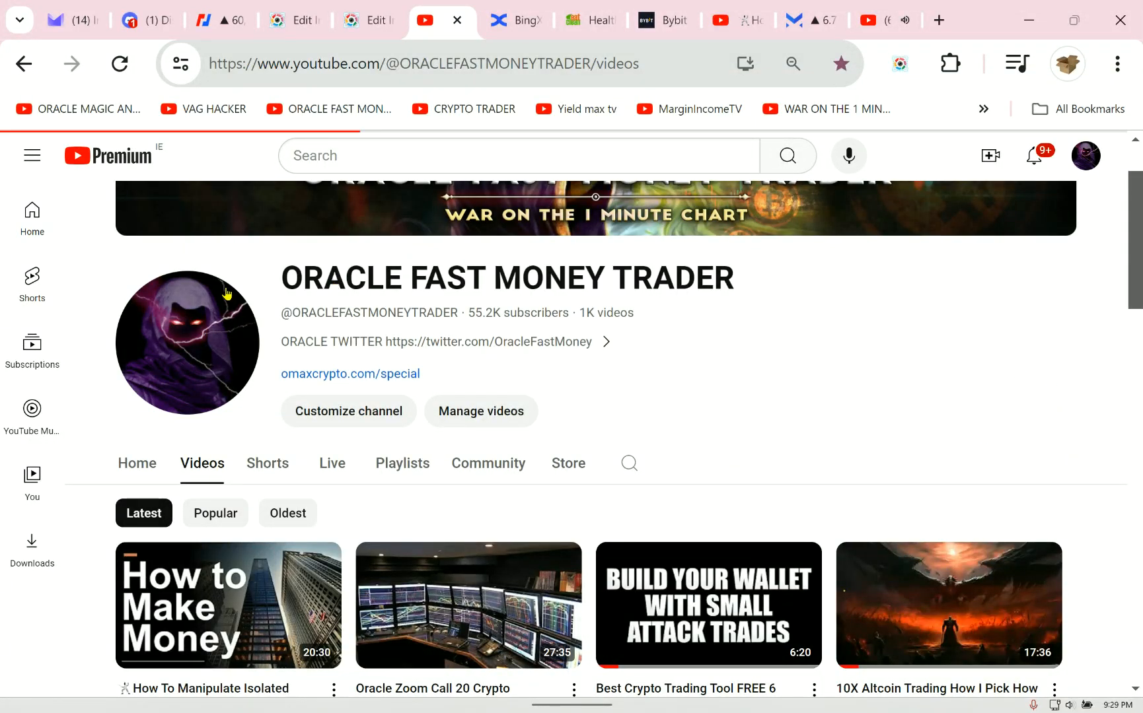
pyautogui.scroll(3)
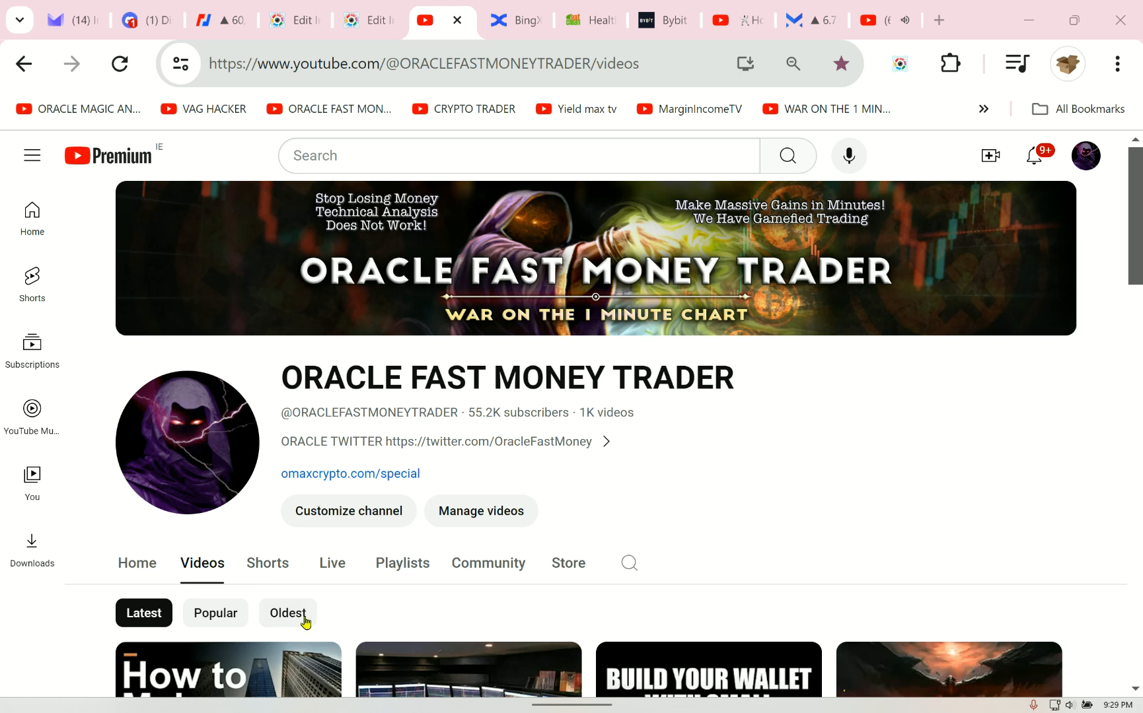
pyautogui.click(286, 613)
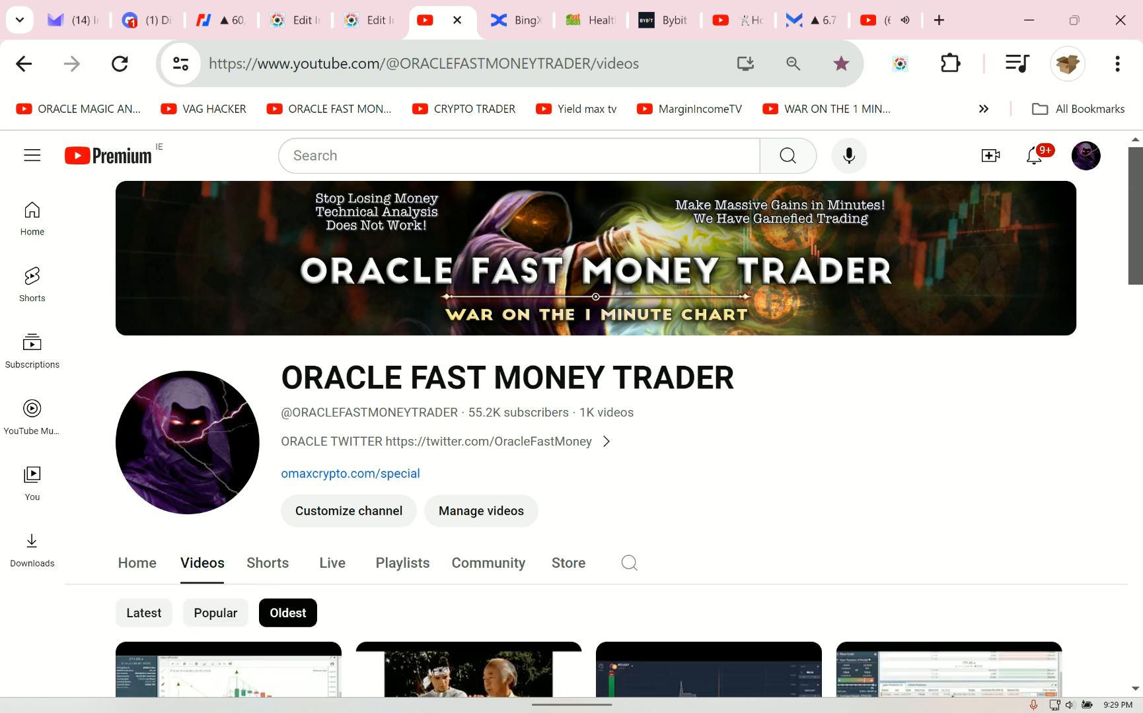
pyautogui.scroll(-3)
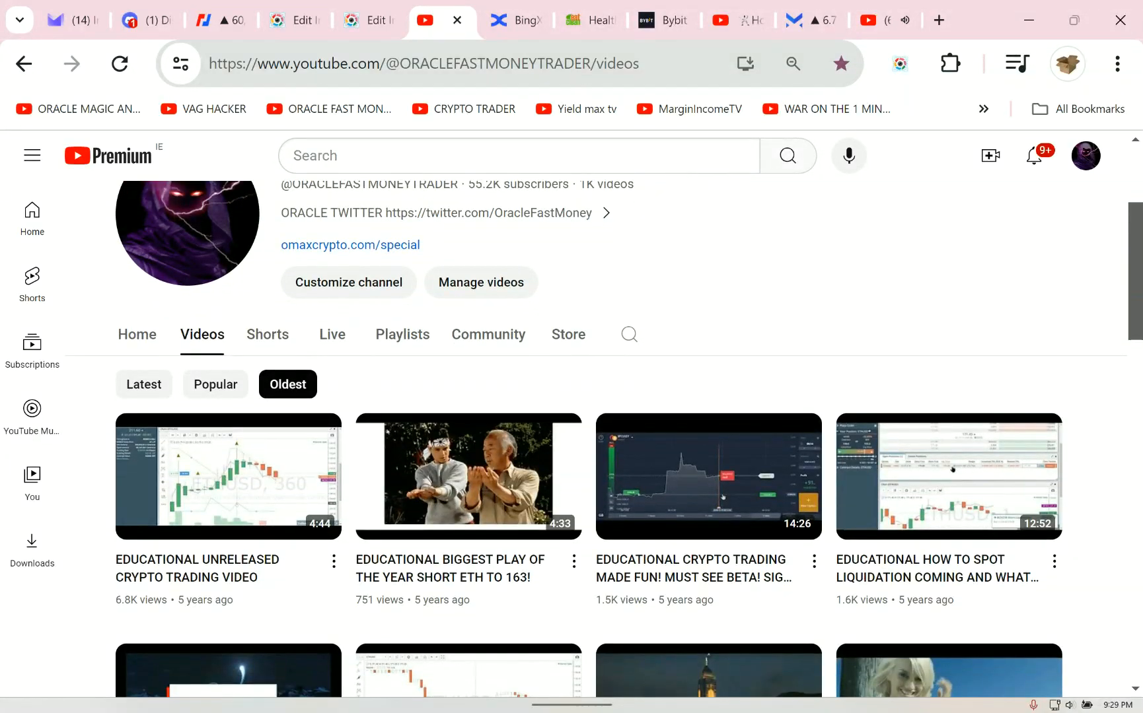
pyautogui.scroll(-3)
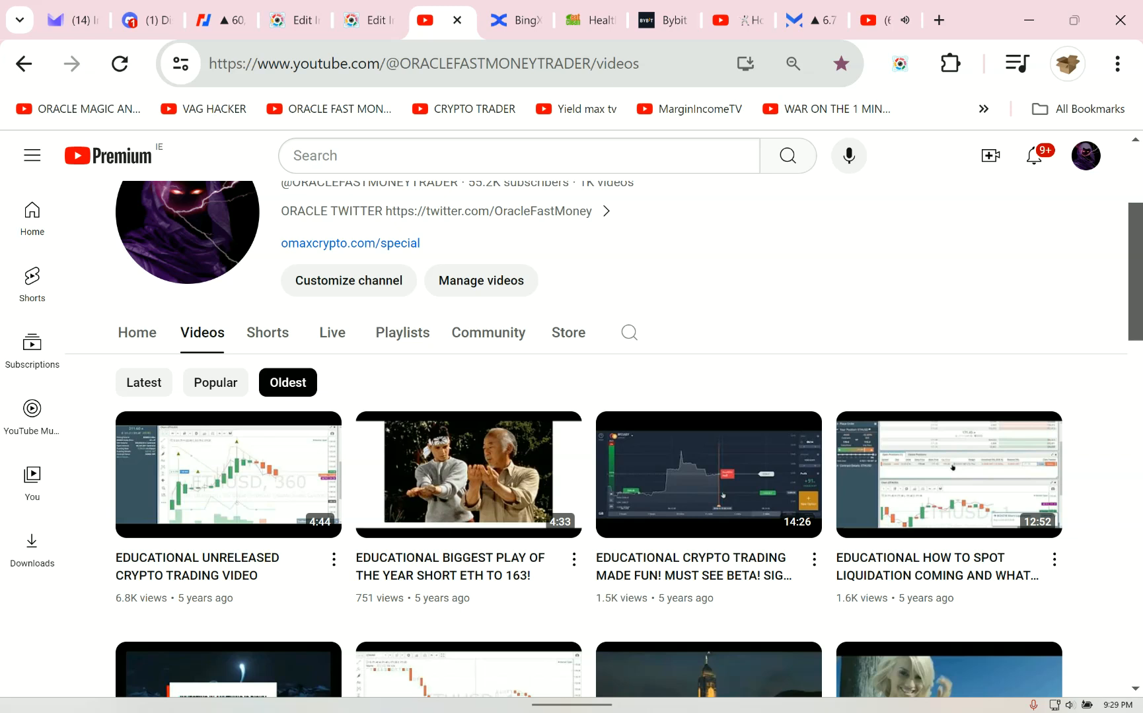
pyautogui.scroll(-3)
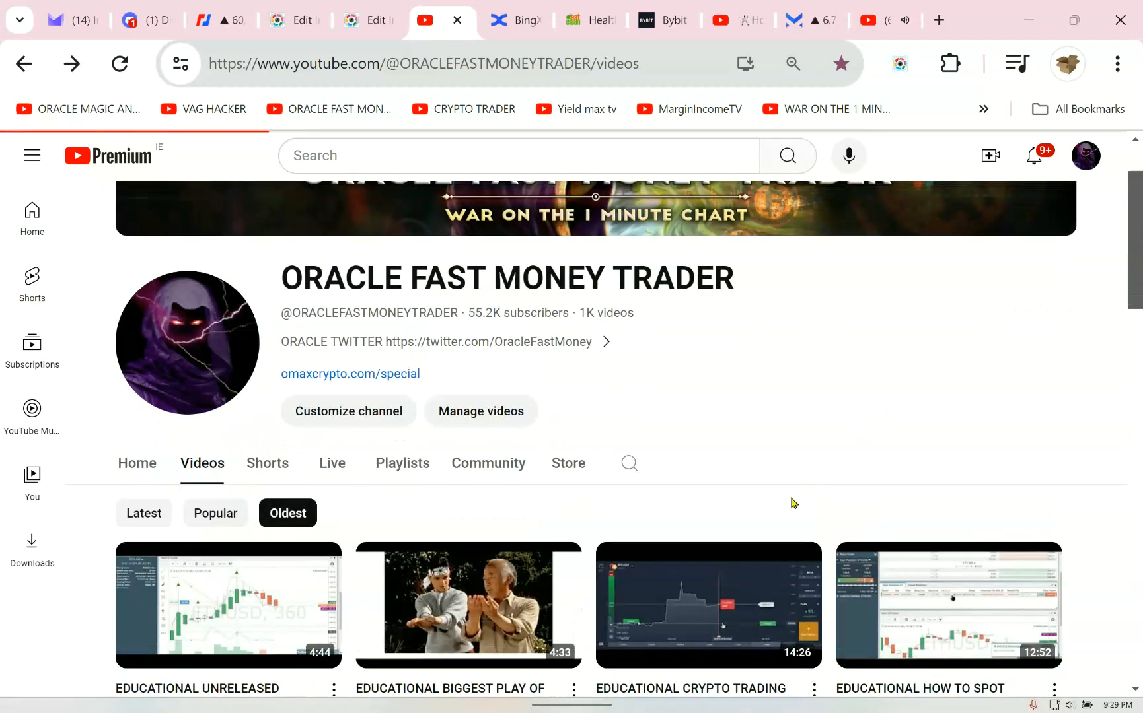
# - Open the isolated leverage trades video and scroll to its description with the Margex link
pyautogui.click(144, 512)
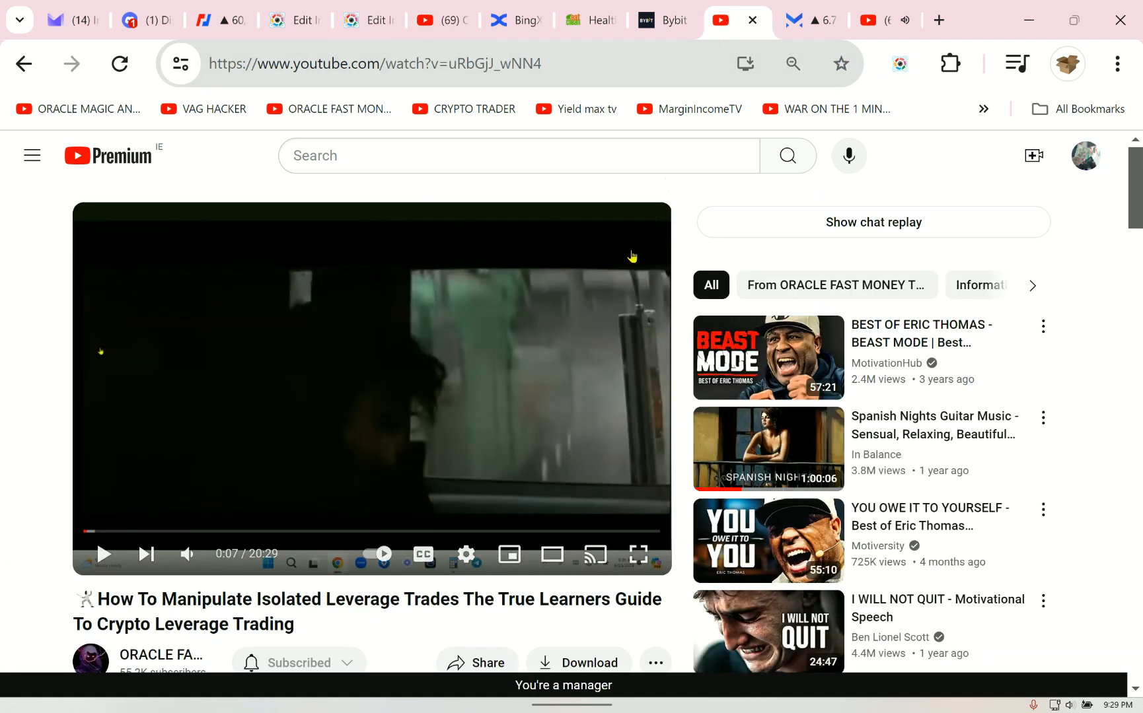
pyautogui.scroll(-3)
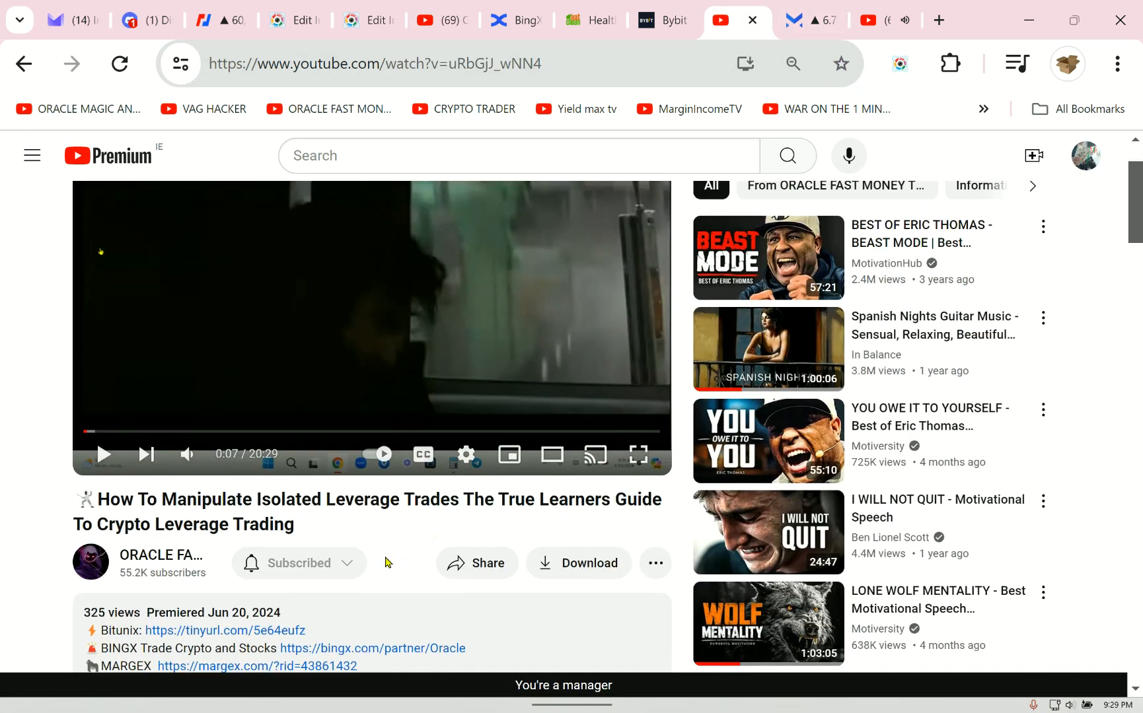
pyautogui.scroll(-3)
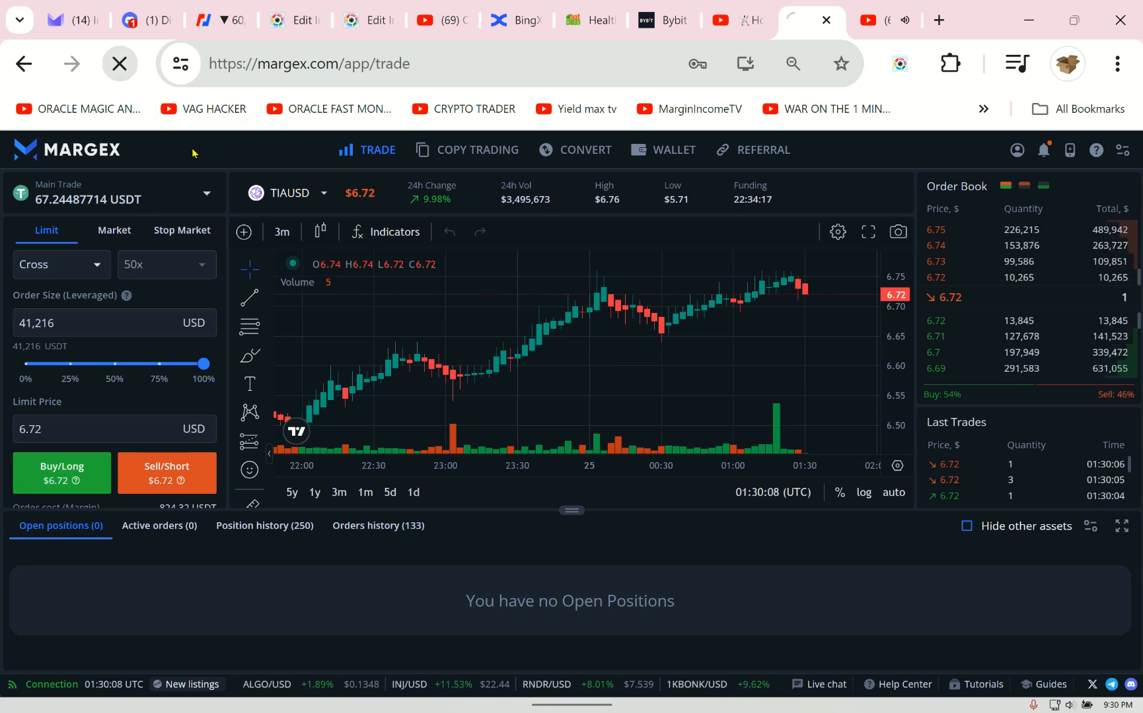
pyautogui.click(118, 63)
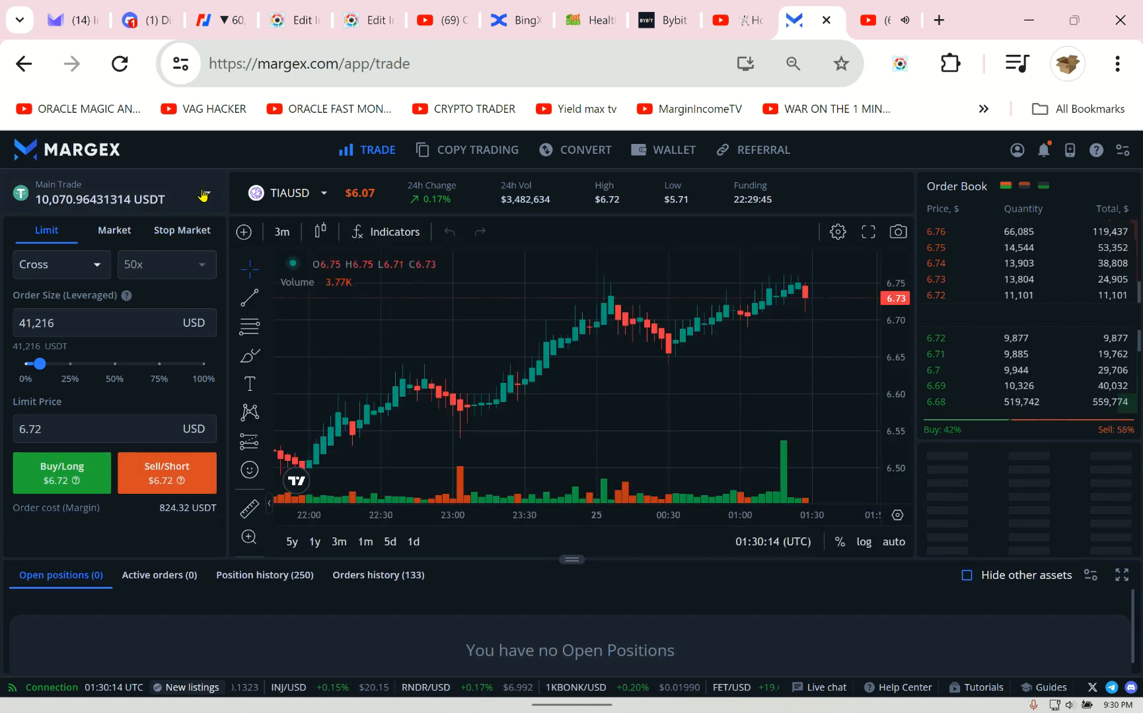
pyautogui.click(206, 193)
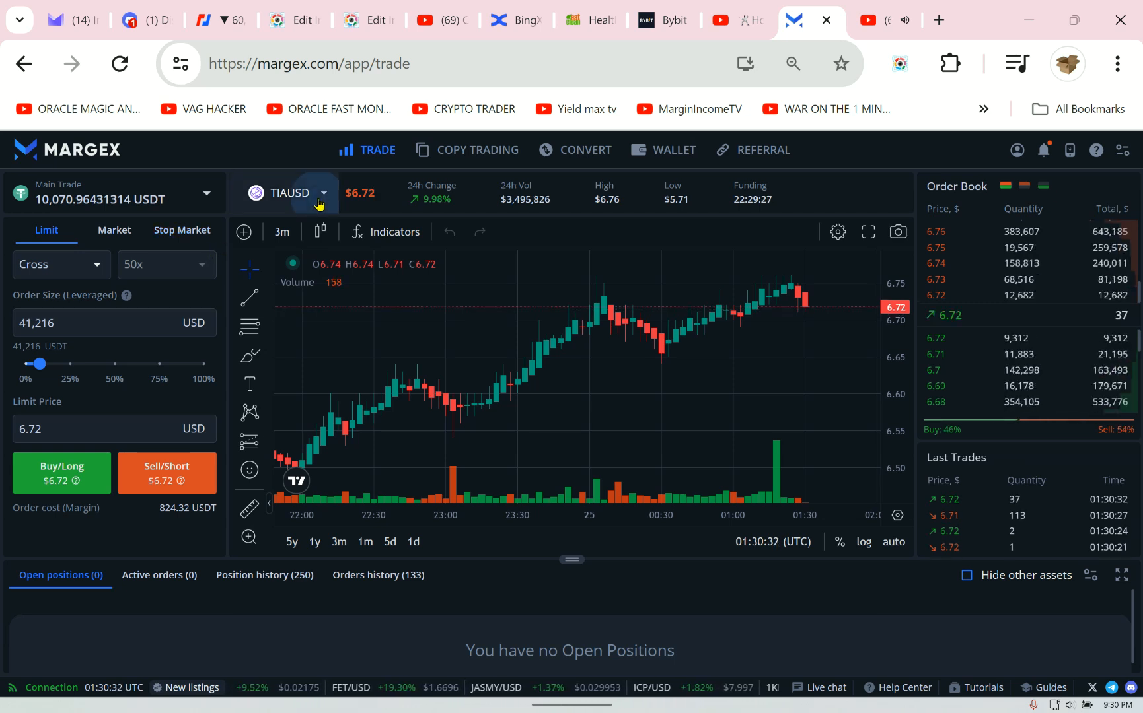
pyautogui.click(289, 193)
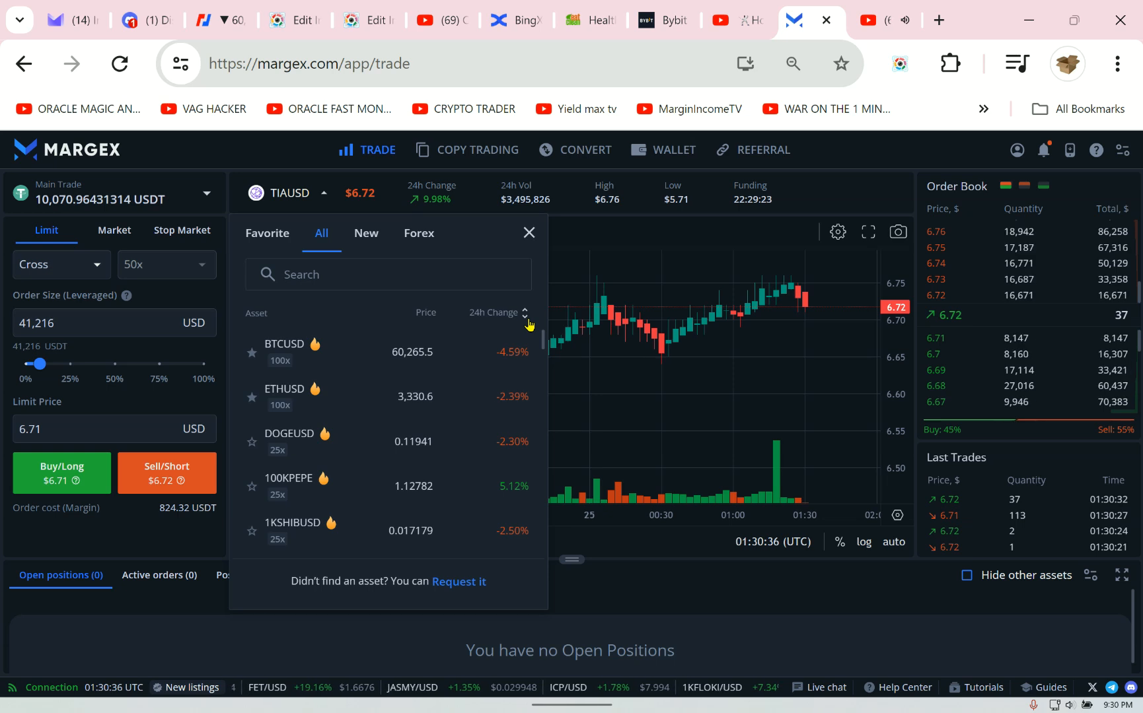
pyautogui.click(498, 313)
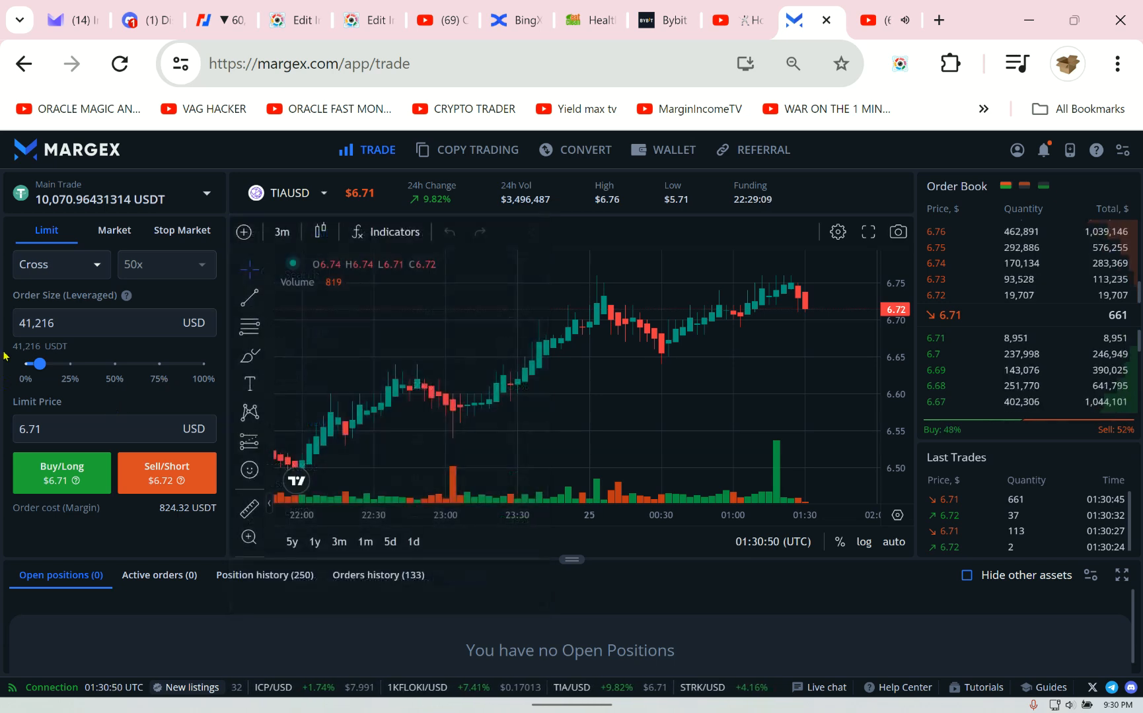
# - Set a TIAUSD market order sized 50,000 USD at 50x, costing 1,000 USDT margin
pyautogui.click(60, 264)
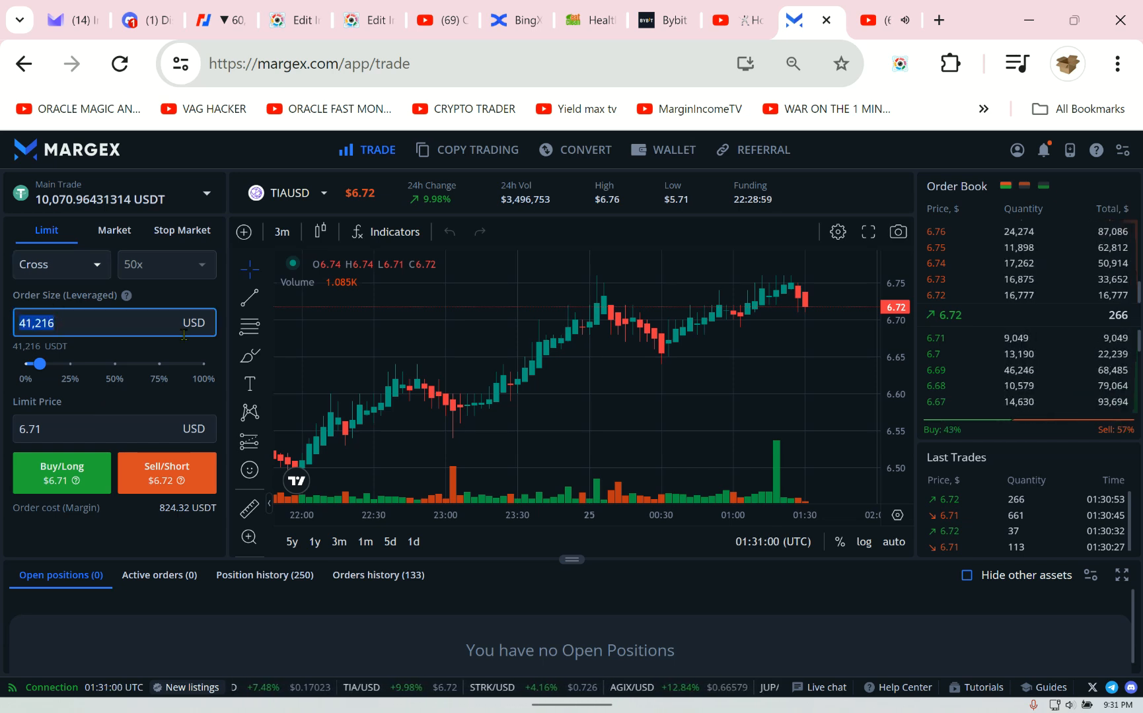
pyautogui.write('1,000')
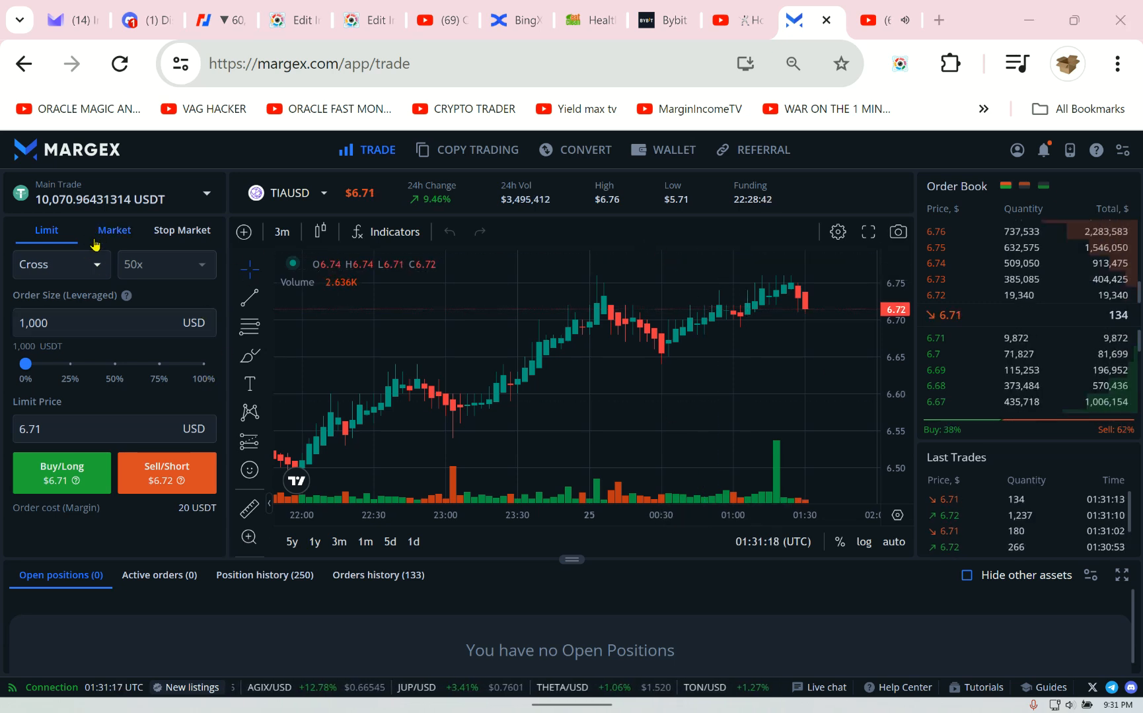
pyautogui.click(113, 230)
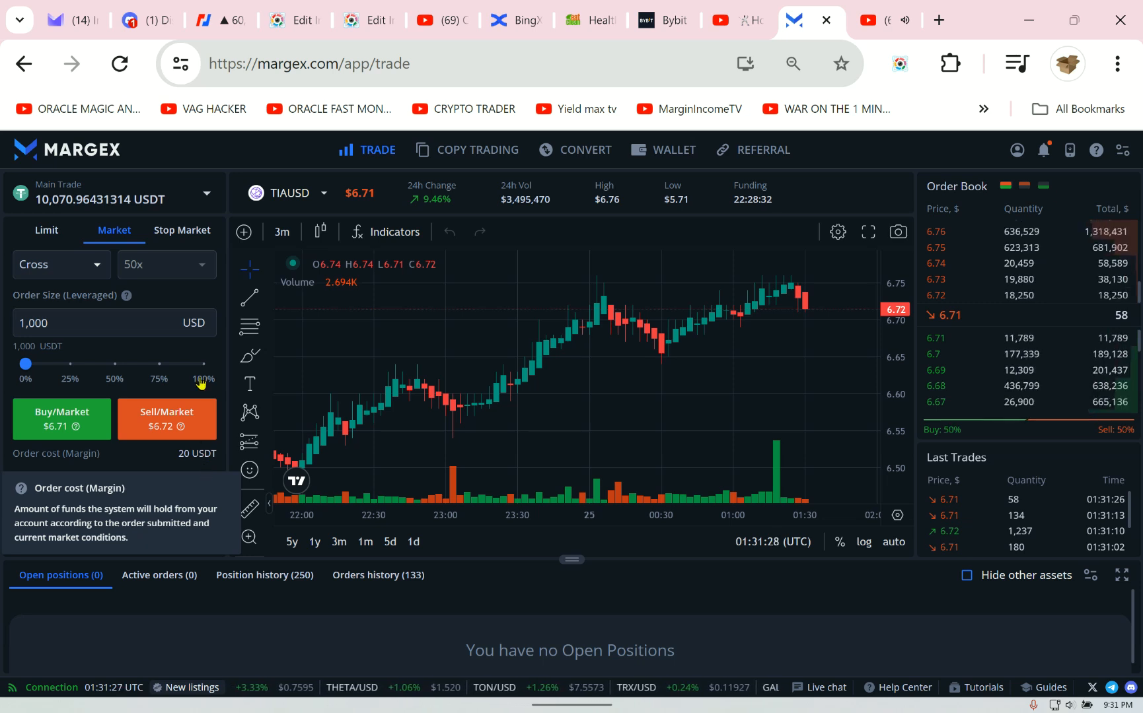
pyautogui.click(109, 322)
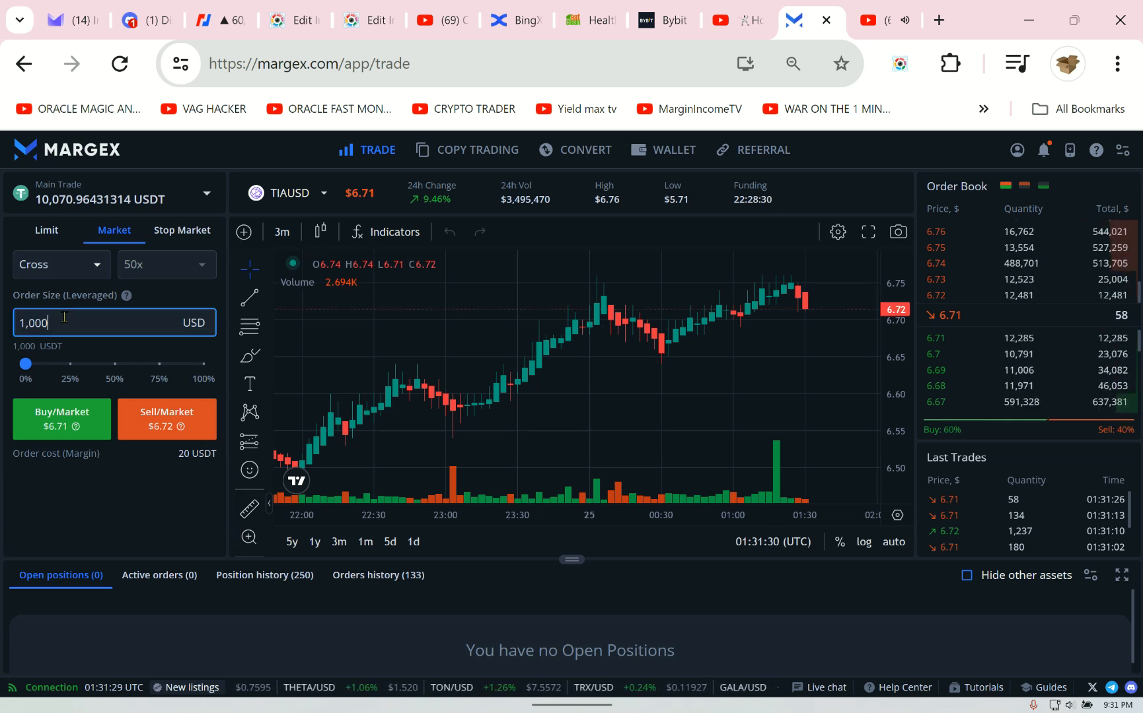
pyautogui.write('10,000')
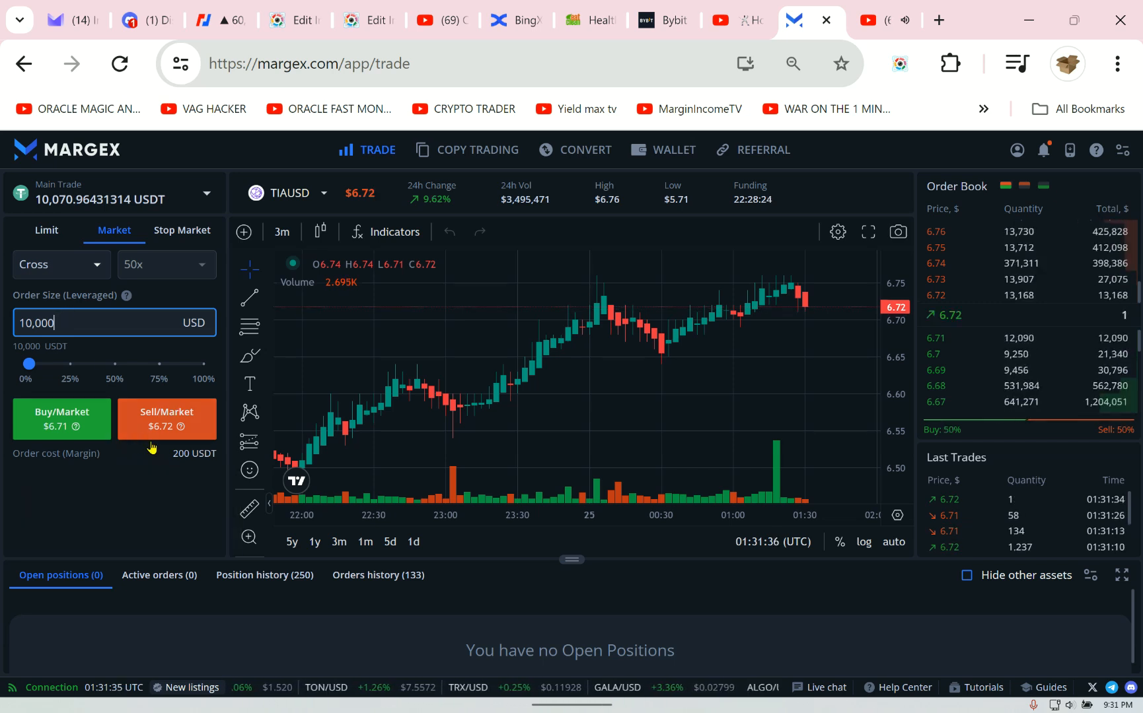
pyautogui.moveTo(21, 453)
pyautogui.write('100,000')
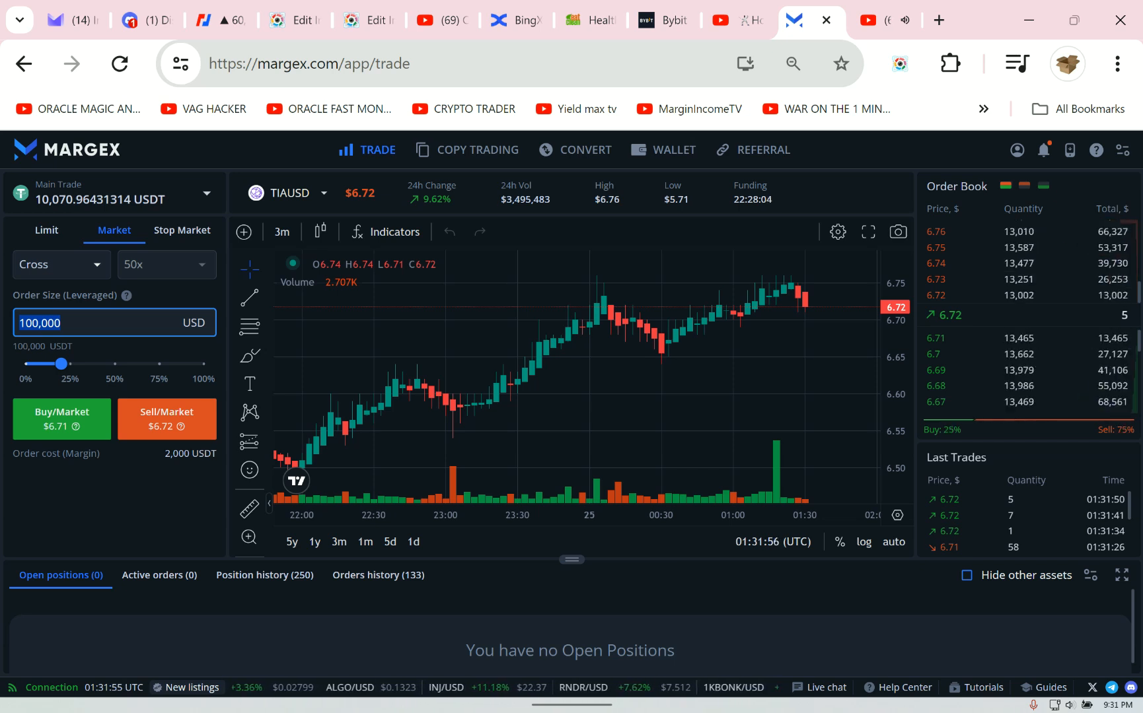
pyautogui.moveTo(64, 363); pyautogui.dragTo(28, 363)
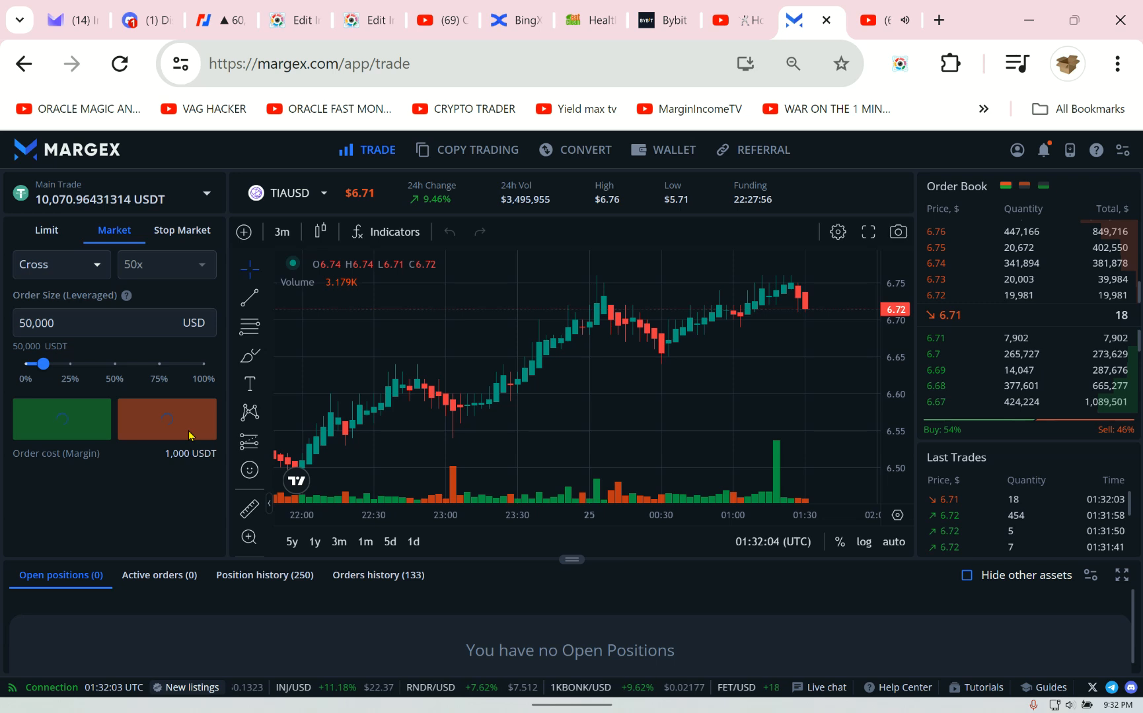
# - Open the 50,000 USD TIAUSD market short, then switch the traded pair to FETUSD
pyautogui.click(166, 418)
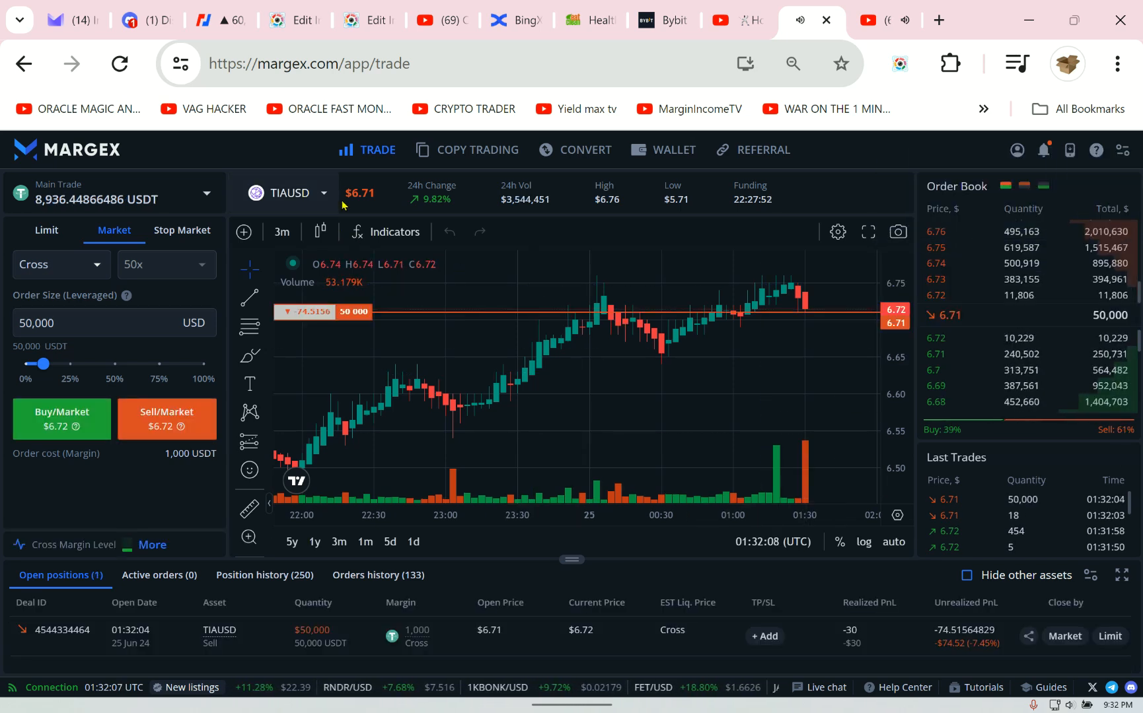
pyautogui.click(288, 193)
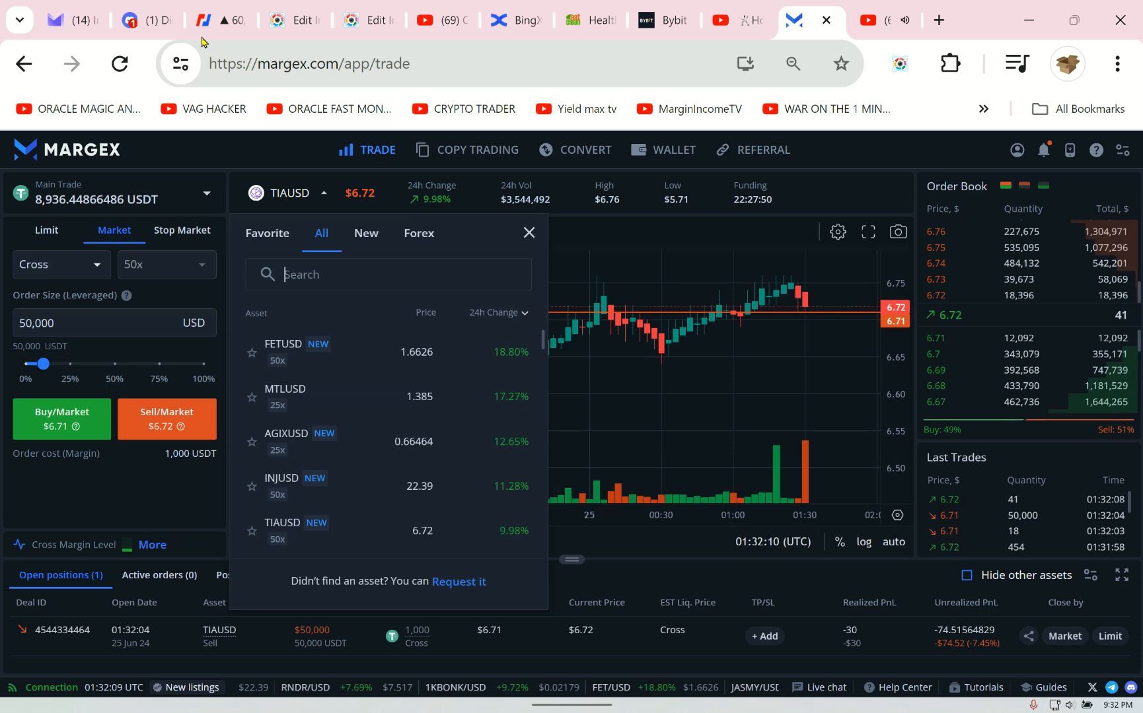
pyautogui.click(218, 20)
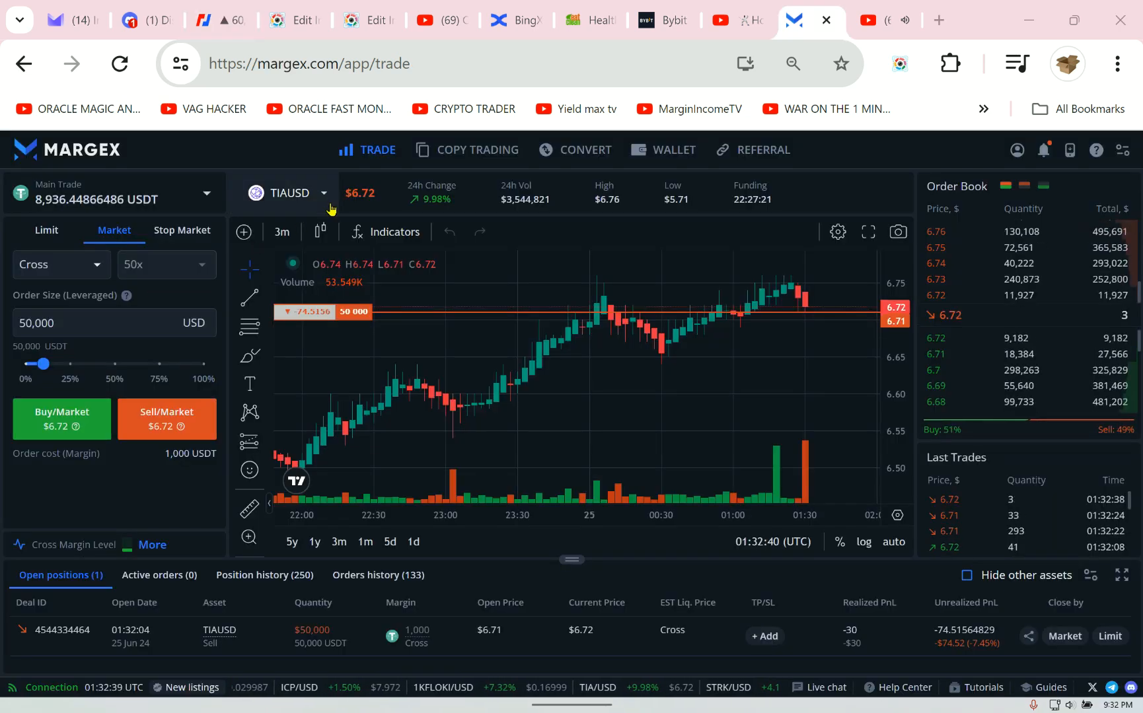
pyautogui.click(288, 193)
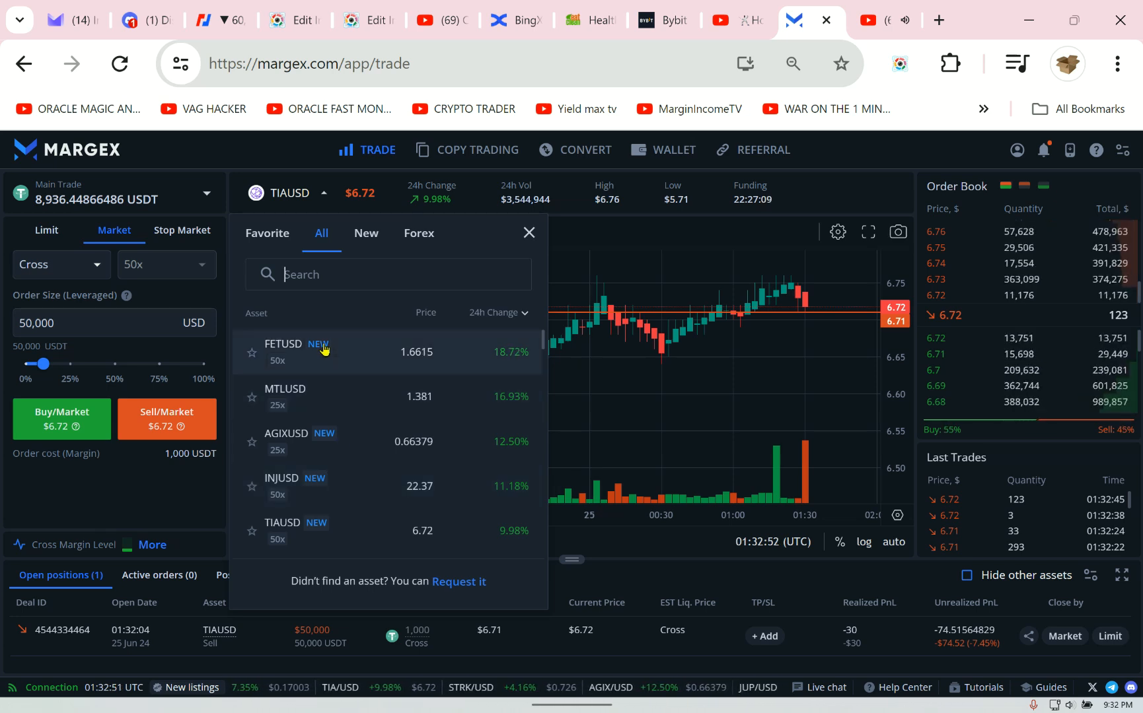
pyautogui.click(283, 352)
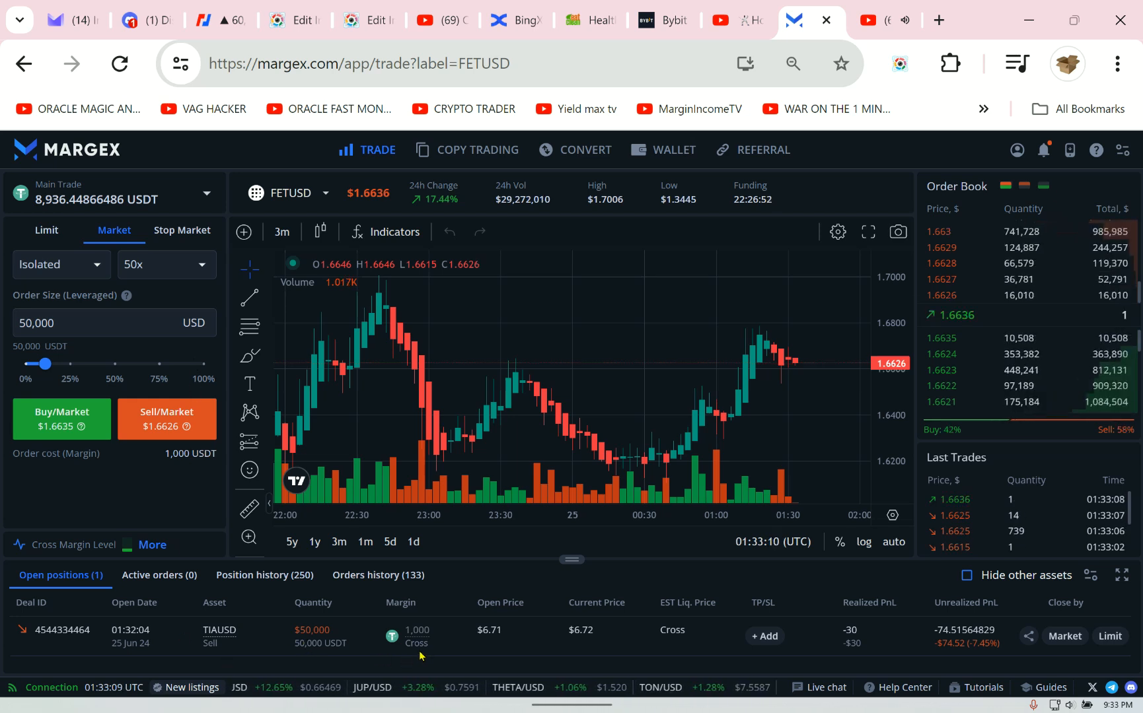
pyautogui.click(1063, 637)
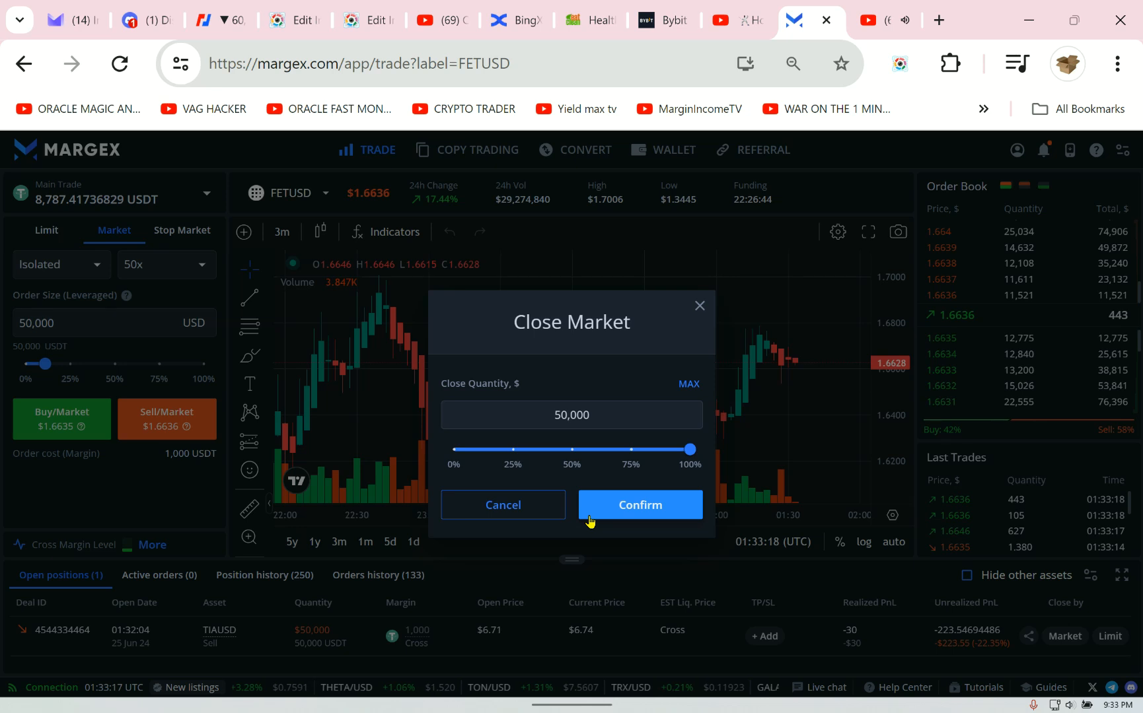
pyautogui.click(638, 505)
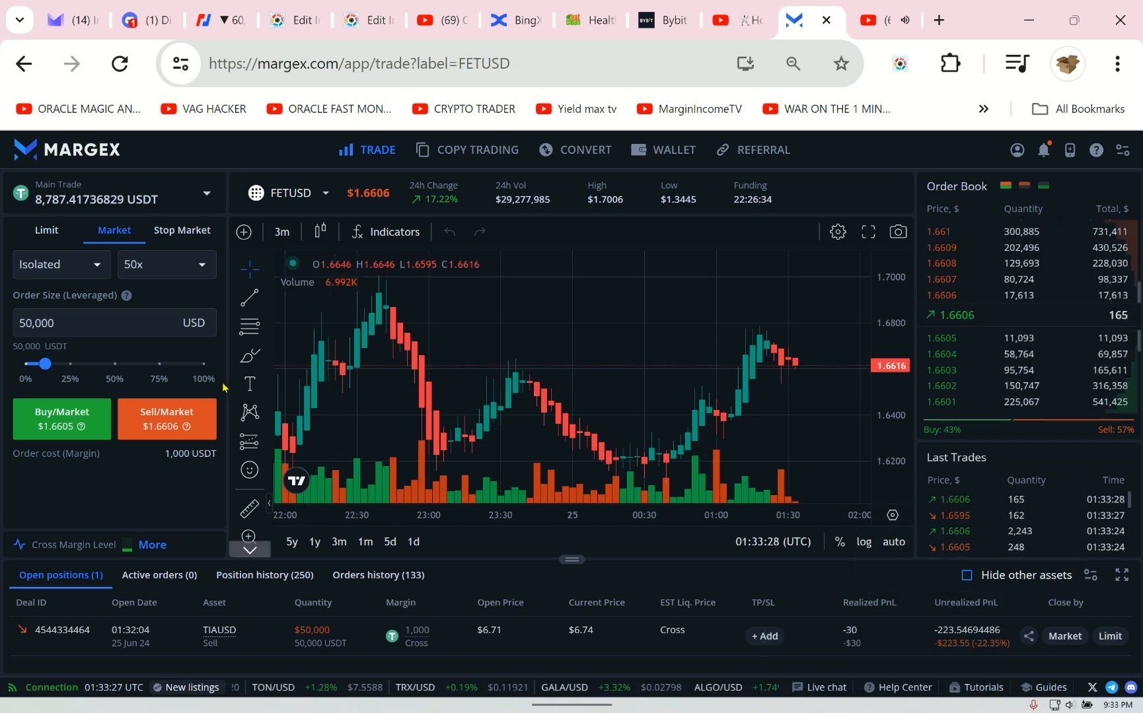
pyautogui.moveTo(224, 389)
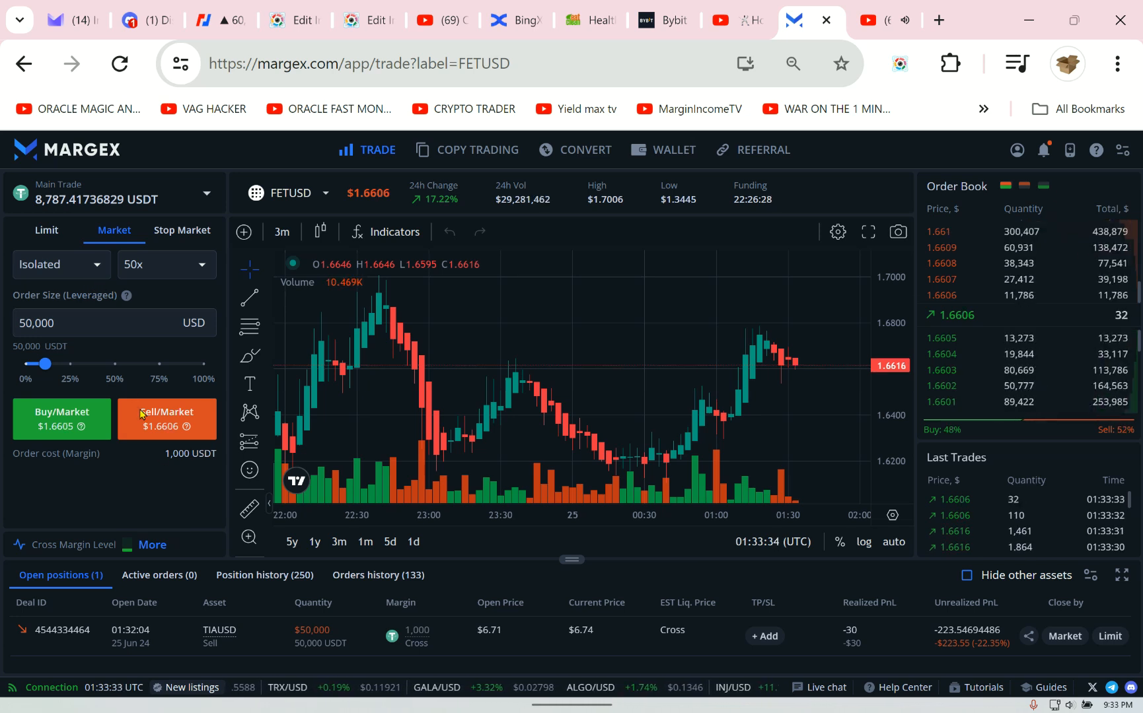
# - Sell FETUSD at market for 50,000 USD at 50x isolated, opening a second short
pyautogui.click(166, 418)
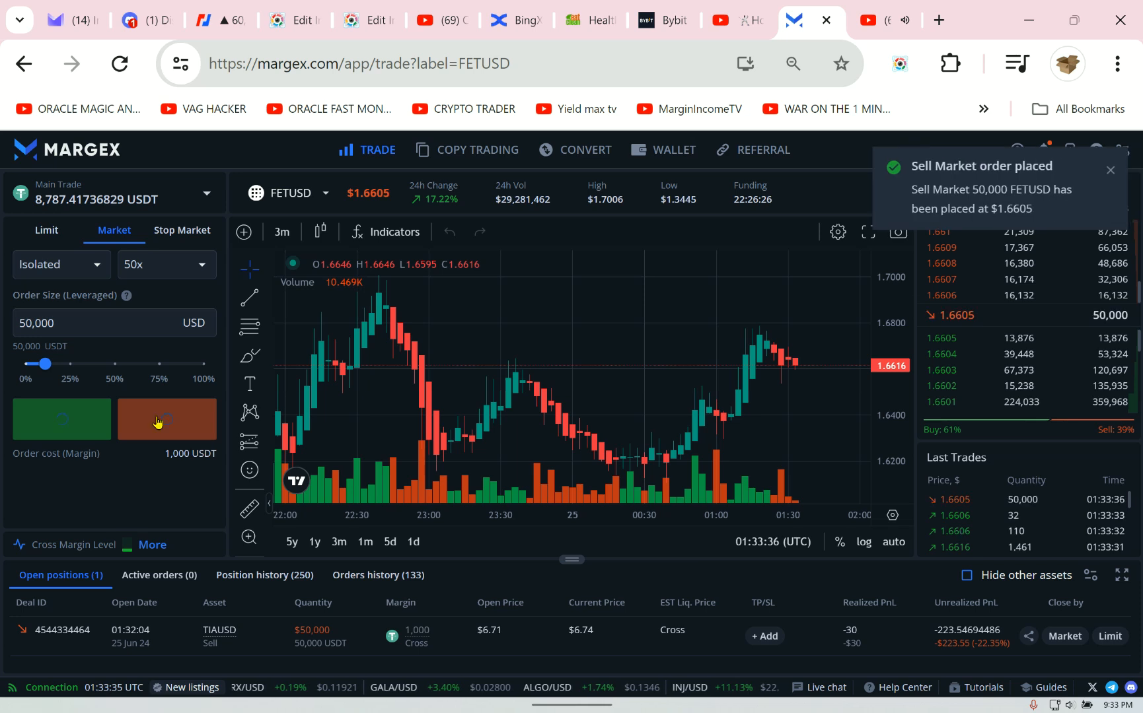
pyautogui.click(166, 419)
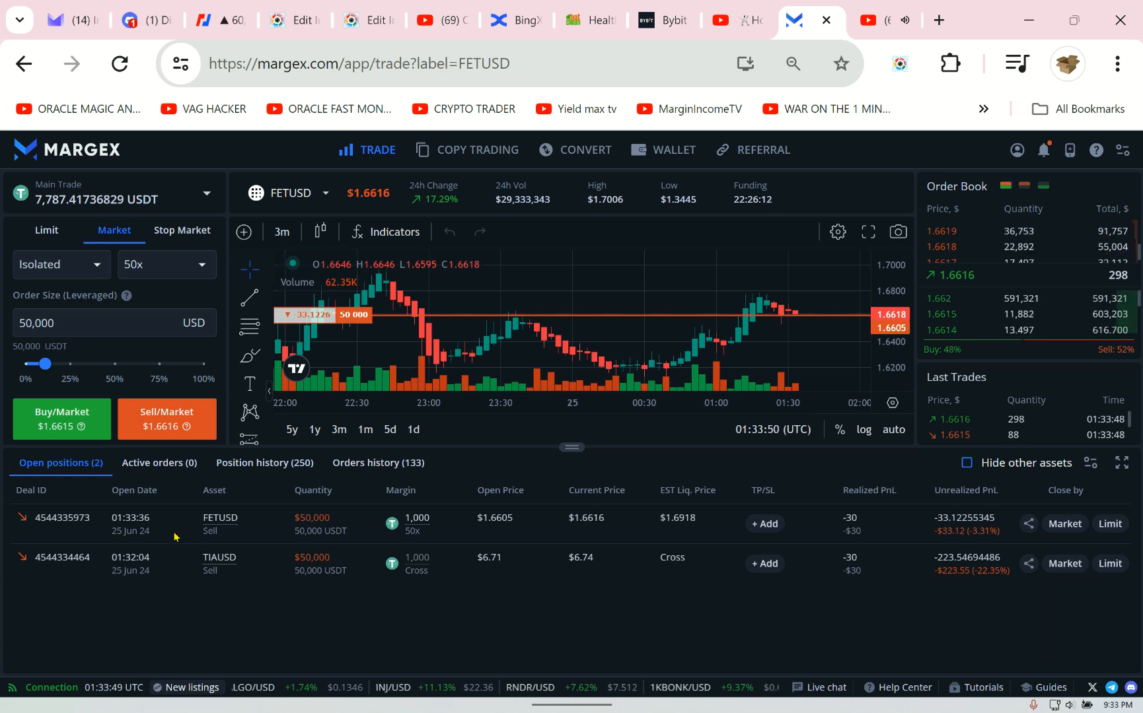
pyautogui.moveTo(724, 552)
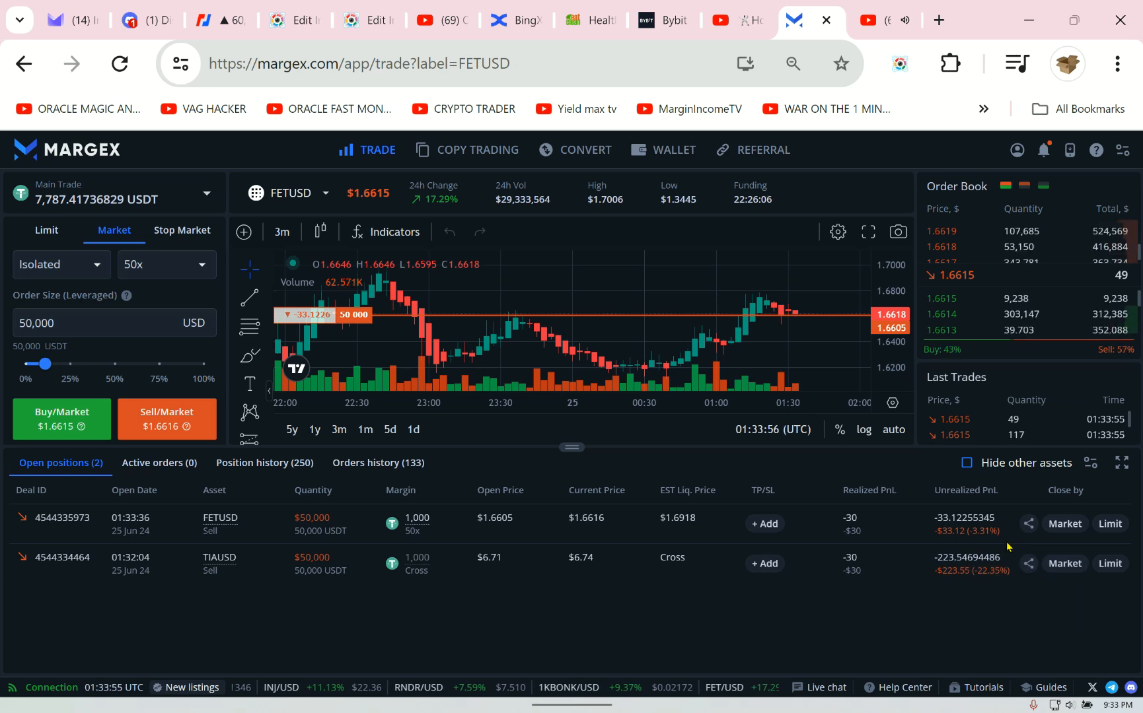
pyautogui.click(763, 523)
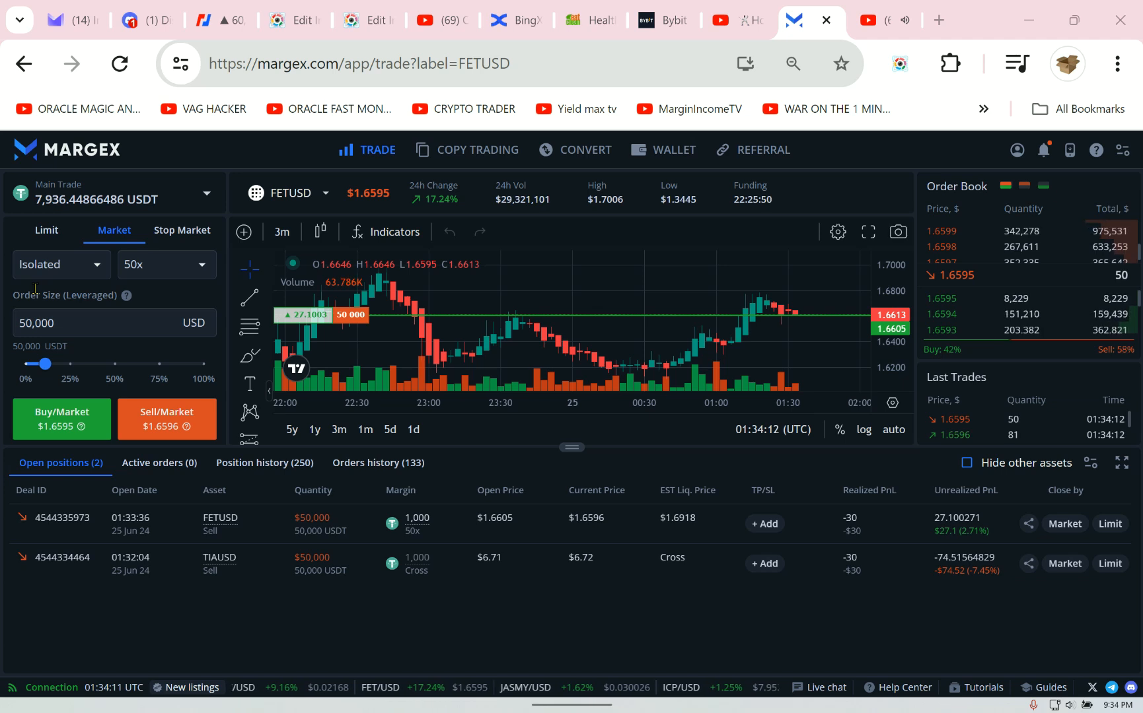
pyautogui.click(165, 264)
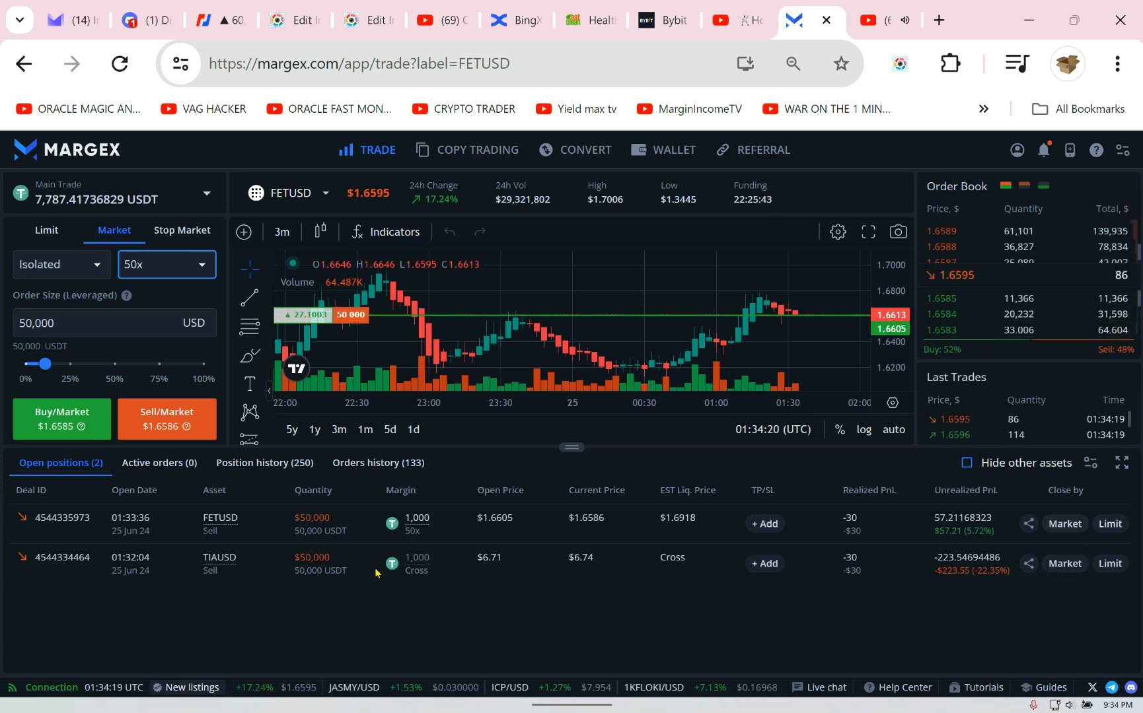
pyautogui.moveTo(164, 289)
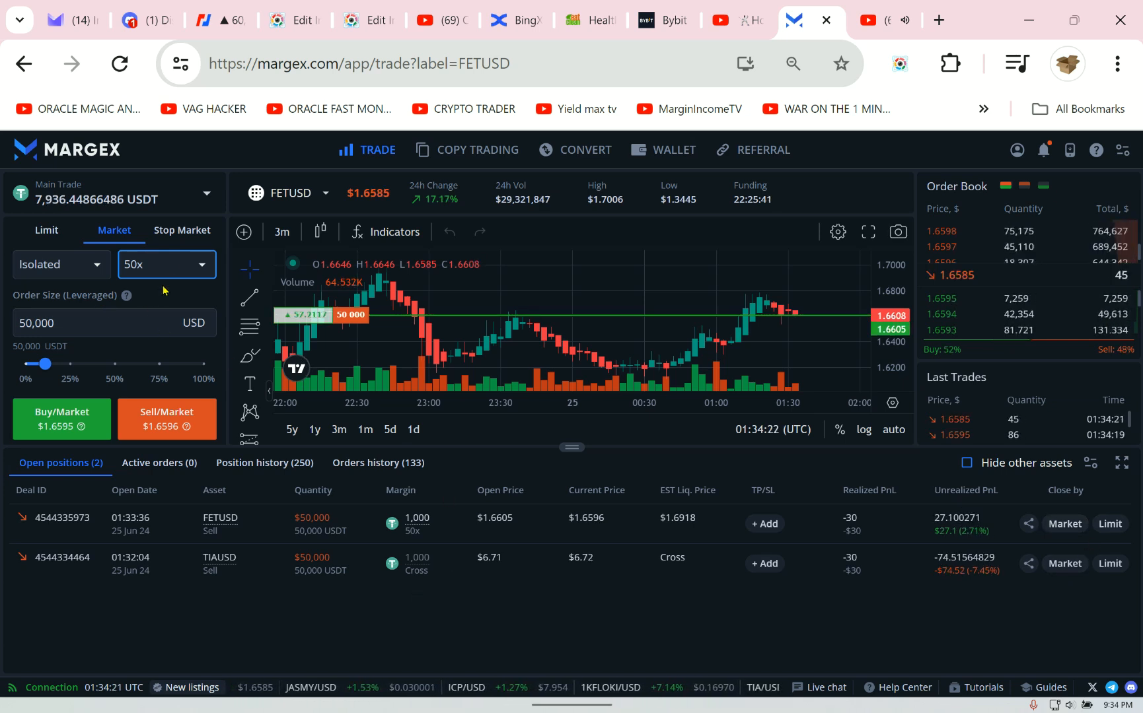
pyautogui.click(291, 192)
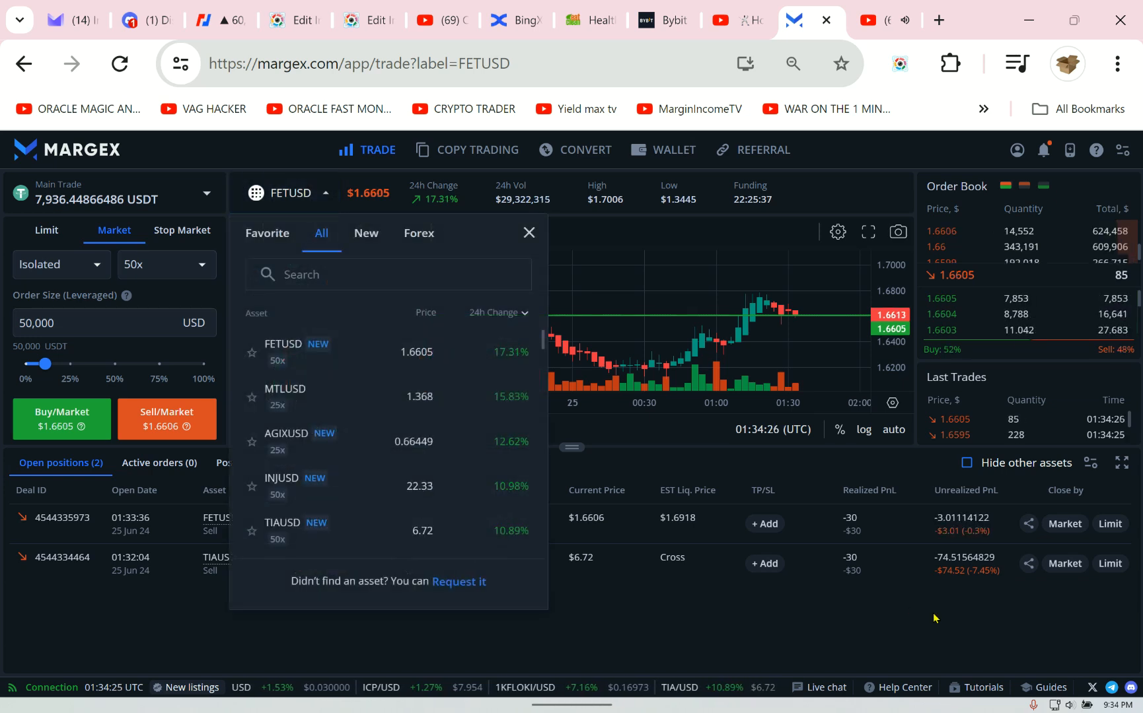
# - Close the FETUSD short at market, leaving only the TIAUSD short open near 8,918 USDT balance
pyautogui.click(527, 232)
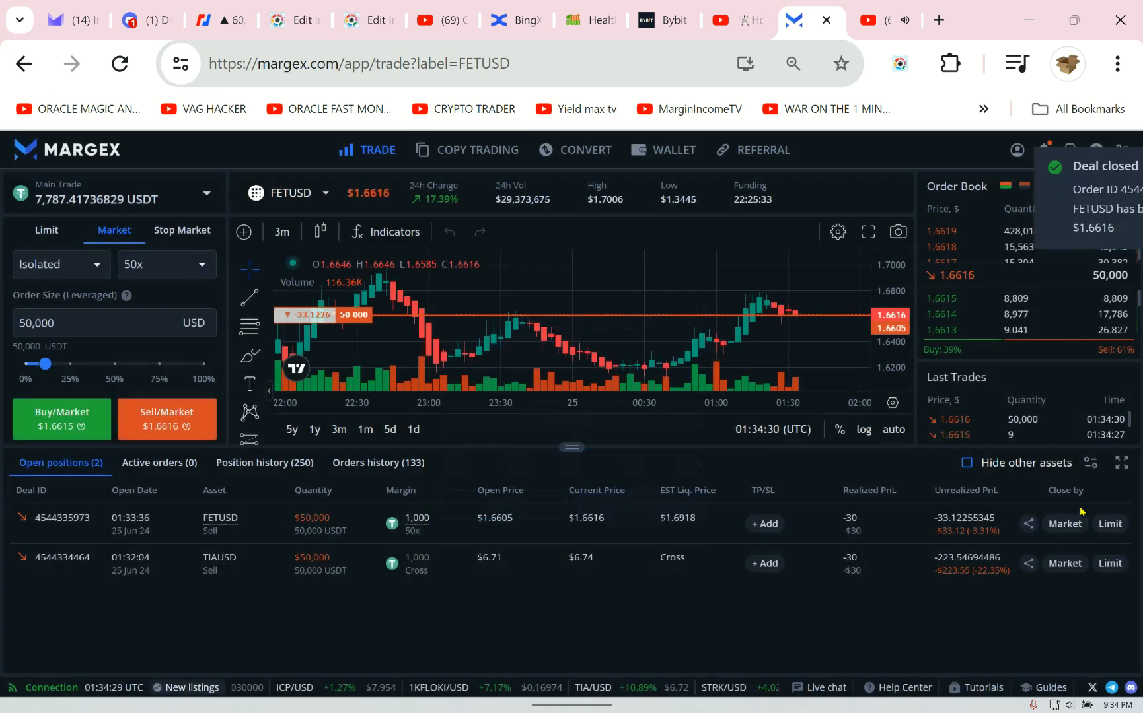
pyautogui.click(295, 193)
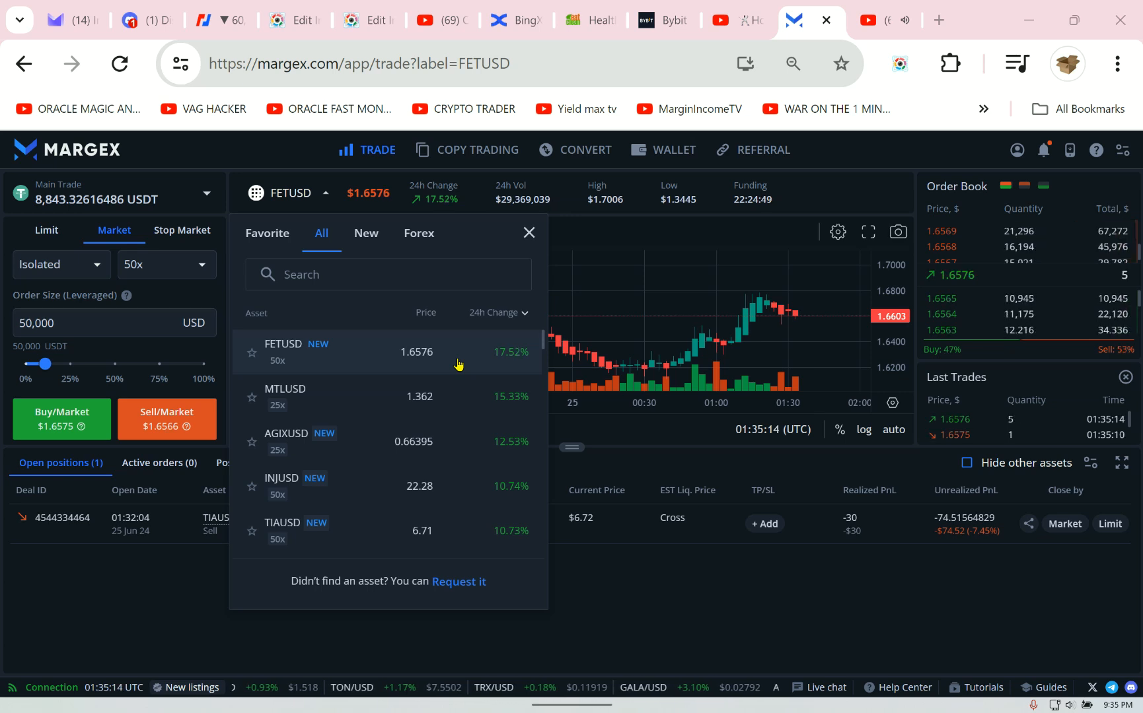
pyautogui.moveTo(471, 412)
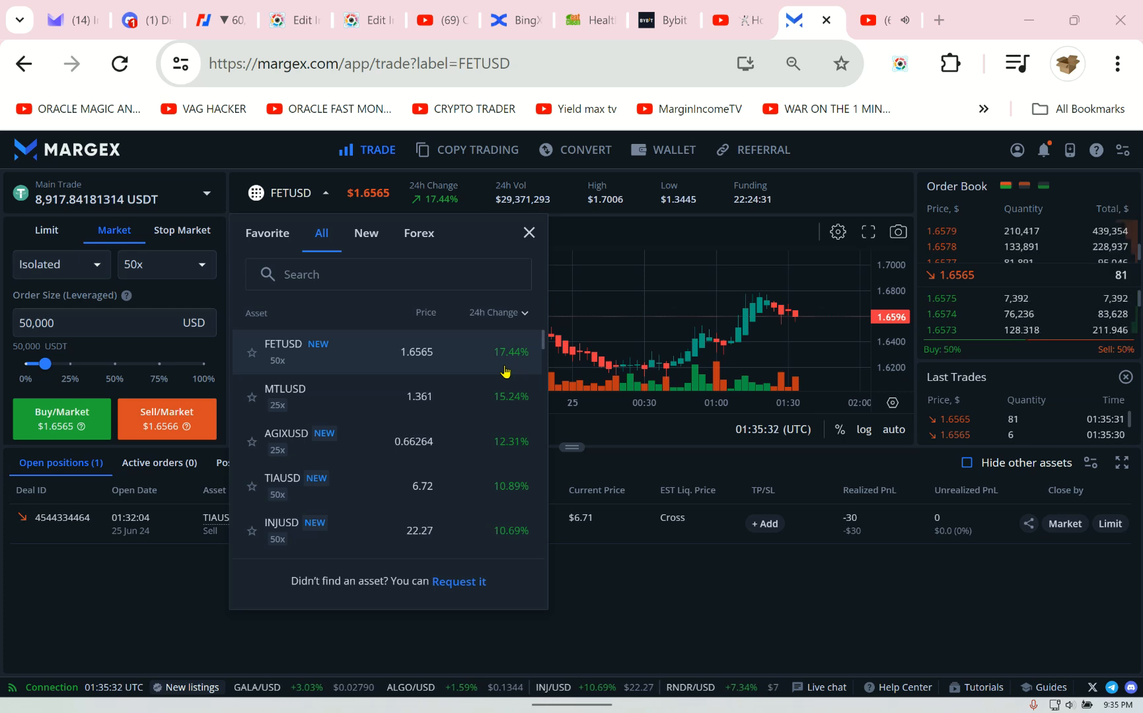
pyautogui.click(212, 19)
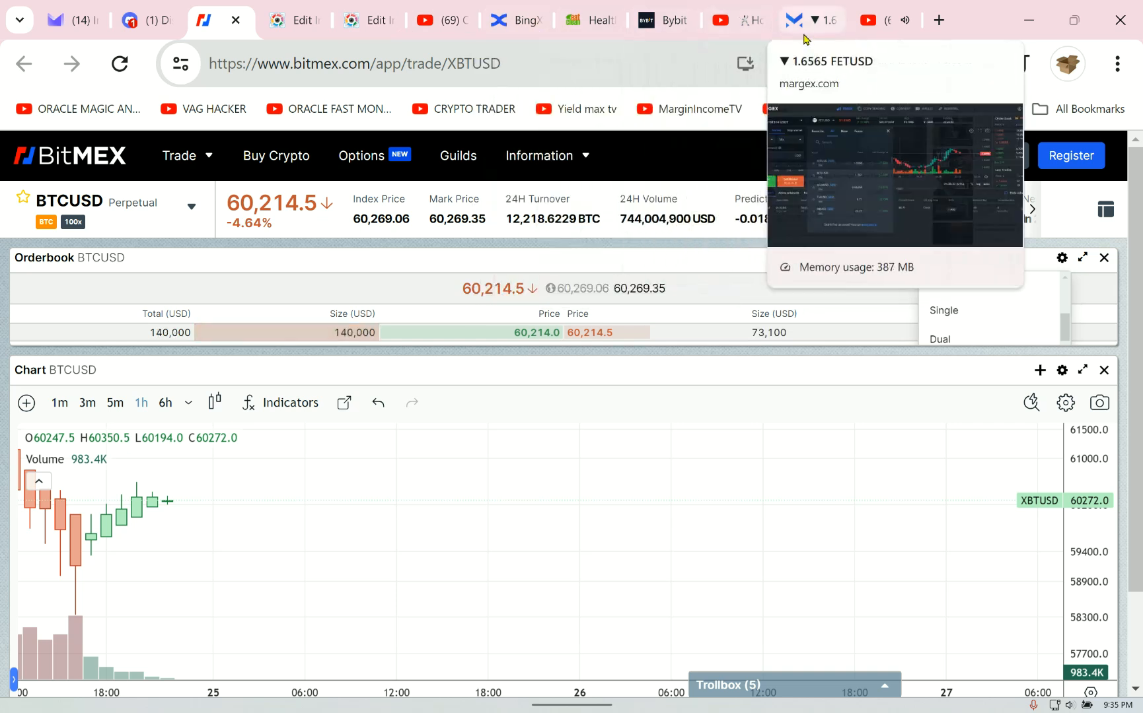
pyautogui.click(807, 20)
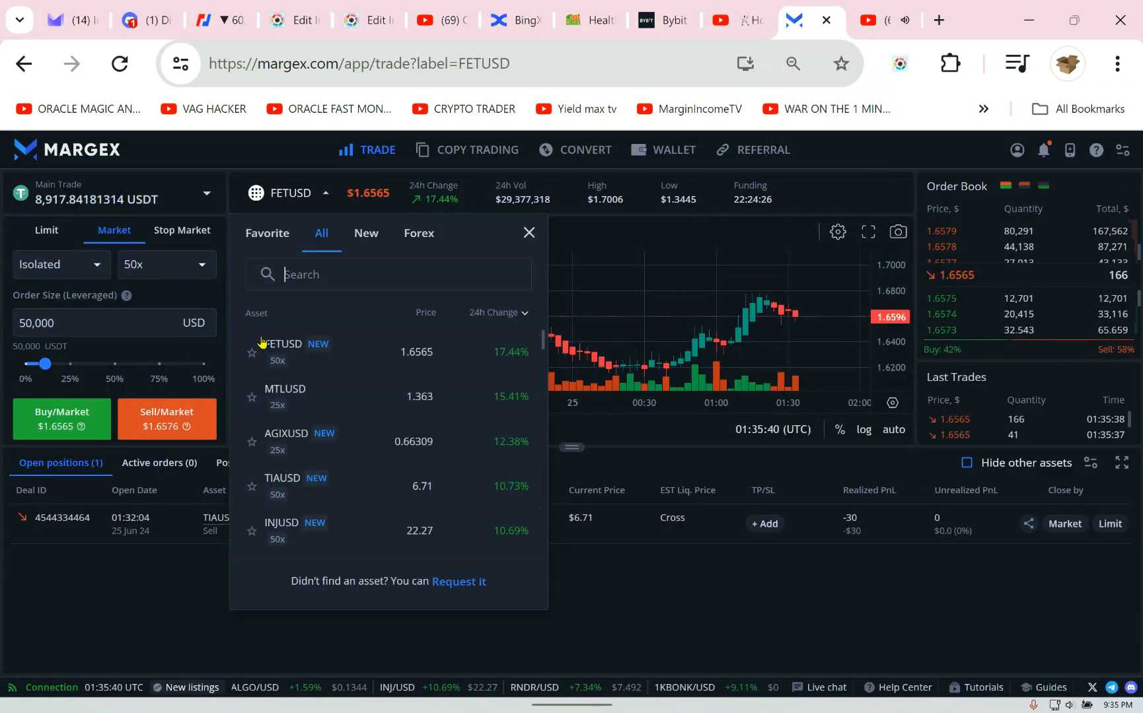
pyautogui.click(528, 233)
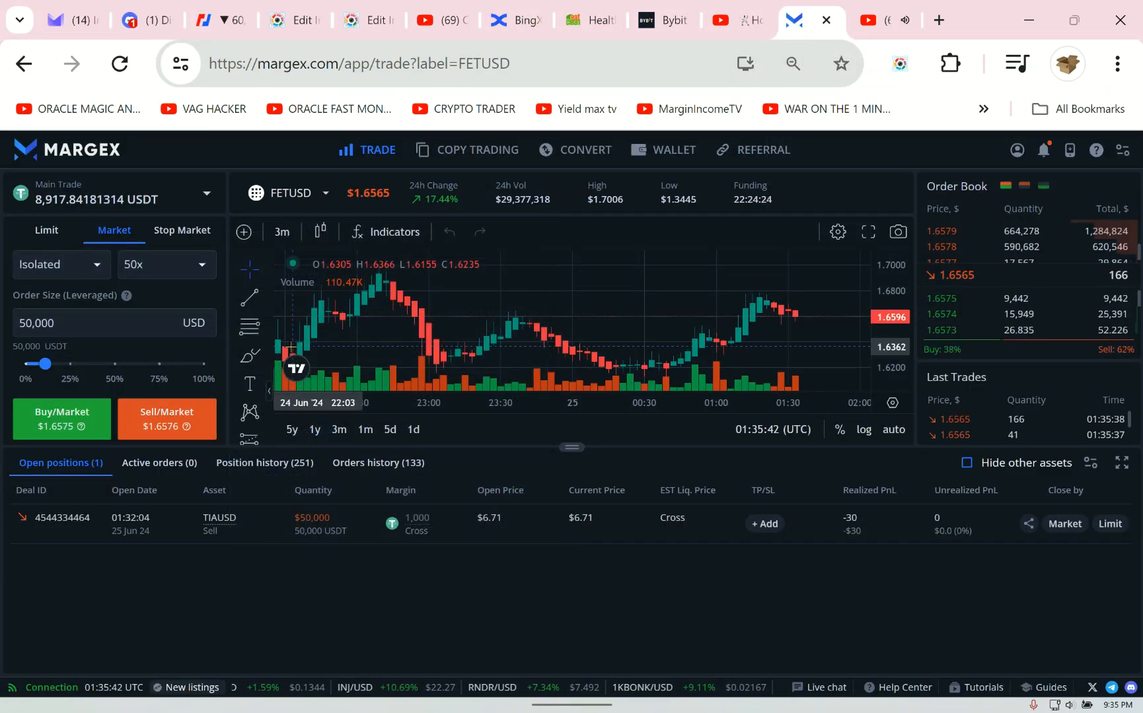
# - Lower FETUSD leverage from 50x to 10x, raising the 50,000 USD order cost to 5,000 USDT
pyautogui.click(163, 264)
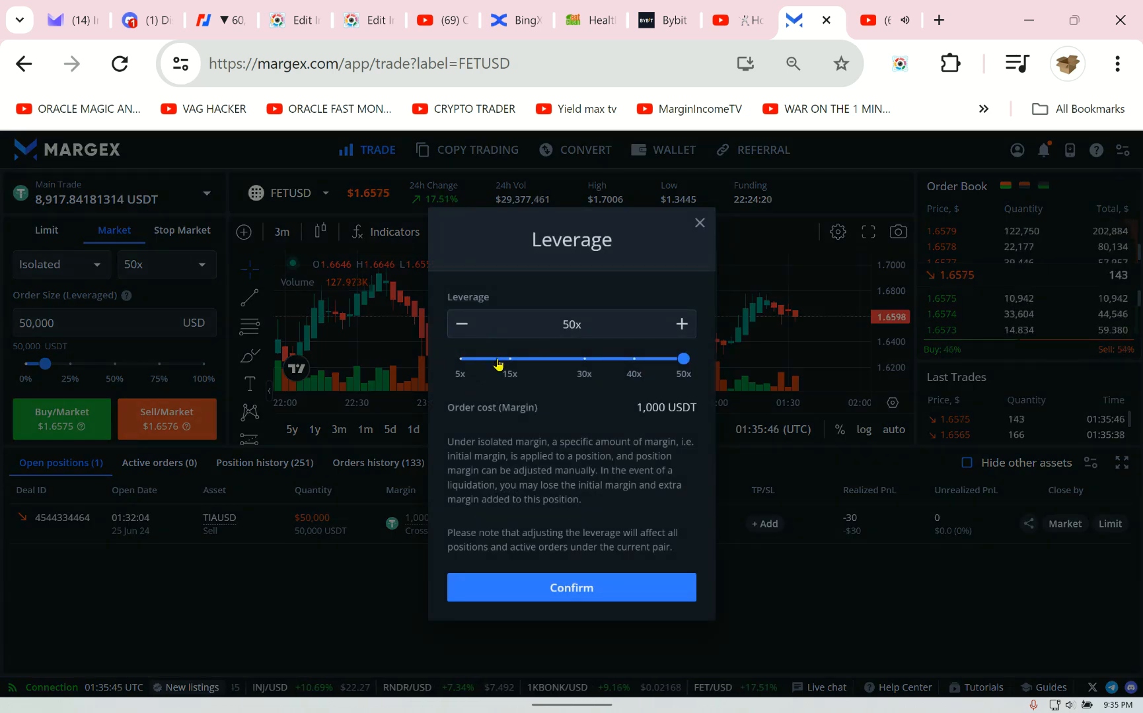
pyautogui.moveTo(681, 358); pyautogui.dragTo(499, 358)
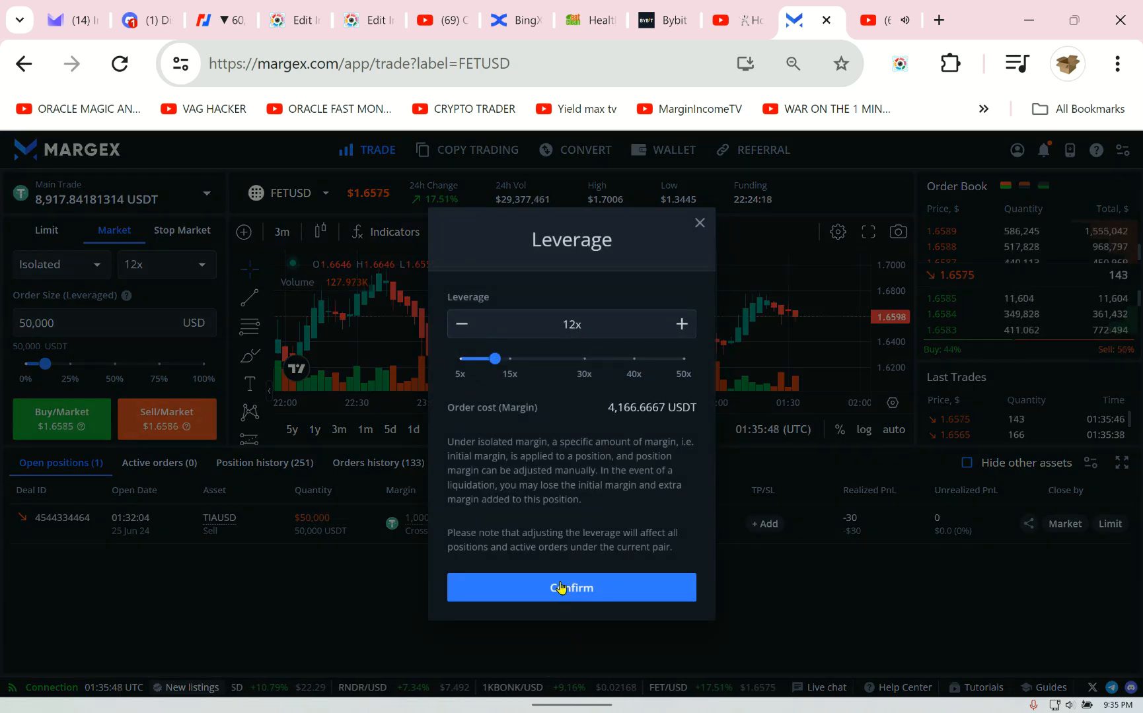
pyautogui.moveTo(499, 358); pyautogui.dragTo(481, 358)
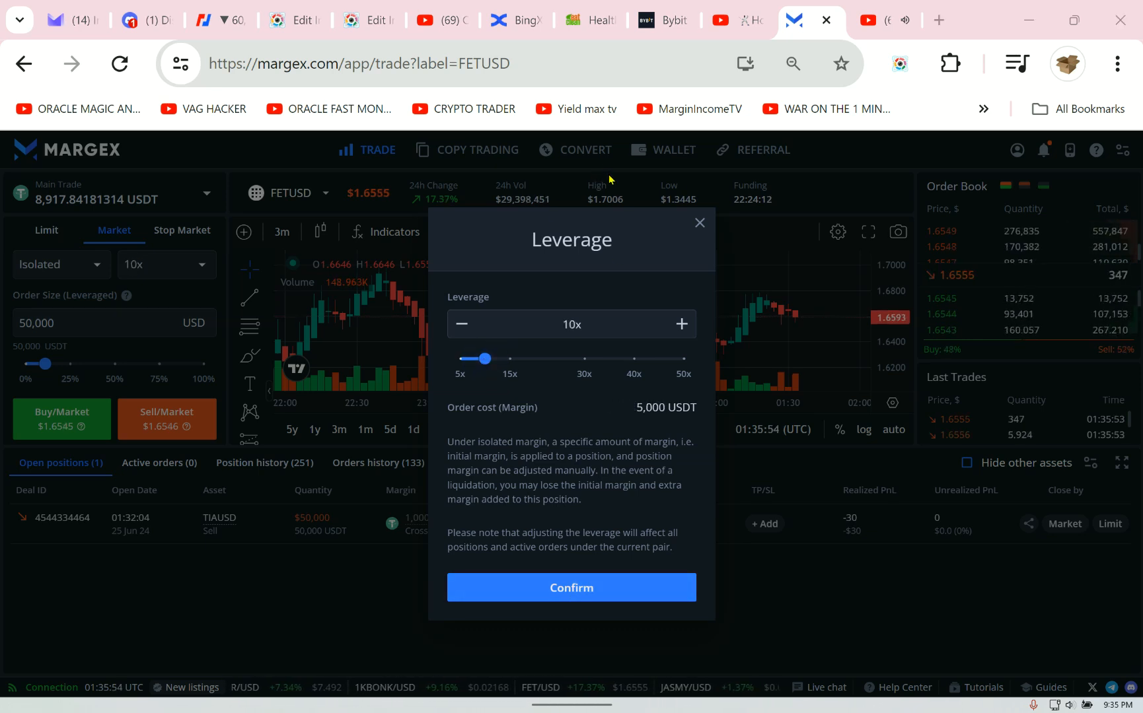
pyautogui.click(571, 588)
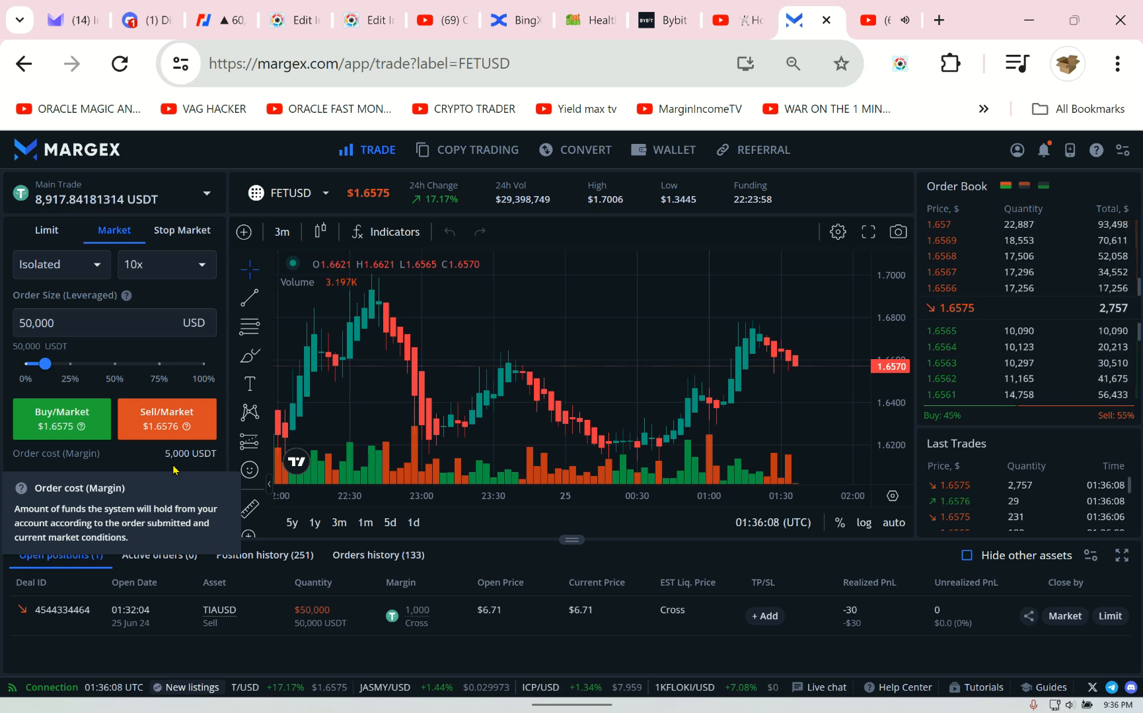
# - Size the FETUSD order to 20,000 USD and sell at market at 10x isolated
pyautogui.click(102, 323)
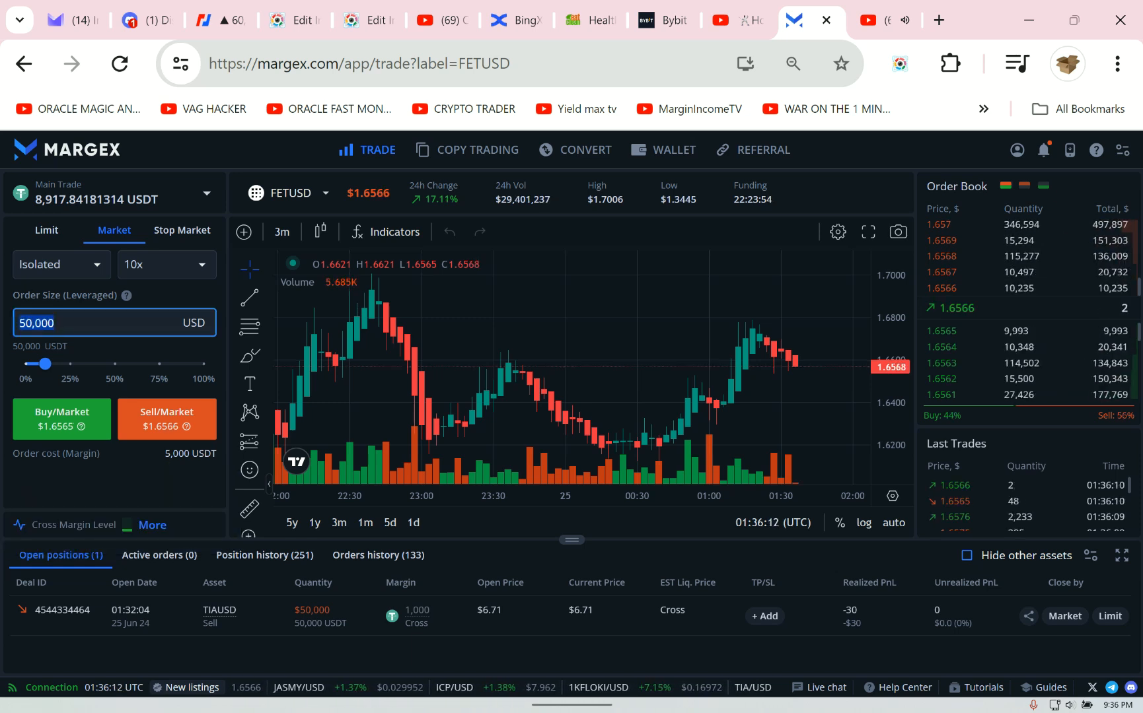
pyautogui.write('25')
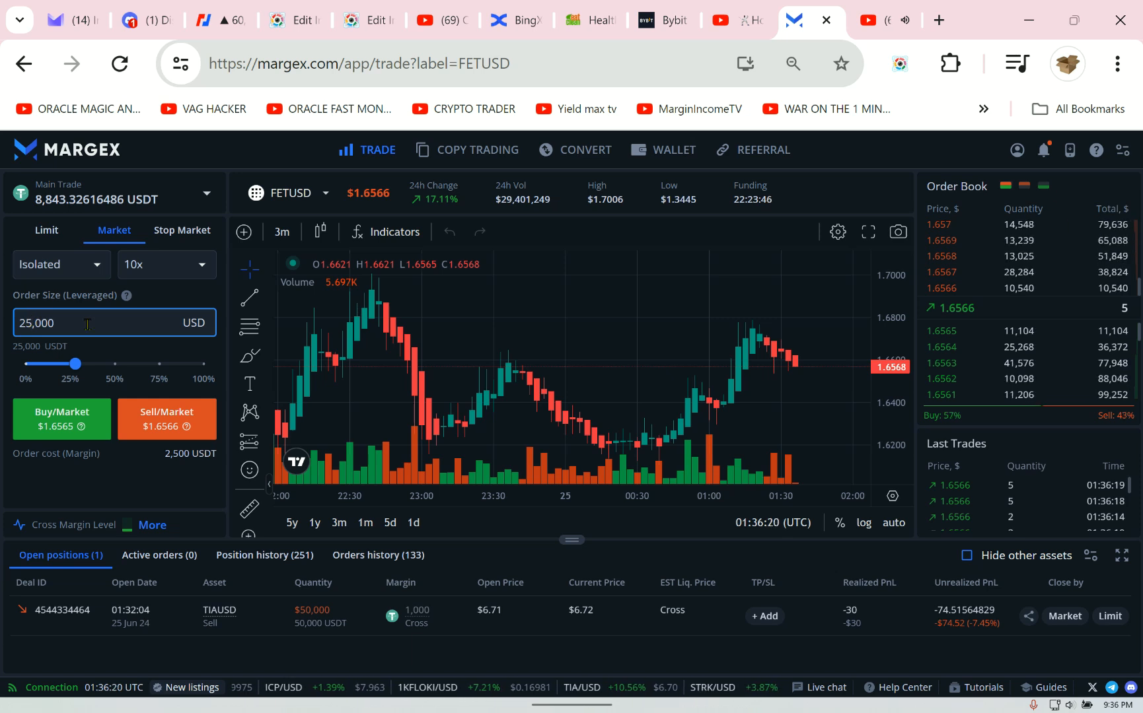
pyautogui.moveTo(76, 363); pyautogui.dragTo(29, 364)
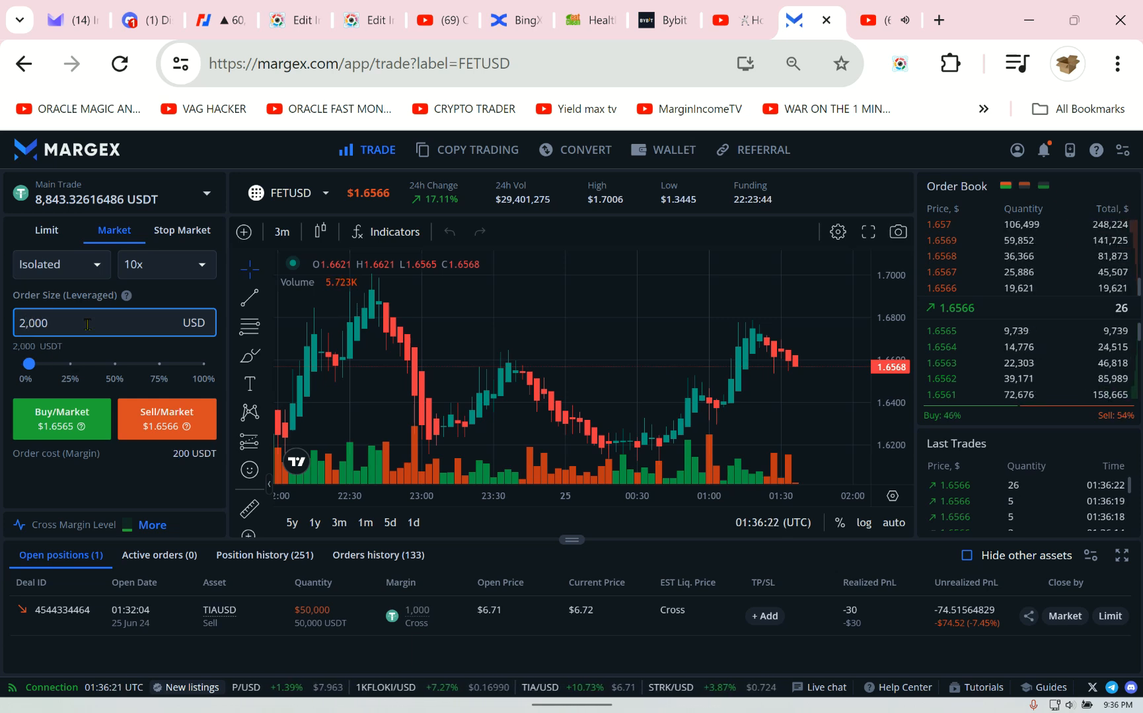
pyautogui.moveTo(29, 363); pyautogui.dragTo(69, 363)
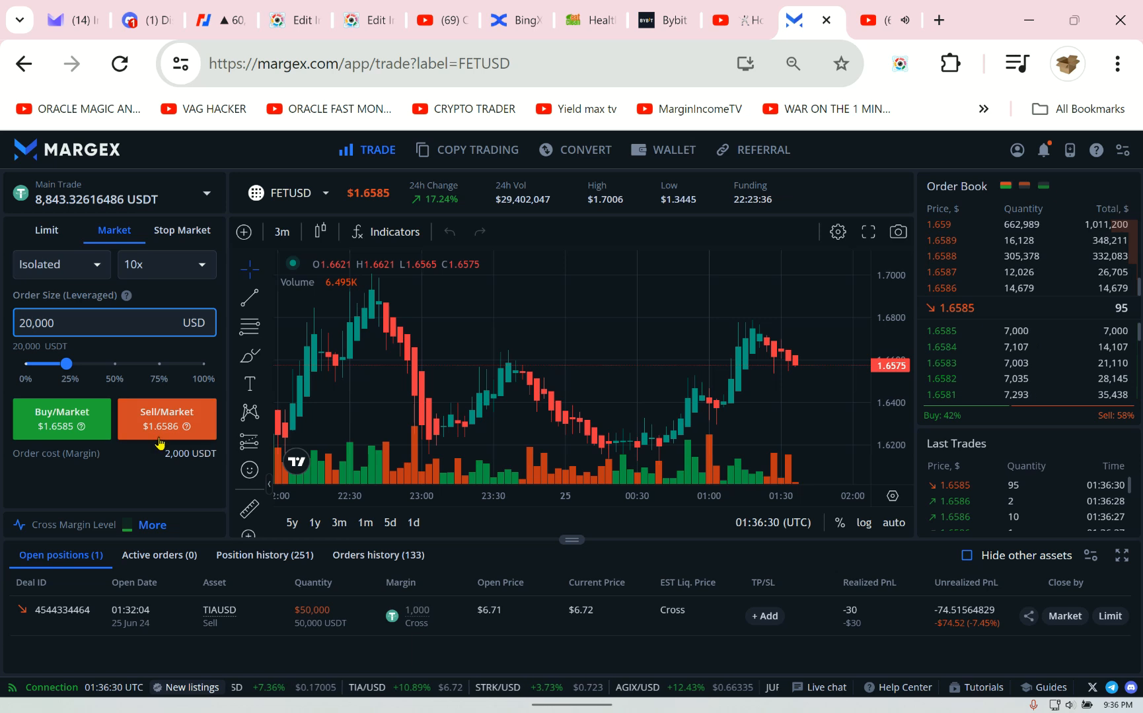
pyautogui.click(165, 419)
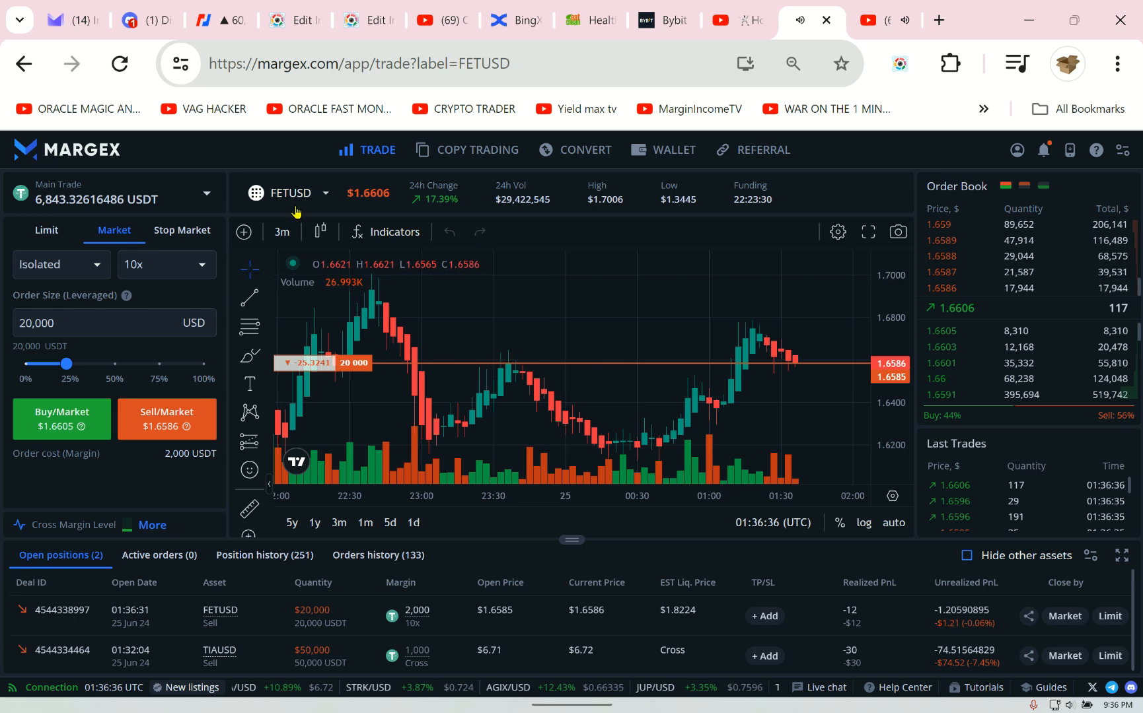
# - Switch the traded pair to AGIXUSD and return to the Margex trading page from BitMEX
pyautogui.click(290, 193)
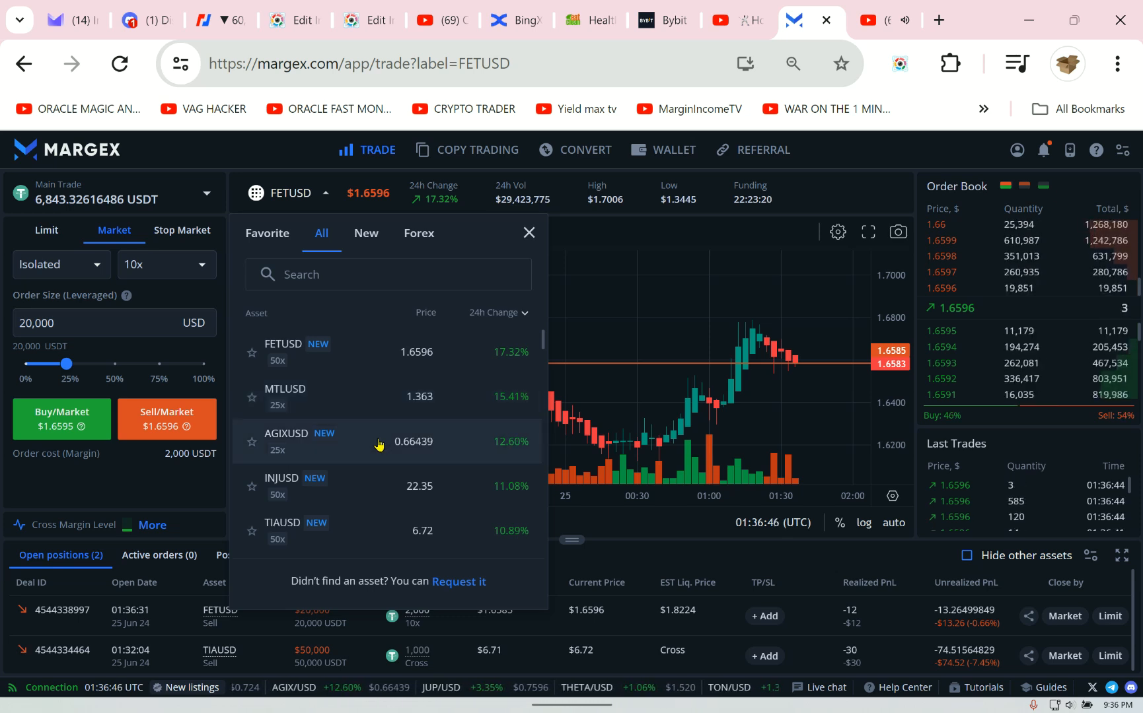
pyautogui.click(287, 441)
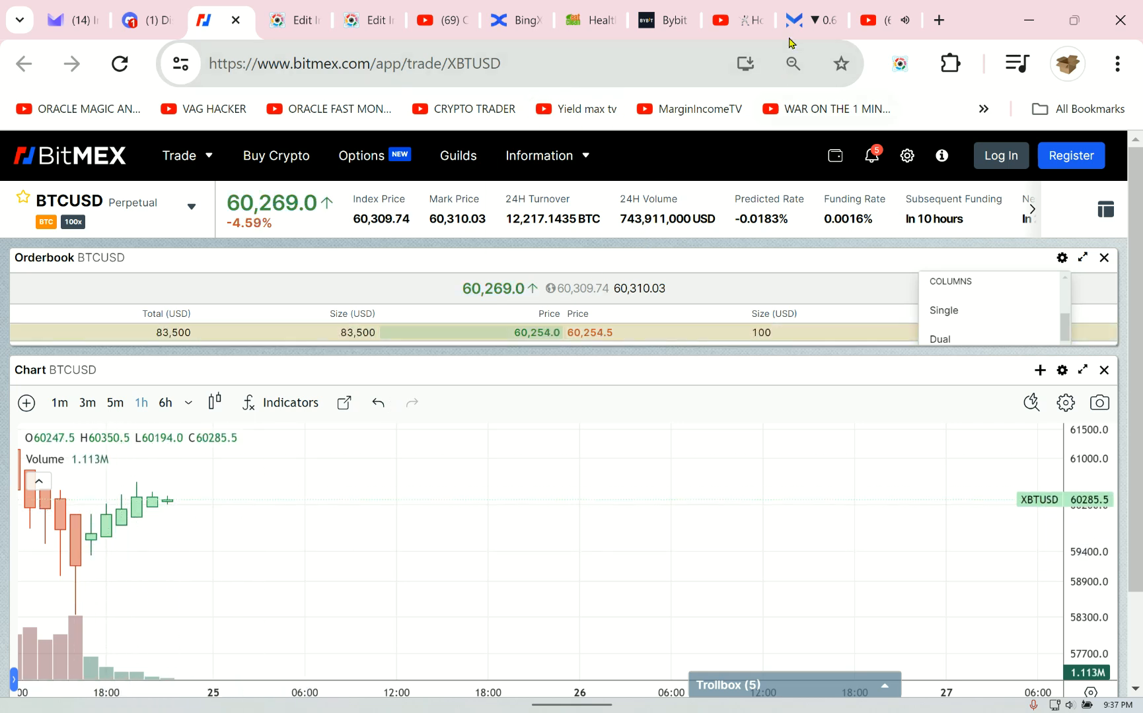
pyautogui.click(793, 20)
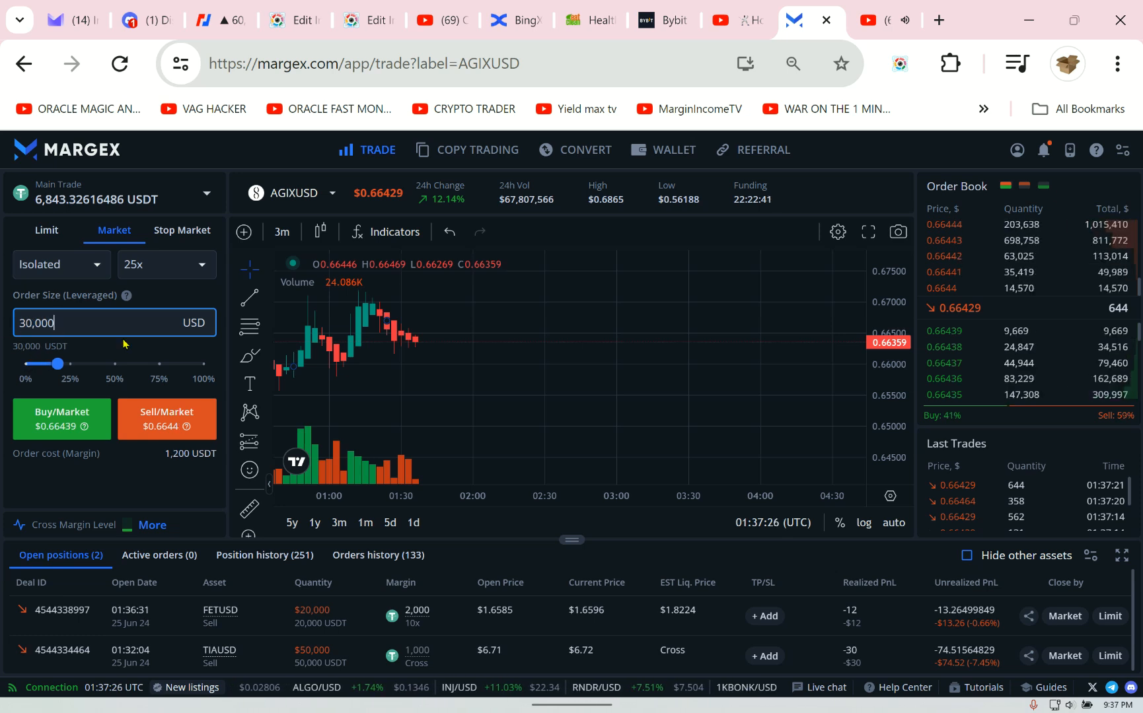
# - Set AGIXUSD leverage to 10x, size the order at 10,949 USD and sell at market
pyautogui.click(158, 265)
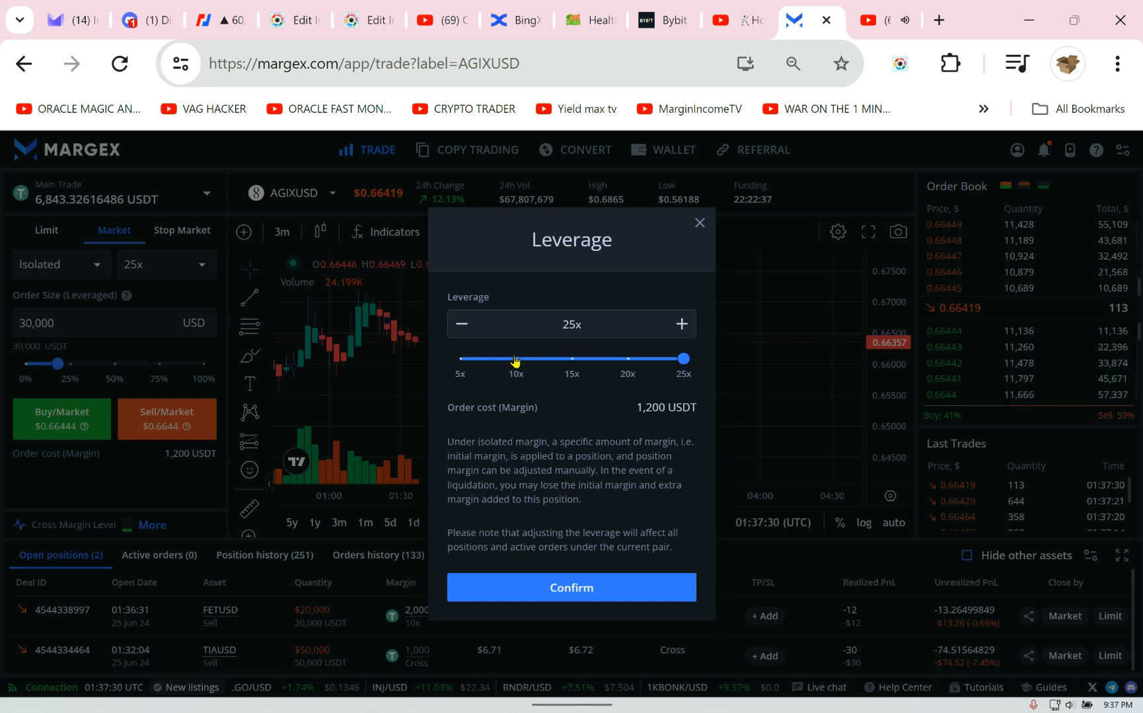
pyautogui.moveTo(682, 358); pyautogui.dragTo(515, 358)
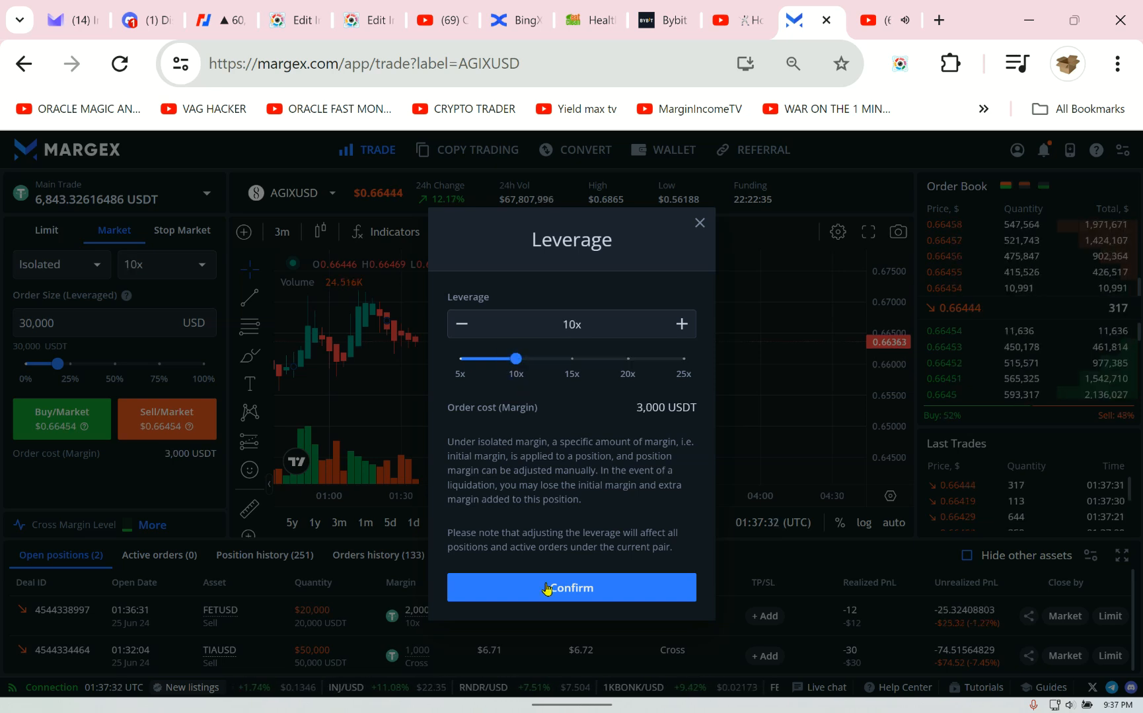
pyautogui.click(571, 588)
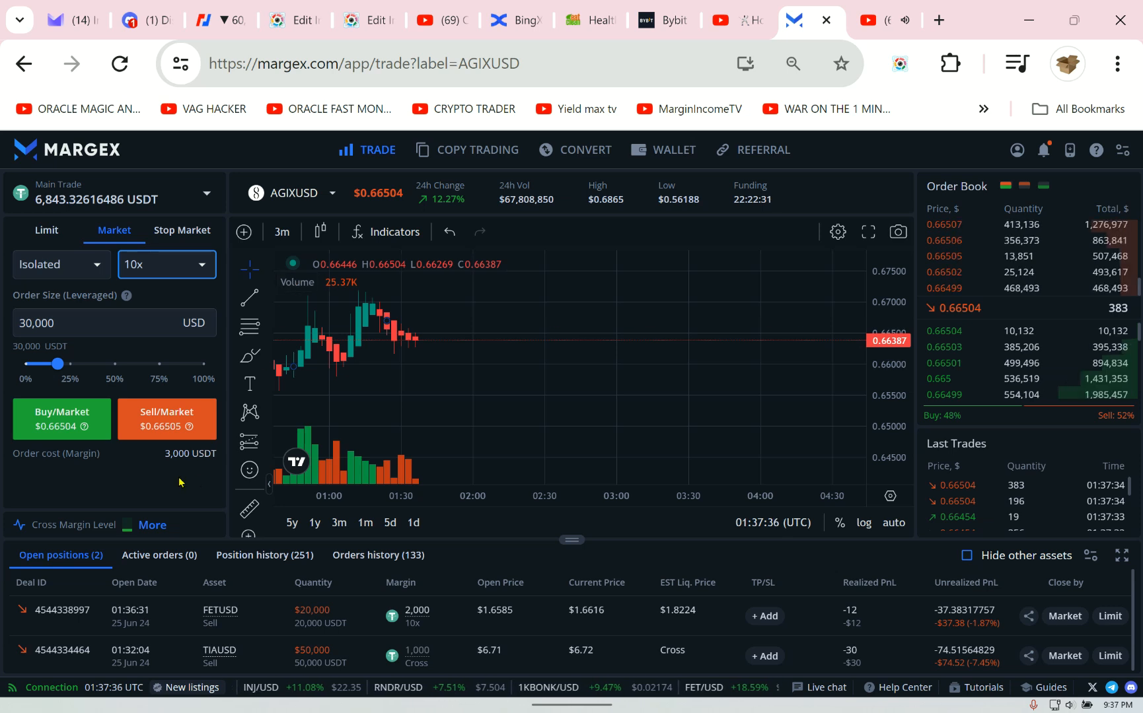
pyautogui.moveTo(68, 364); pyautogui.dragTo(57, 363)
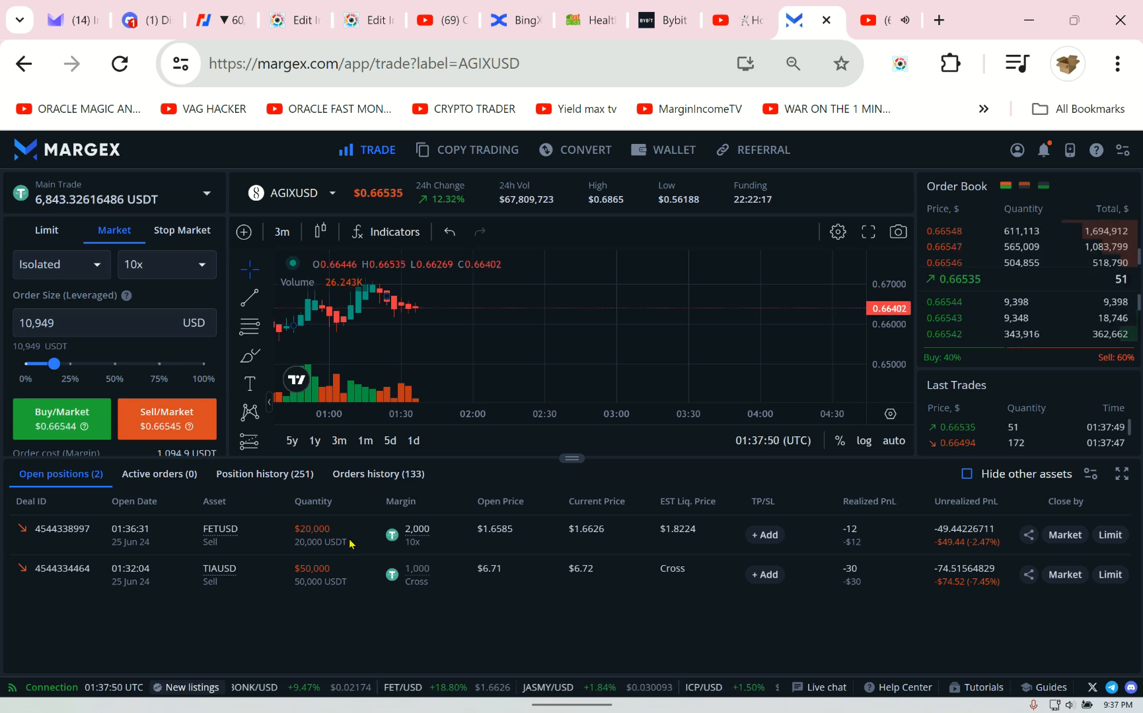
pyautogui.moveTo(347, 542)
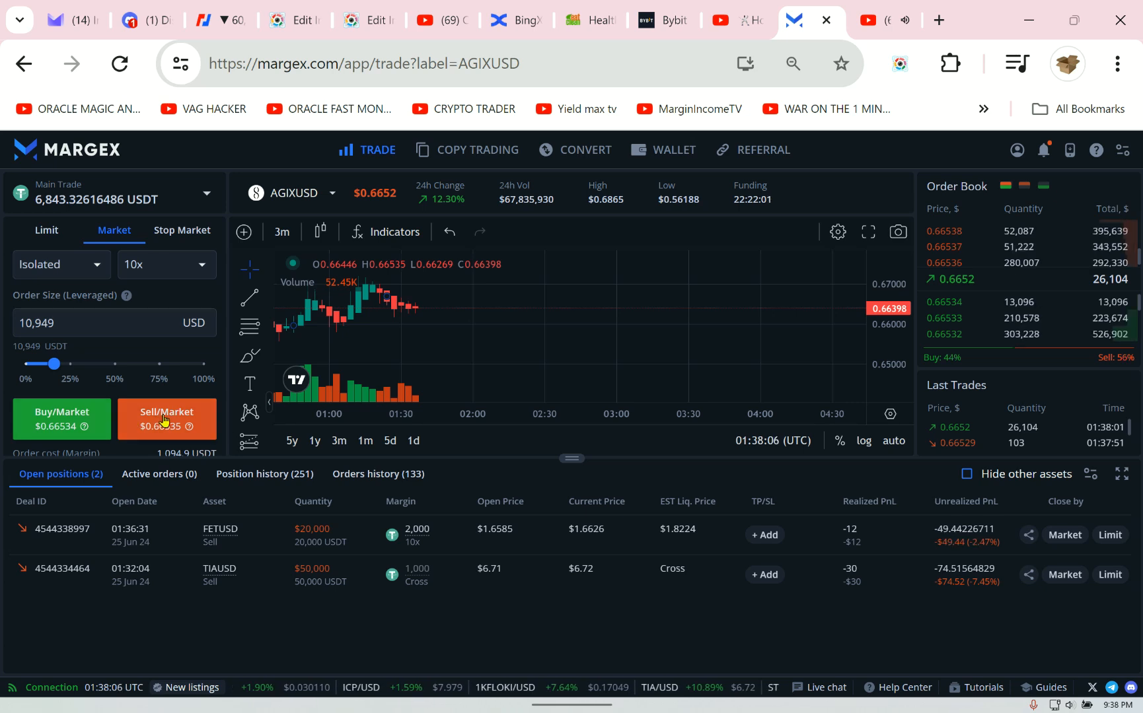
pyautogui.click(167, 419)
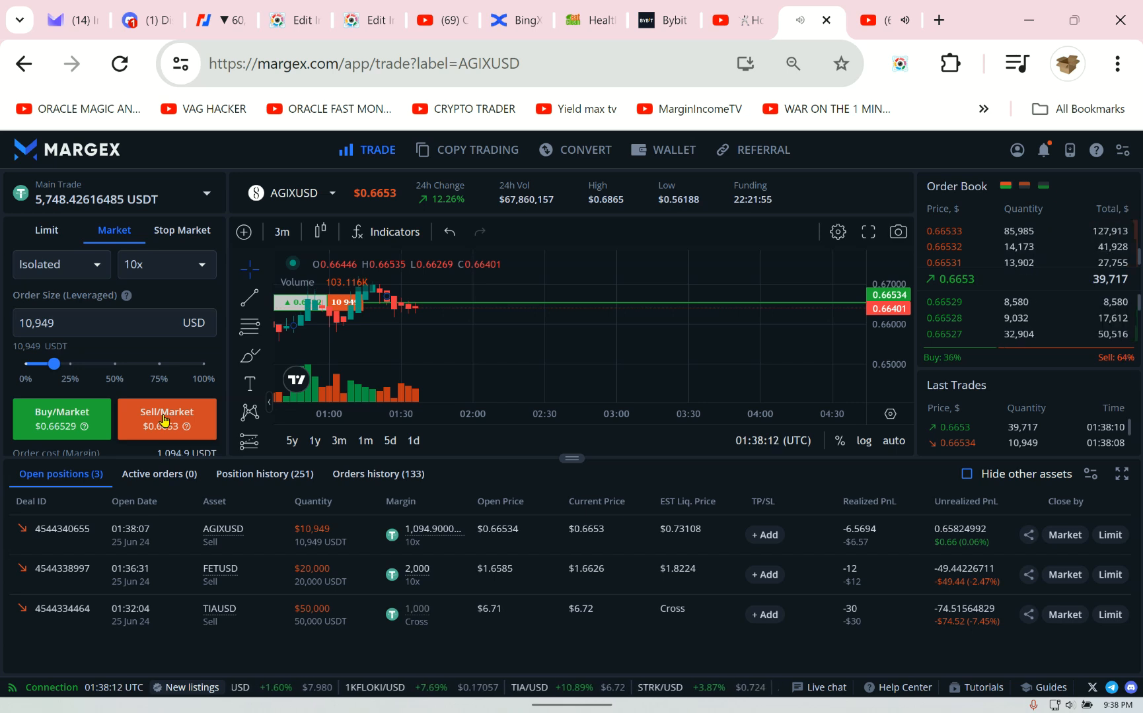
pyautogui.moveTo(971, 658)
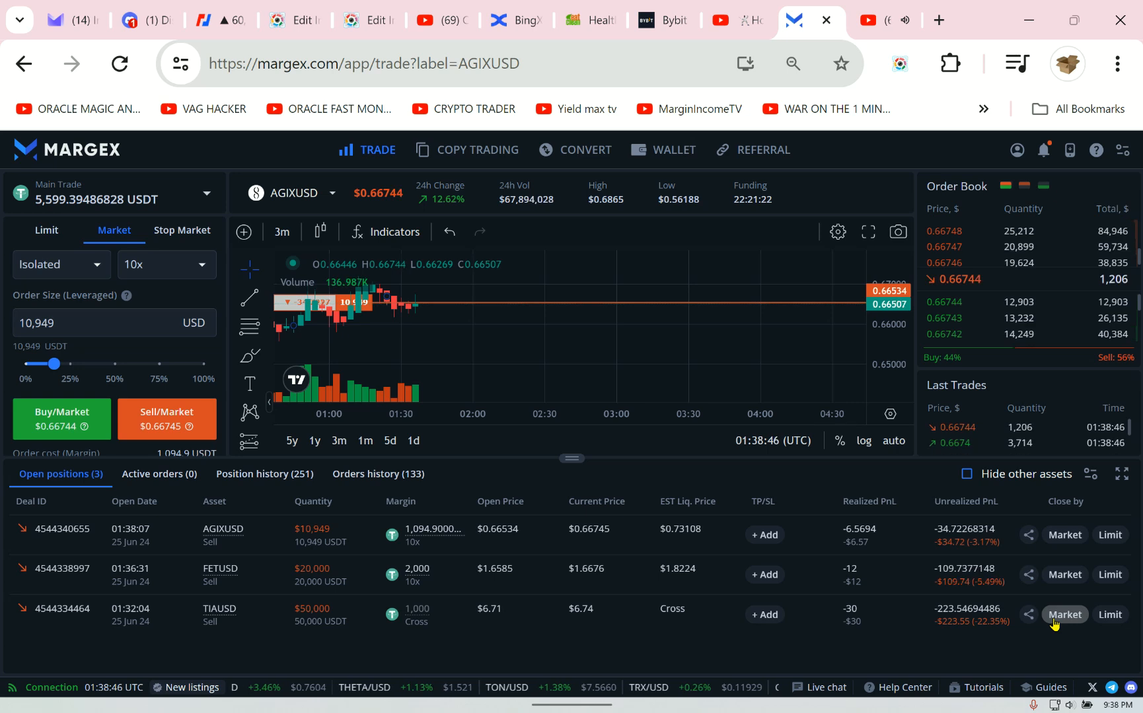
# - Close the TIAUSD short at market ($6.74) and confirm, leaving AGIXUSD and FETUSD shorts open
pyautogui.click(1063, 614)
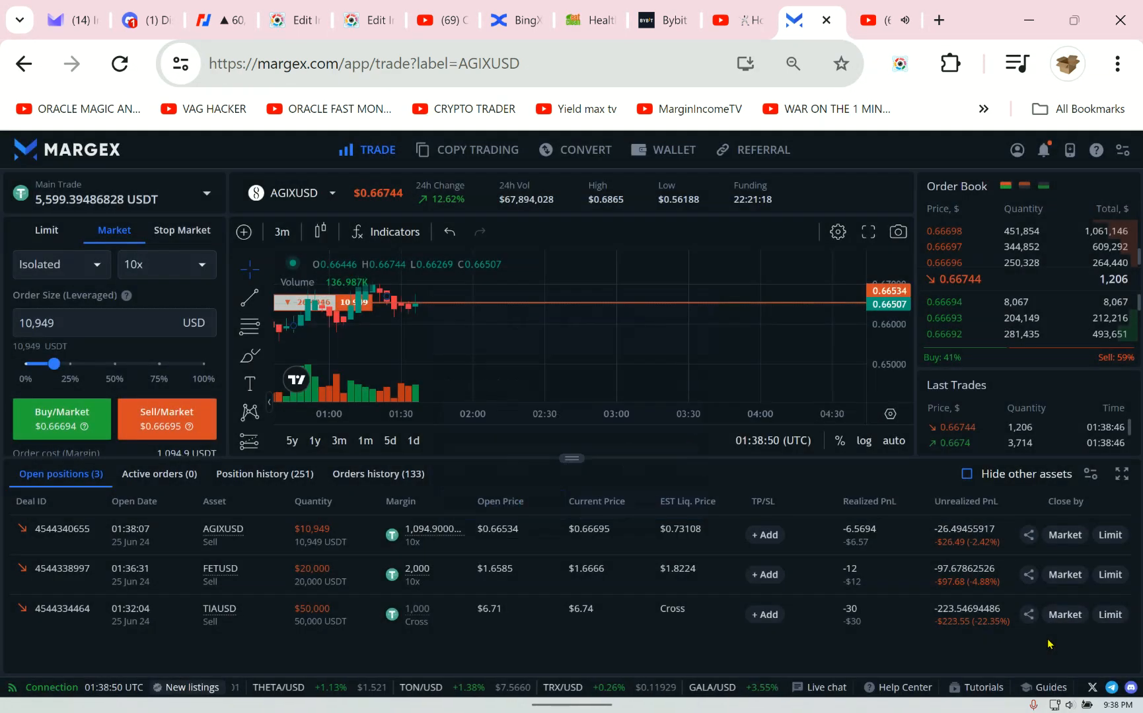
pyautogui.click(1063, 614)
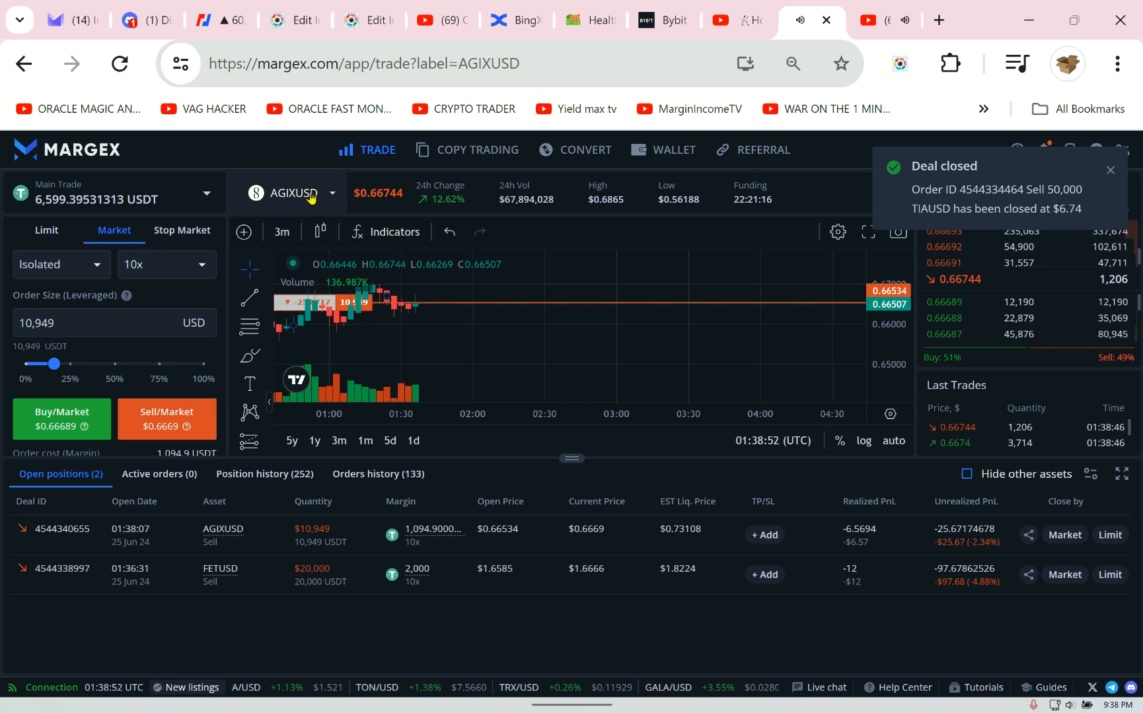
pyautogui.click(299, 193)
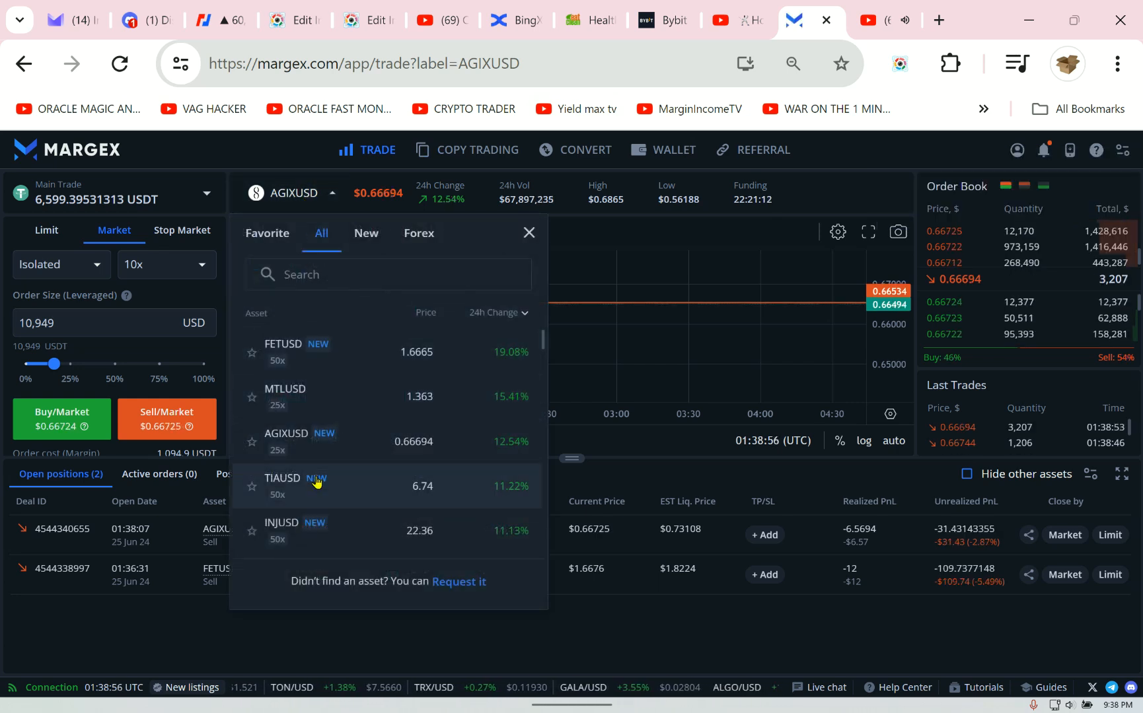
# - Switch to the TIAUSD market and change its margin mode from cross to isolated
pyautogui.click(283, 487)
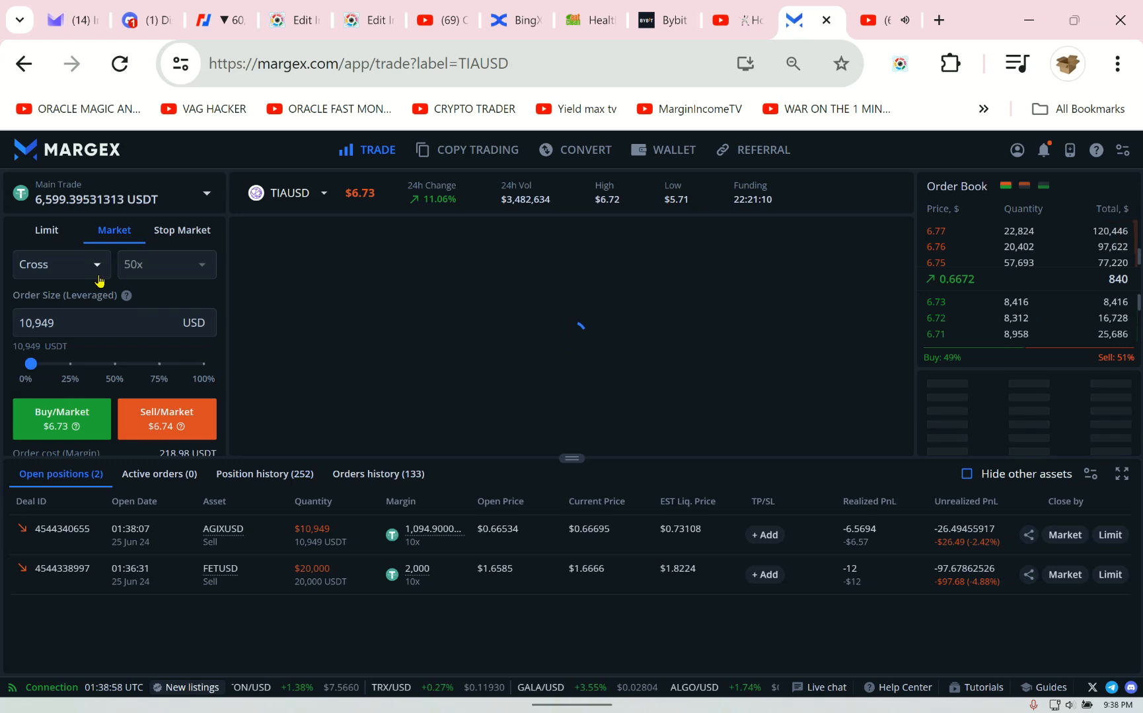
pyautogui.click(59, 264)
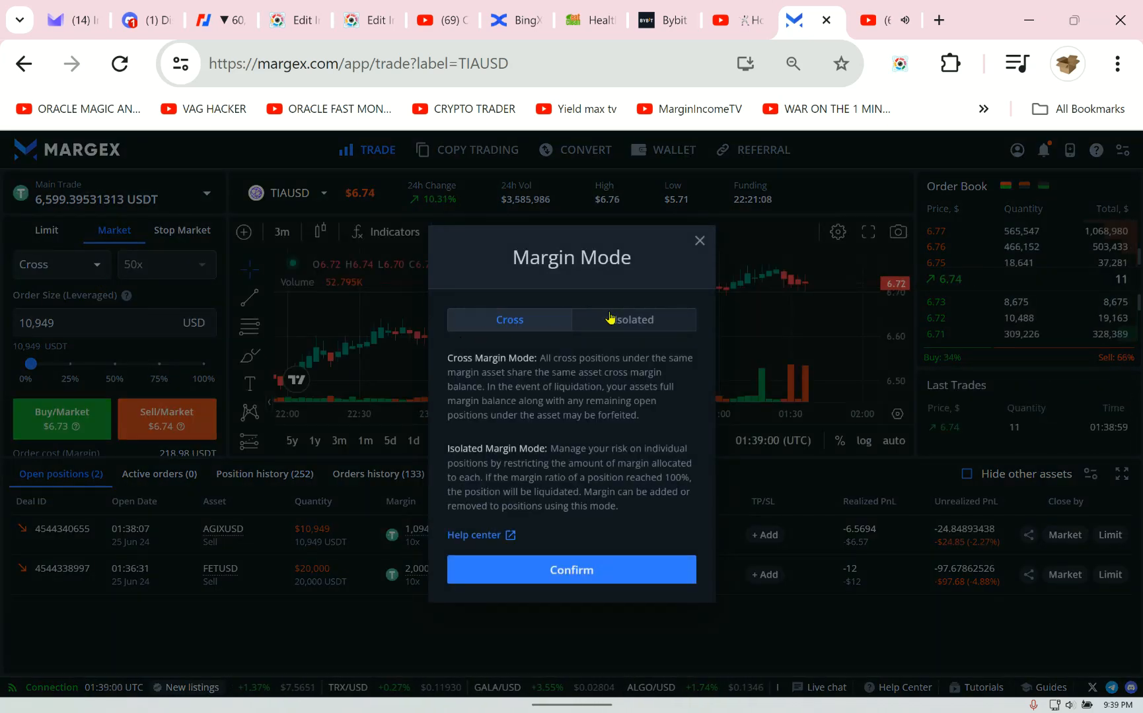
pyautogui.click(632, 320)
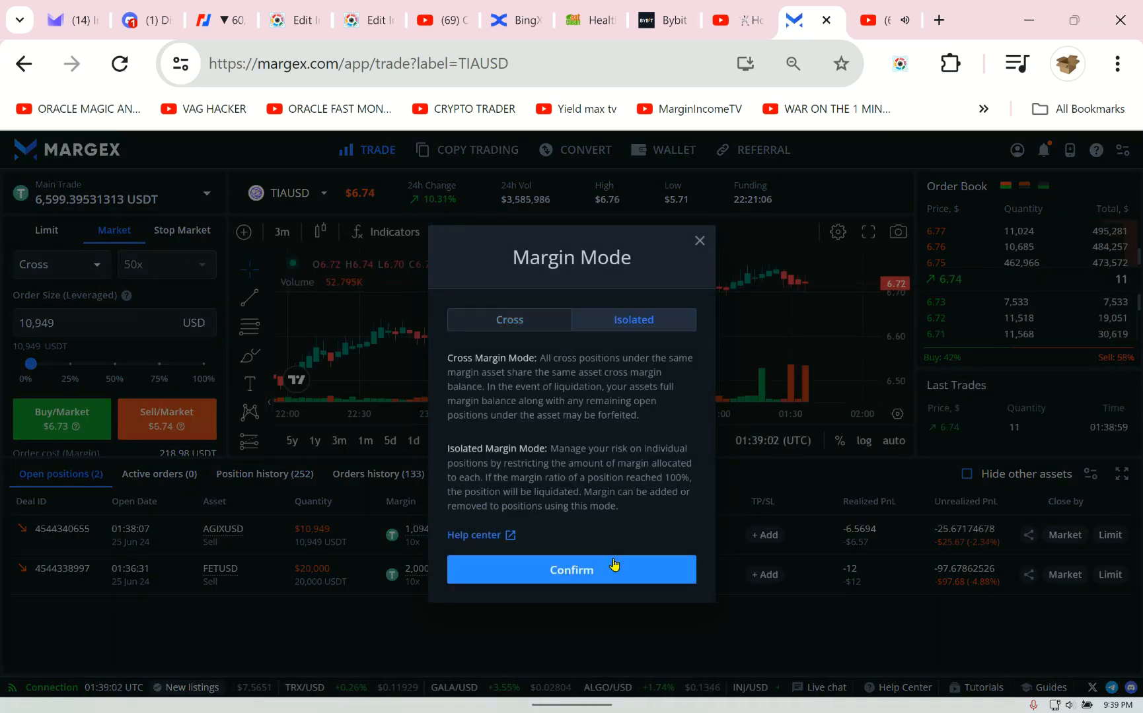
pyautogui.click(571, 570)
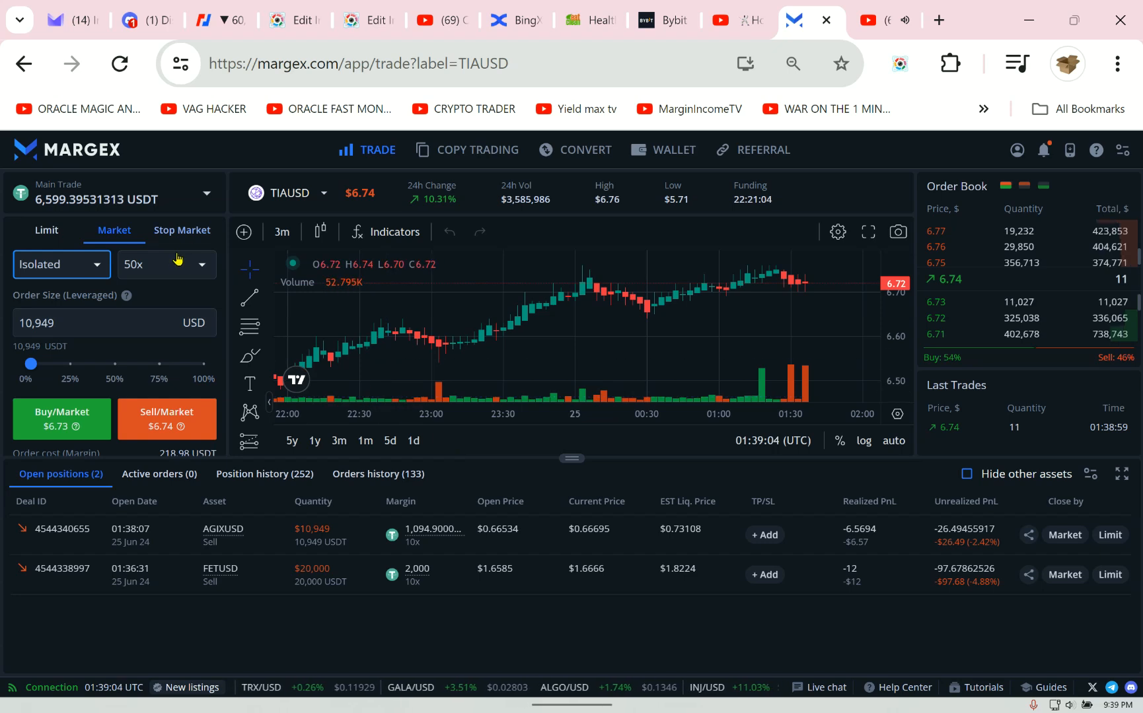
# - Lower the TIAUSD leverage from 50x to 10x, making the order cost 1,094.9 USDT
pyautogui.click(164, 264)
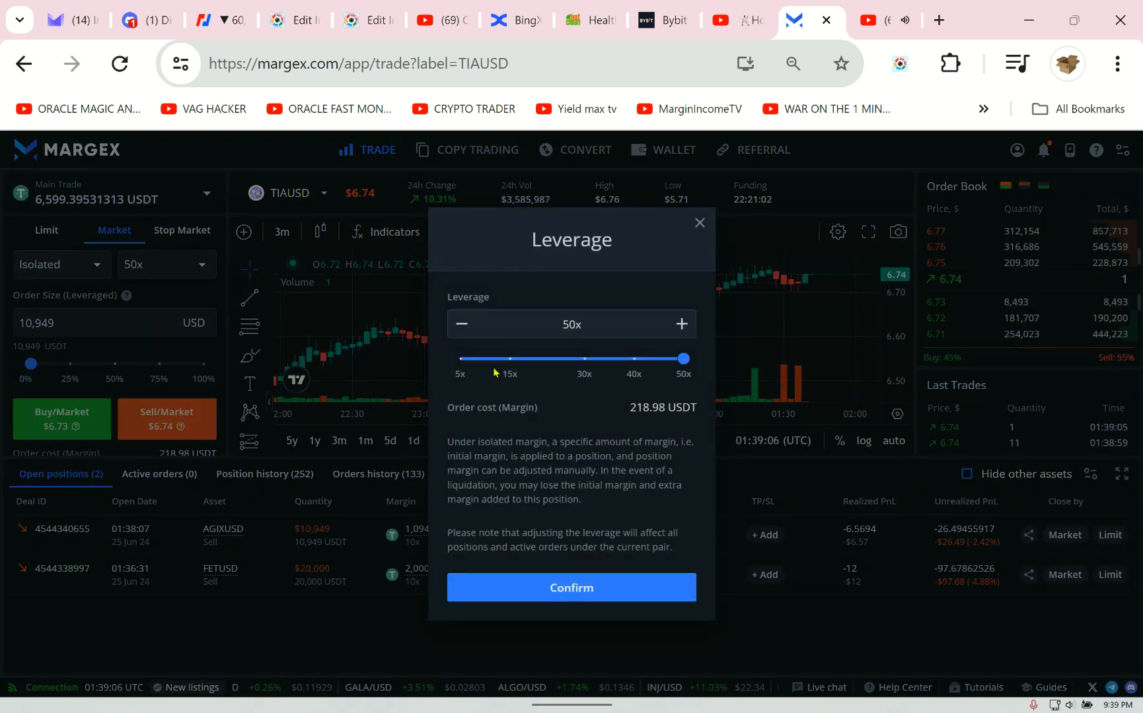
pyautogui.moveTo(681, 358); pyautogui.dragTo(490, 358)
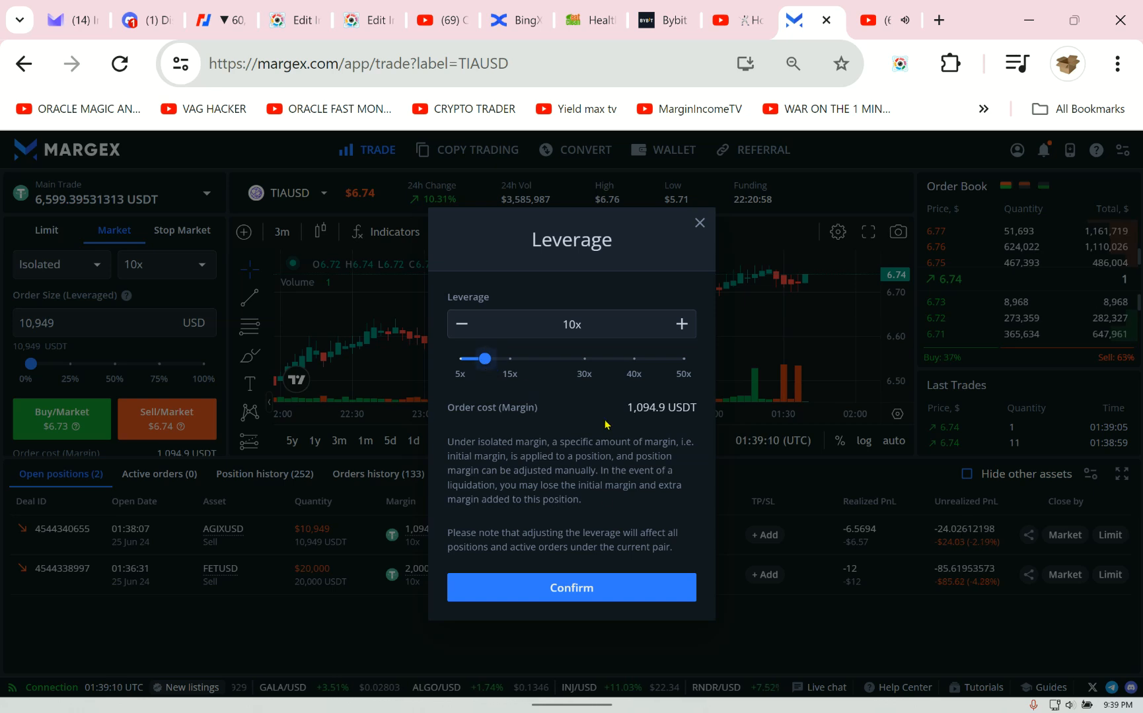
pyautogui.click(570, 588)
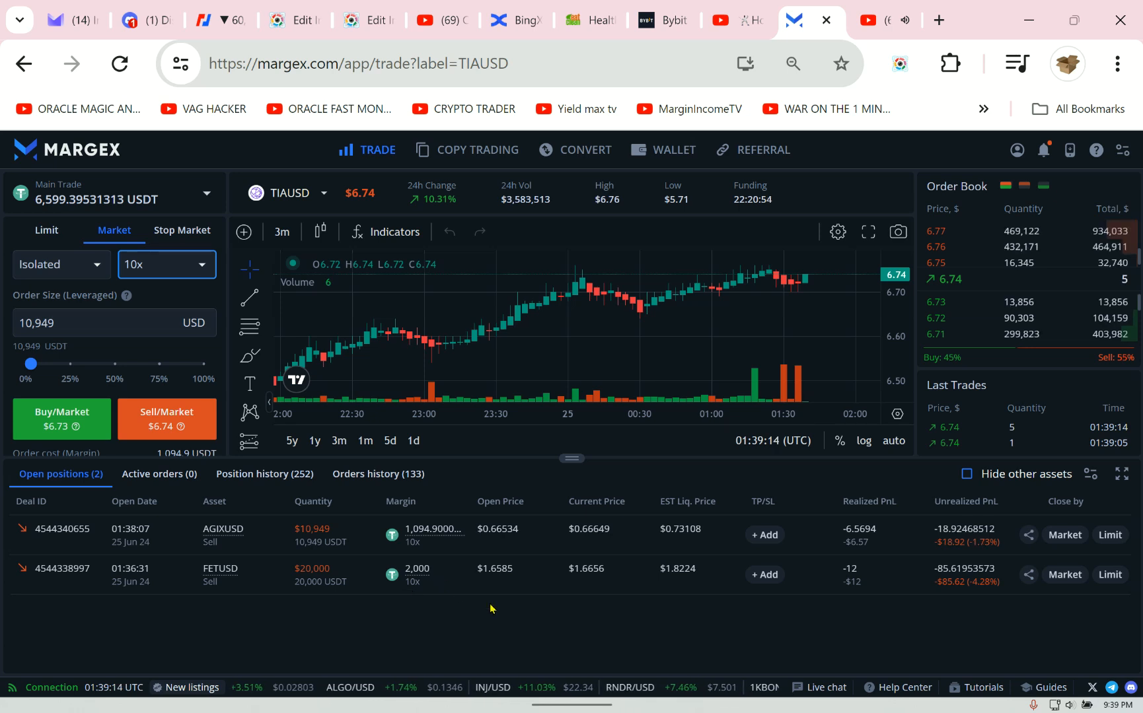
pyautogui.moveTo(621, 597)
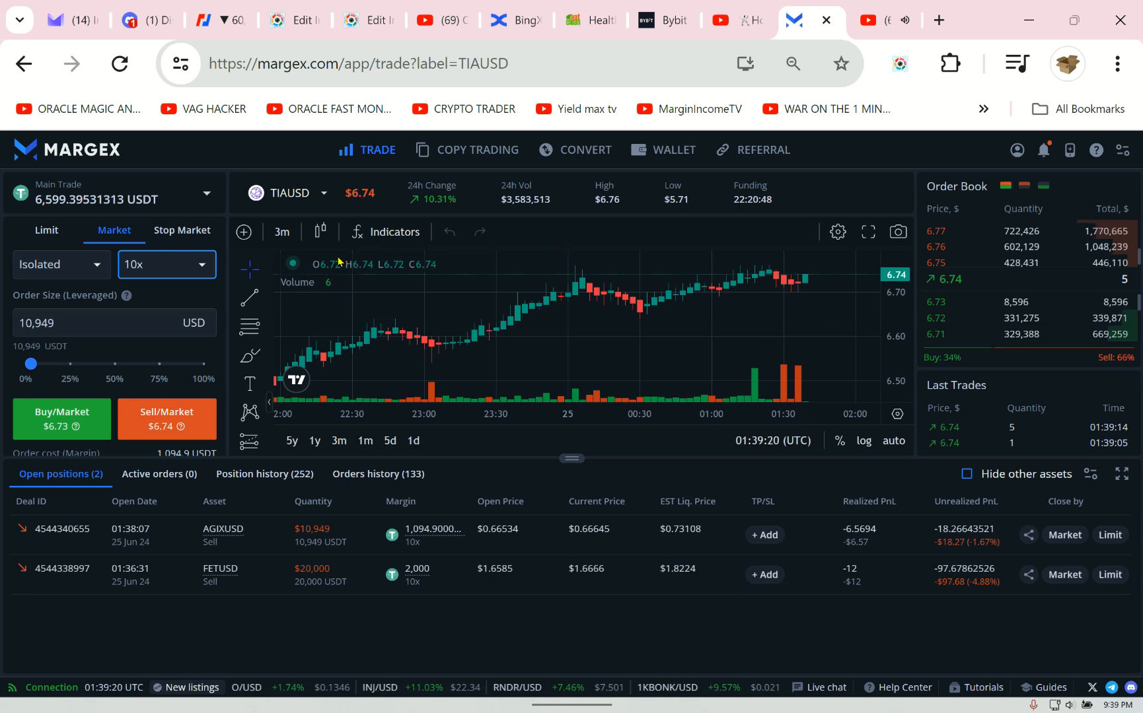
# - Drag the TIAUSD leverage slider from 10x down to 8x, raising order cost to 1,368.625 USDT
pyautogui.click(158, 264)
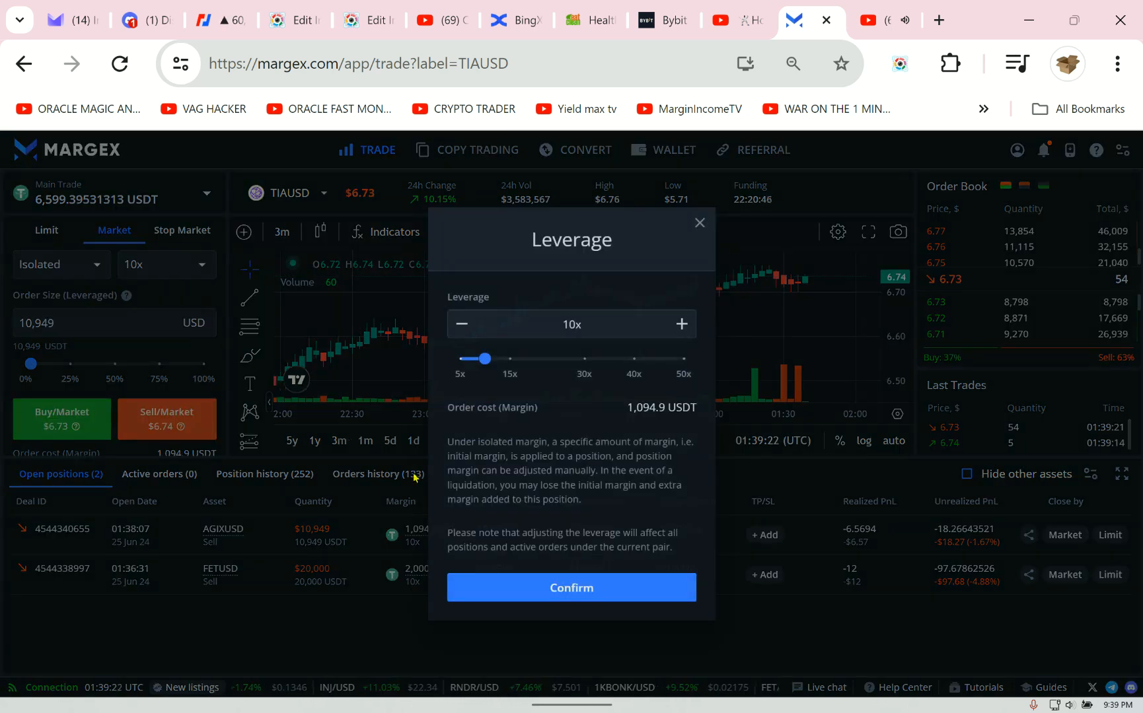
pyautogui.moveTo(485, 358); pyautogui.dragTo(474, 358)
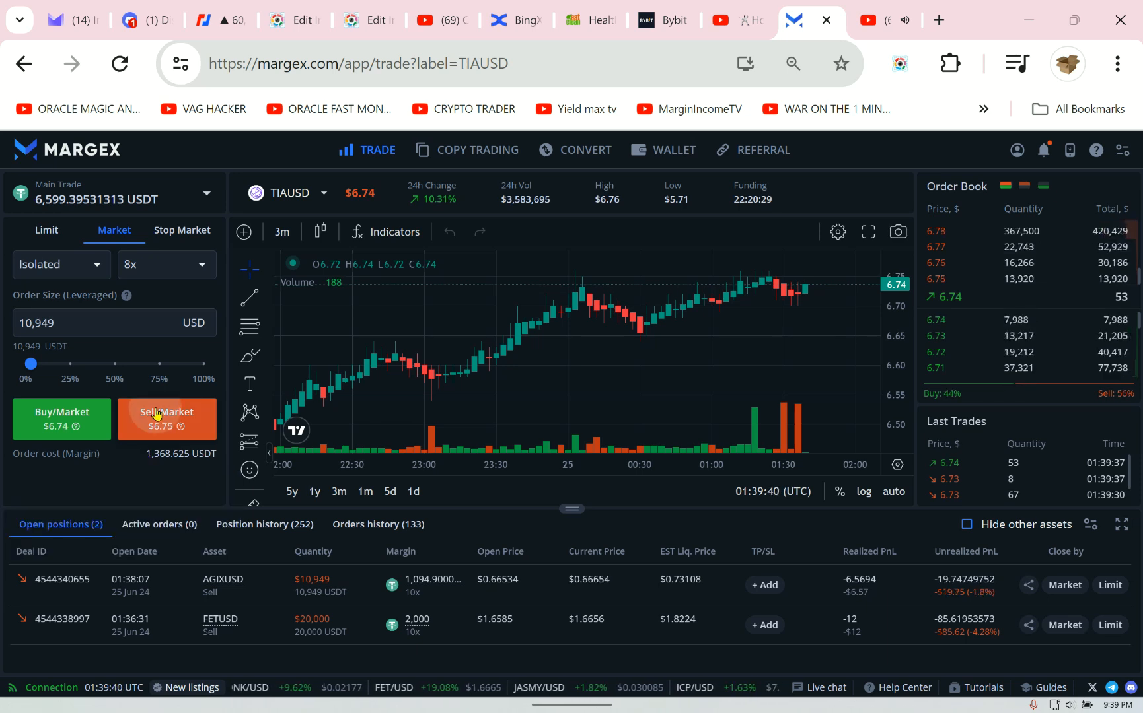
# - Sell TIAUSD at market to open a 10,949 USD short at 8x, then show the asset list
pyautogui.click(165, 419)
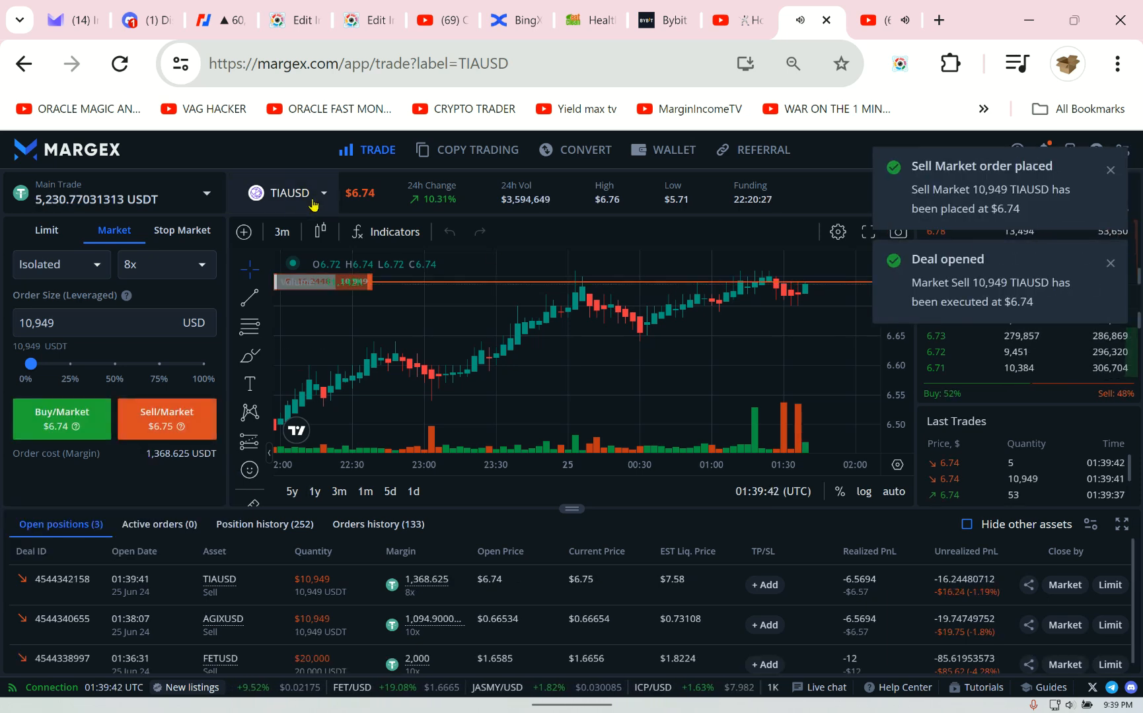
pyautogui.click(291, 193)
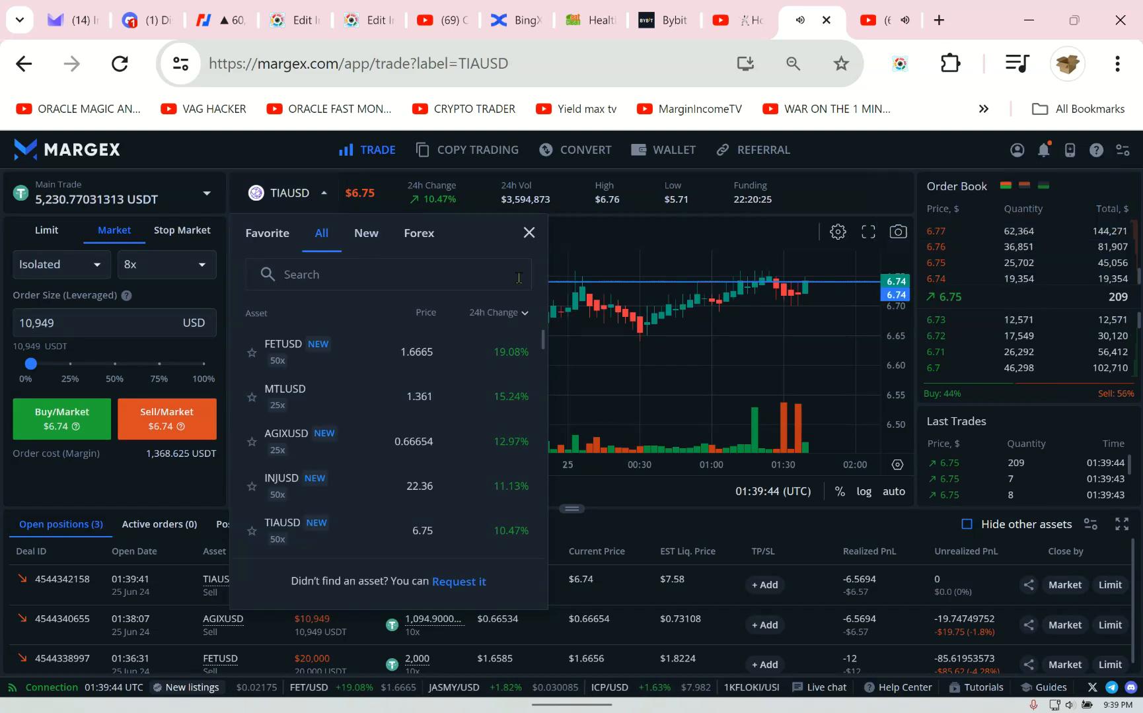
# - Re-sort the asset list by 24h change a few times, ending with biggest gainers first, and browse down
pyautogui.click(498, 313)
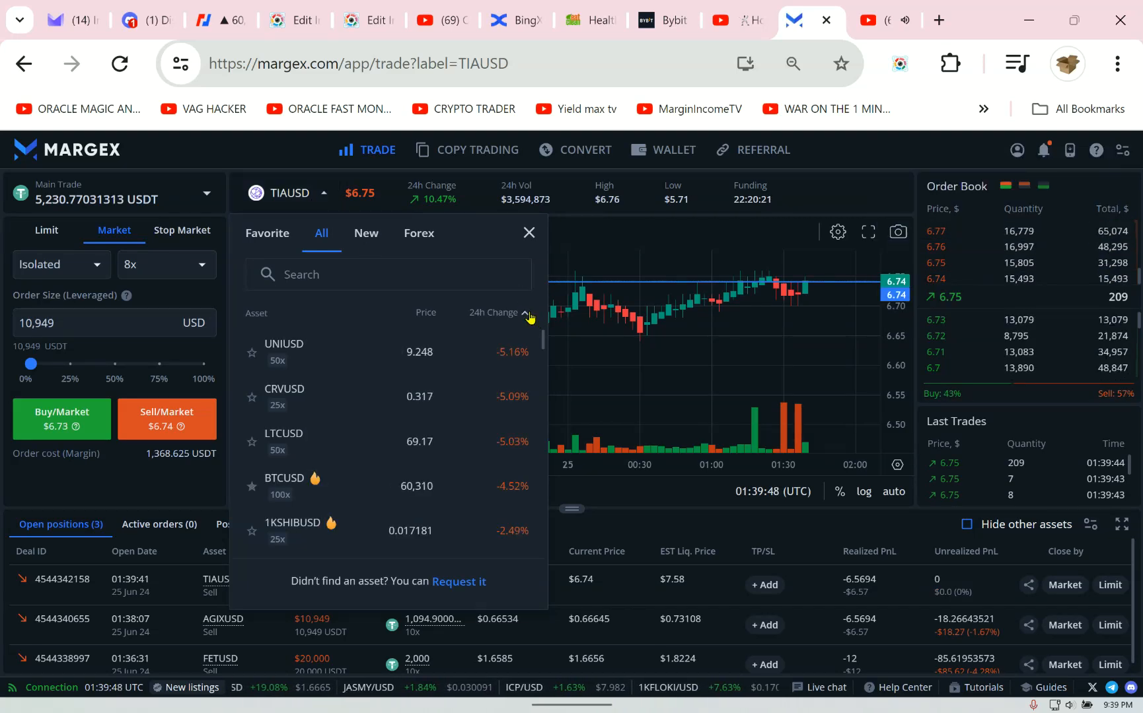
pyautogui.click(499, 313)
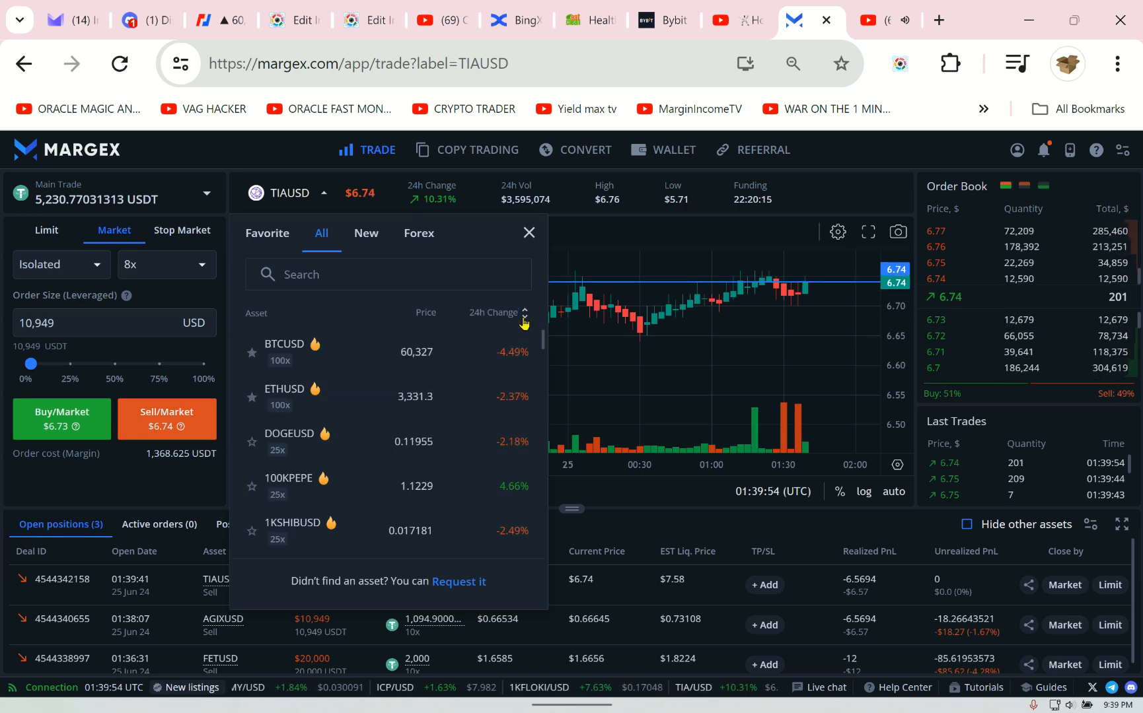
pyautogui.click(498, 313)
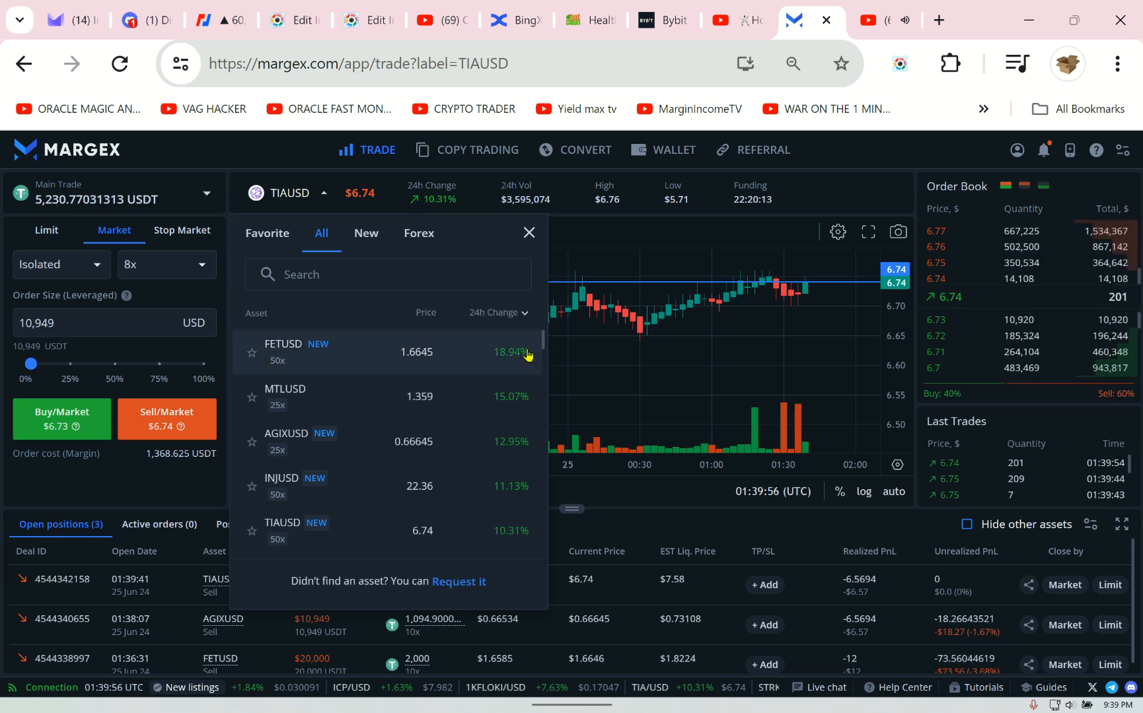
pyautogui.scroll(-3)
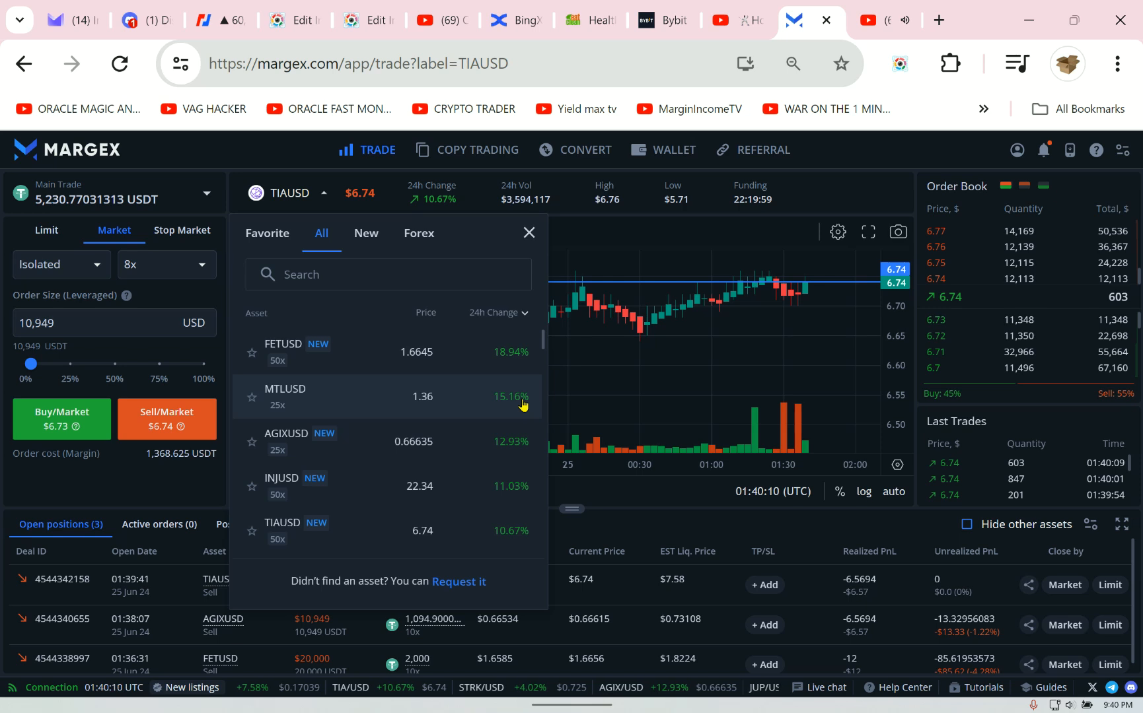
# - Switch to the MTLUSD market at 25x (cost 437.96 USDT) and reopen the asset list
pyautogui.click(285, 397)
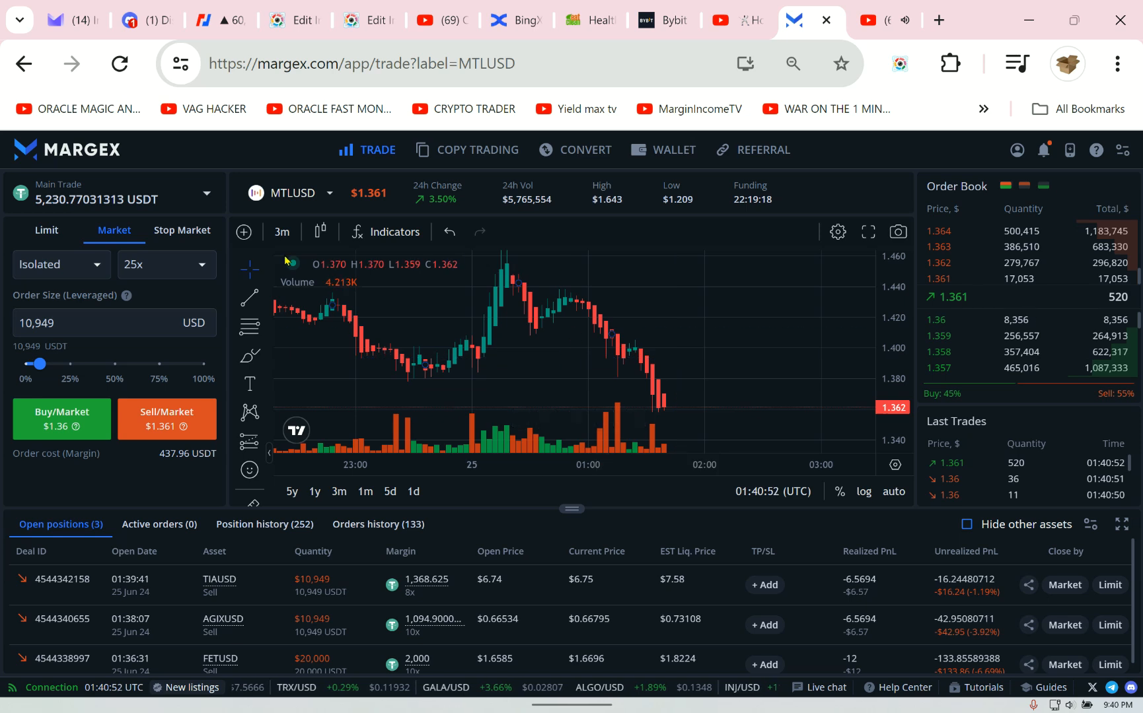
pyautogui.click(291, 193)
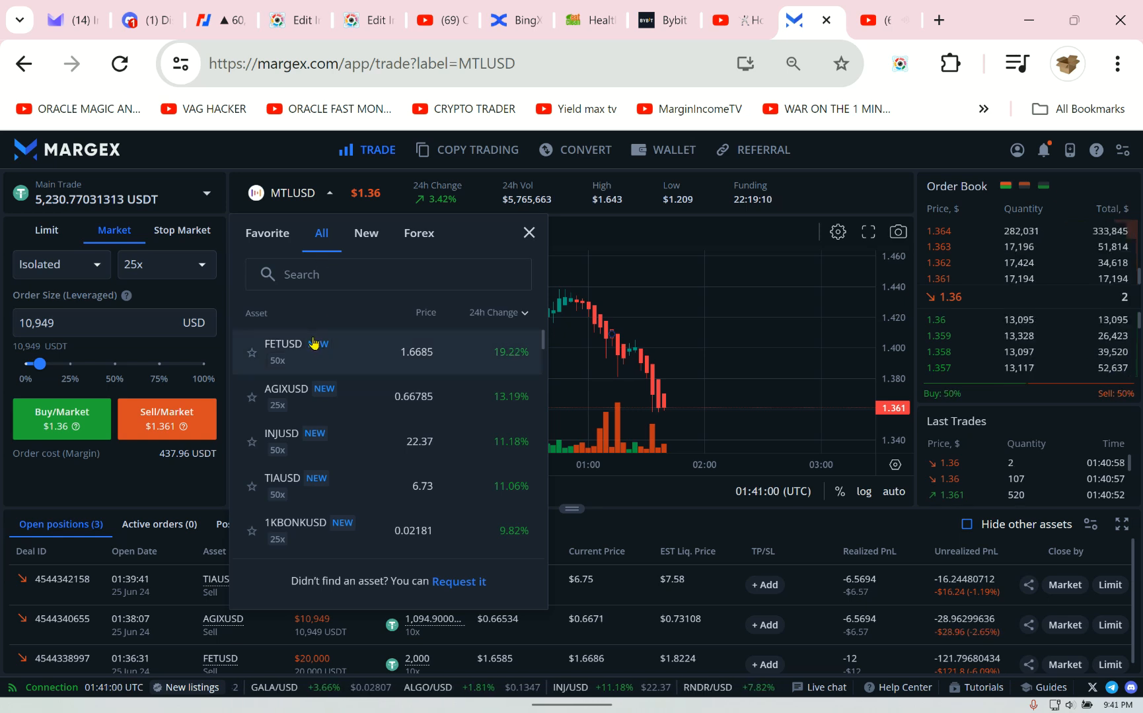
# - Switch to FETUSD, set leverage to 9x isolated, and sell at market to open a 10,949 USD short
pyautogui.click(284, 344)
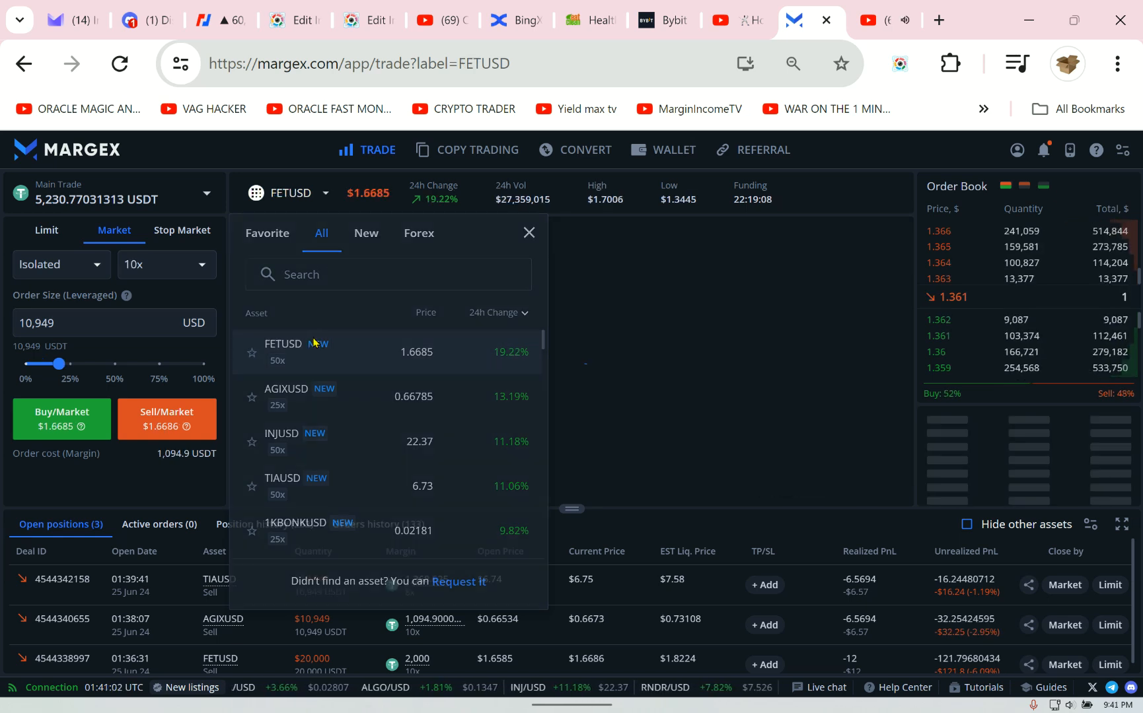
pyautogui.click(529, 232)
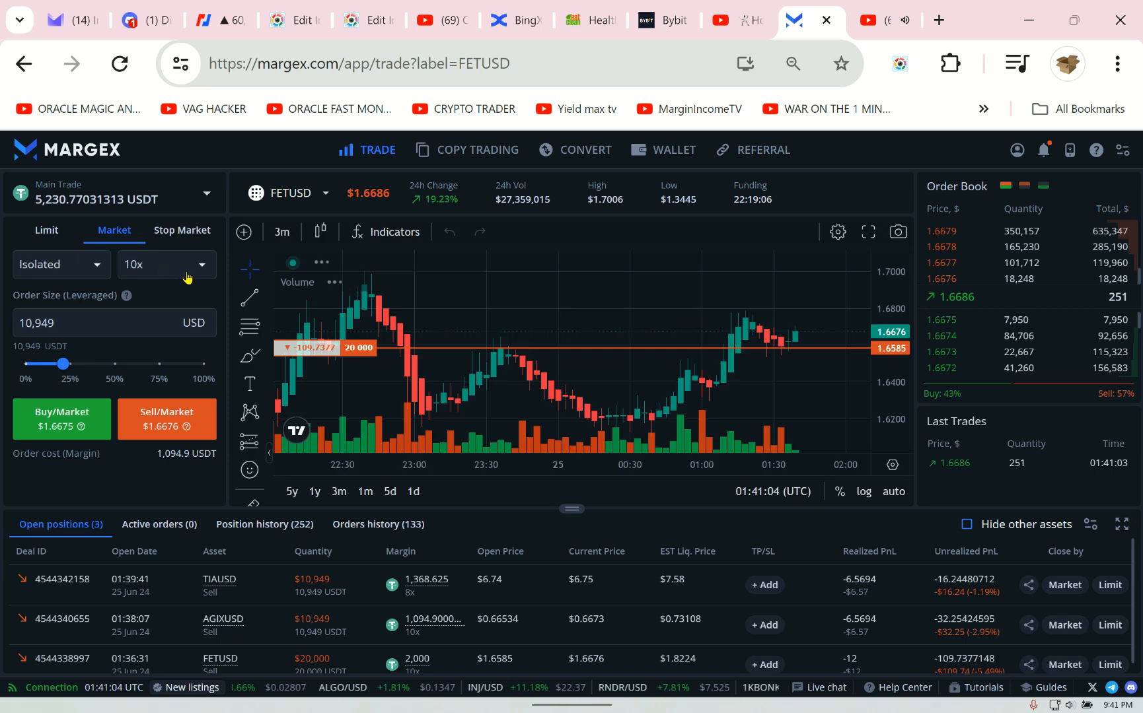
pyautogui.click(166, 264)
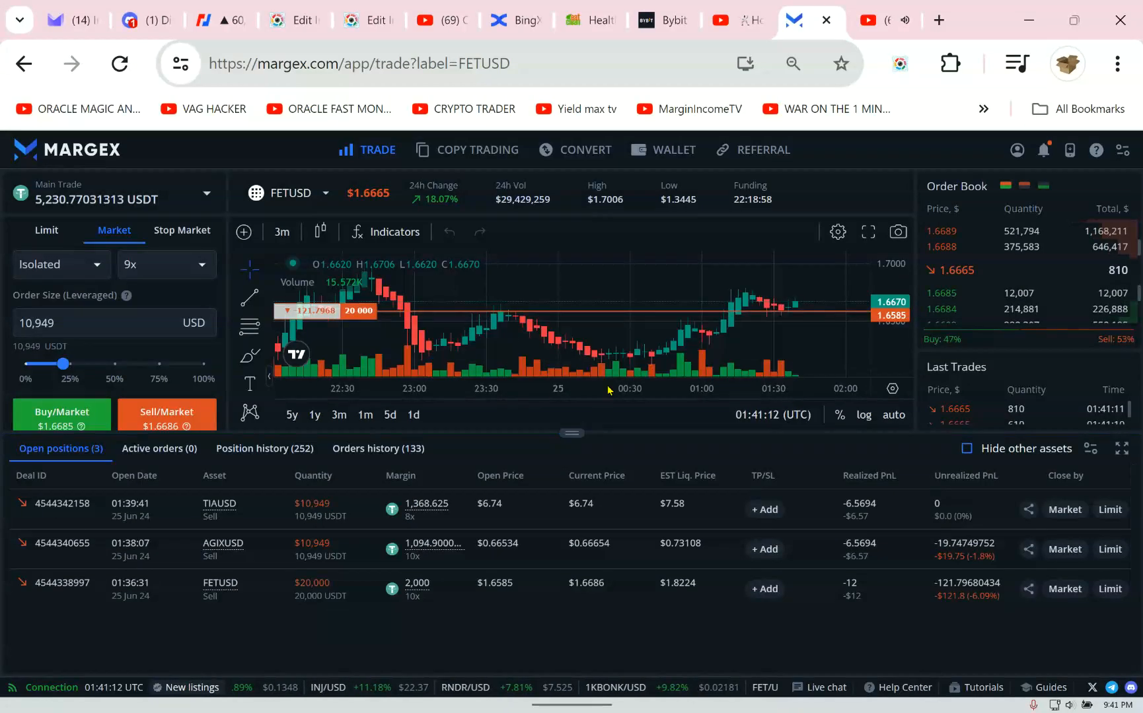
pyautogui.moveTo(634, 449)
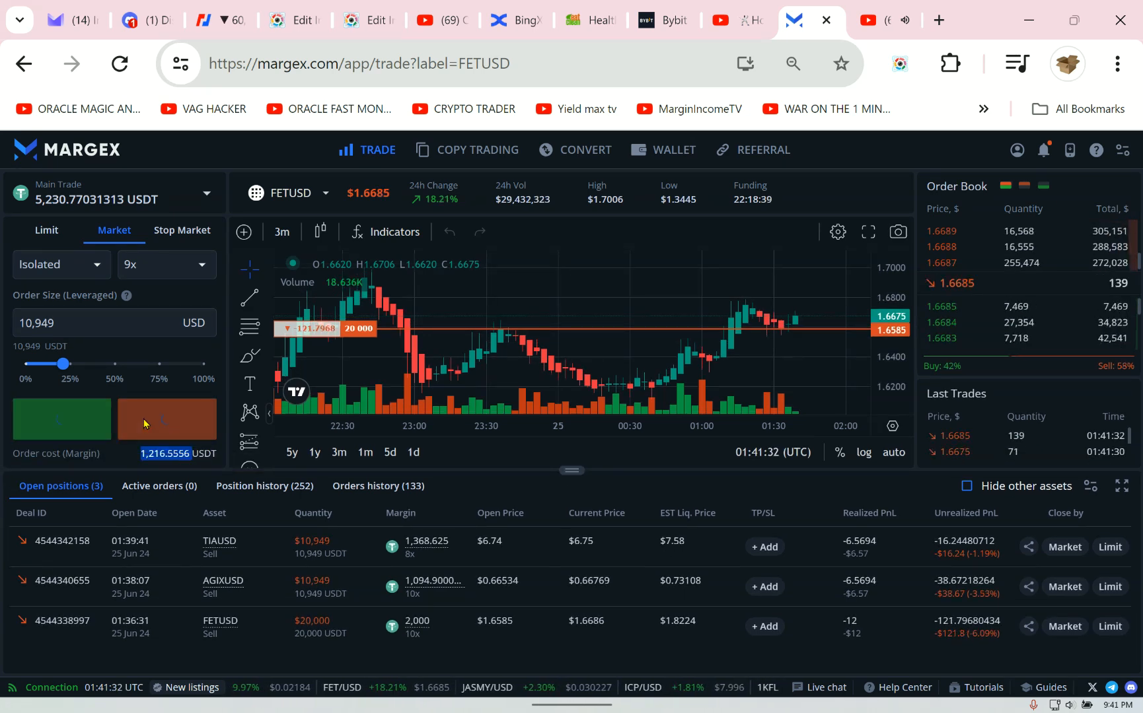
pyautogui.click(166, 418)
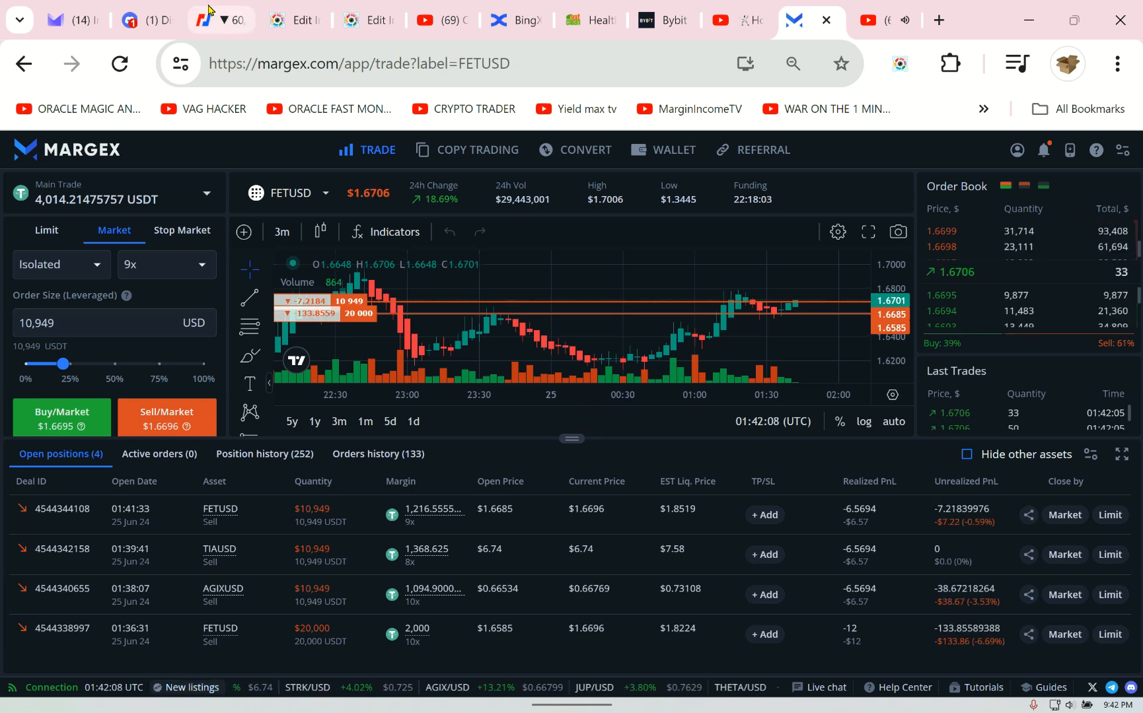
# - Check the BitMEX BTCUSD chart on 6h then 1h candles, then return to the Margex tab
pyautogui.click(217, 20)
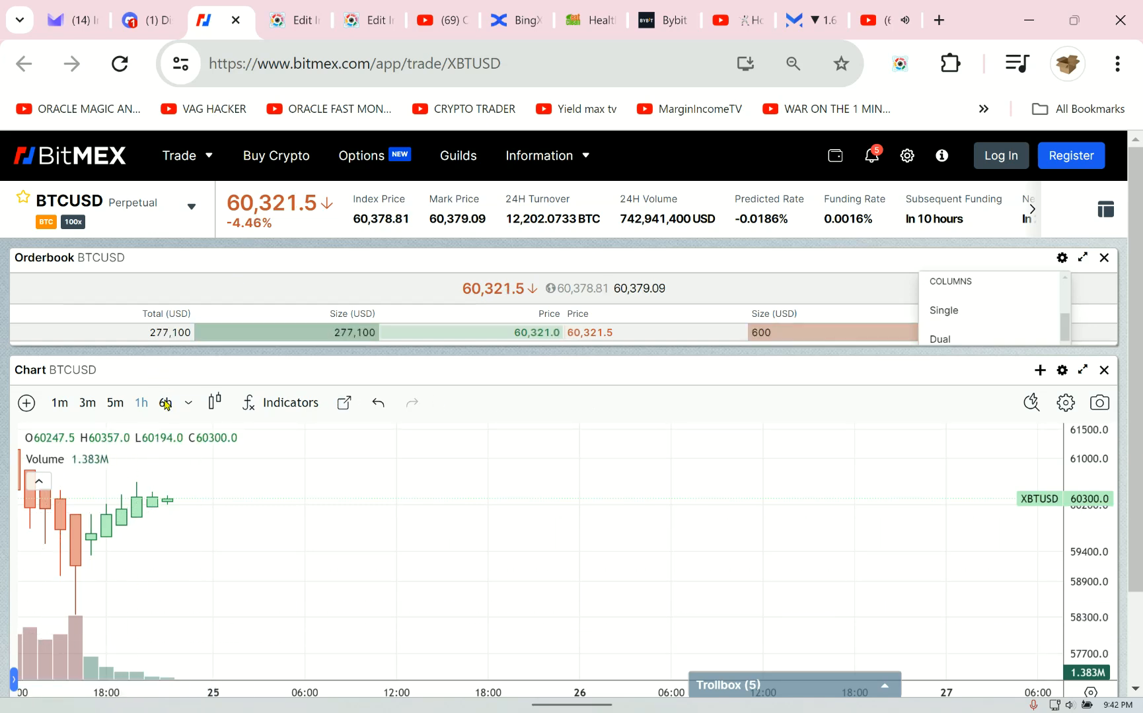
pyautogui.click(165, 402)
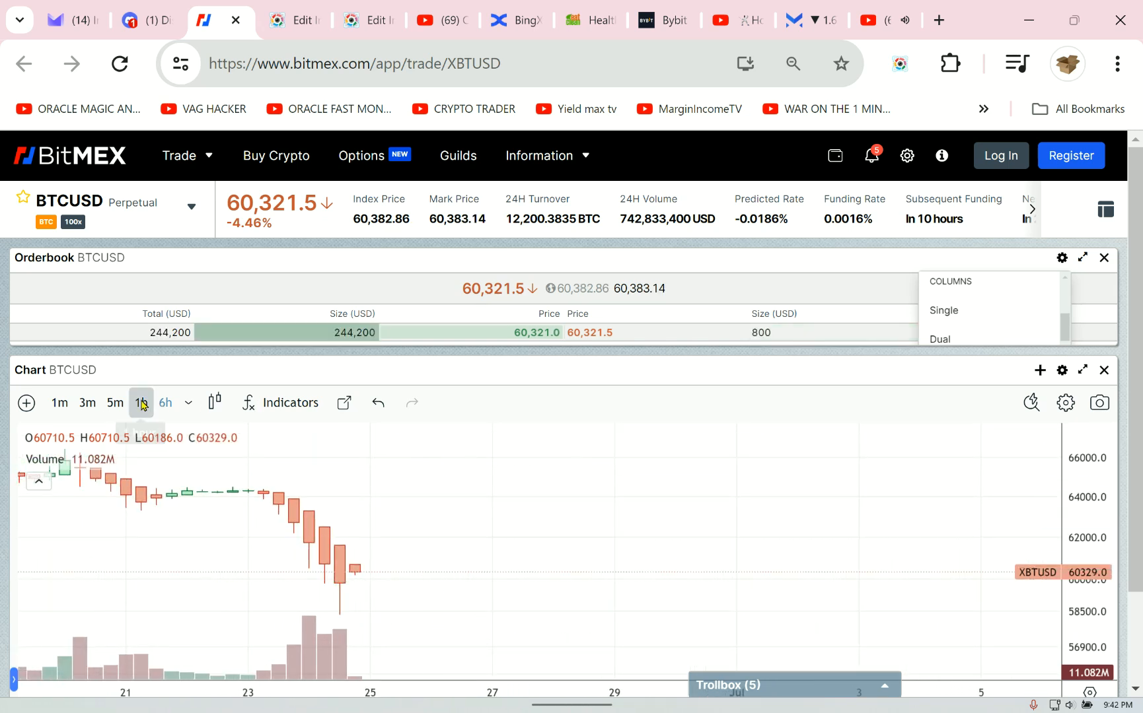
pyautogui.click(140, 401)
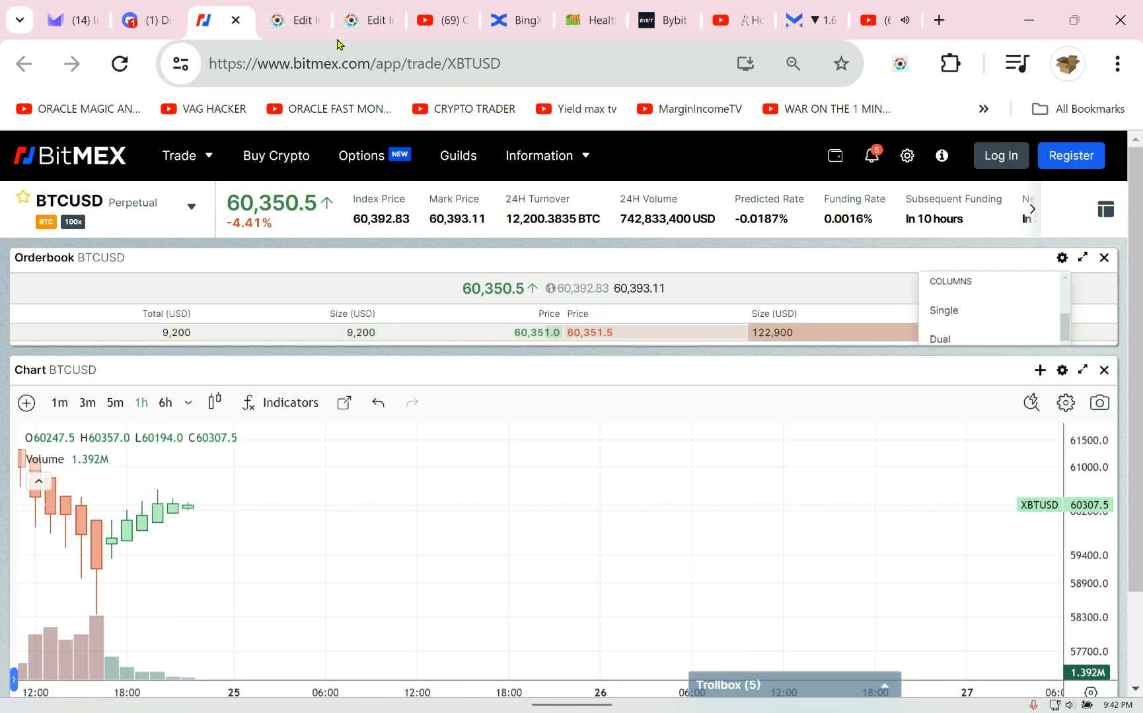
pyautogui.click(793, 20)
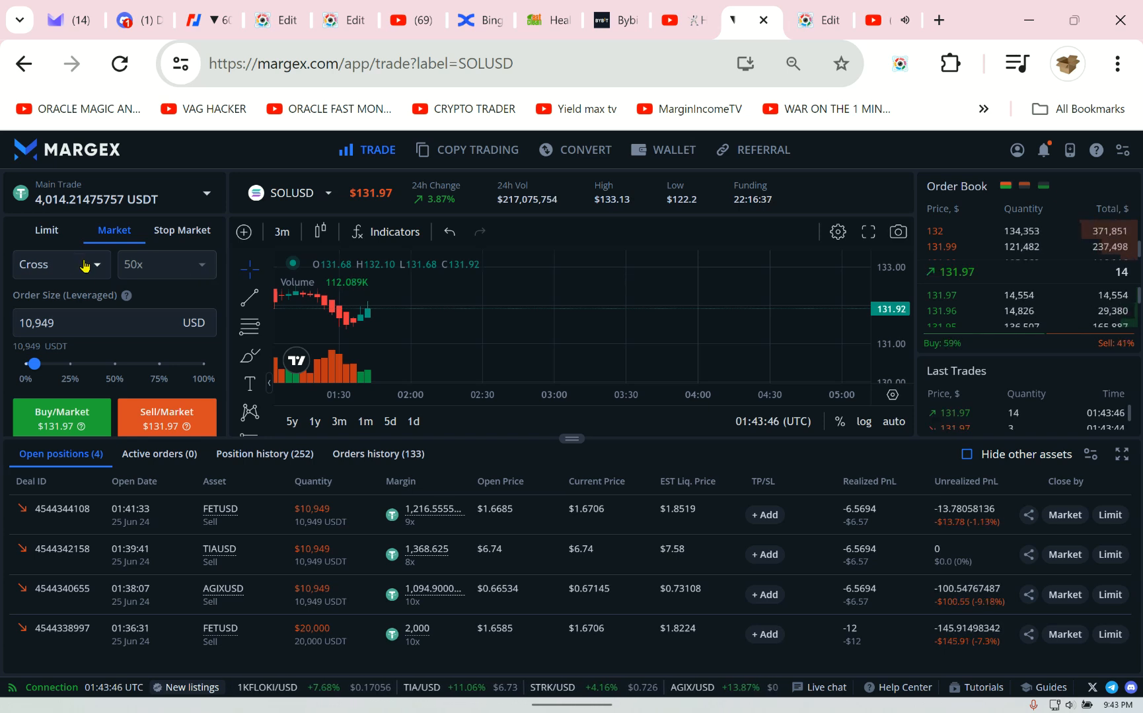
# - Change the SOLUSD margin mode from cross to isolated at 50x and confirm
pyautogui.click(58, 264)
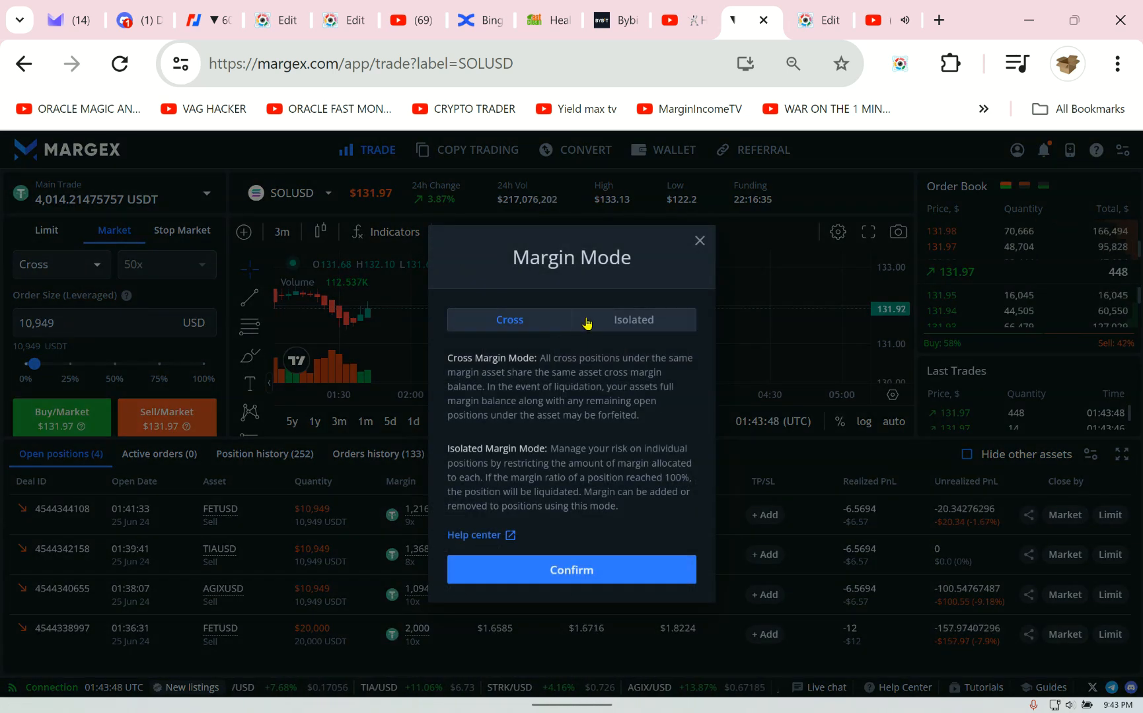
pyautogui.click(632, 320)
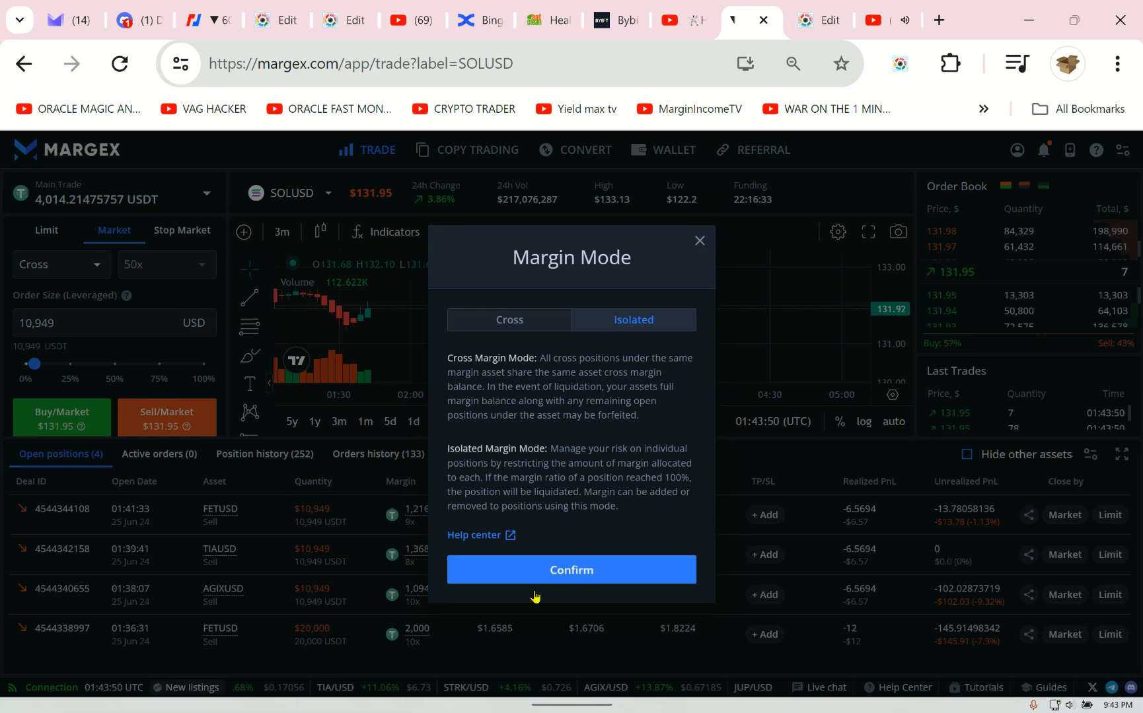
pyautogui.click(570, 569)
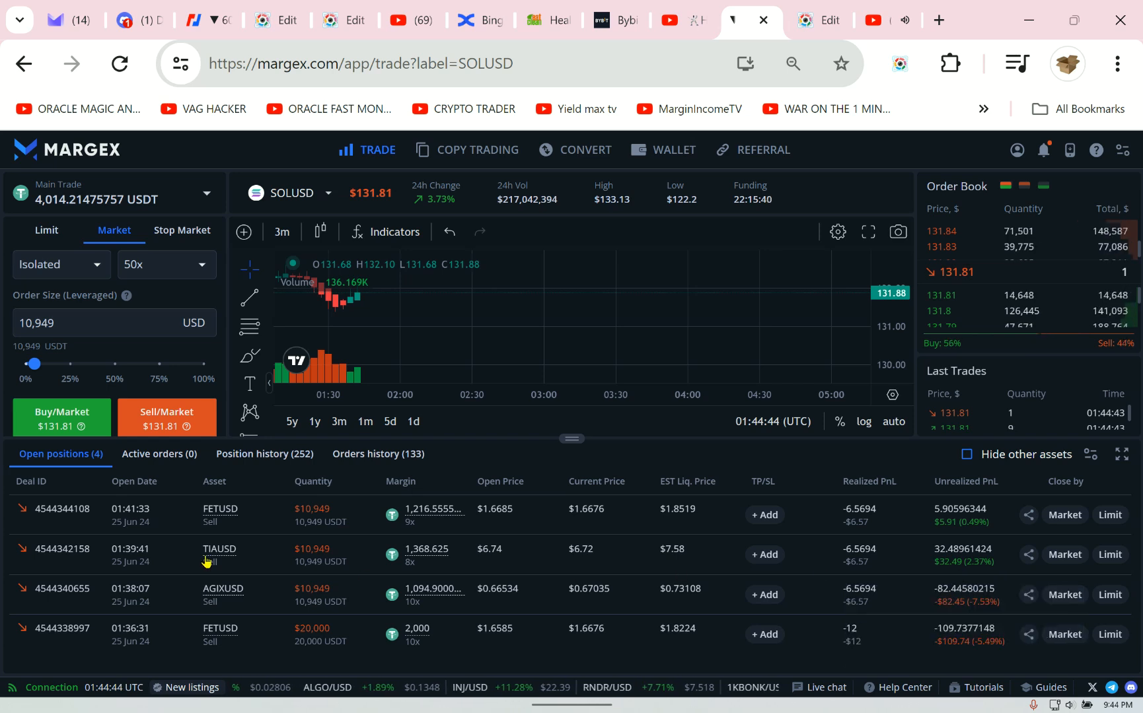
pyautogui.moveTo(216, 557)
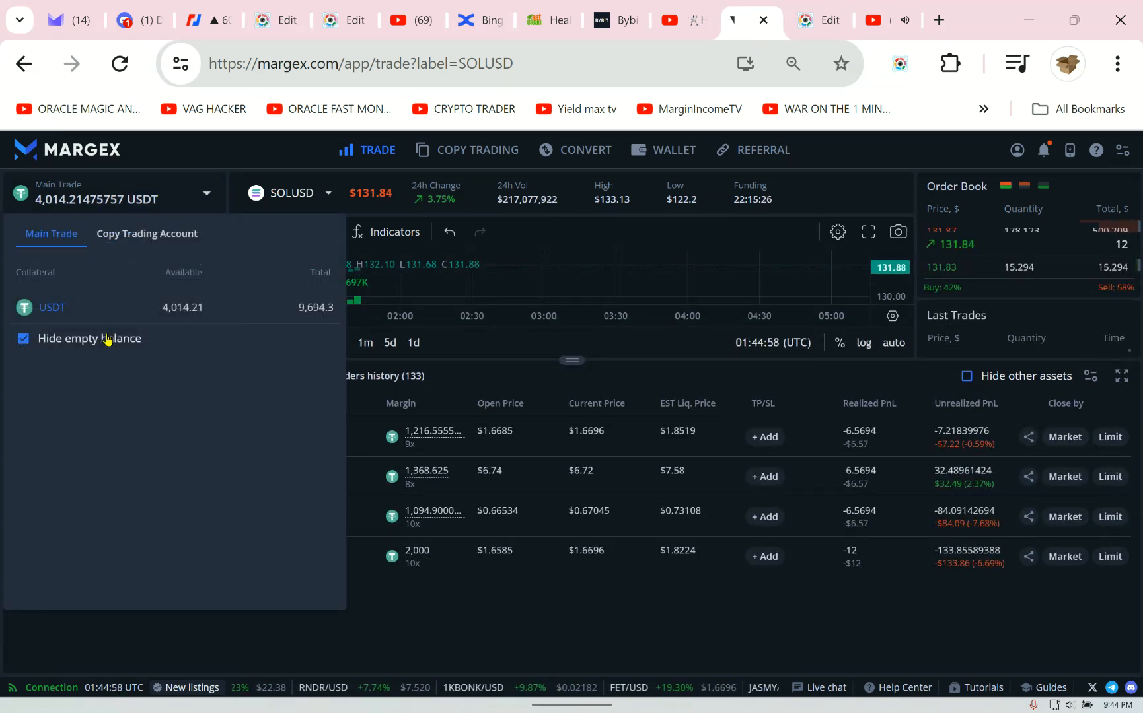
# - Show empty collateral balances alongside 4,014.21 of 9,694.3 USDT and browse the list
pyautogui.click(23, 338)
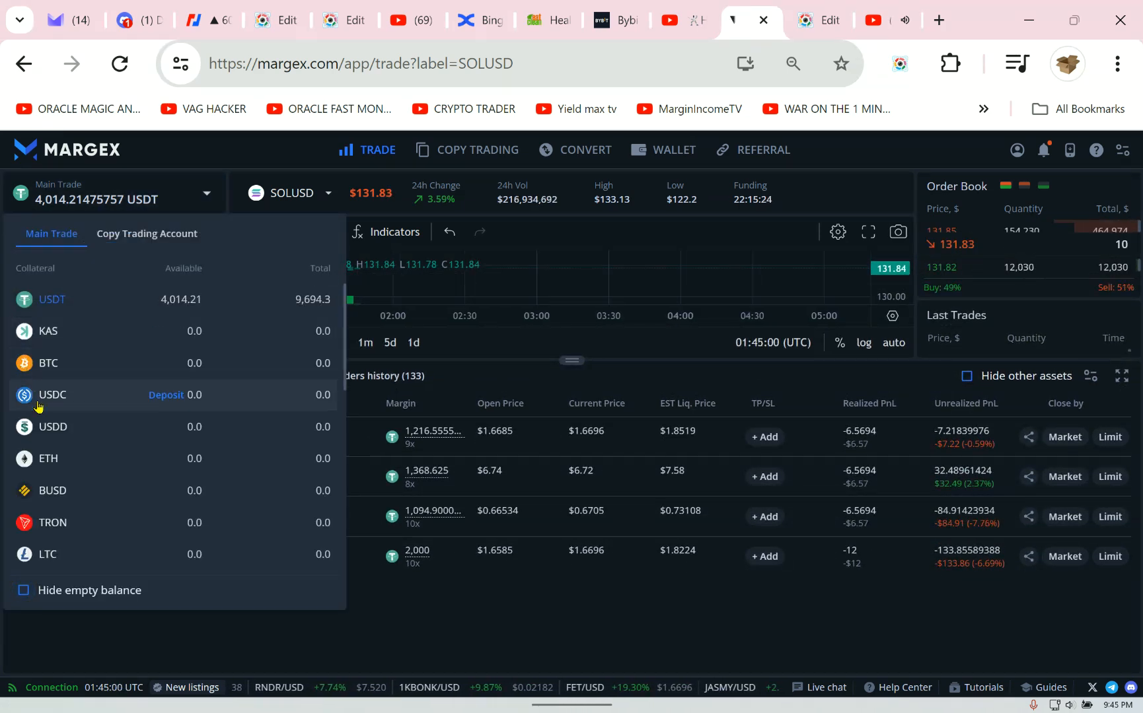
pyautogui.scroll(-3)
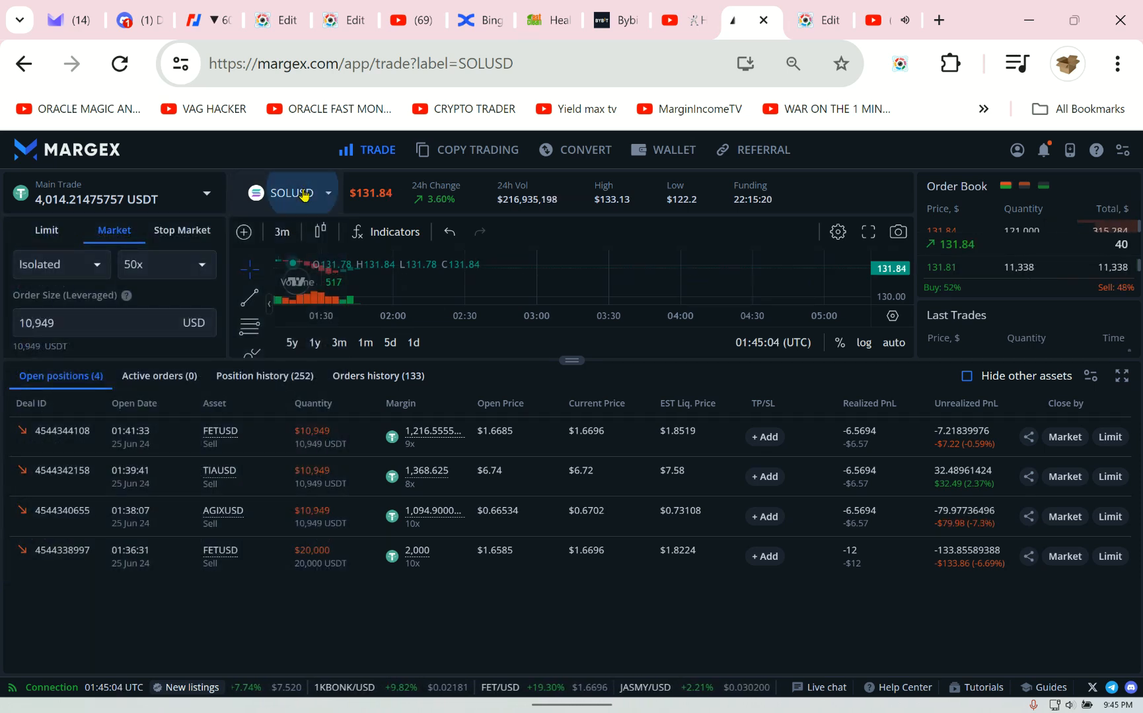
# - Show the asset list sorted by 24h change and scroll down to the lower-ranked pairs
pyautogui.click(290, 192)
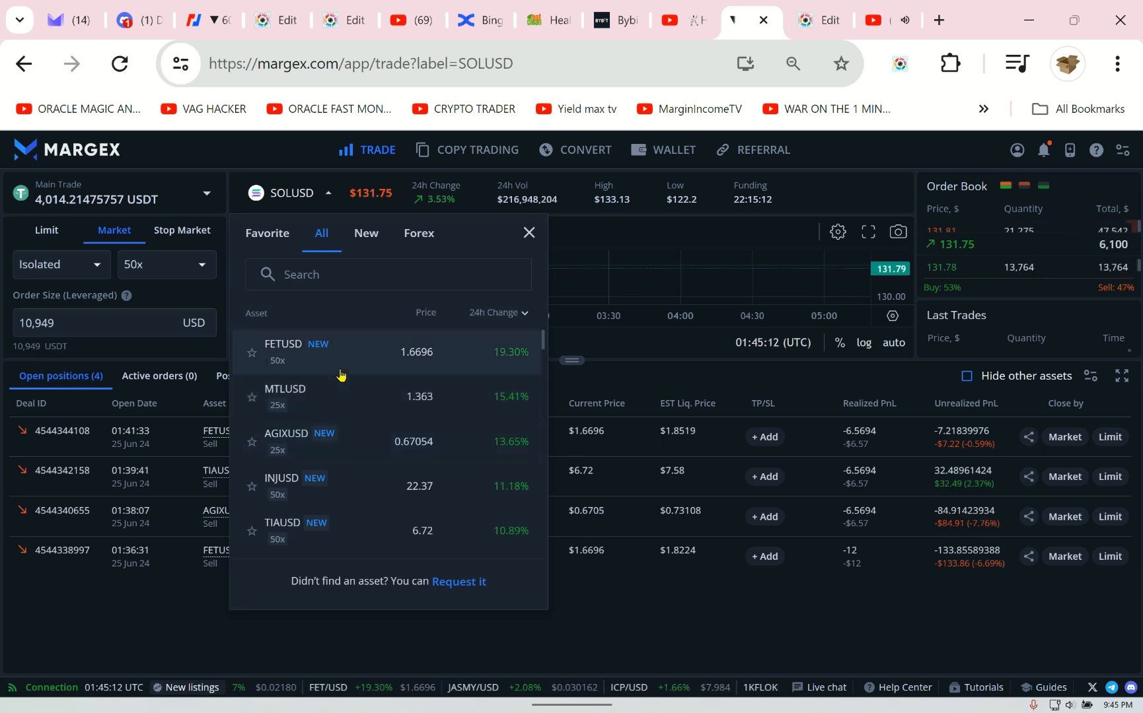
pyautogui.scroll(-3)
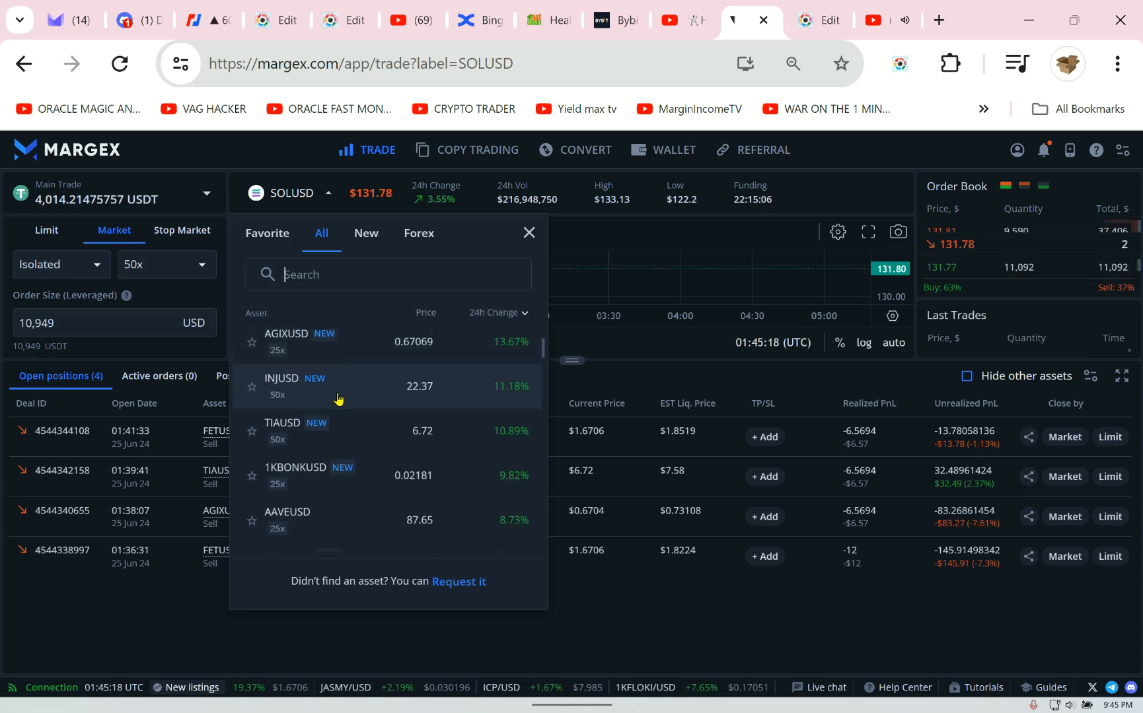
pyautogui.scroll(-3)
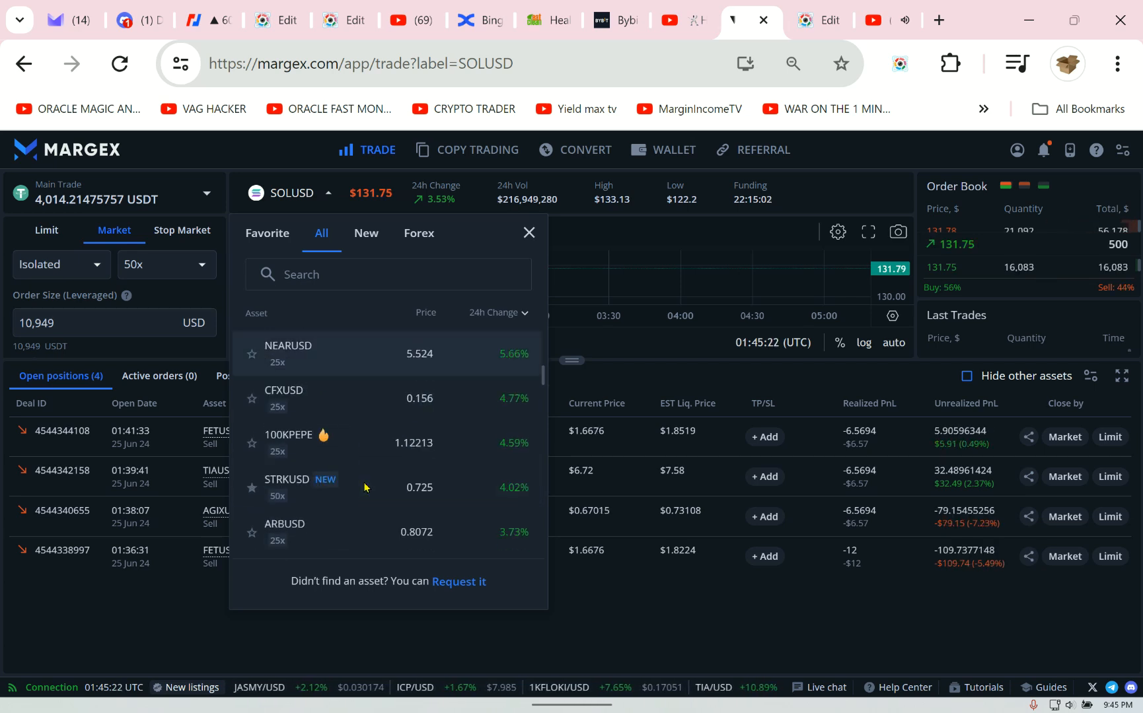
pyautogui.scroll(-3)
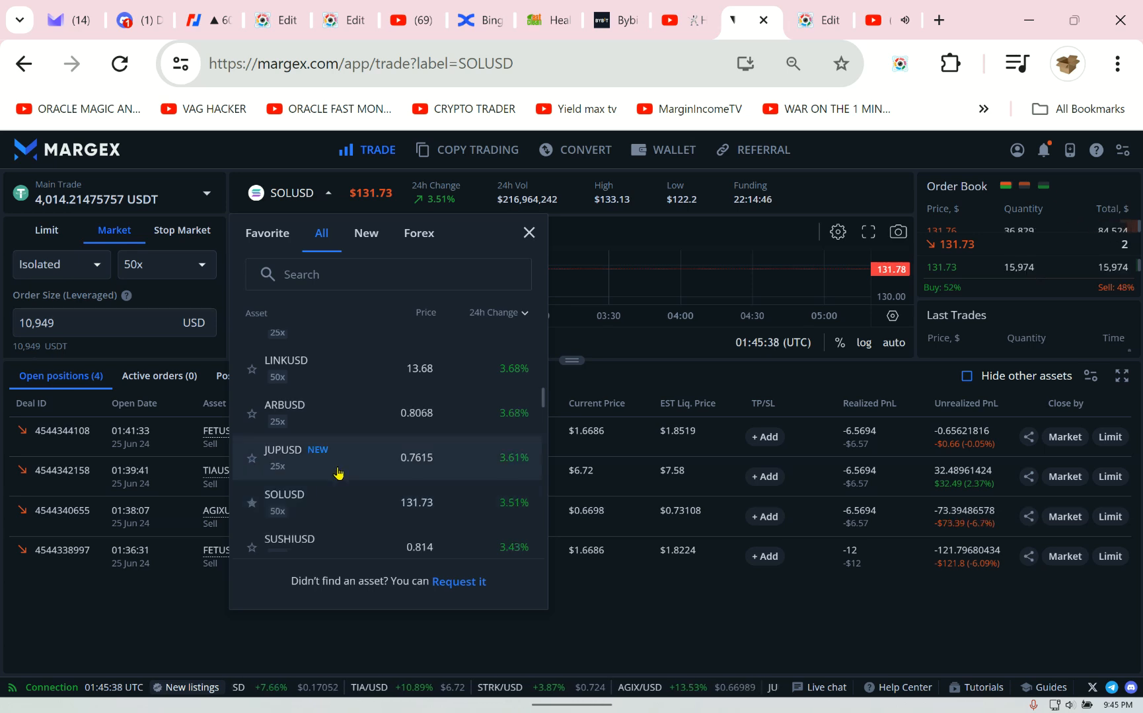
# - Switch to the JUPUSD pair and lower its isolated leverage from 25x to 8x
pyautogui.click(284, 457)
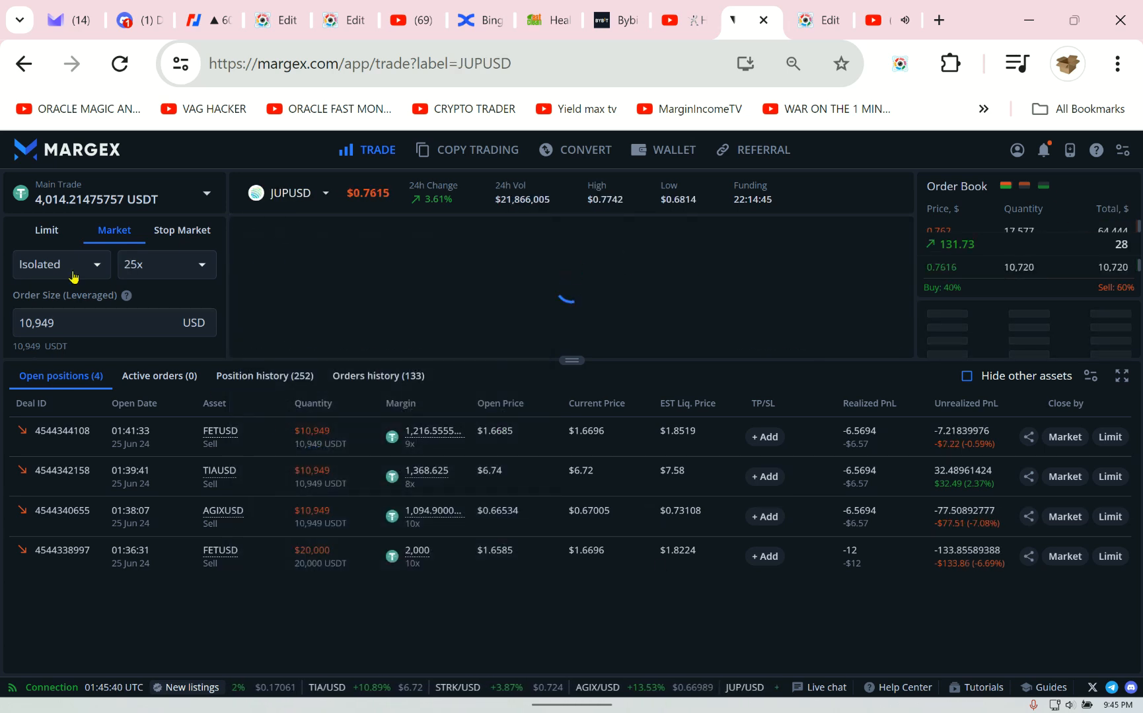
pyautogui.click(156, 265)
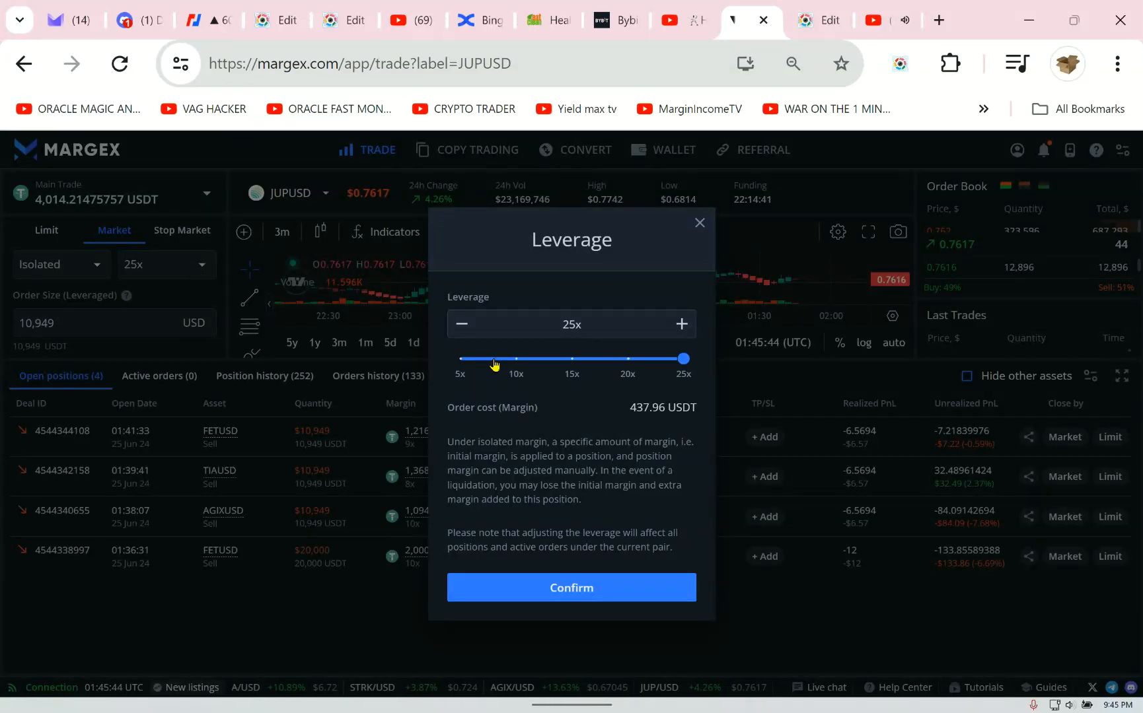
pyautogui.moveTo(683, 358); pyautogui.dragTo(494, 358)
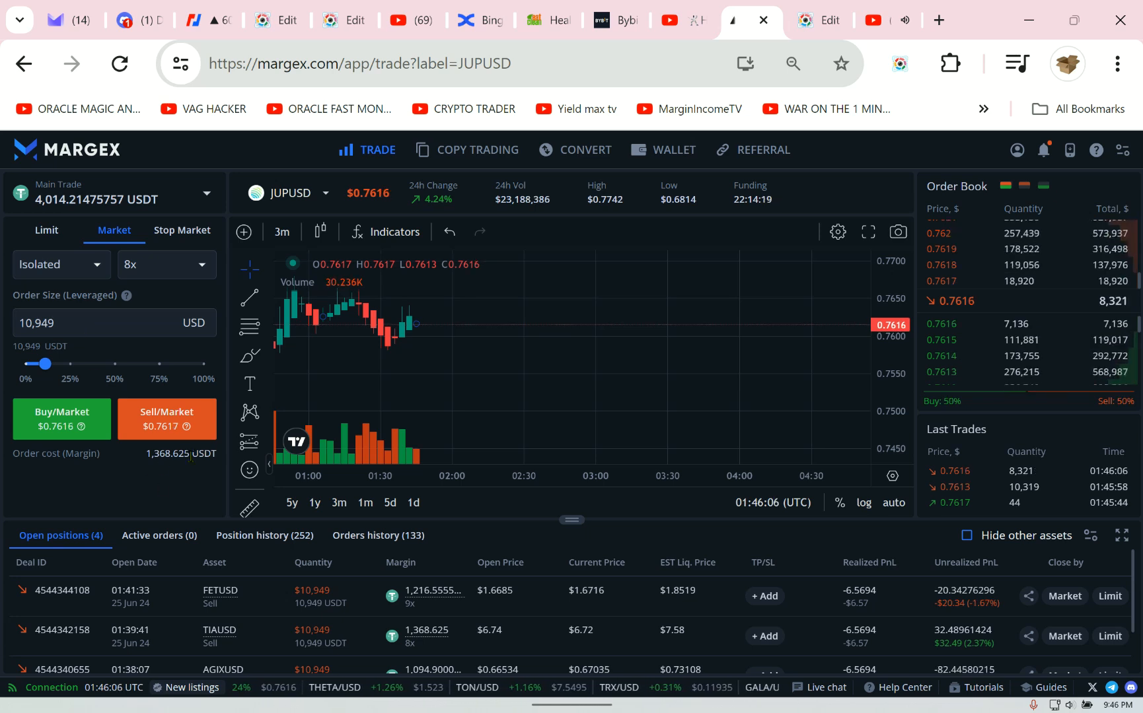
# - Raise the JUPUSD order size to 20,949 USD, costing 2,618.625 USDT
pyautogui.click(114, 323)
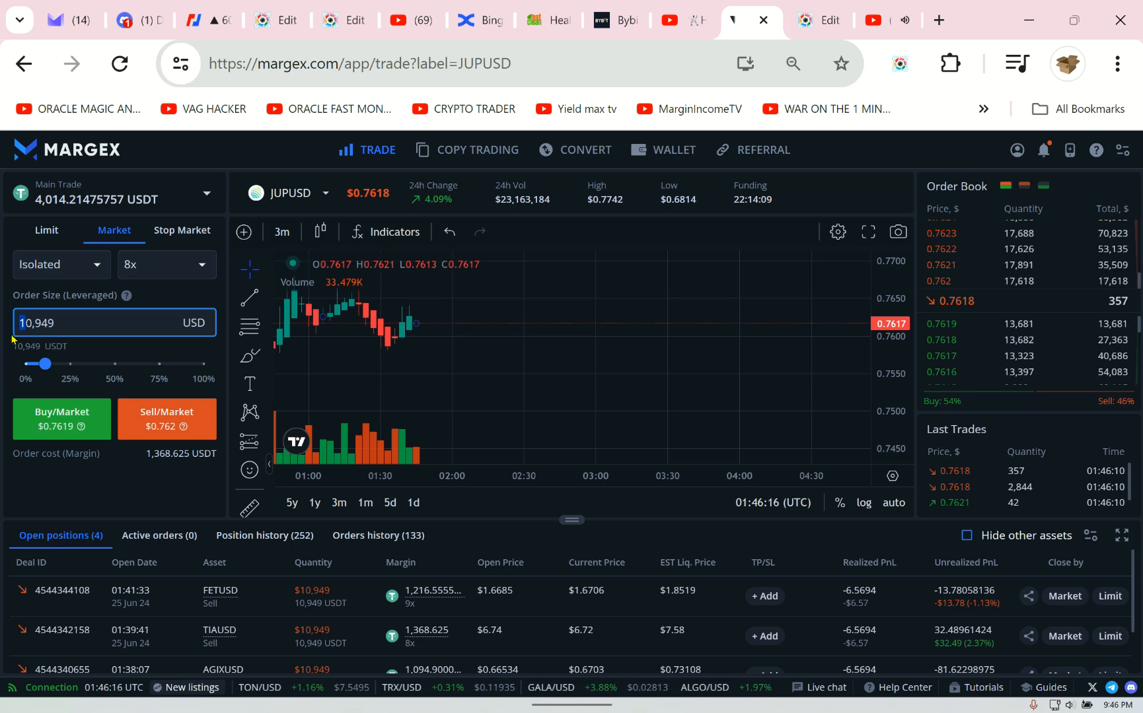
pyautogui.moveTo(48, 363); pyautogui.dragTo(141, 363)
pyautogui.write('20,949')
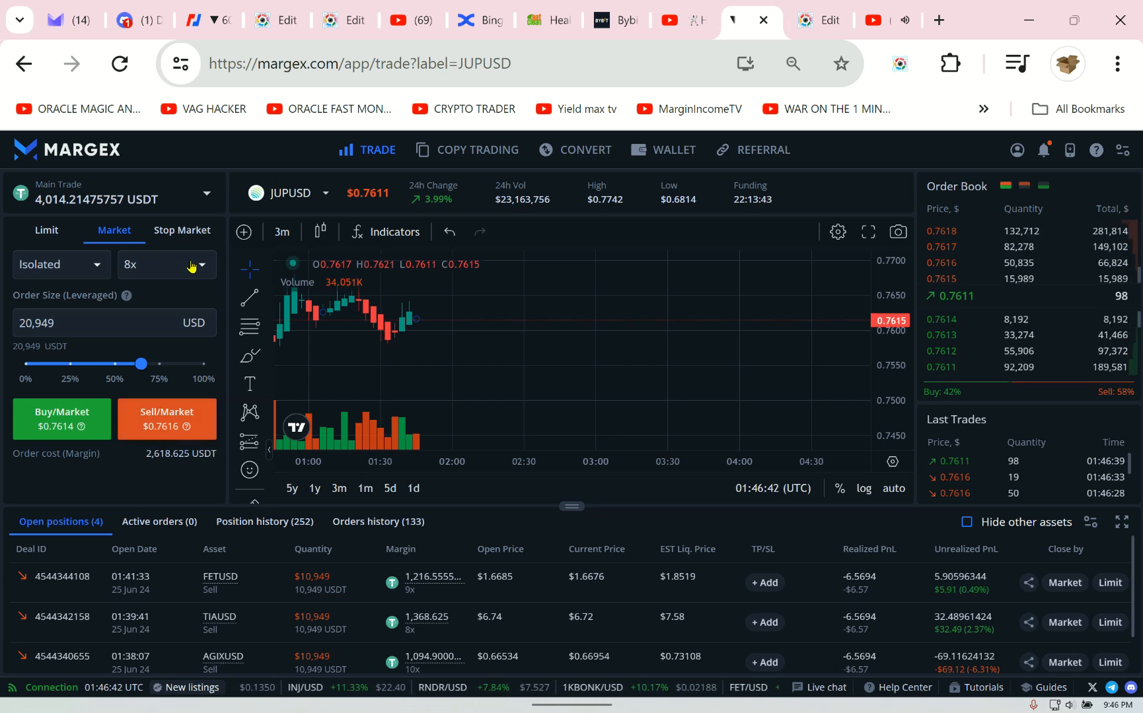
# - Reopen the JUPUSD leverage dialog, keep the slider at 8x and confirm
pyautogui.click(165, 264)
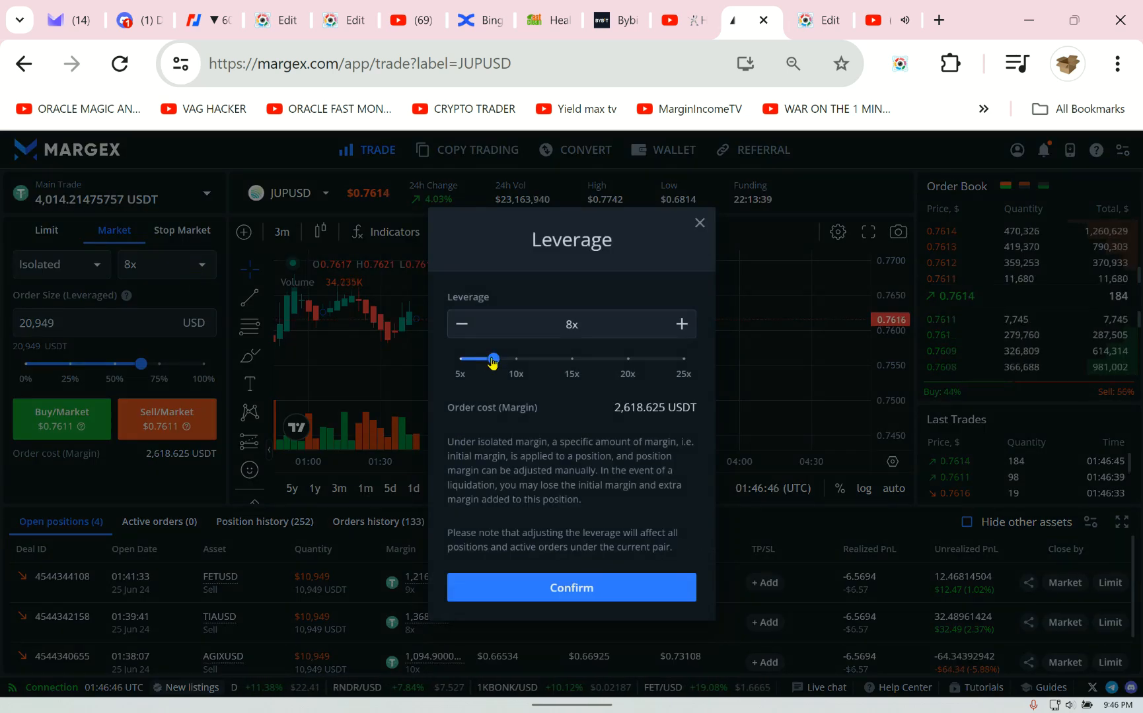
pyautogui.moveTo(493, 358); pyautogui.dragTo(482, 358)
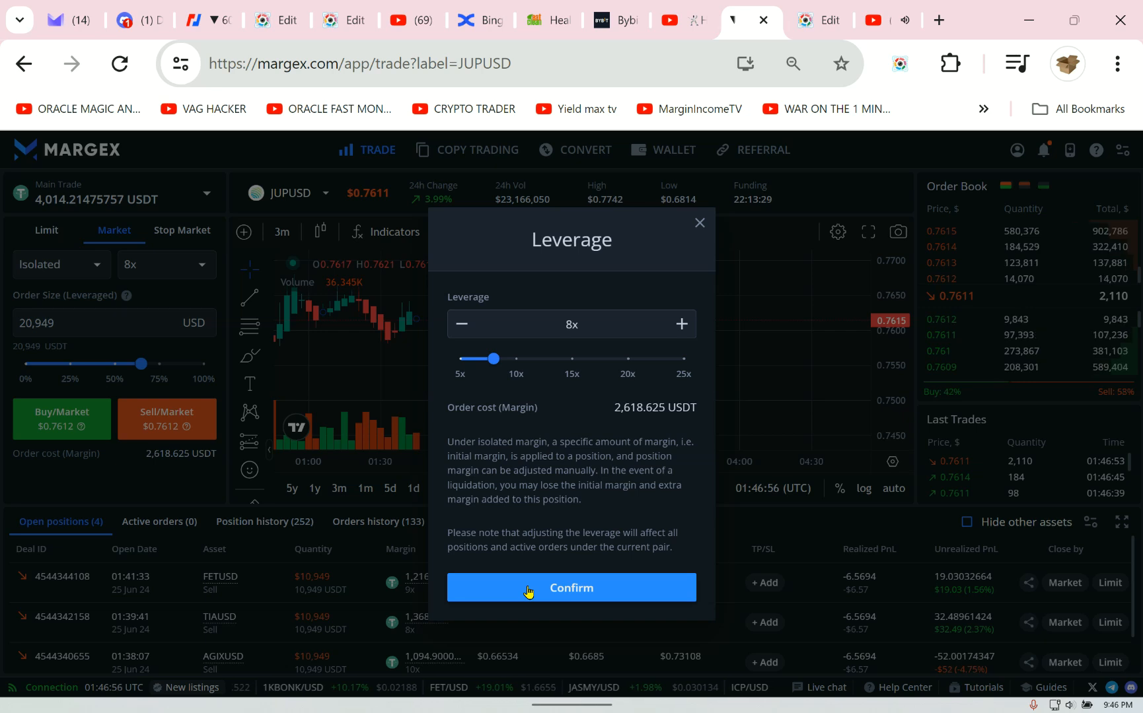
pyautogui.click(571, 588)
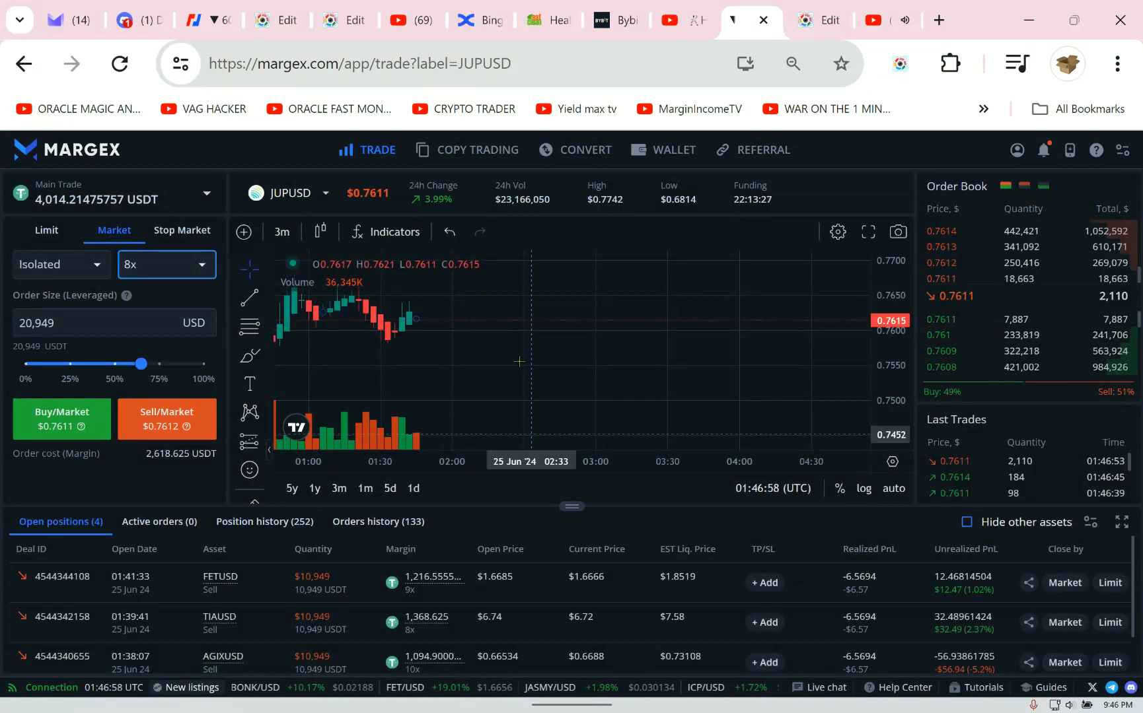
pyautogui.click(281, 231)
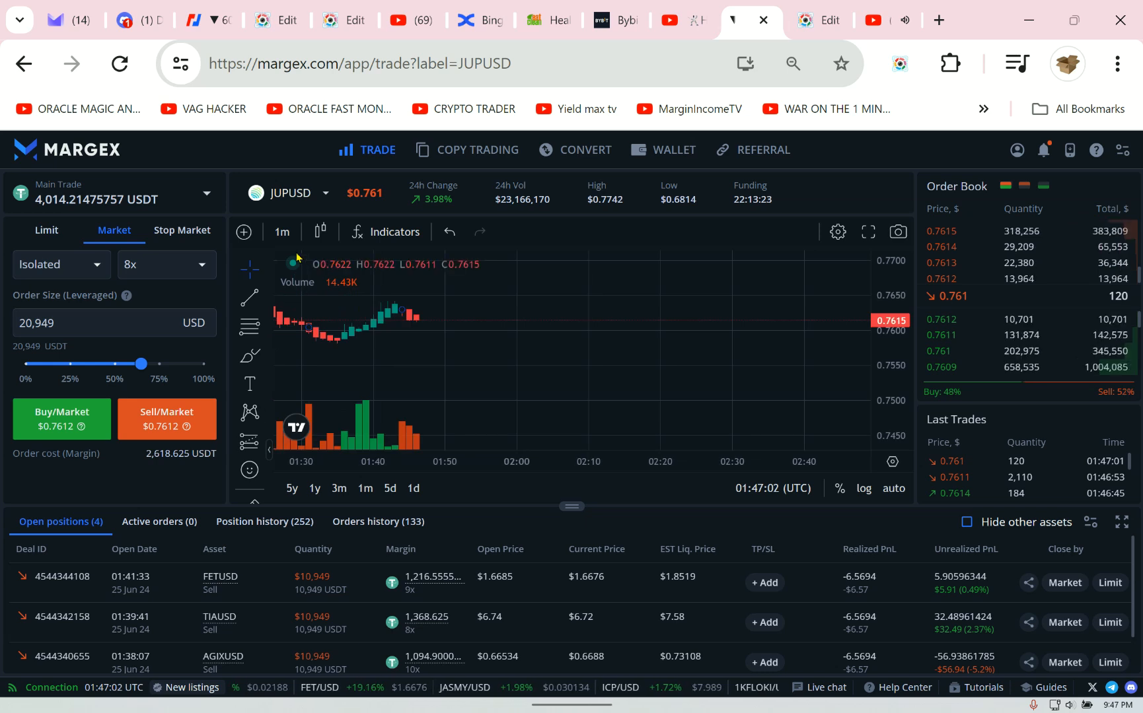
pyautogui.click(282, 231)
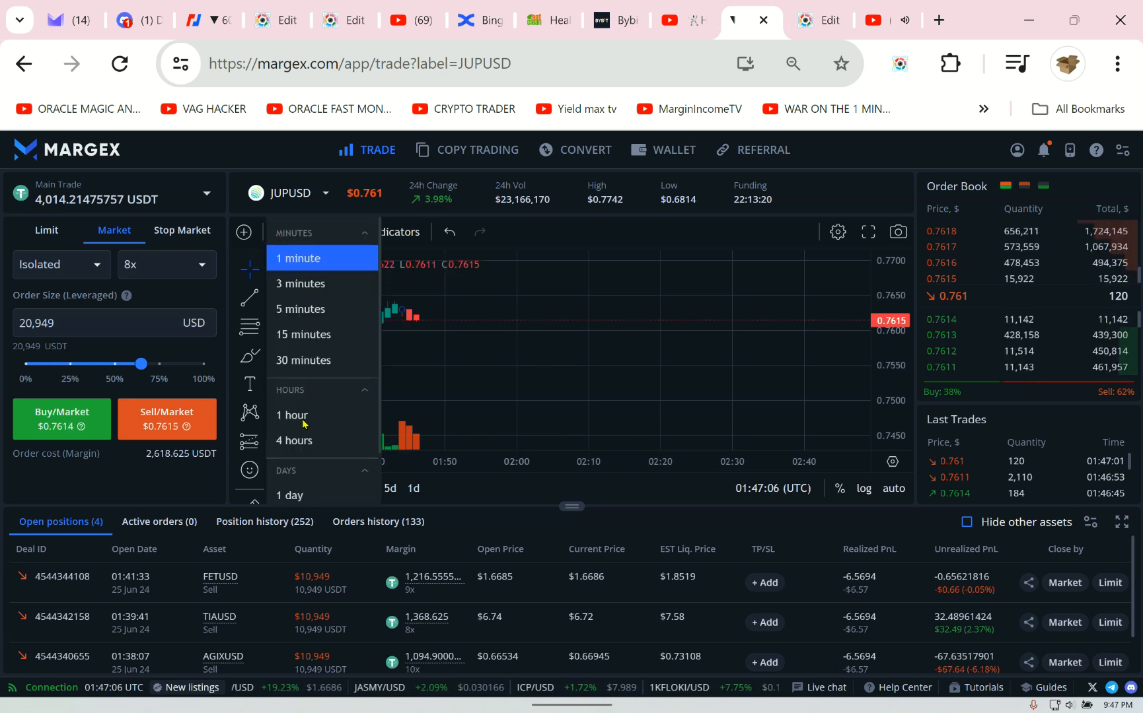
pyautogui.click(290, 415)
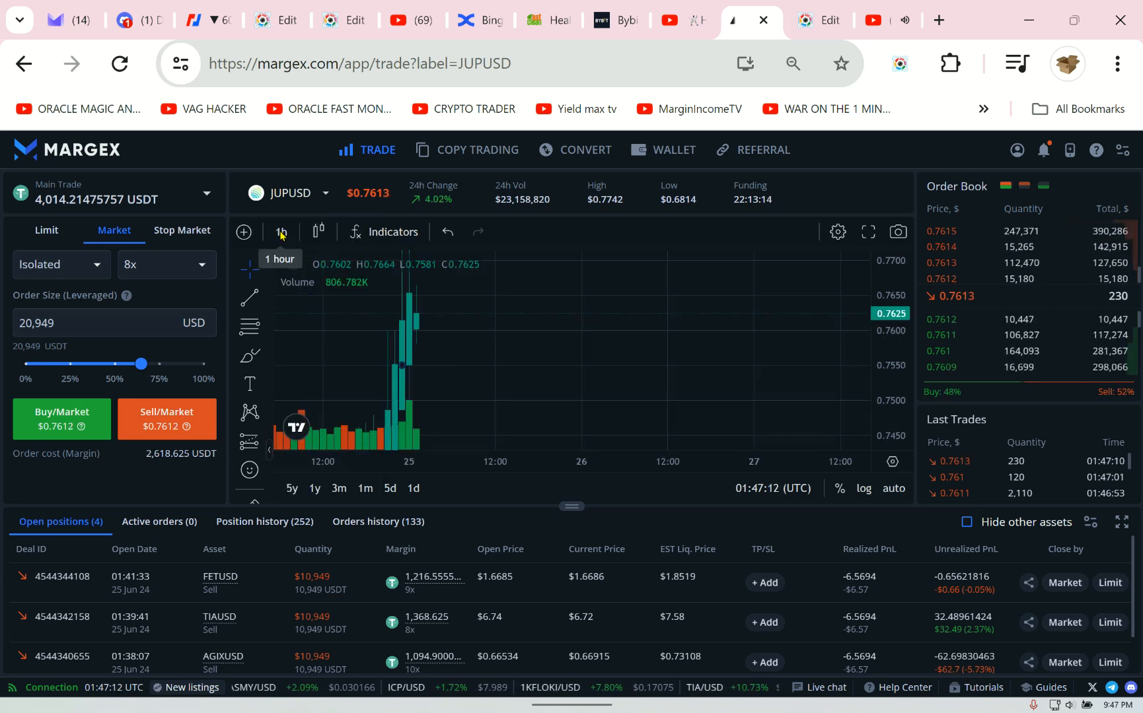
pyautogui.click(280, 231)
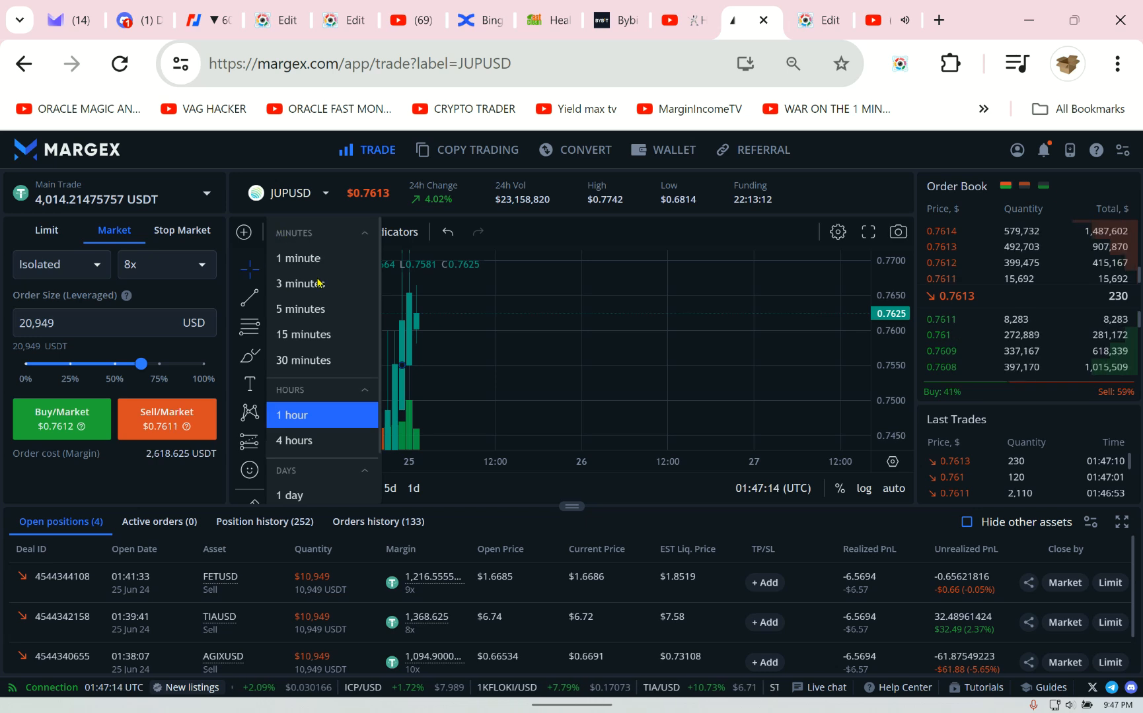
pyautogui.click(298, 284)
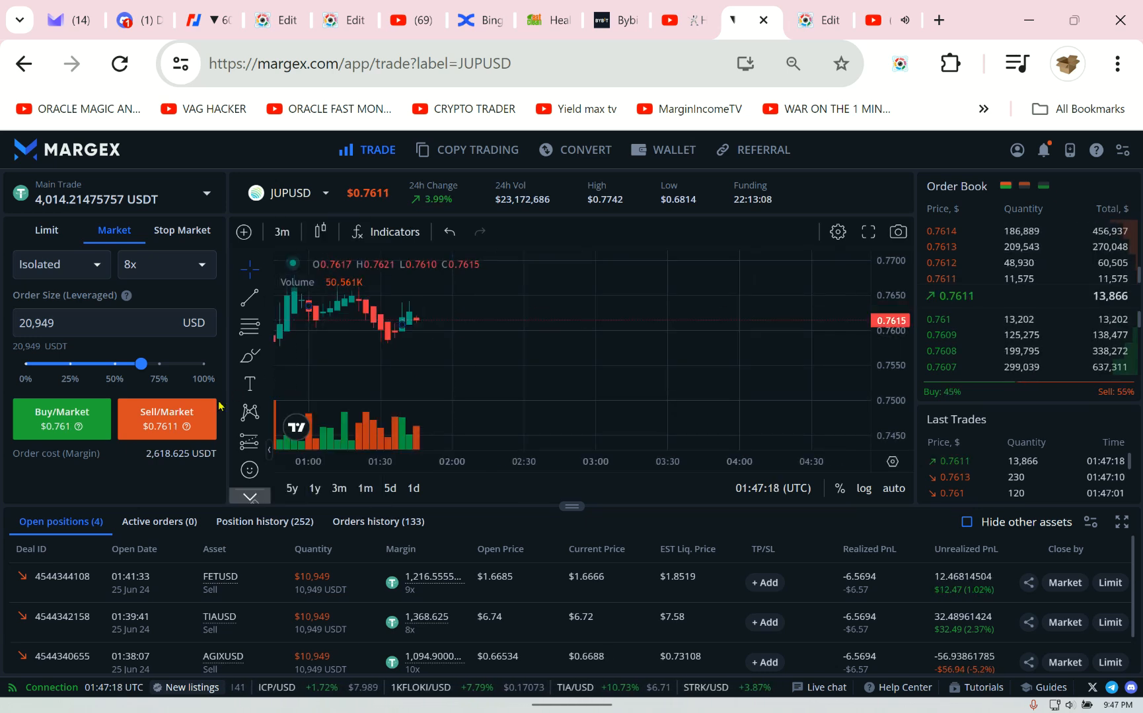
# - Place the 20,949 USD JUPUSD market short at 8x and screenshot the new position
pyautogui.click(166, 418)
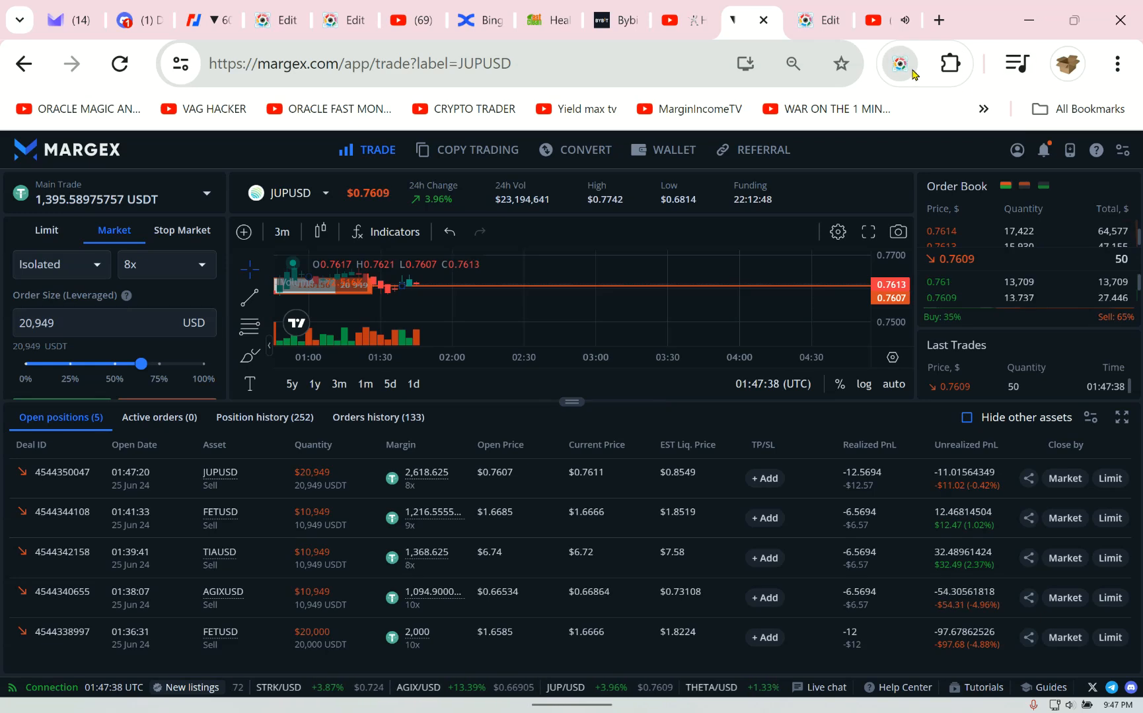
pyautogui.click(899, 63)
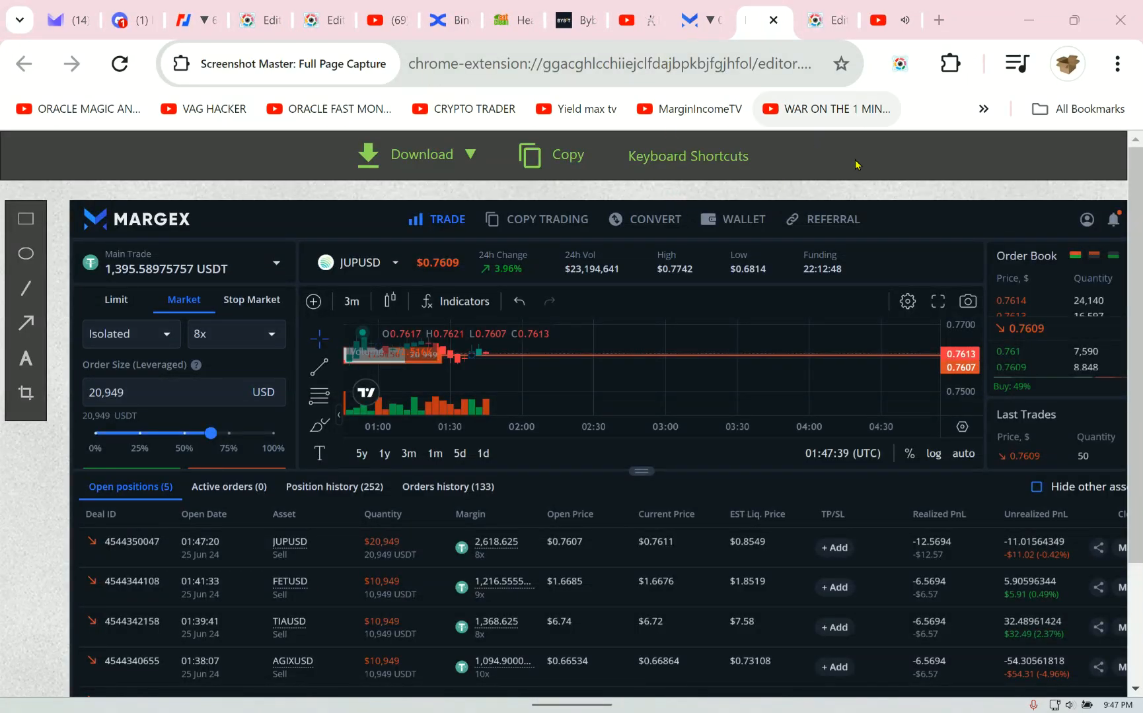
pyautogui.moveTo(688, 157)
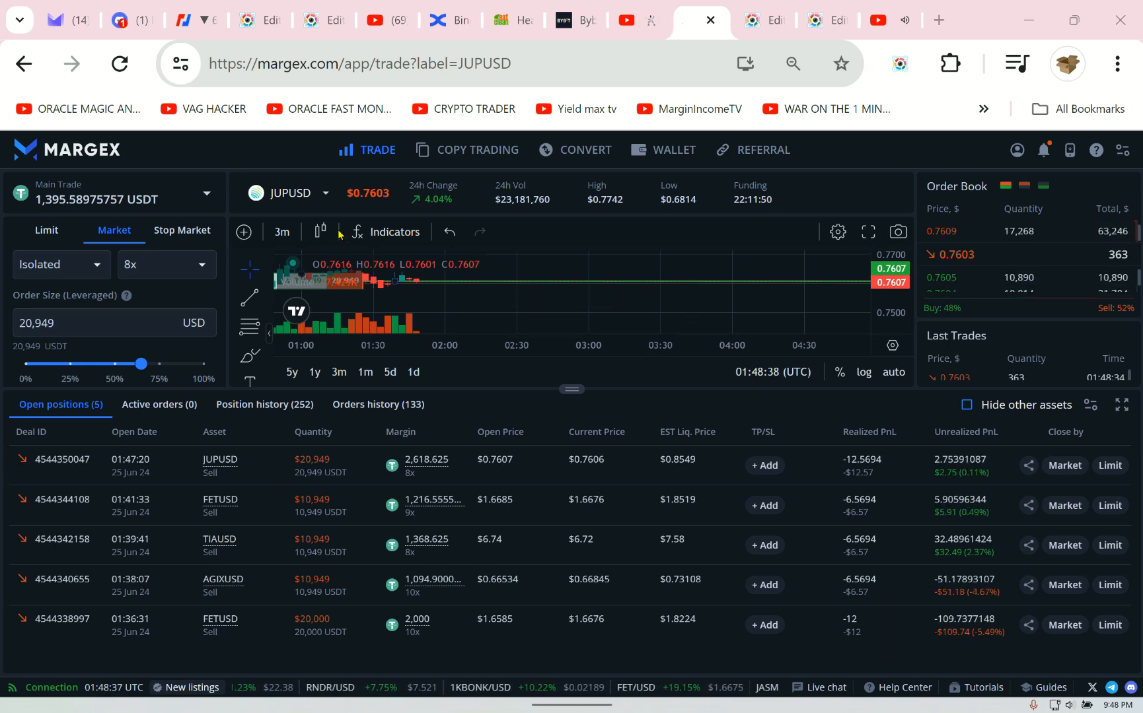
# - Open the asset list and sort it by 24-hour change to pick INJUSD
pyautogui.click(287, 193)
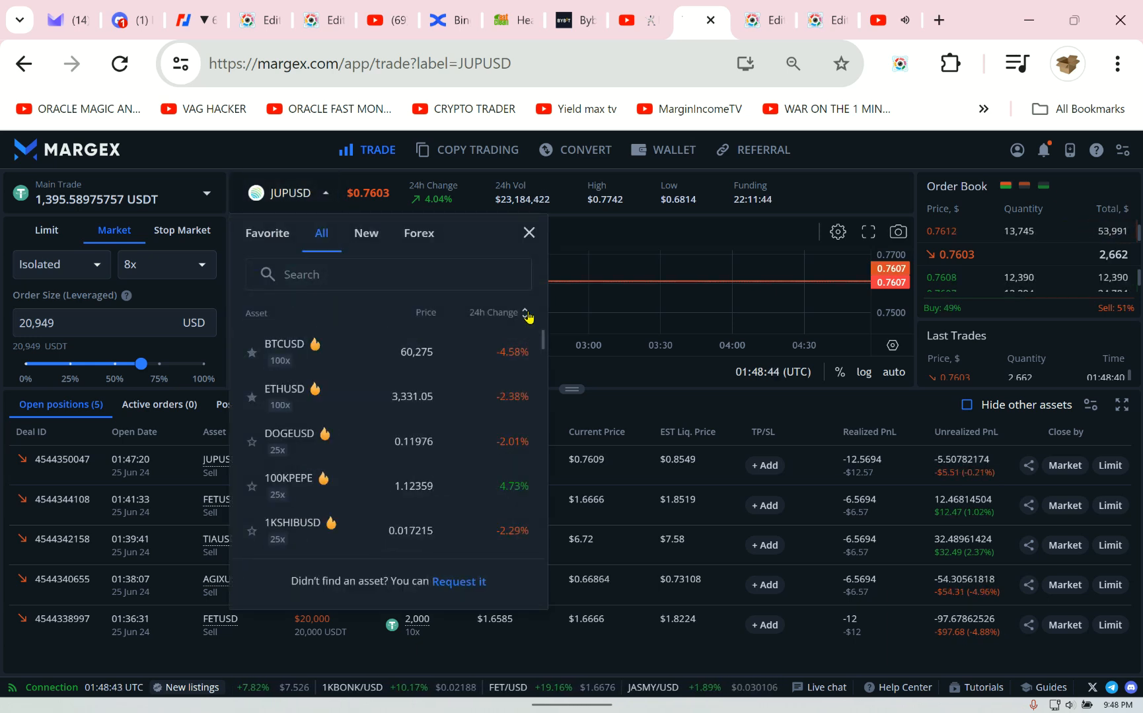
pyautogui.click(503, 312)
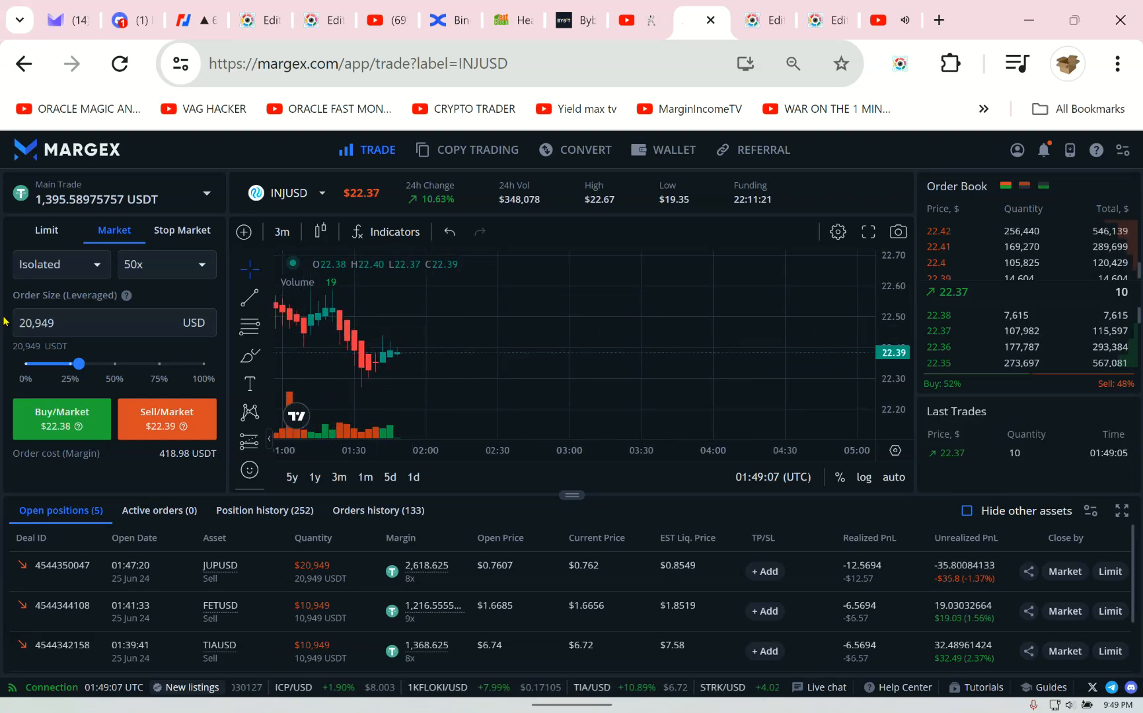
# - Drag the INJUSD leverage slider down from 50x to 9x and confirm it
pyautogui.click(165, 264)
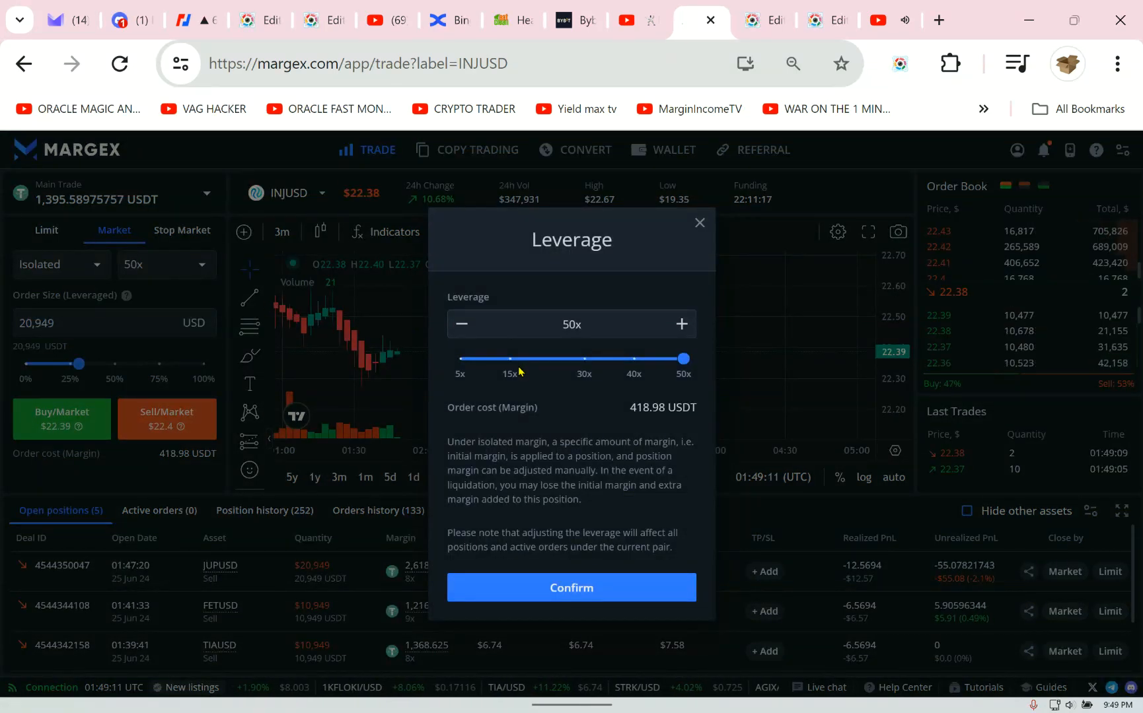
pyautogui.moveTo(683, 358); pyautogui.dragTo(500, 358)
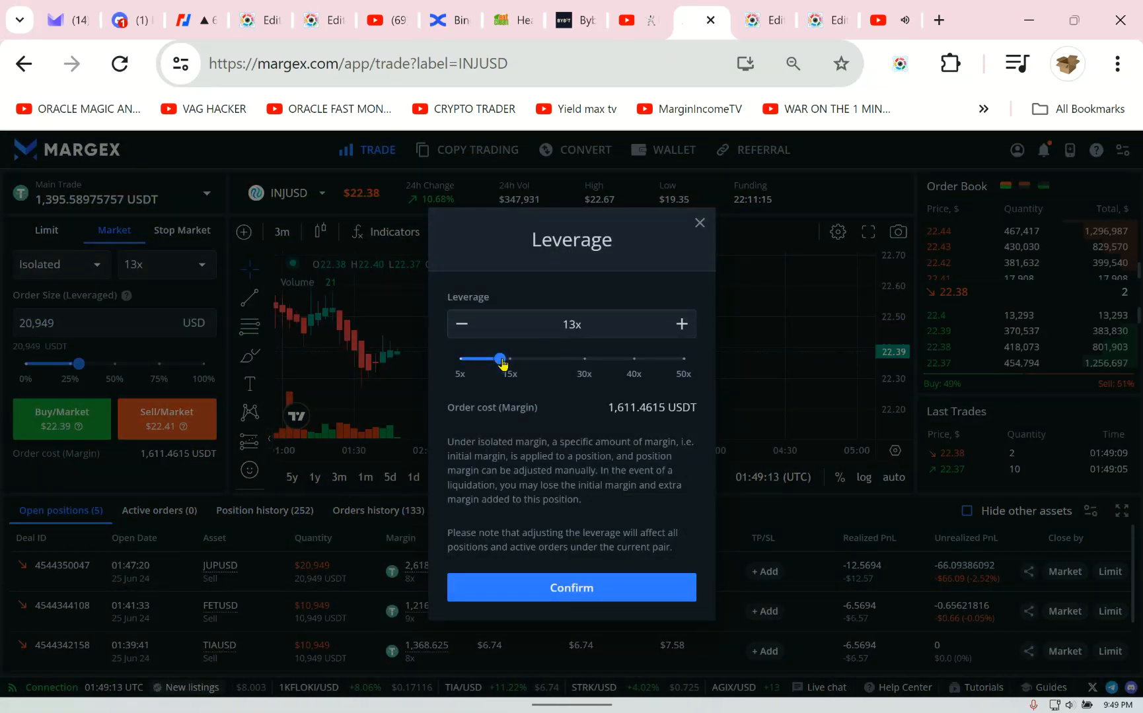
pyautogui.moveTo(502, 358); pyautogui.dragTo(490, 358)
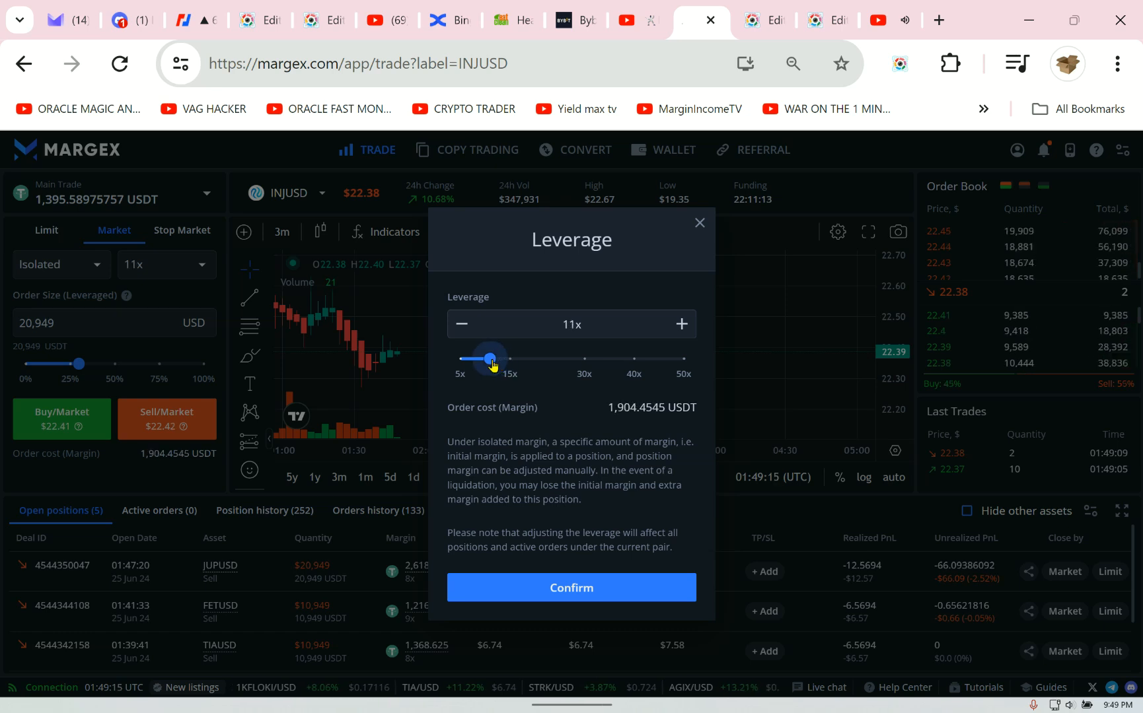
pyautogui.moveTo(493, 358); pyautogui.dragTo(481, 358)
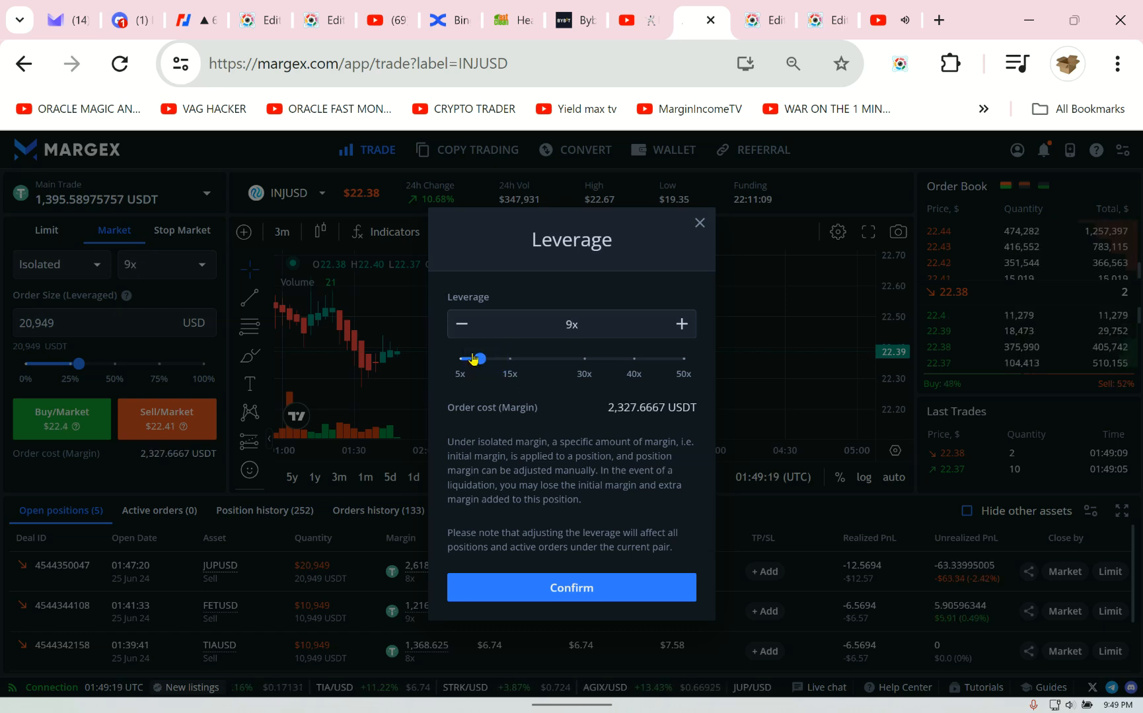
pyautogui.moveTo(474, 358); pyautogui.dragTo(485, 358)
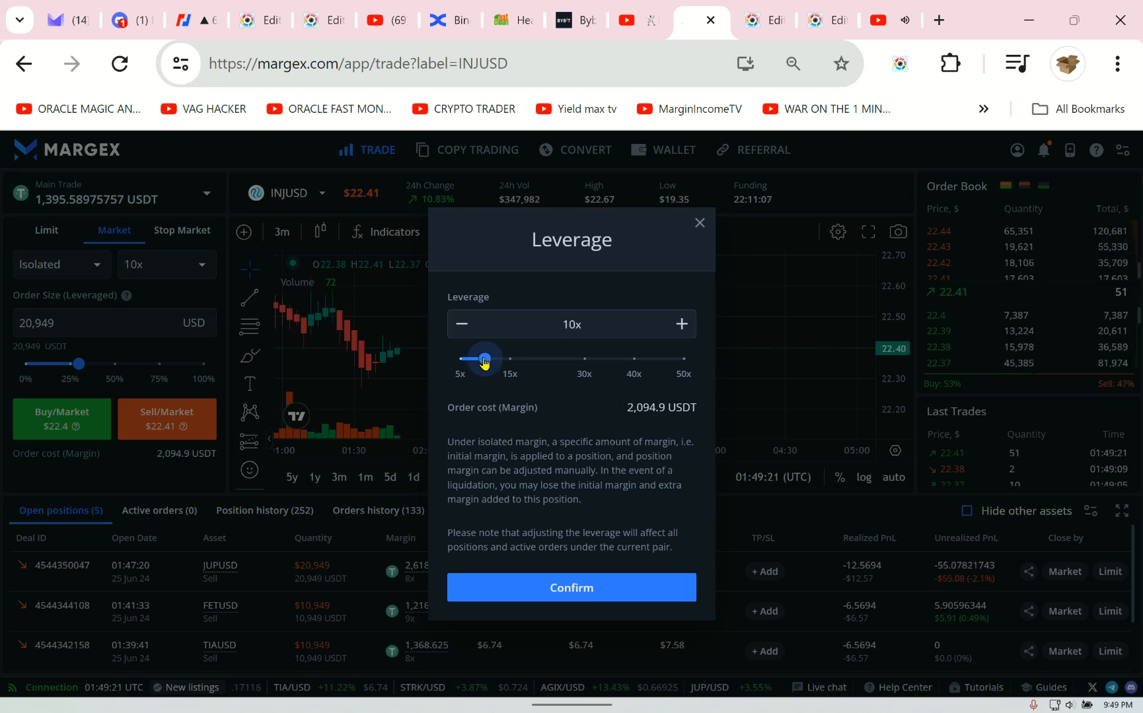
pyautogui.moveTo(484, 358); pyautogui.dragTo(480, 358)
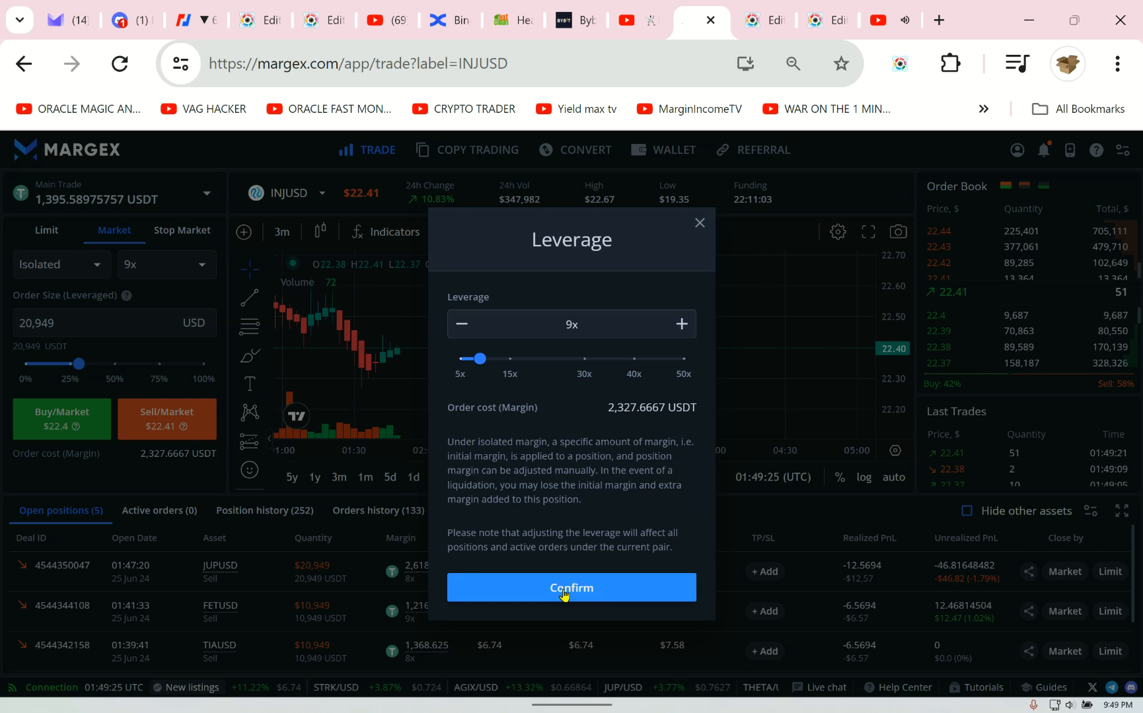
pyautogui.click(571, 588)
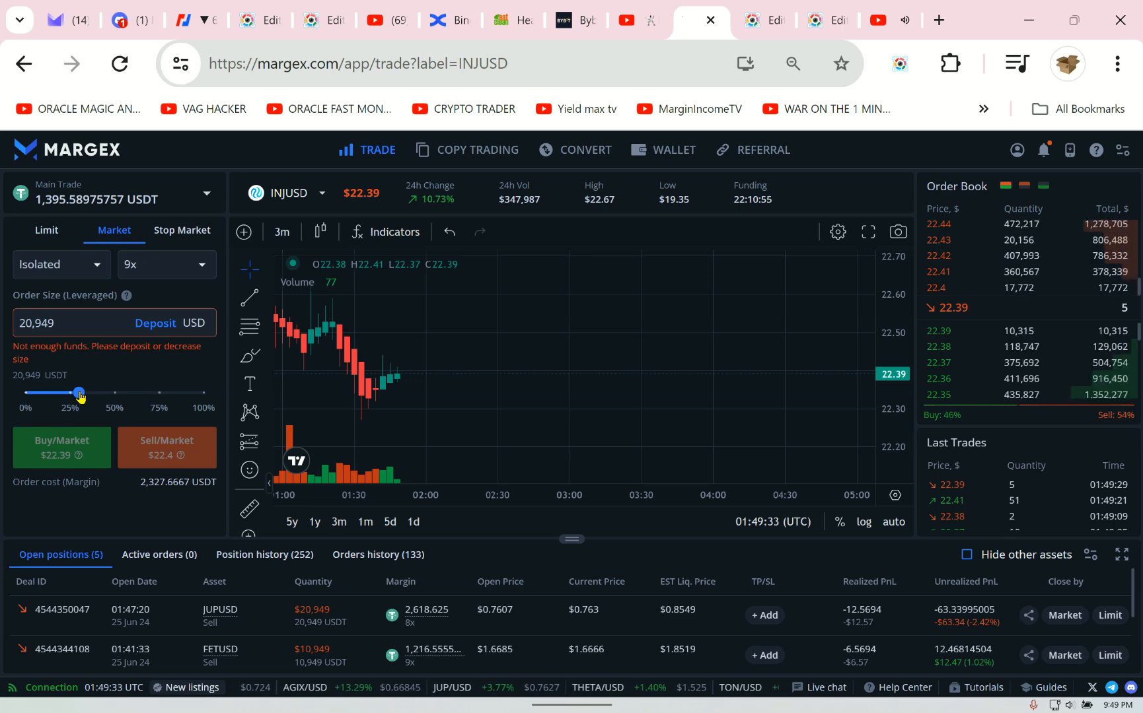
# - Set the INJUSD order size to the maximum 12,560 USD and place the market short
pyautogui.moveTo(80, 392); pyautogui.dragTo(52, 364)
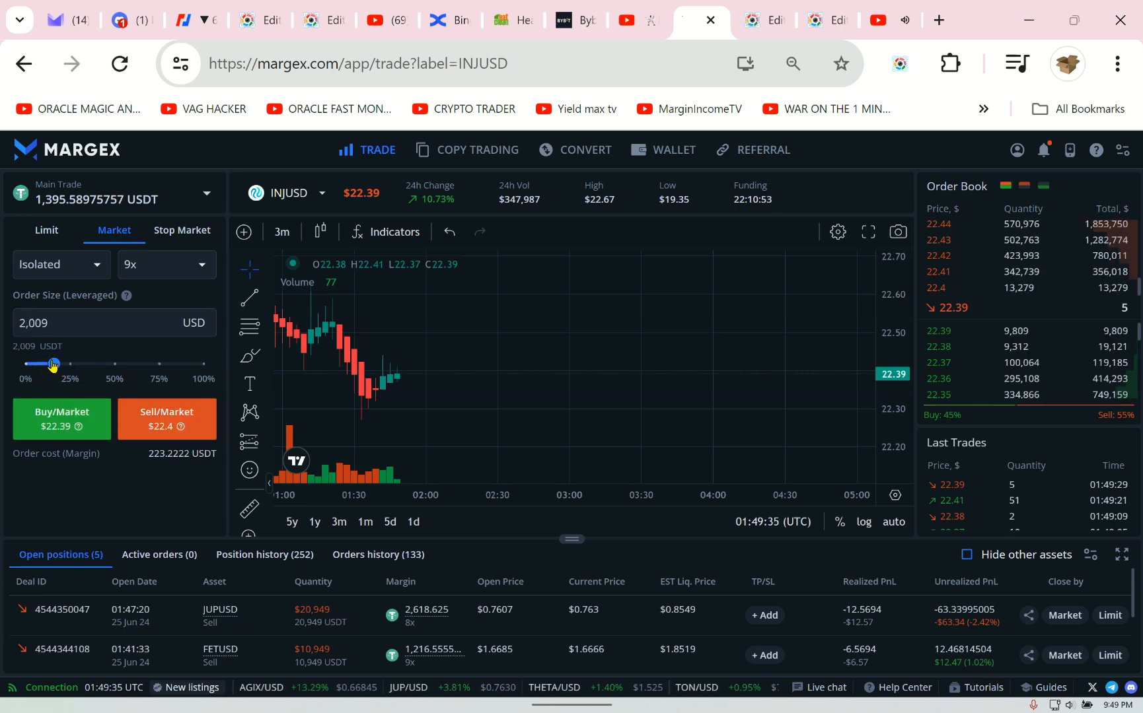
pyautogui.moveTo(53, 363); pyautogui.dragTo(203, 363)
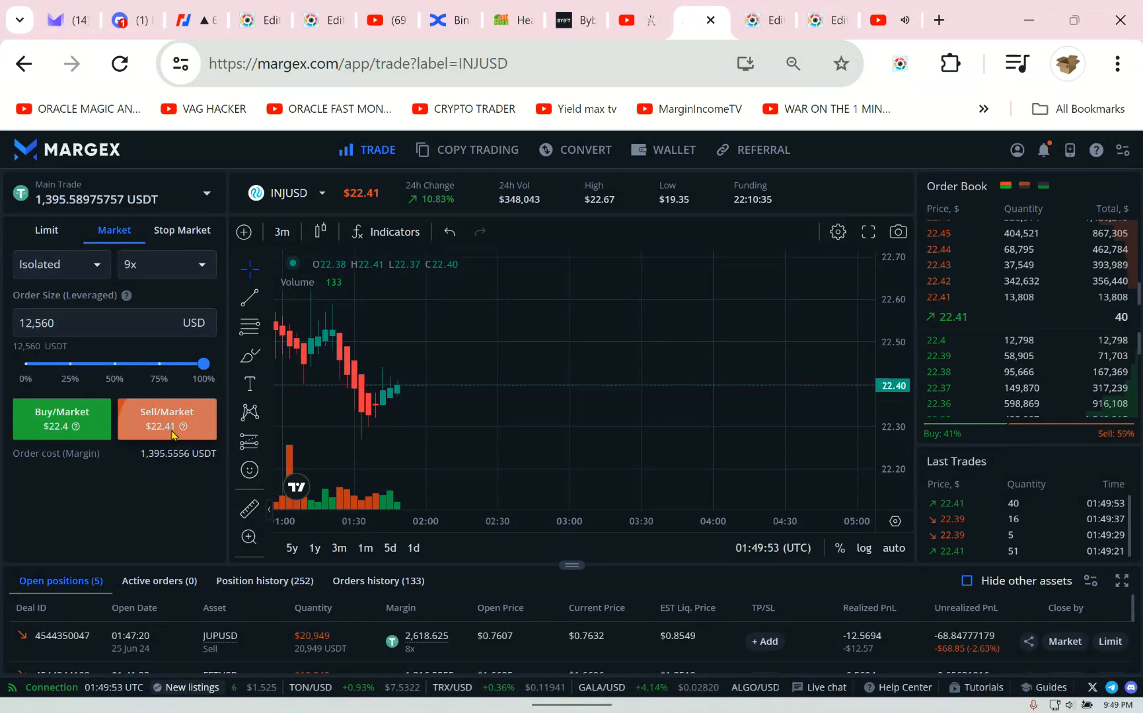
pyautogui.click(165, 419)
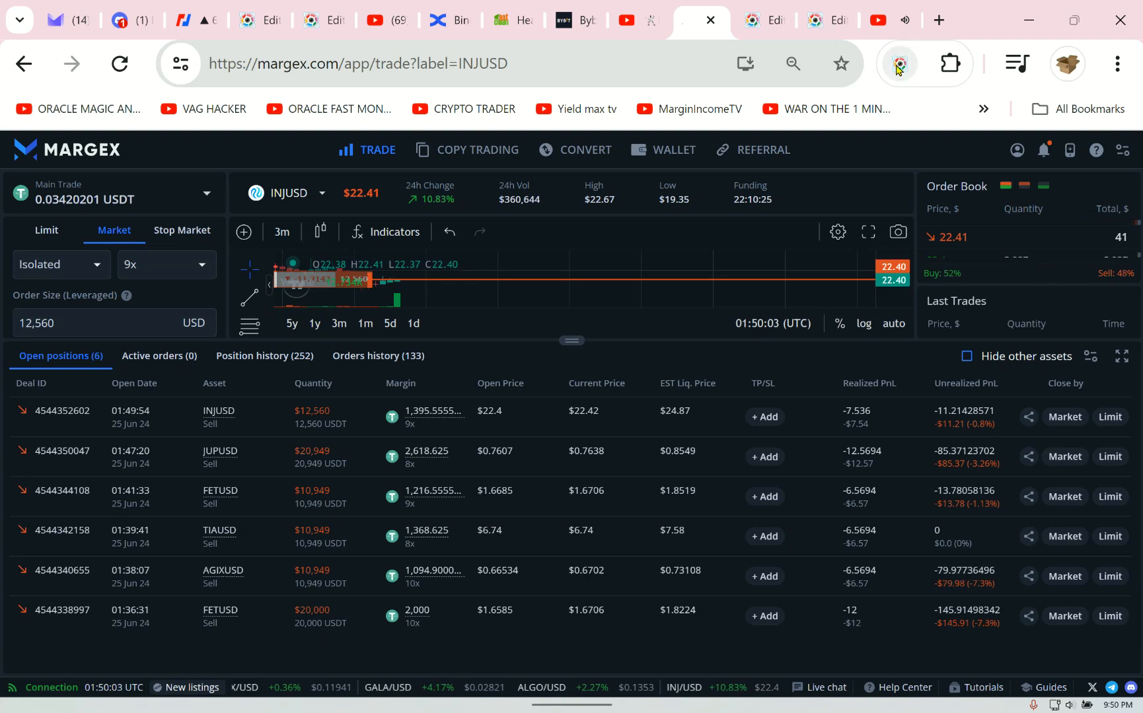
# - Screenshot the six open positions and the wallet balances of about 9,694 USDT
pyautogui.click(898, 64)
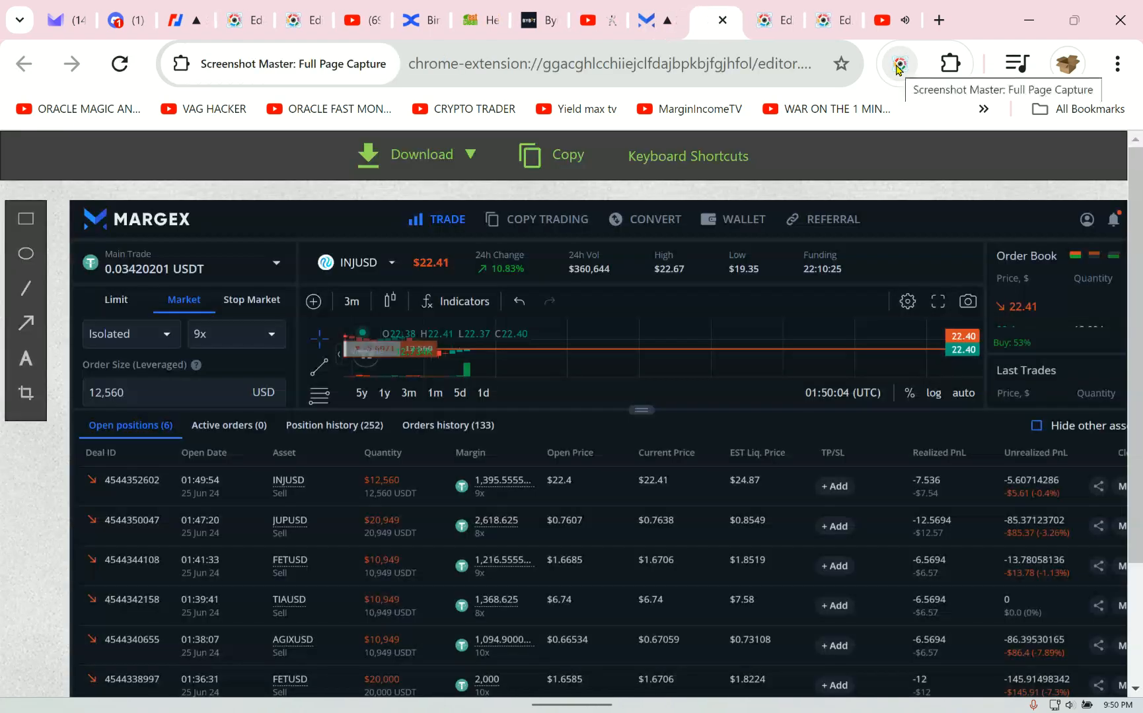
pyautogui.scroll(-3)
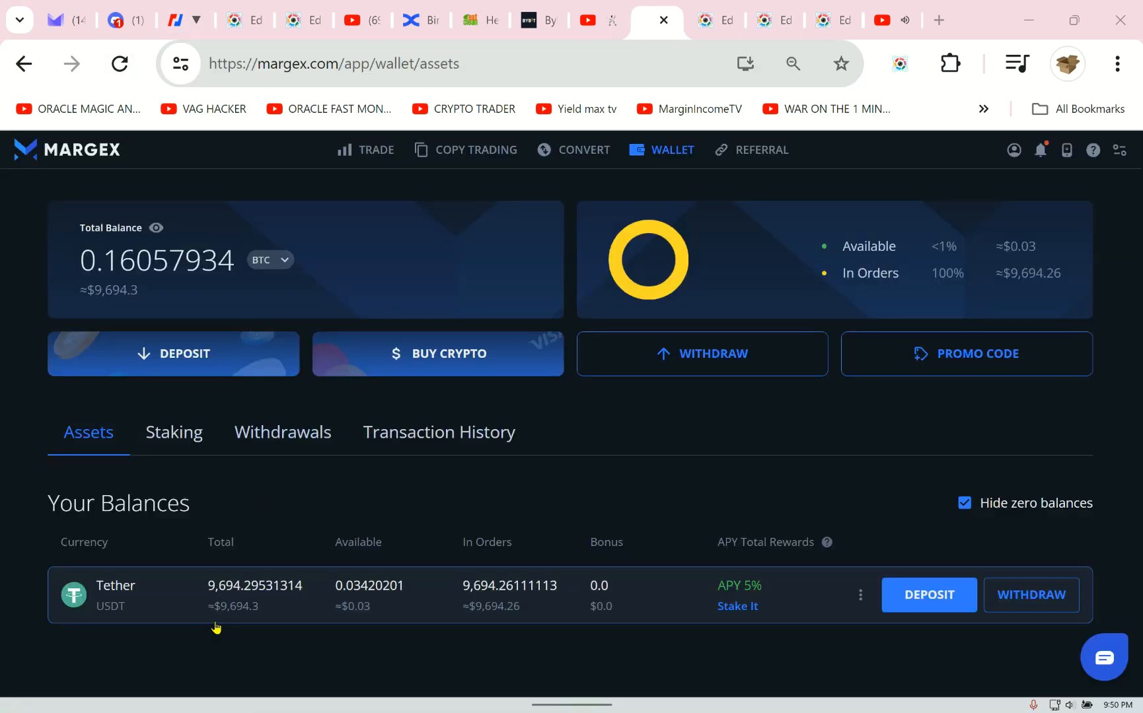
pyautogui.moveTo(451, 607)
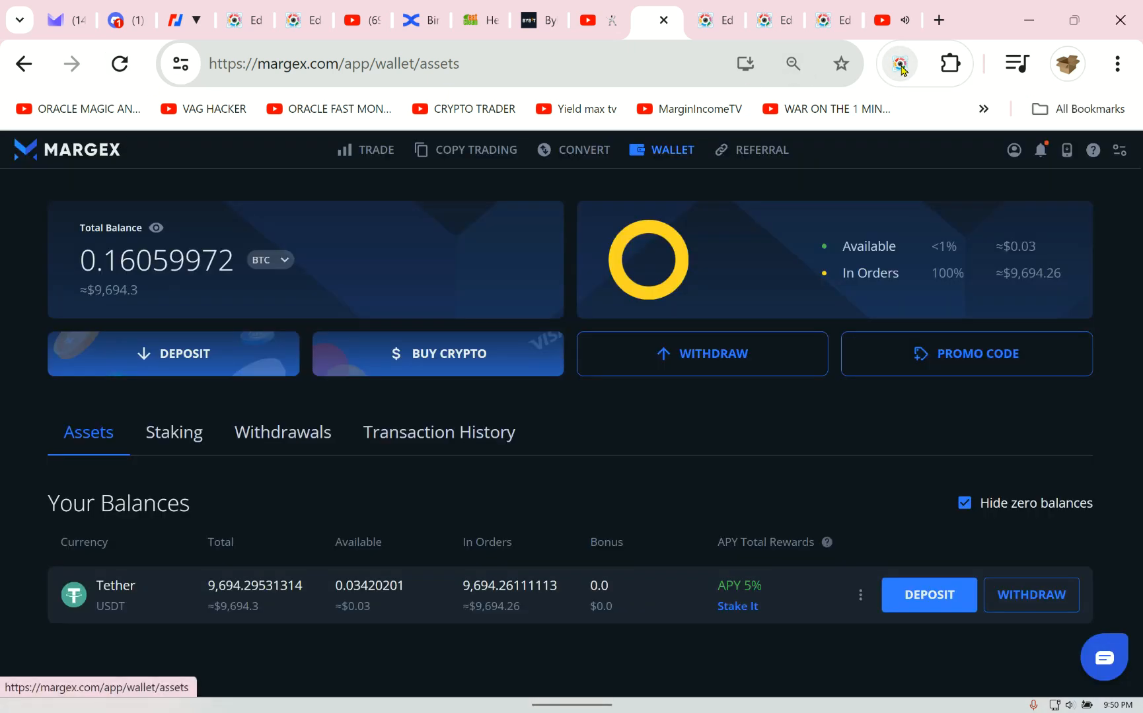
pyautogui.click(898, 64)
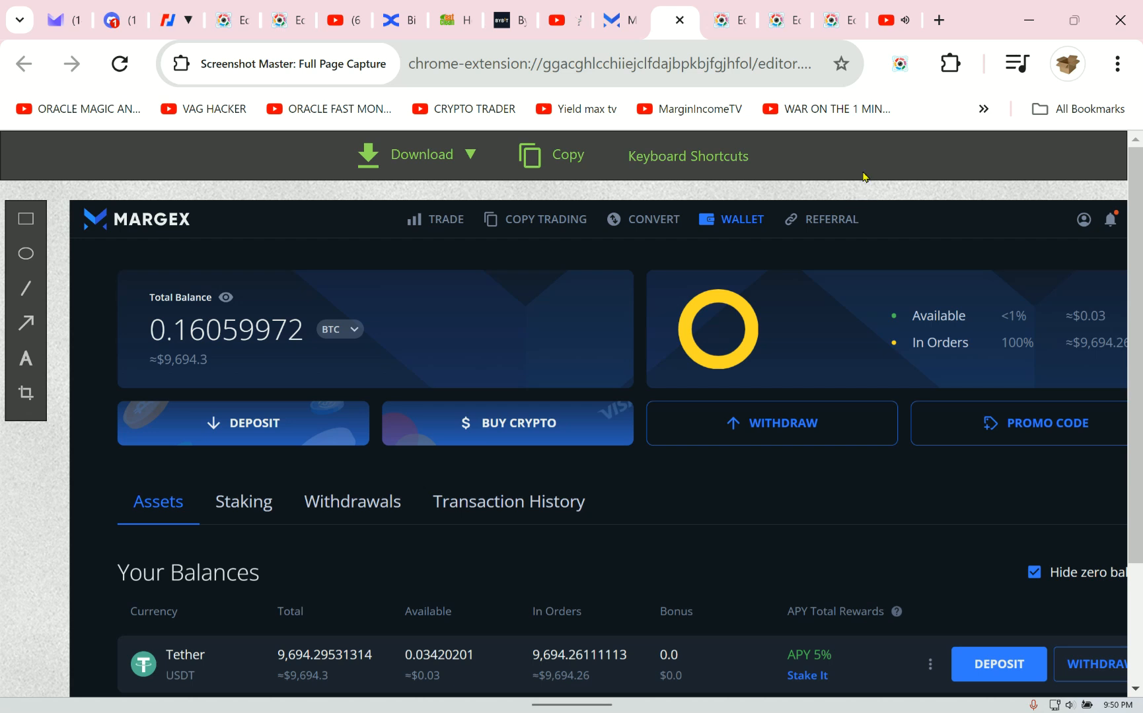
pyautogui.moveTo(576, 181)
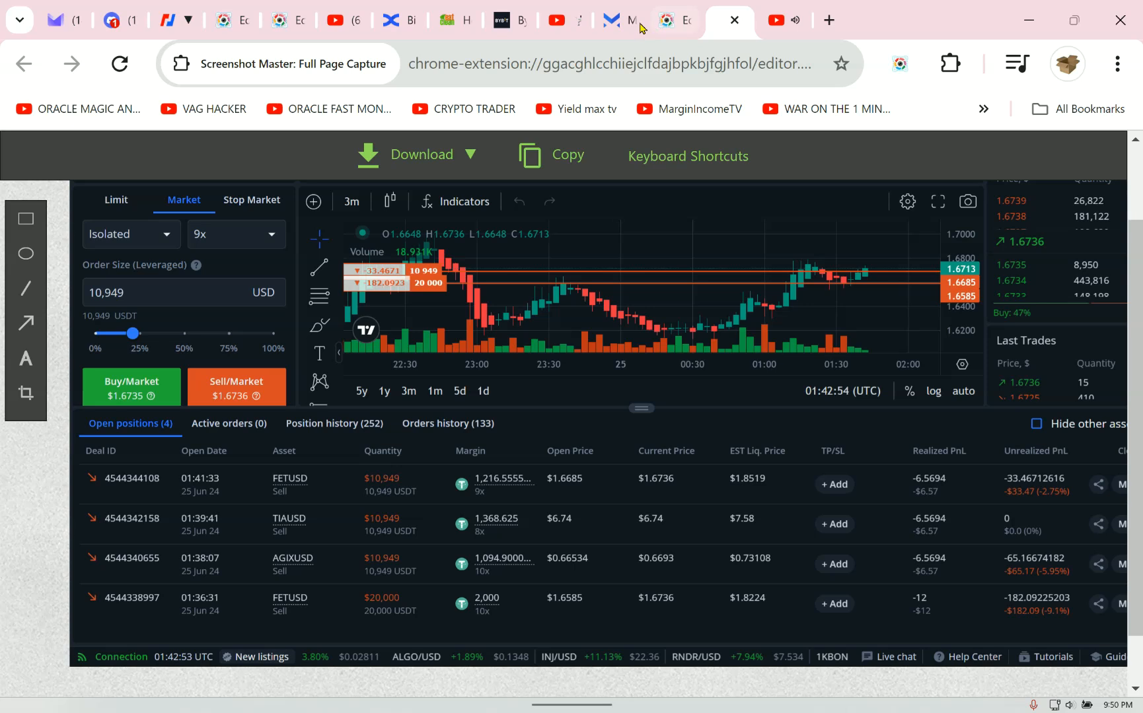
# - Visit the copy-trading leaderboard, then return to the trade page
pyautogui.click(617, 20)
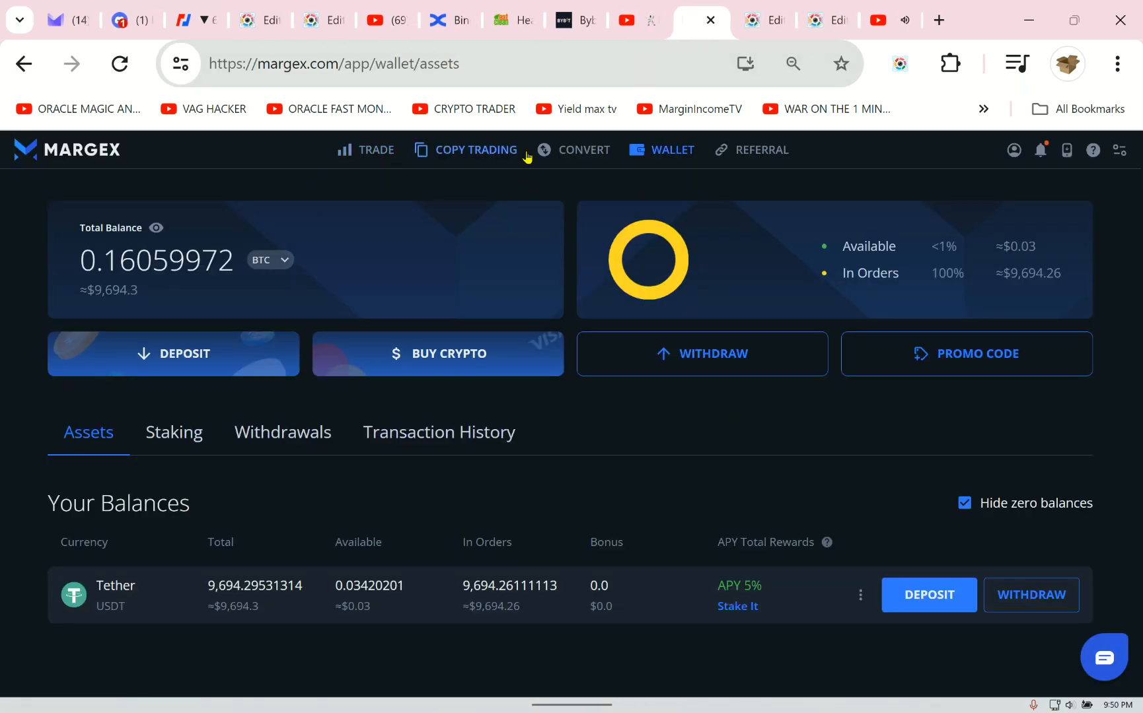
pyautogui.moveTo(376, 150)
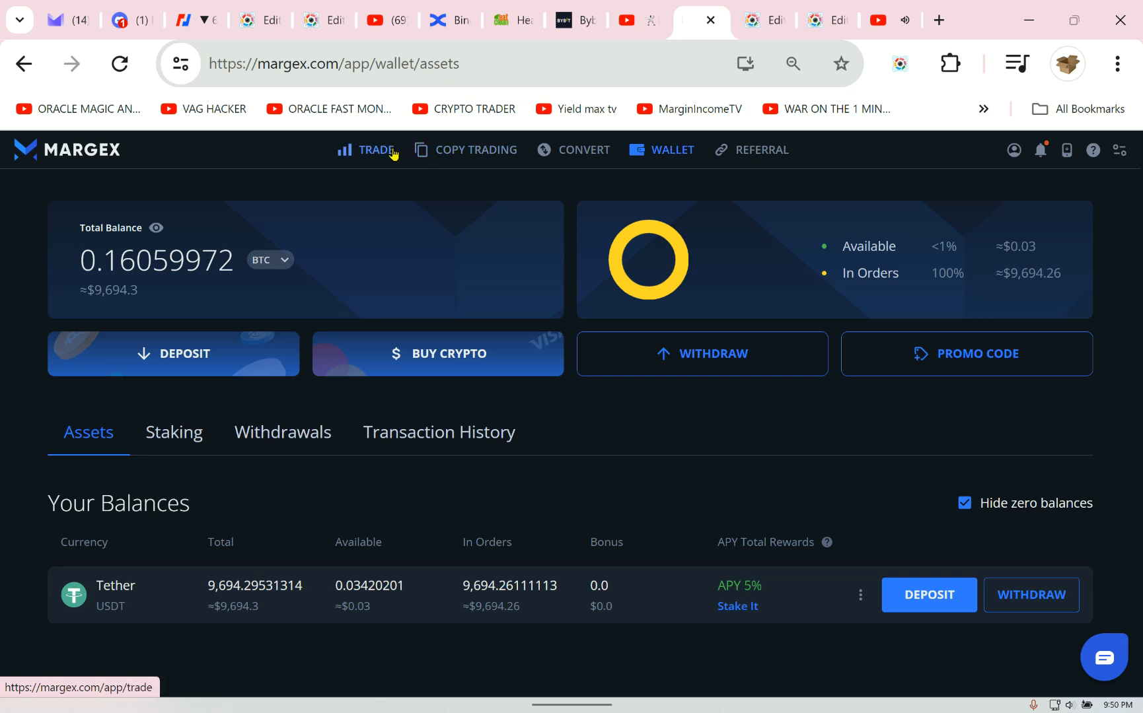
pyautogui.click(476, 151)
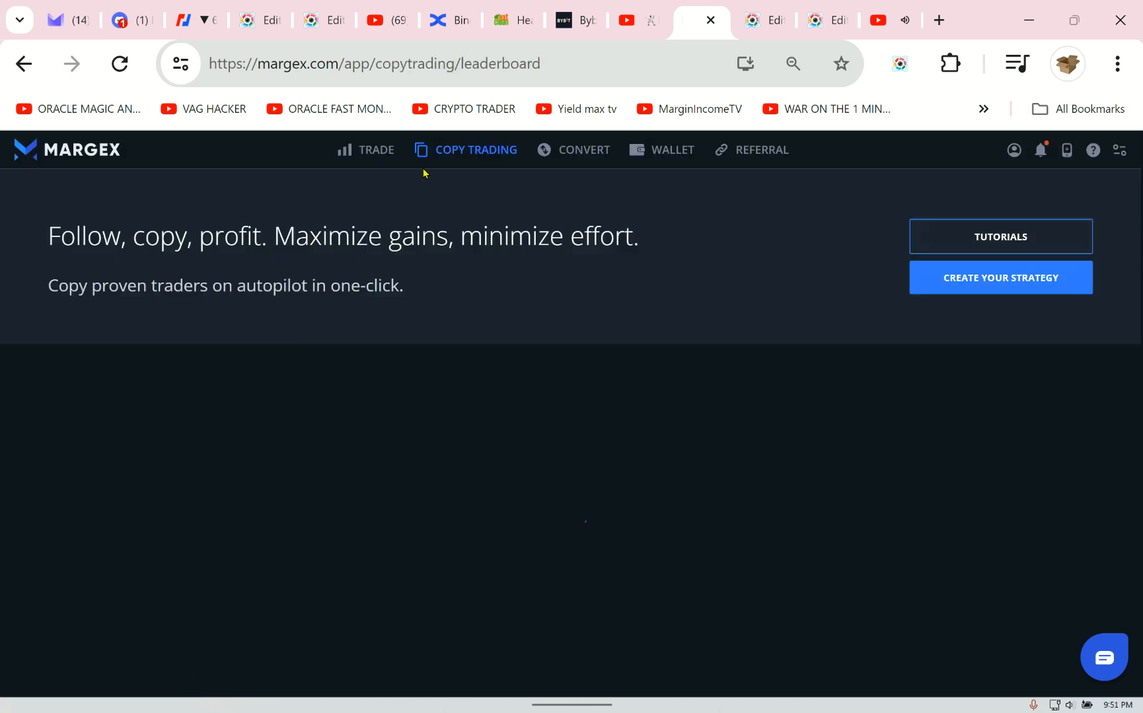
pyautogui.click(376, 150)
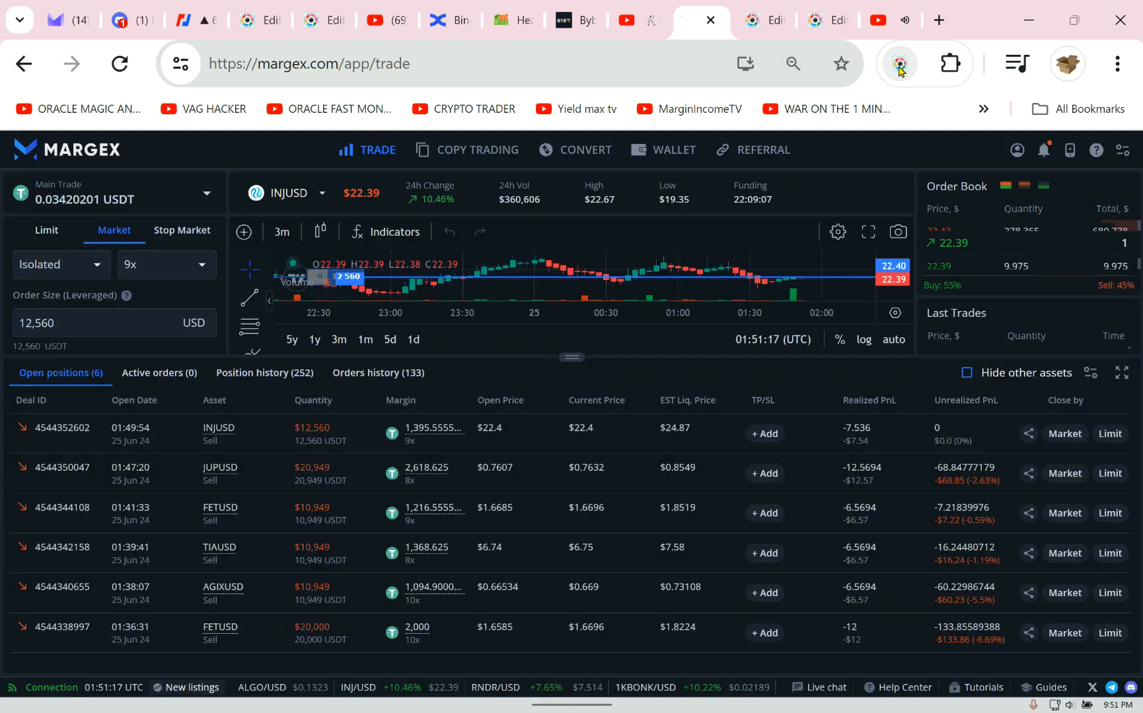
pyautogui.click(900, 63)
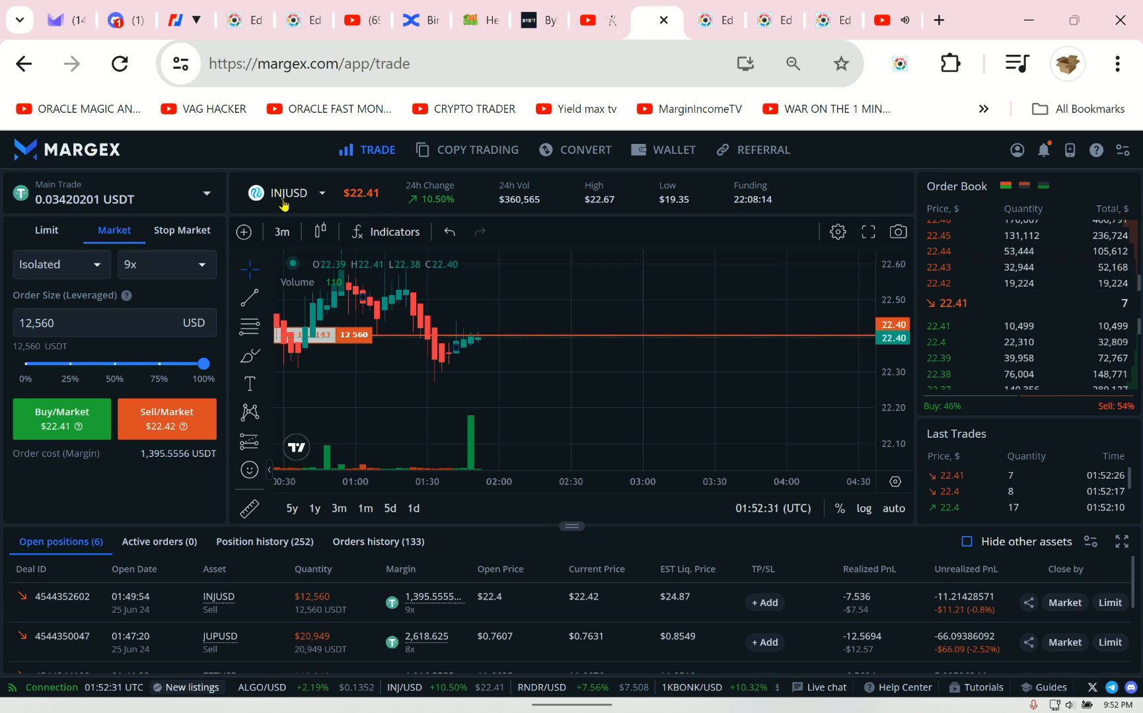
pyautogui.click(288, 193)
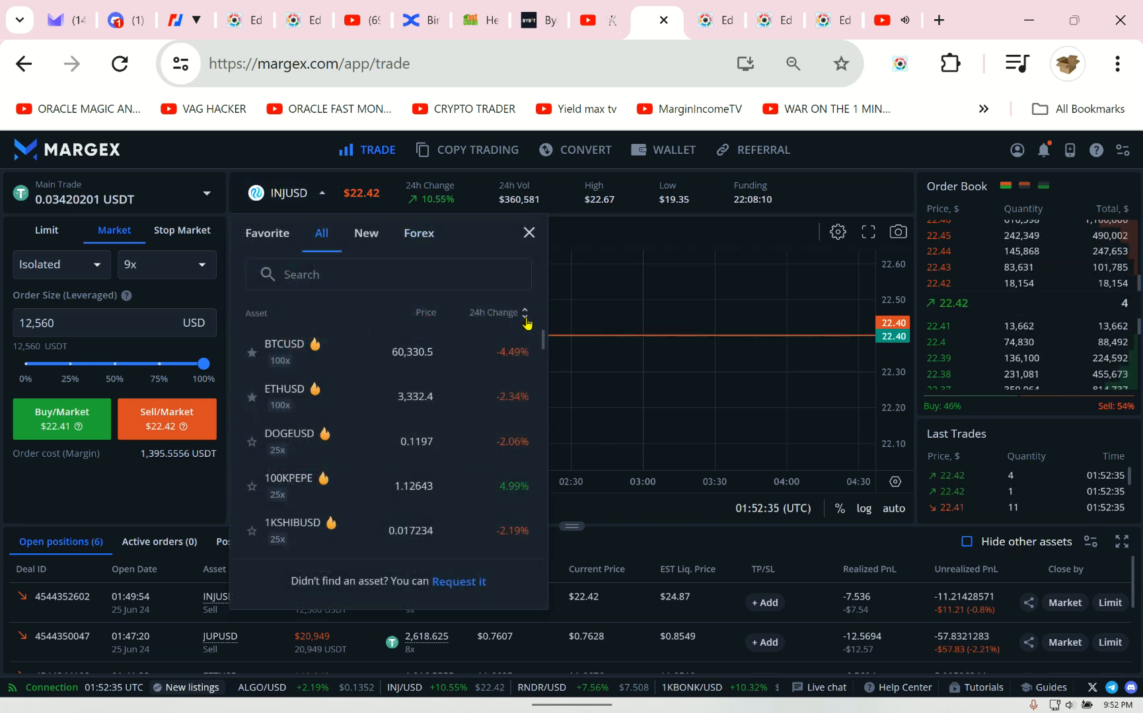
pyautogui.click(498, 313)
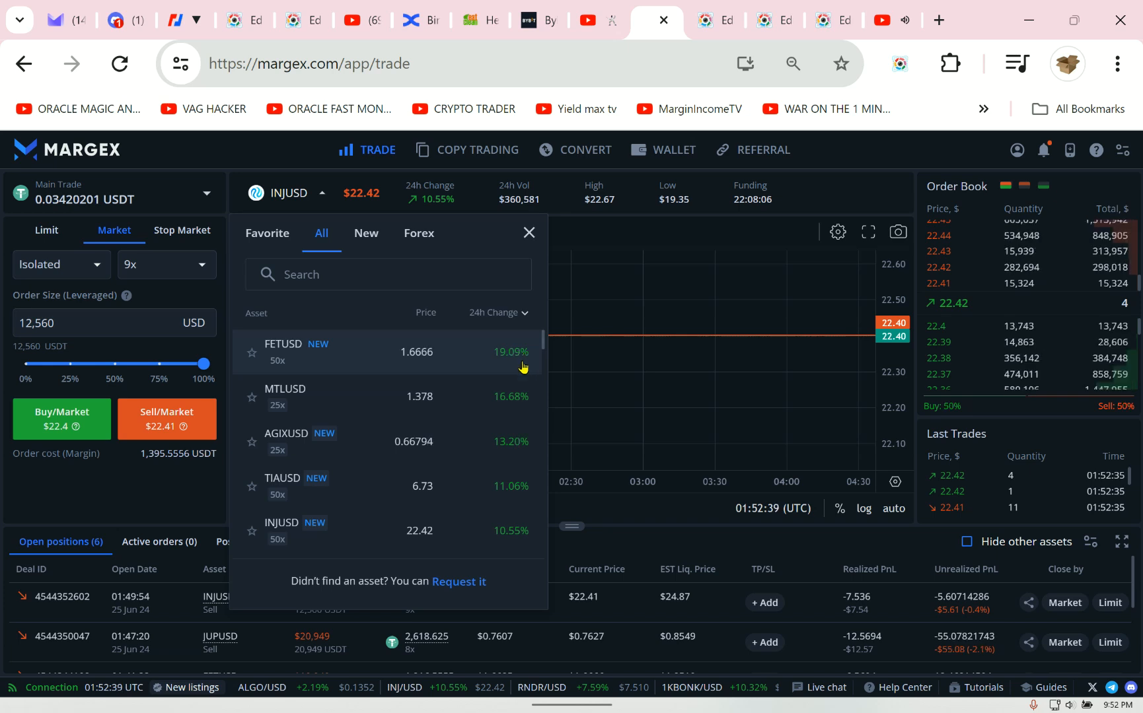
pyautogui.moveTo(518, 451)
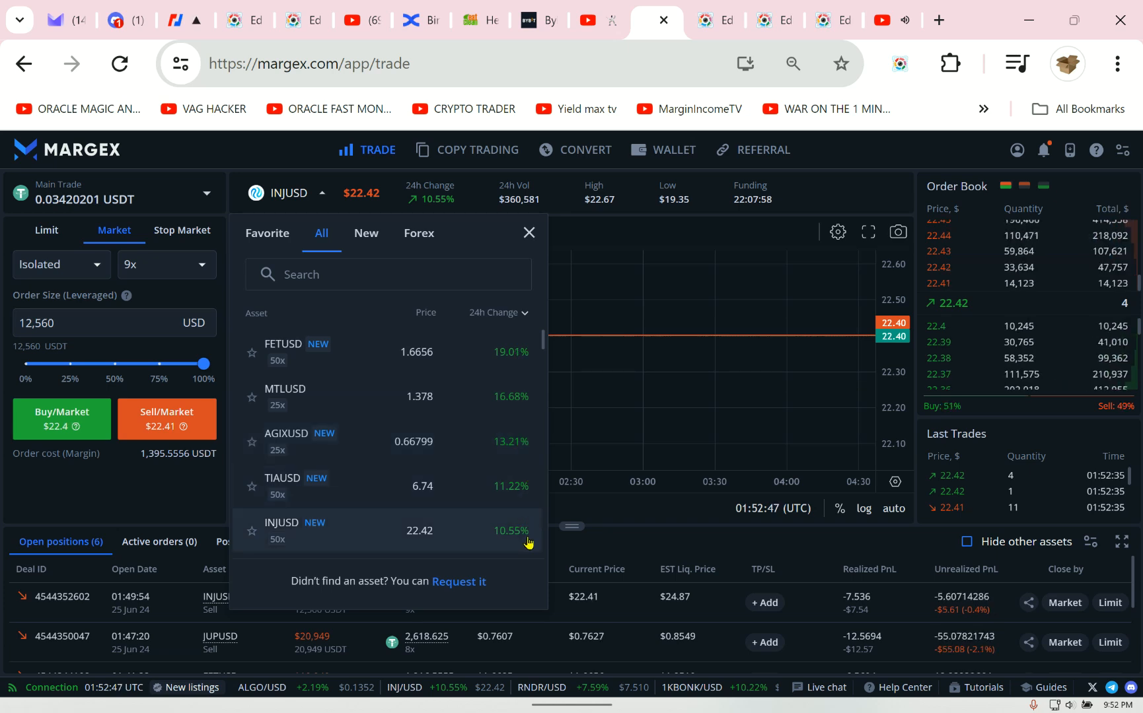
pyautogui.moveTo(576, 545)
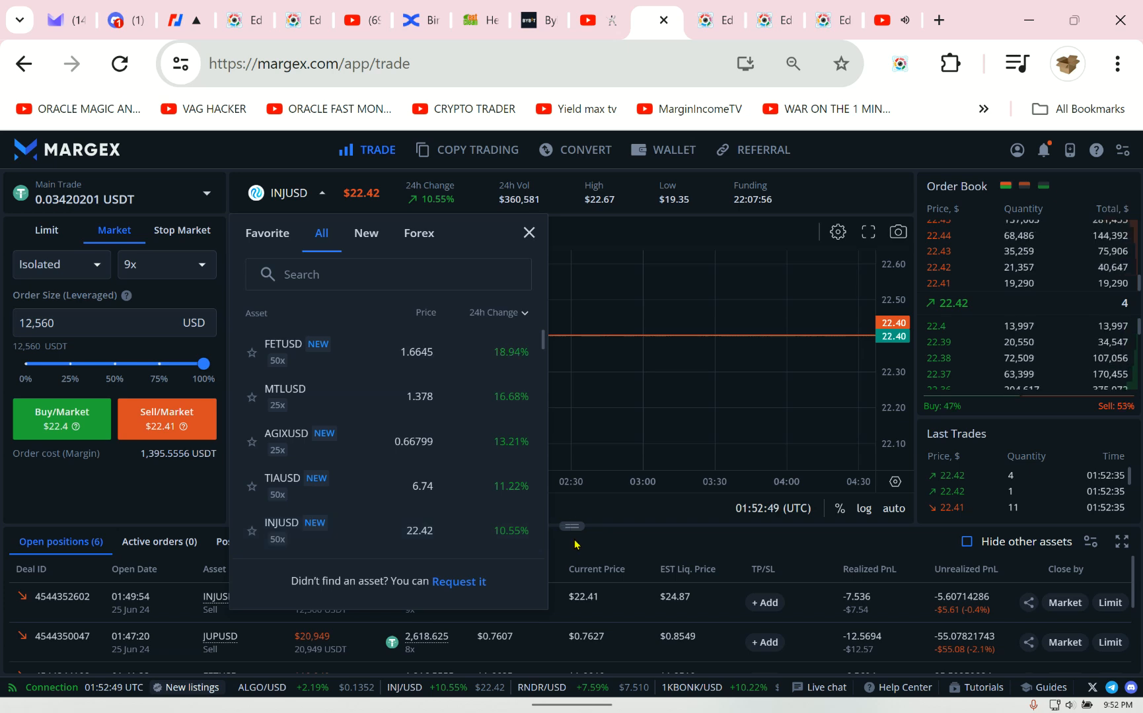
pyautogui.click(528, 232)
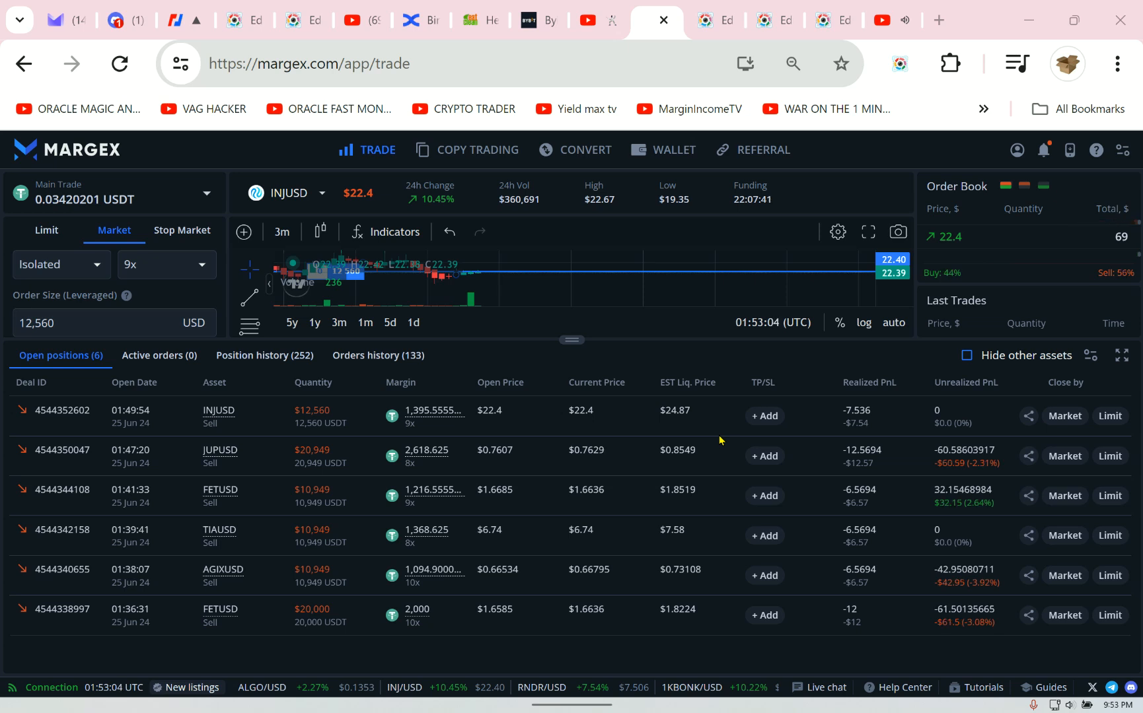
pyautogui.moveTo(647, 391)
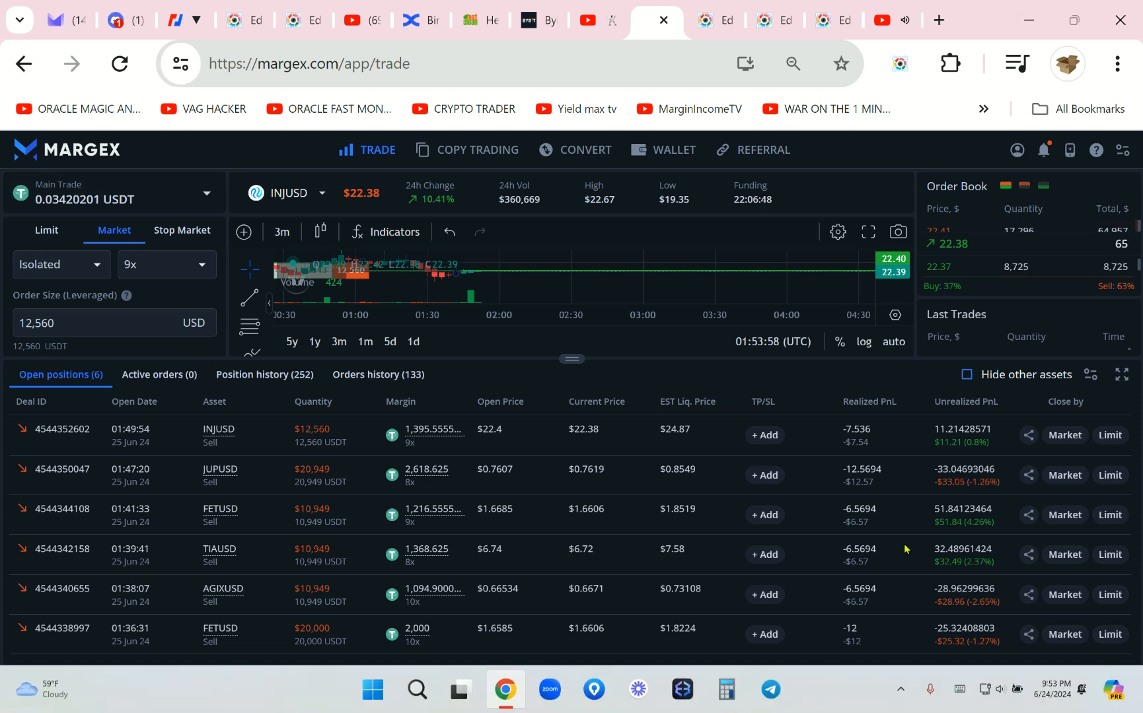
pyautogui.click(58, 264)
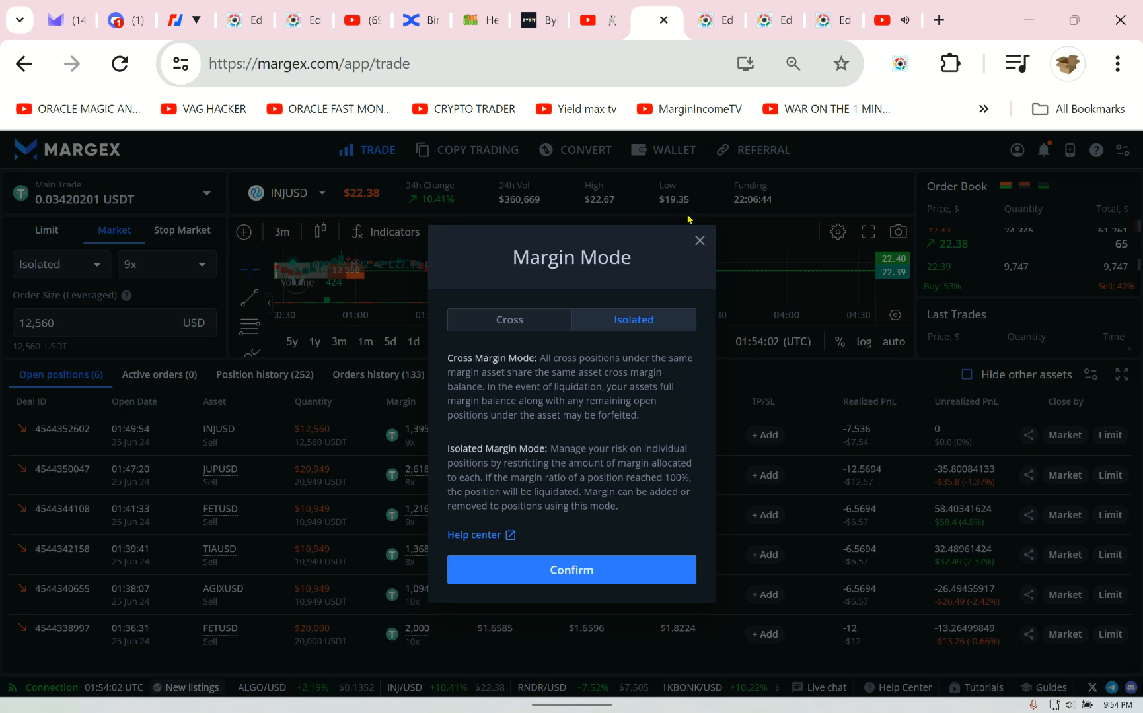
pyautogui.click(571, 569)
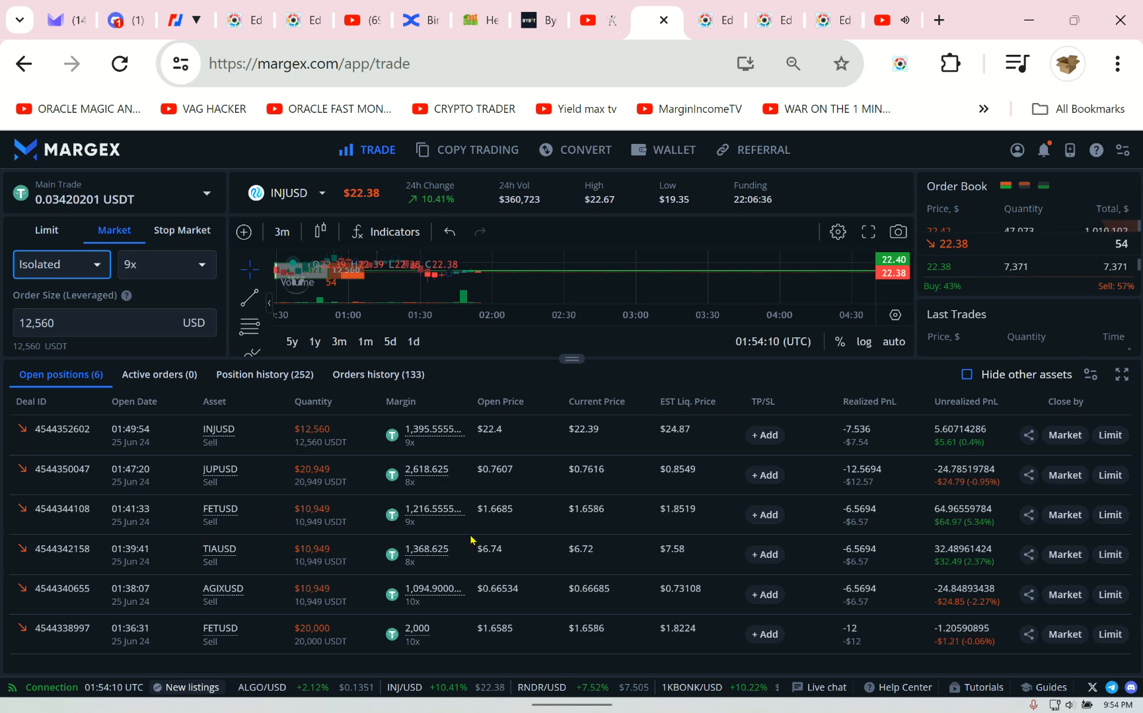
pyautogui.moveTo(469, 539)
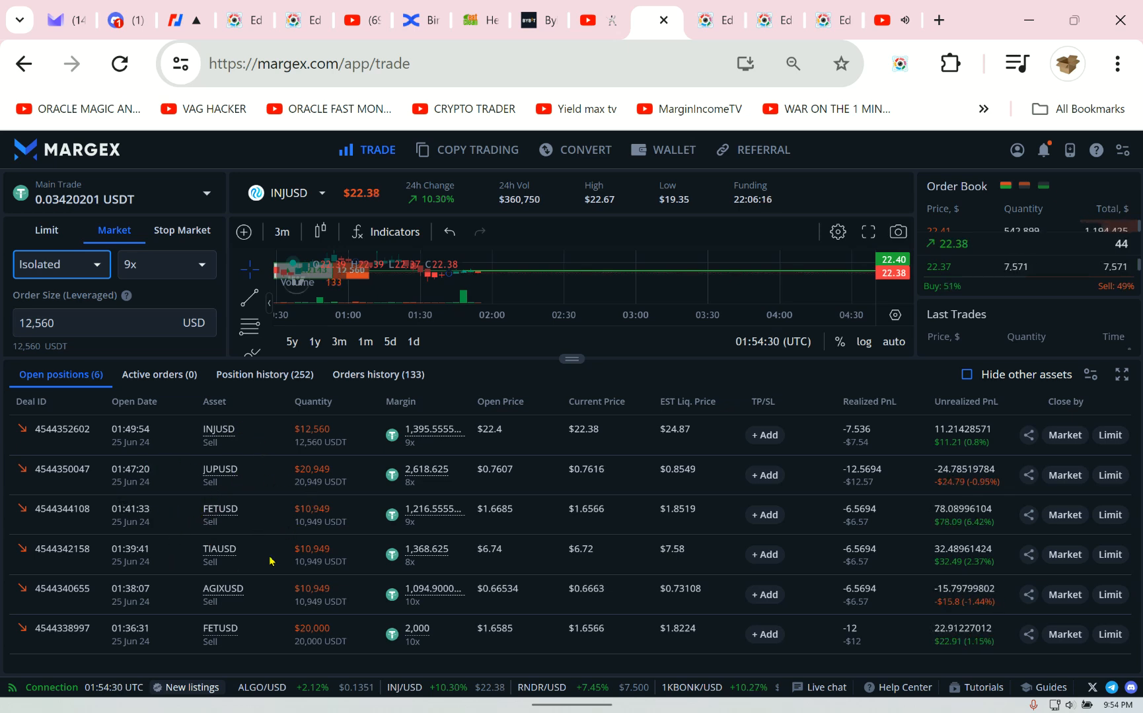
pyautogui.moveTo(187, 658)
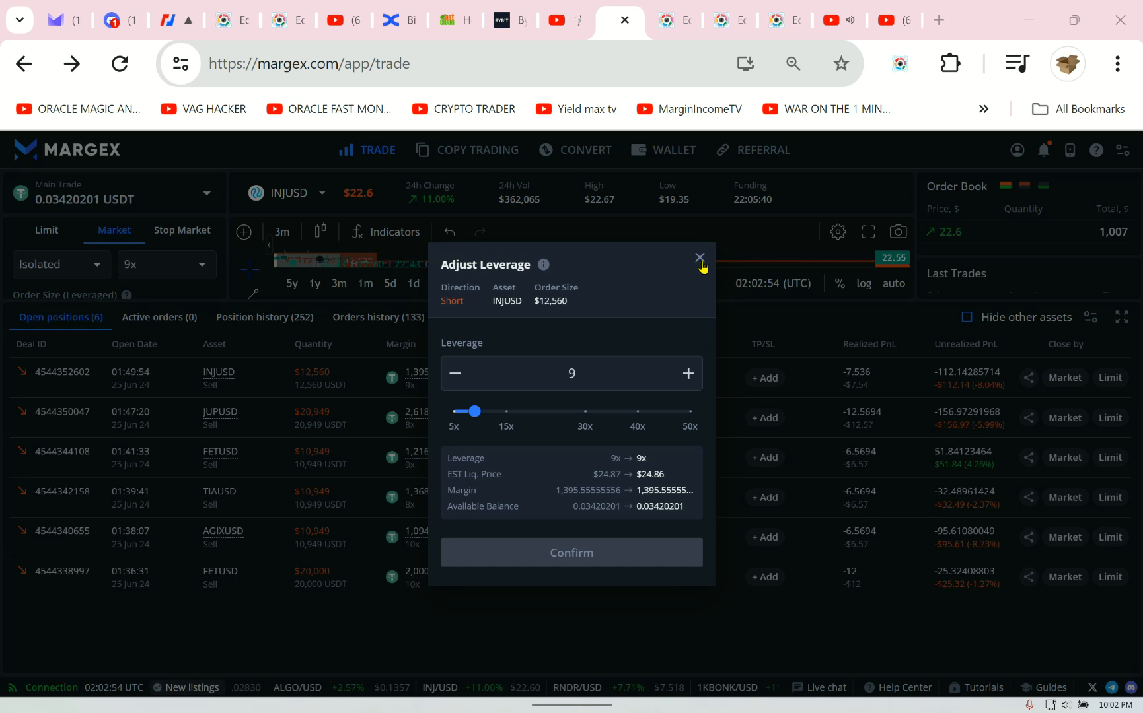
# - Open the Adjust Leverage dialog for the INJUSD short and close it unchanged at 9x
pyautogui.click(697, 259)
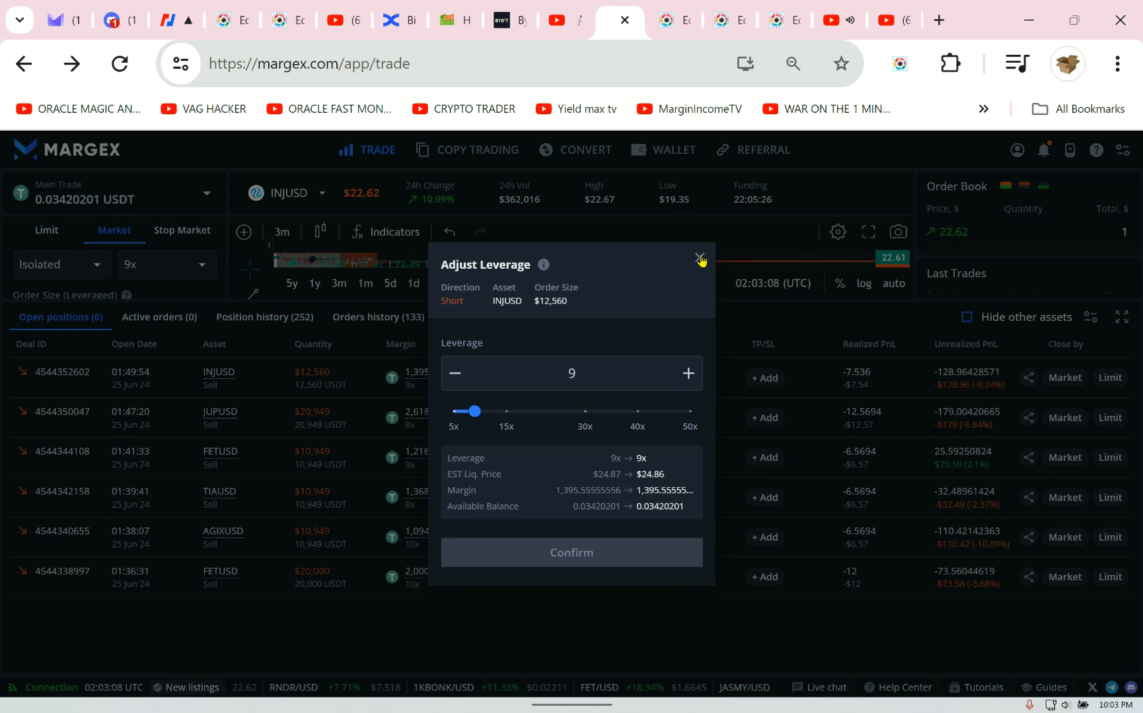
pyautogui.click(700, 259)
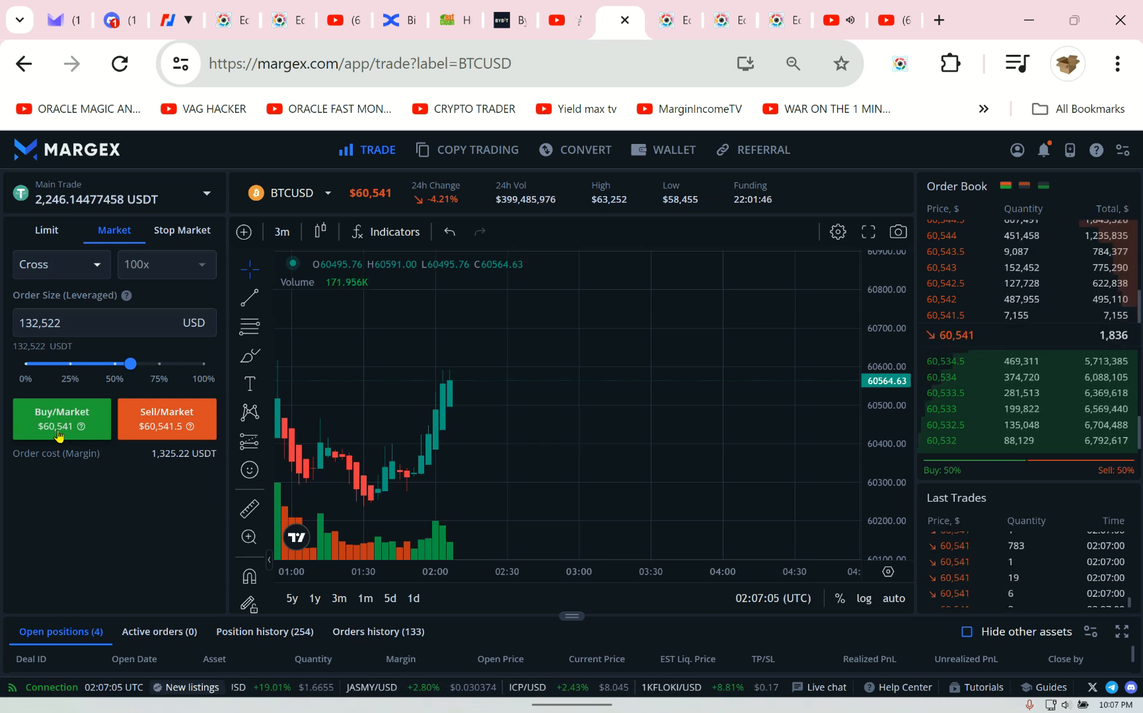
# - Switch to the browser tab with BitMEX's BTCUSD perpetual chart
pyautogui.click(175, 20)
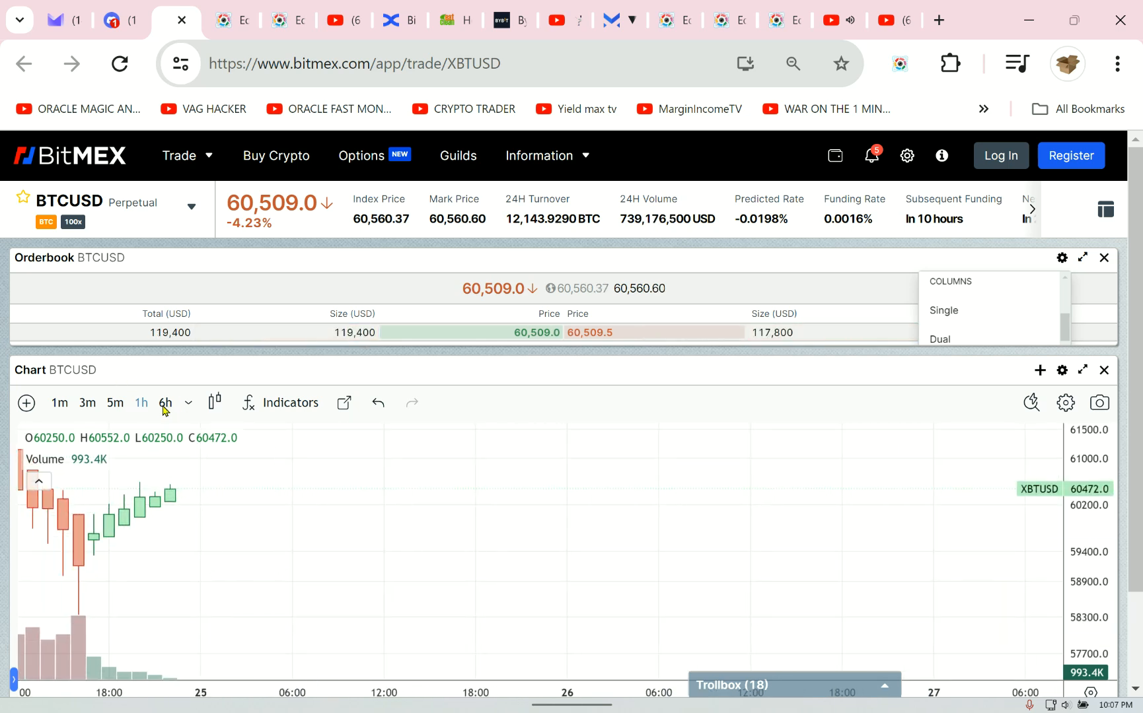
# - Change the BitMEX chart candle interval, then switch to the Bybit assets overview tab
pyautogui.click(166, 403)
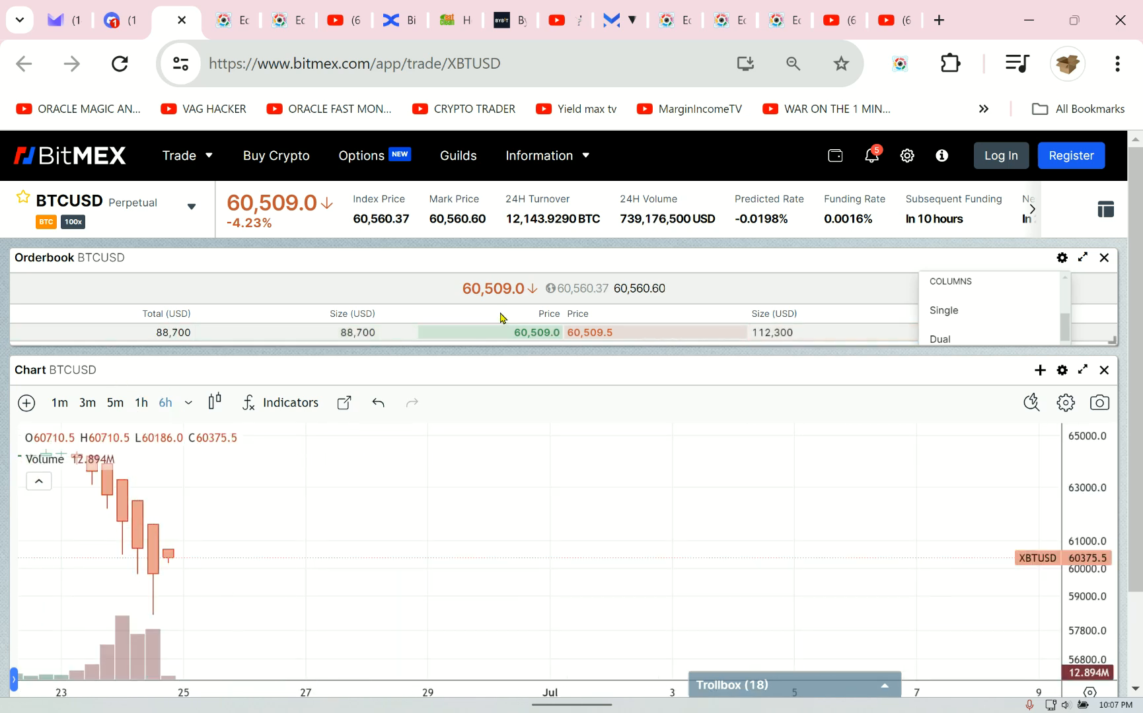
pyautogui.click(87, 403)
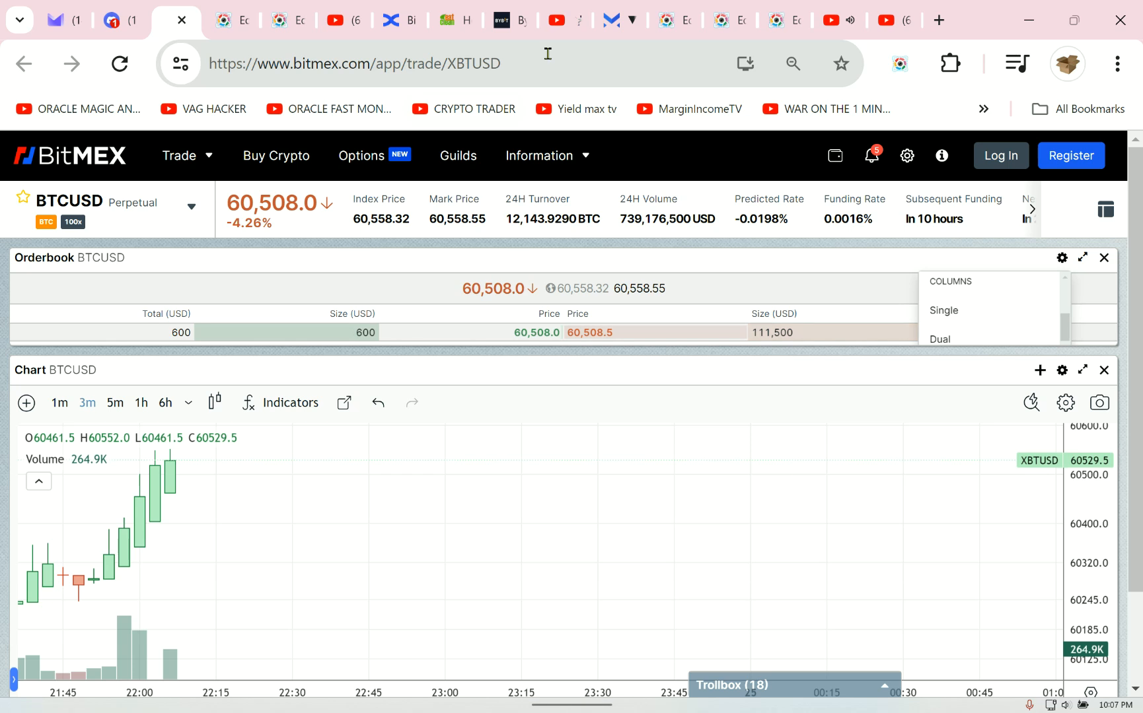
pyautogui.moveTo(559, 20)
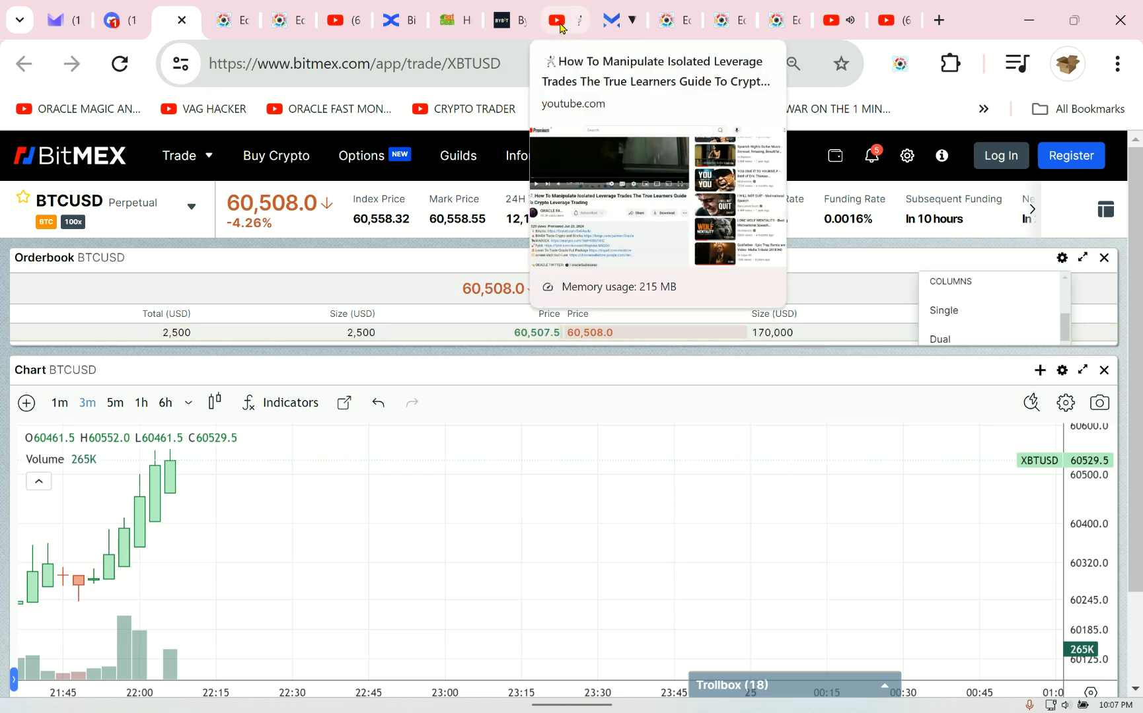
pyautogui.click(557, 20)
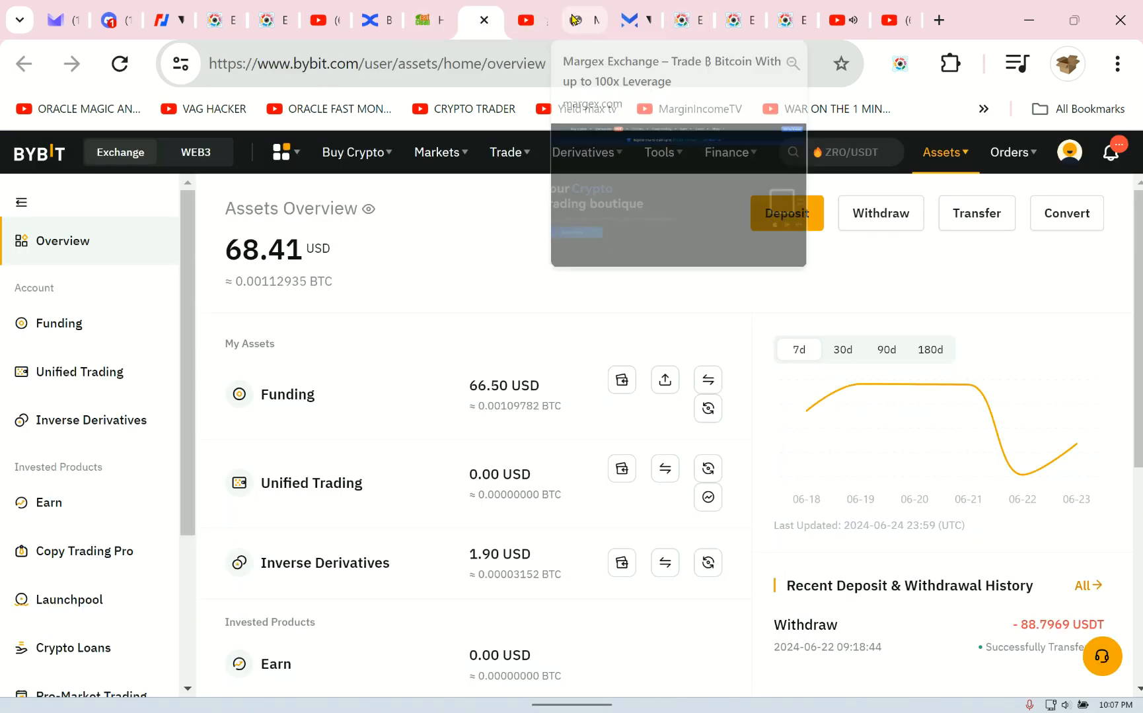
pyautogui.click(582, 20)
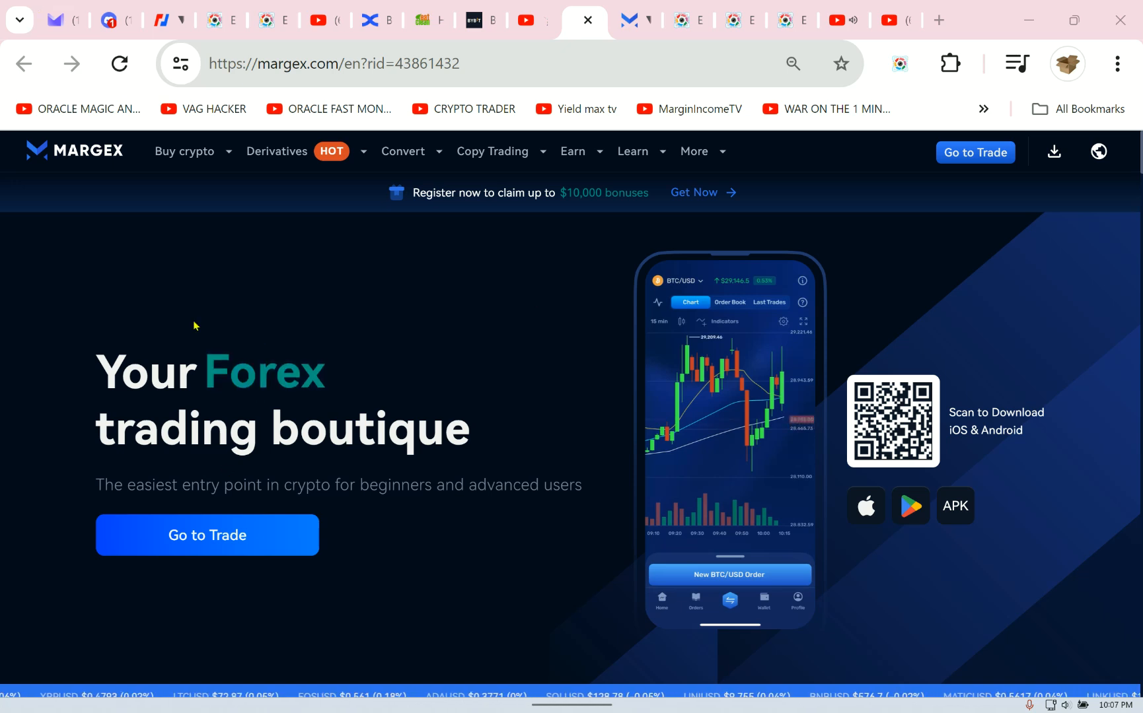
pyautogui.scroll(-3)
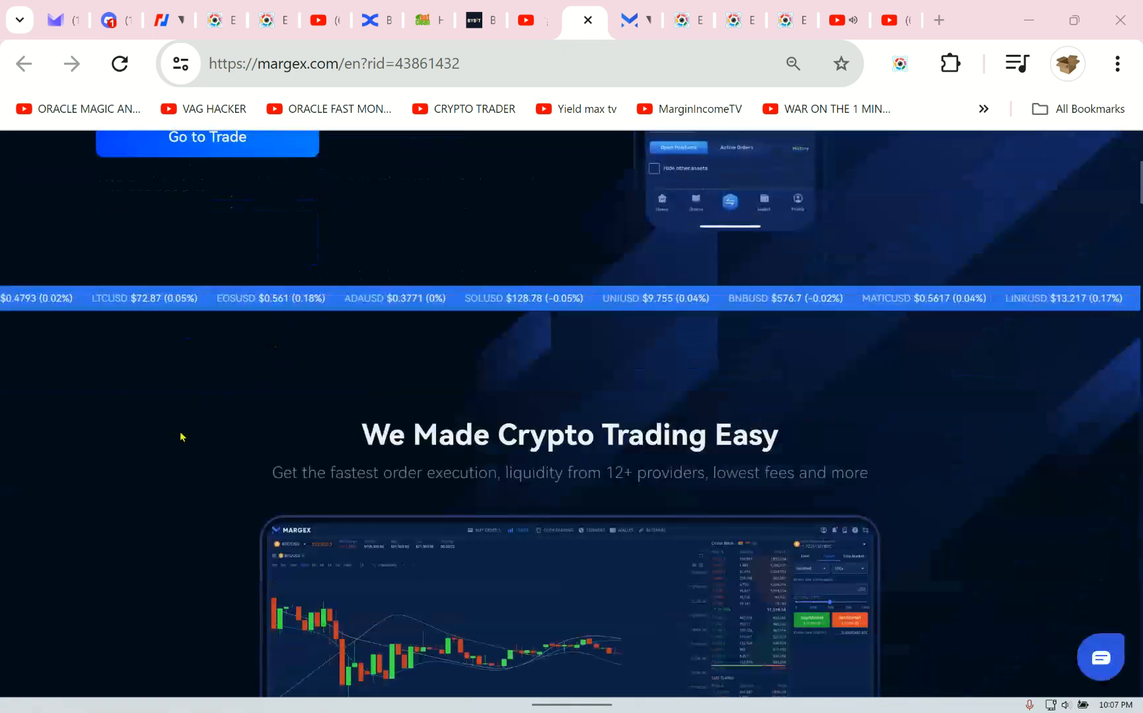
pyautogui.scroll(-3)
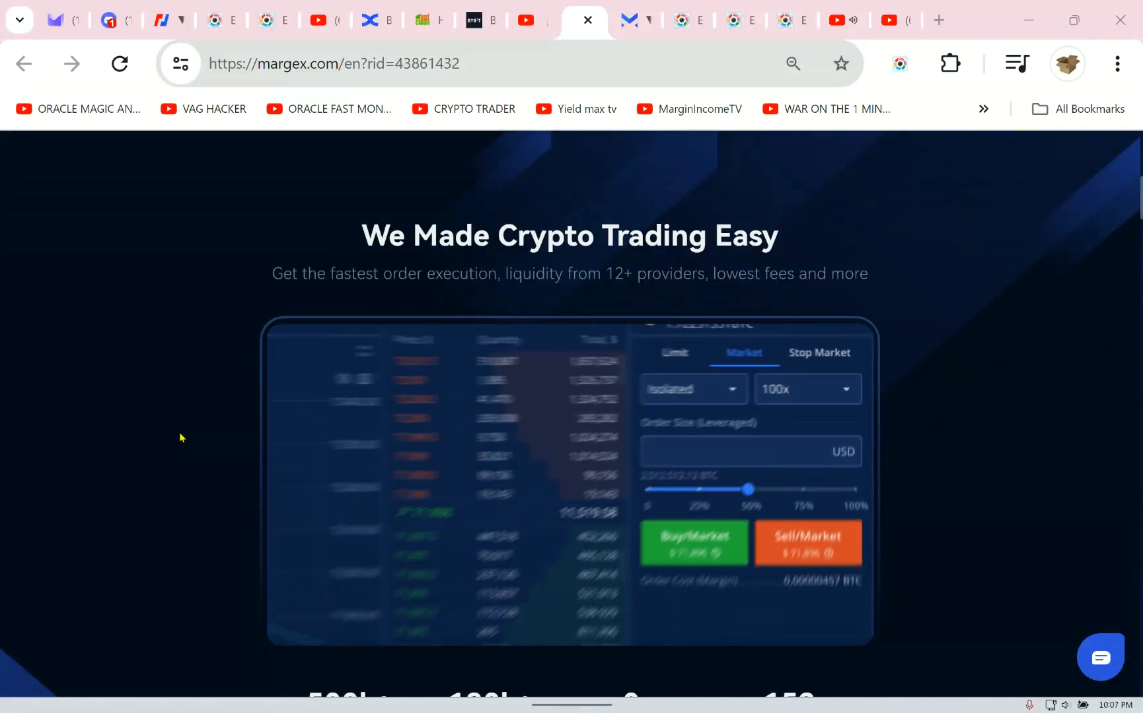
pyautogui.scroll(-3)
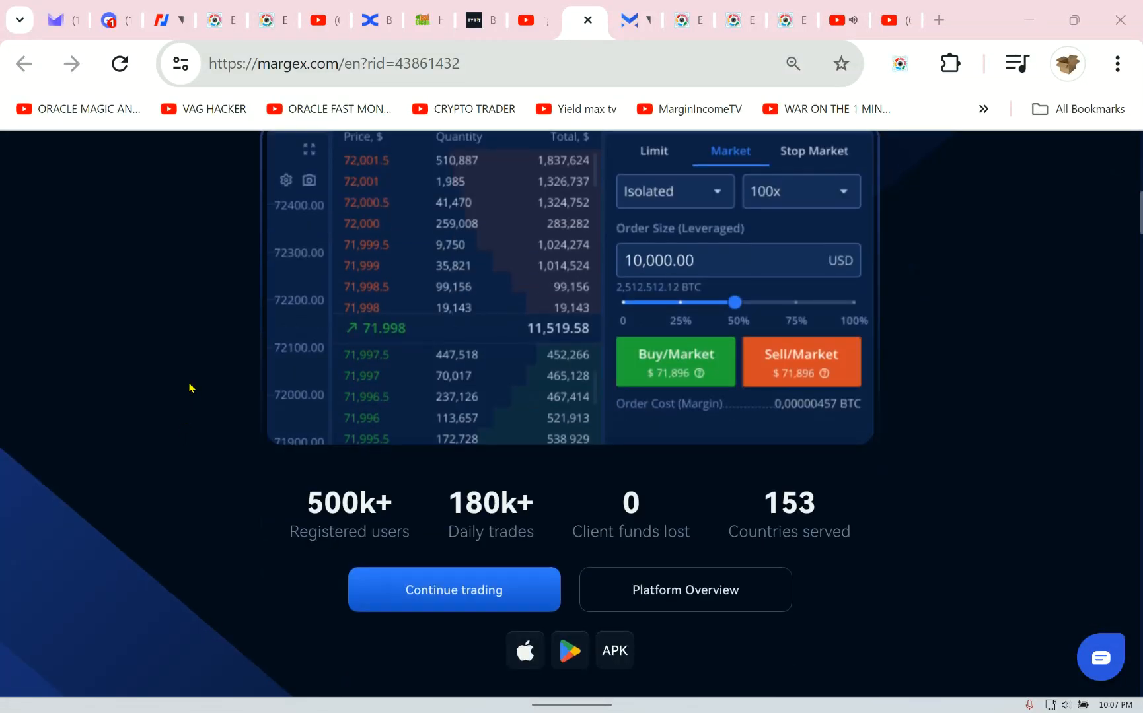
pyautogui.scroll(-3)
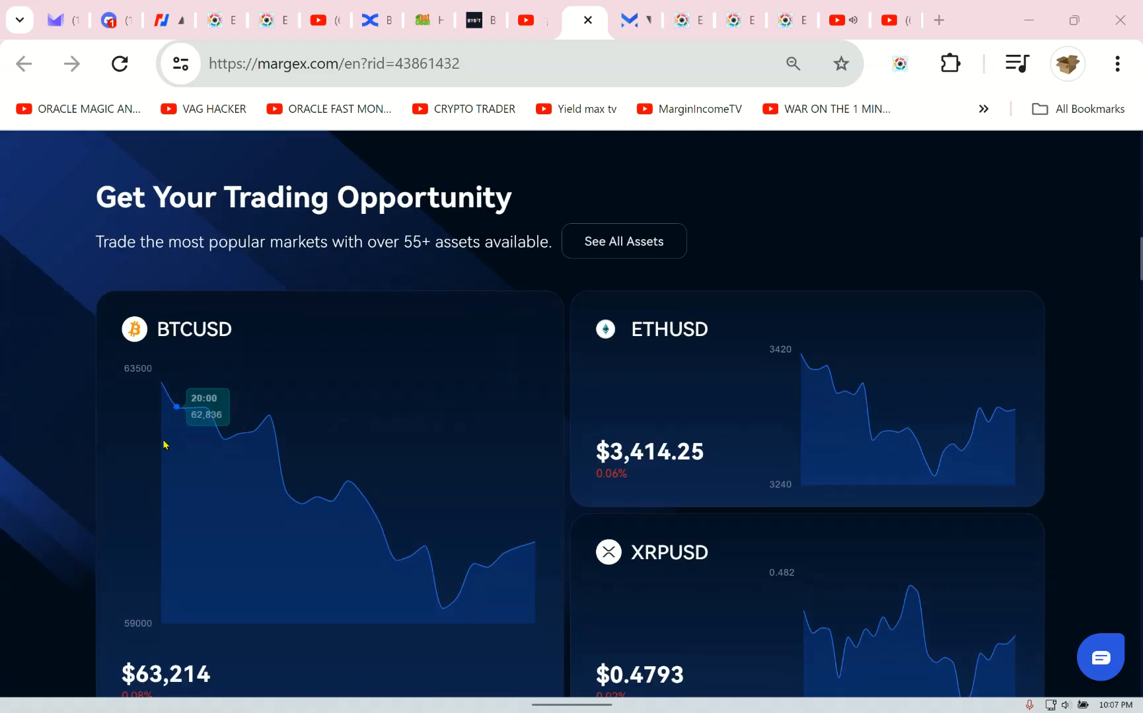
pyautogui.scroll(-3)
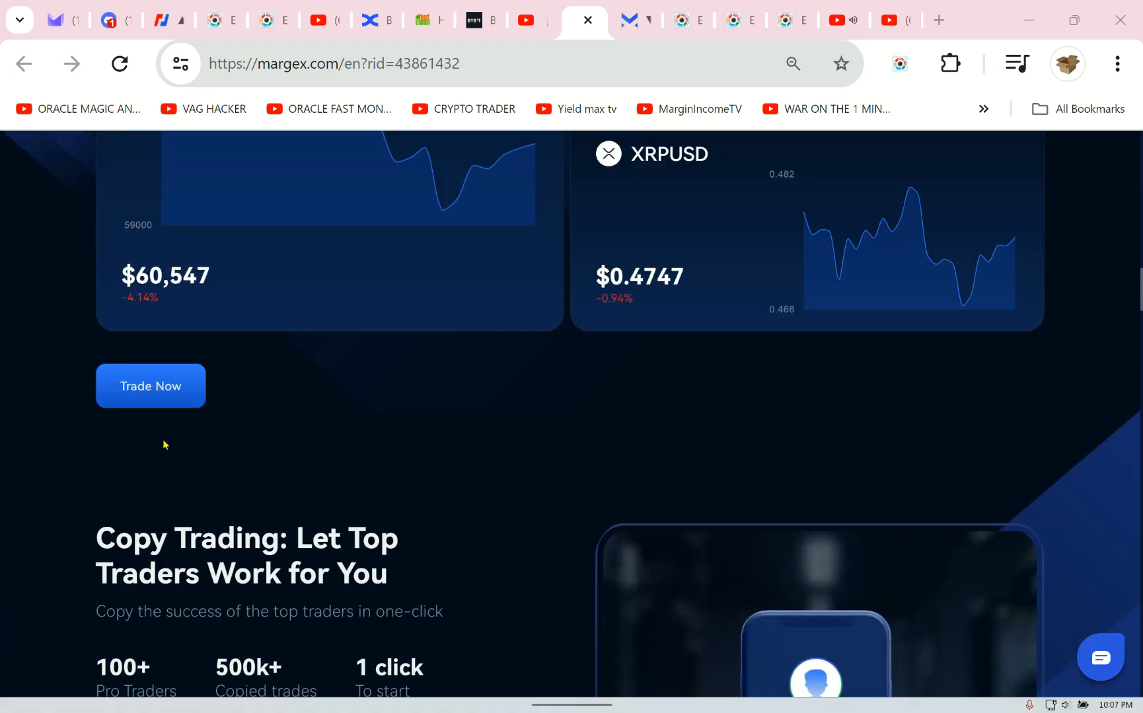
pyautogui.scroll(-3)
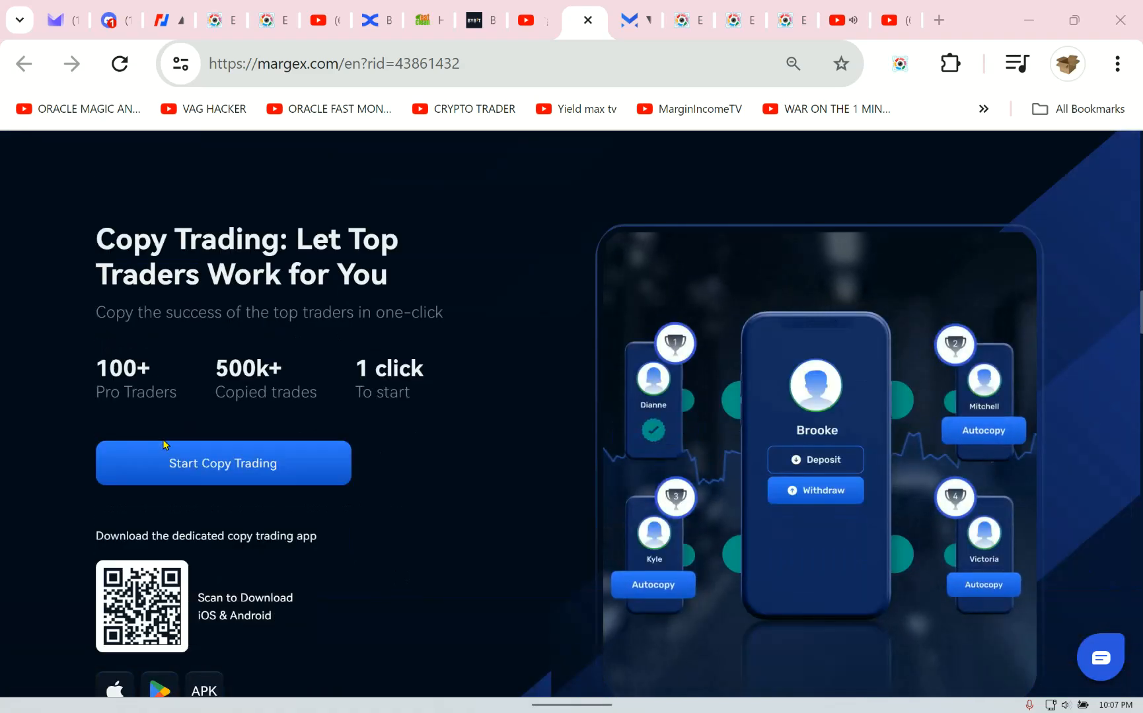
pyautogui.scroll(-3)
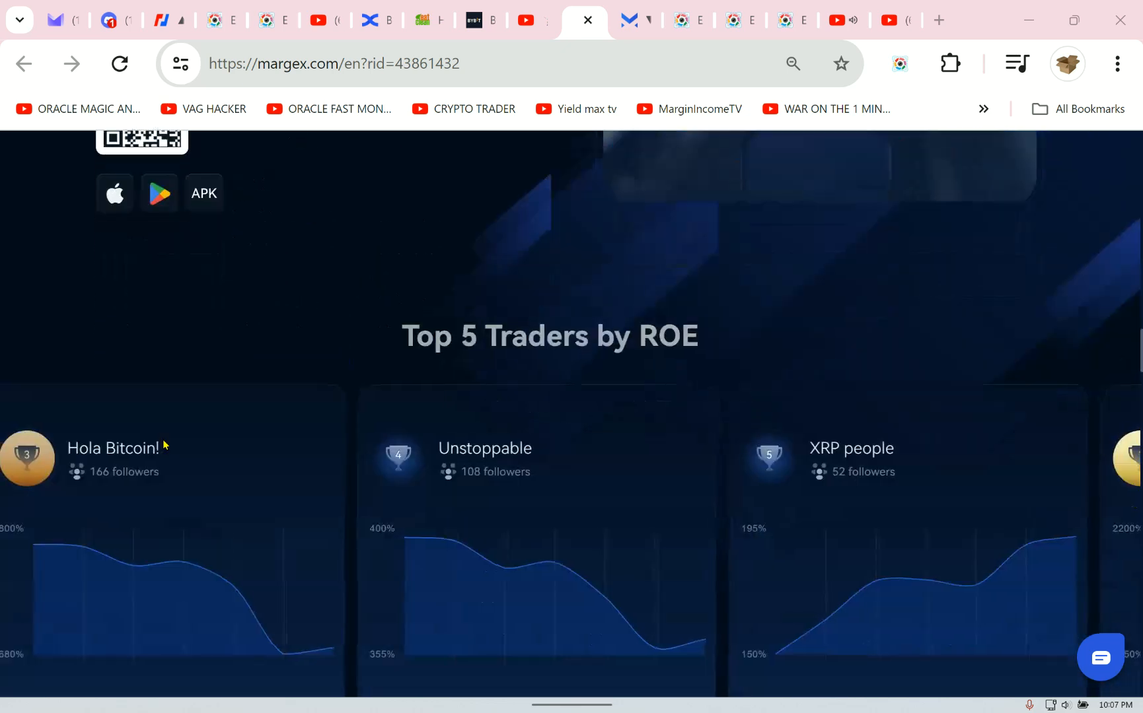
pyautogui.scroll(-3)
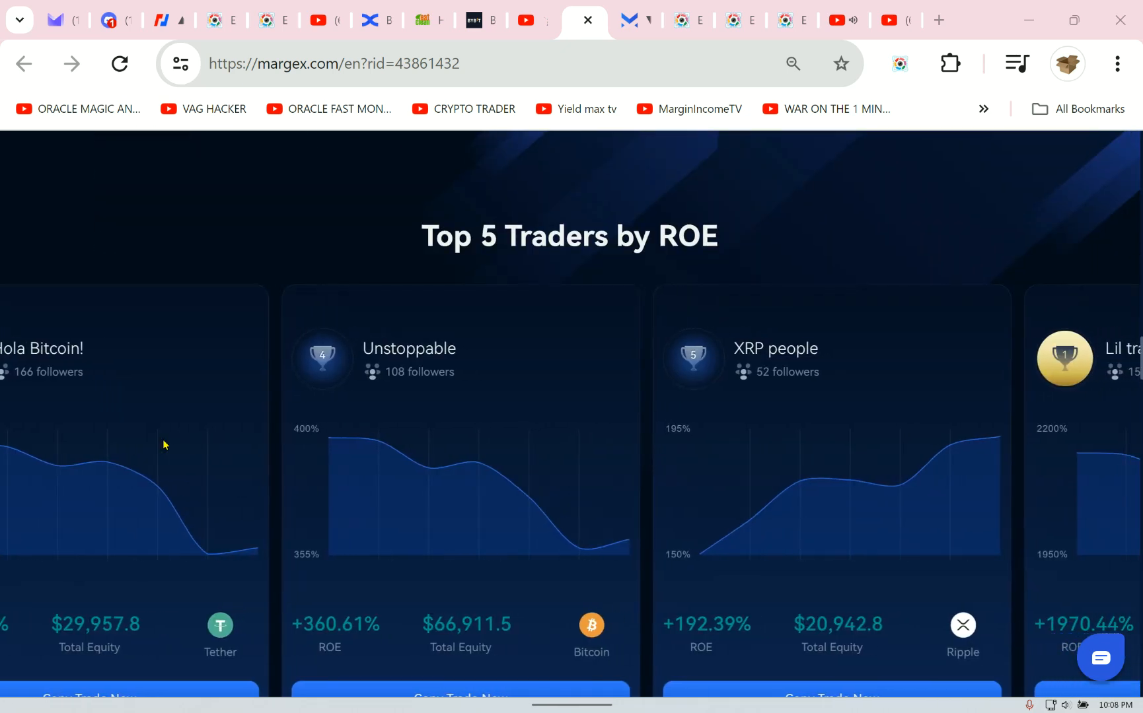
pyautogui.scroll(-3)
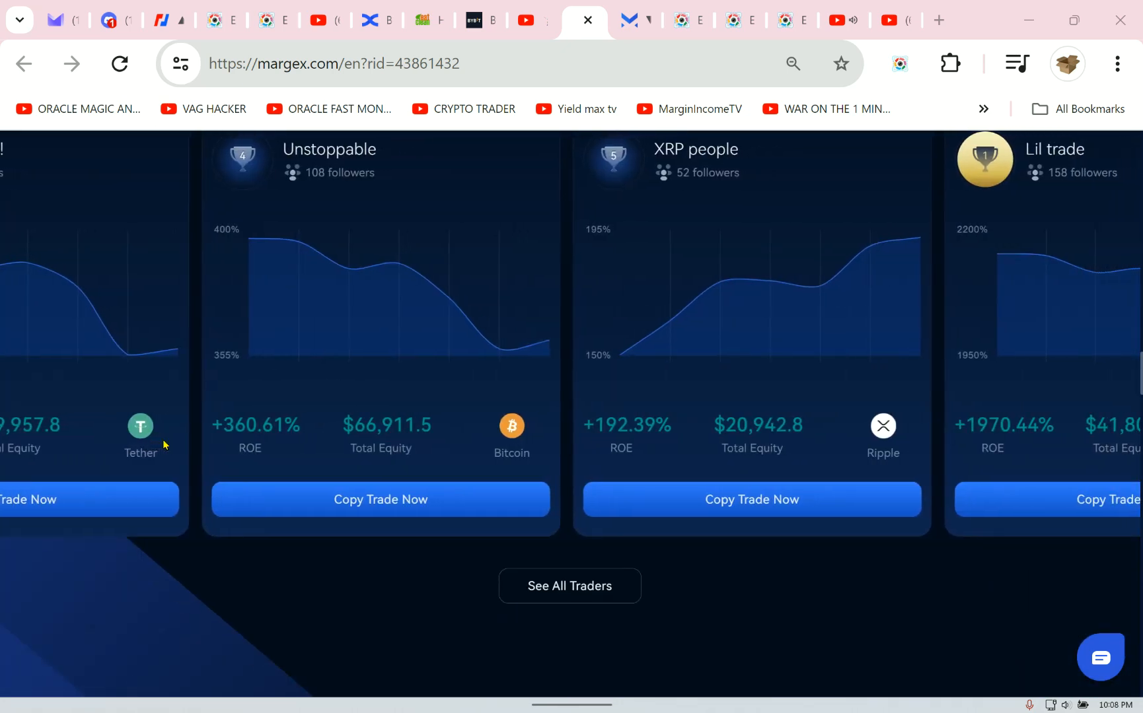
pyautogui.scroll(-3)
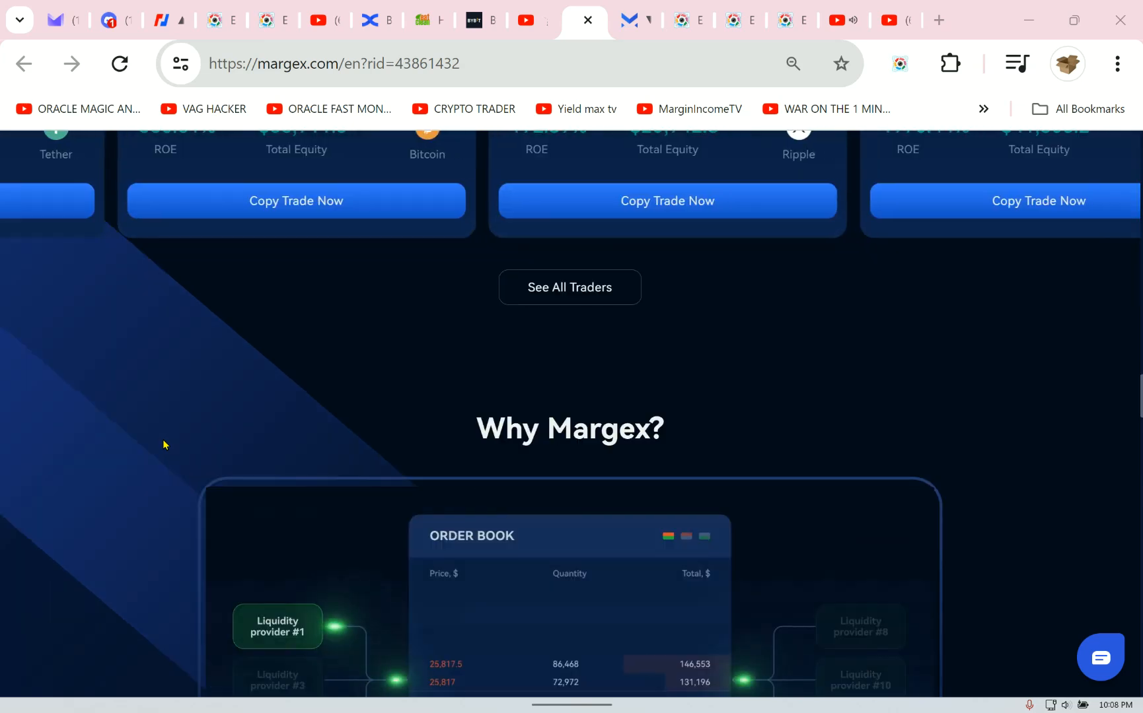
pyautogui.scroll(-3)
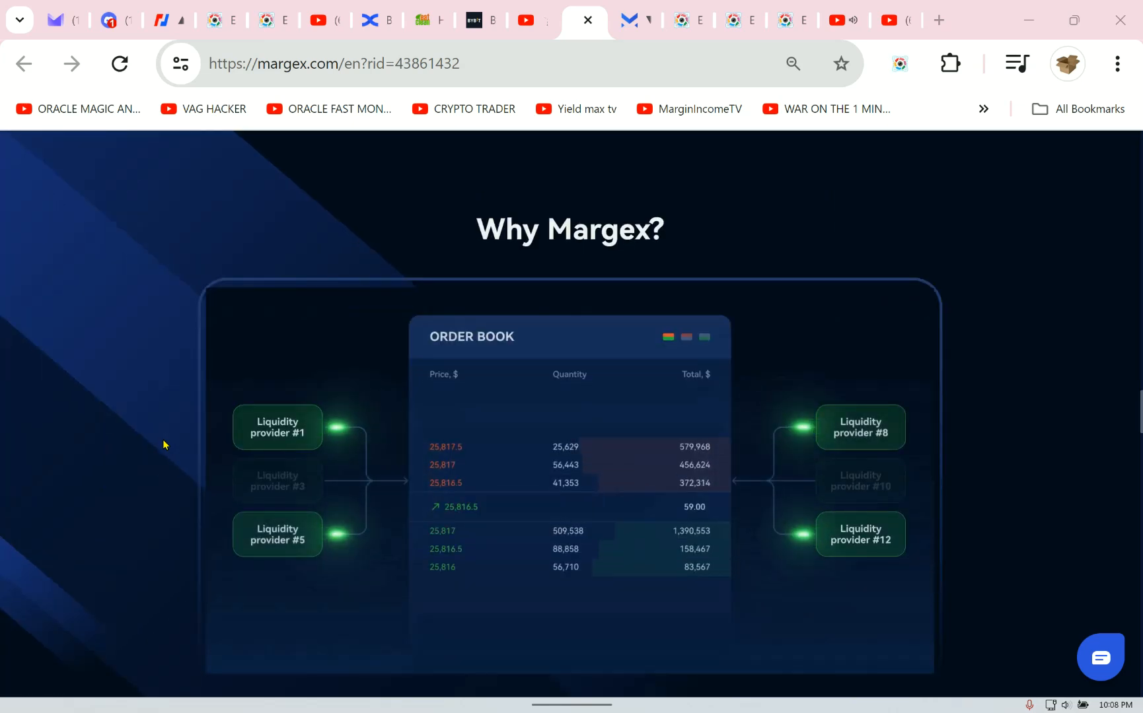
pyautogui.scroll(-3)
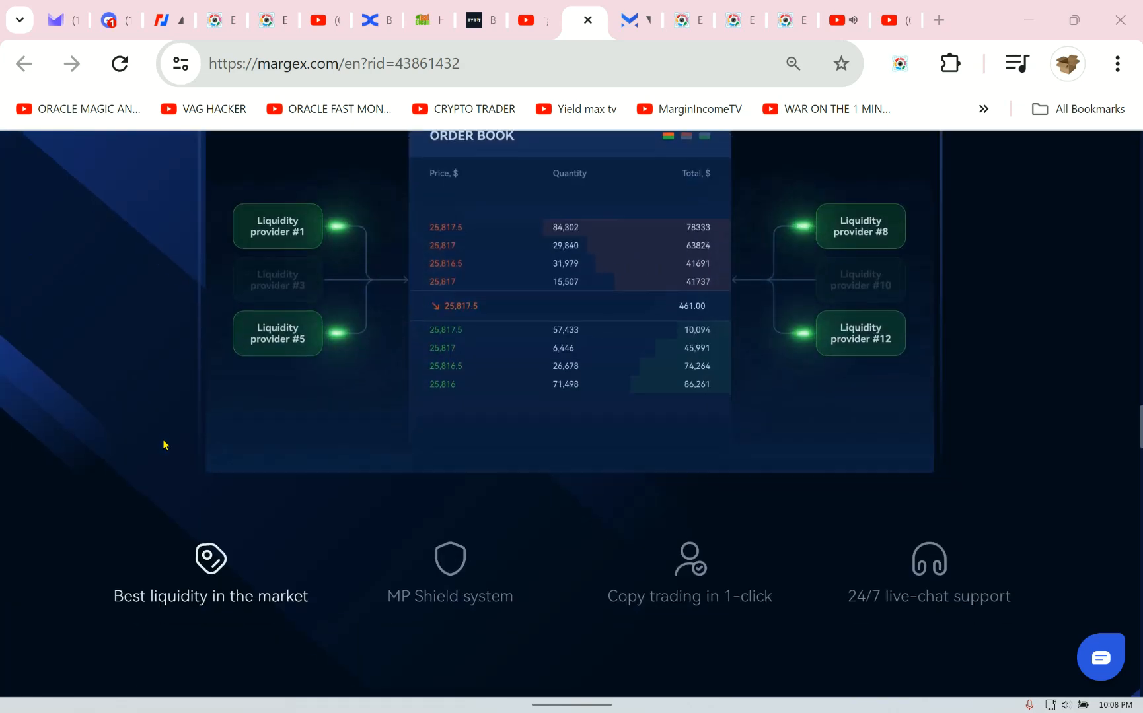
pyautogui.scroll(-3)
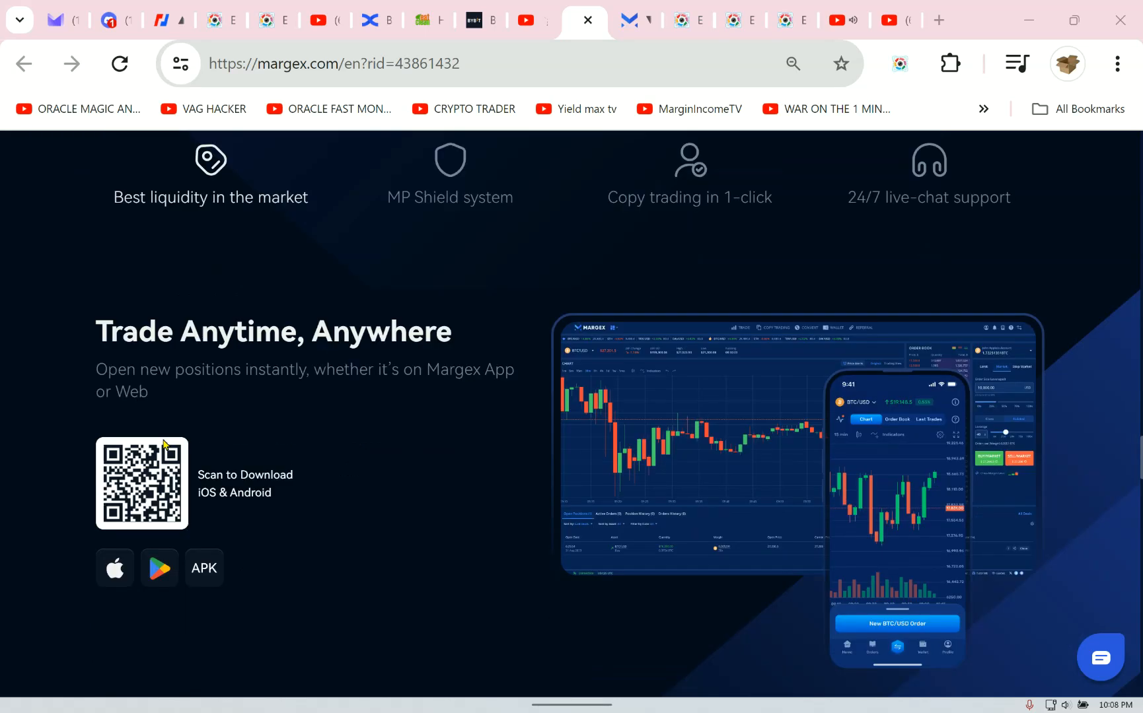
pyautogui.scroll(-3)
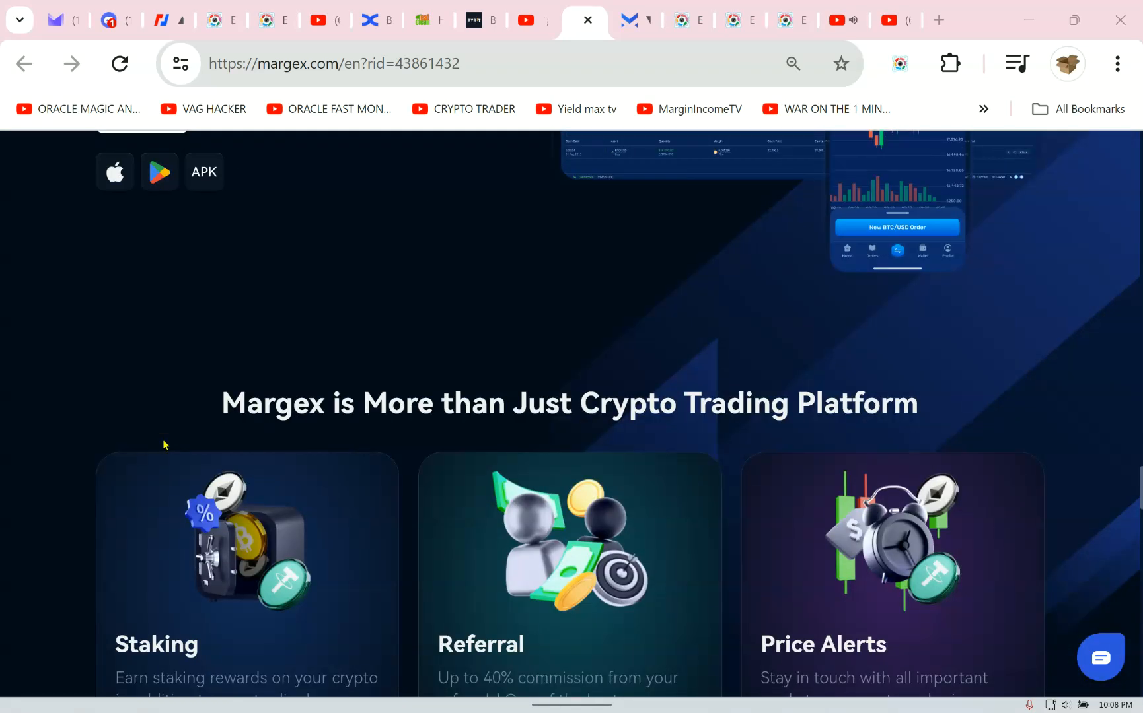
pyautogui.scroll(-3)
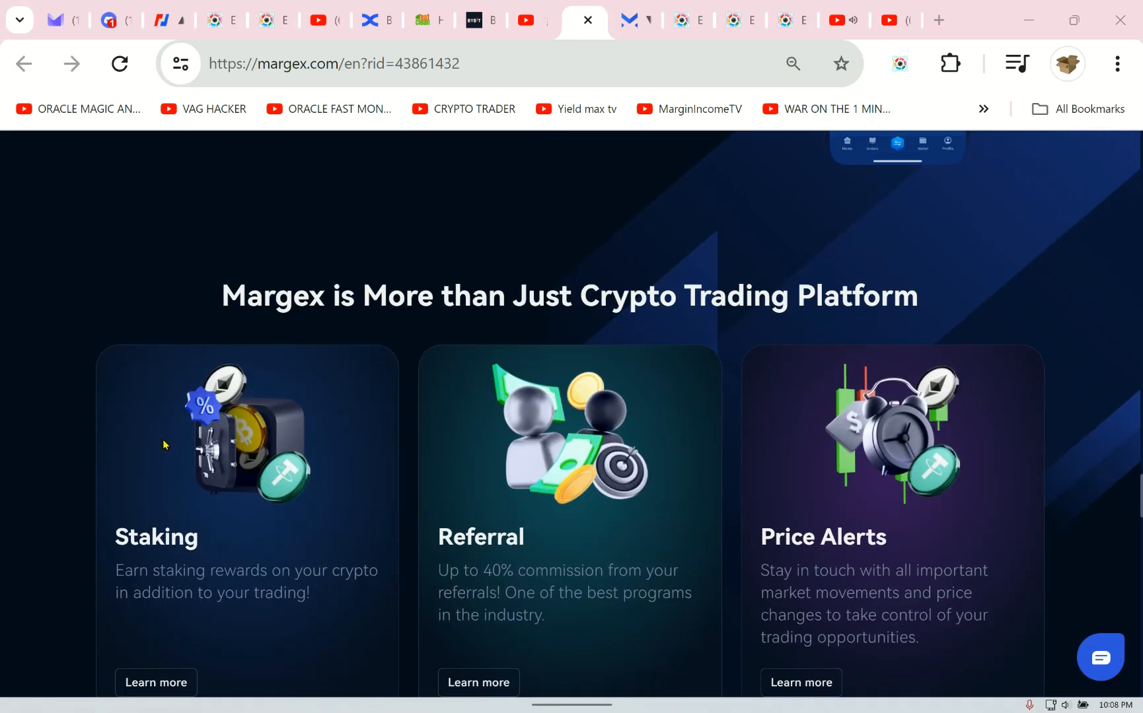
pyautogui.scroll(-3)
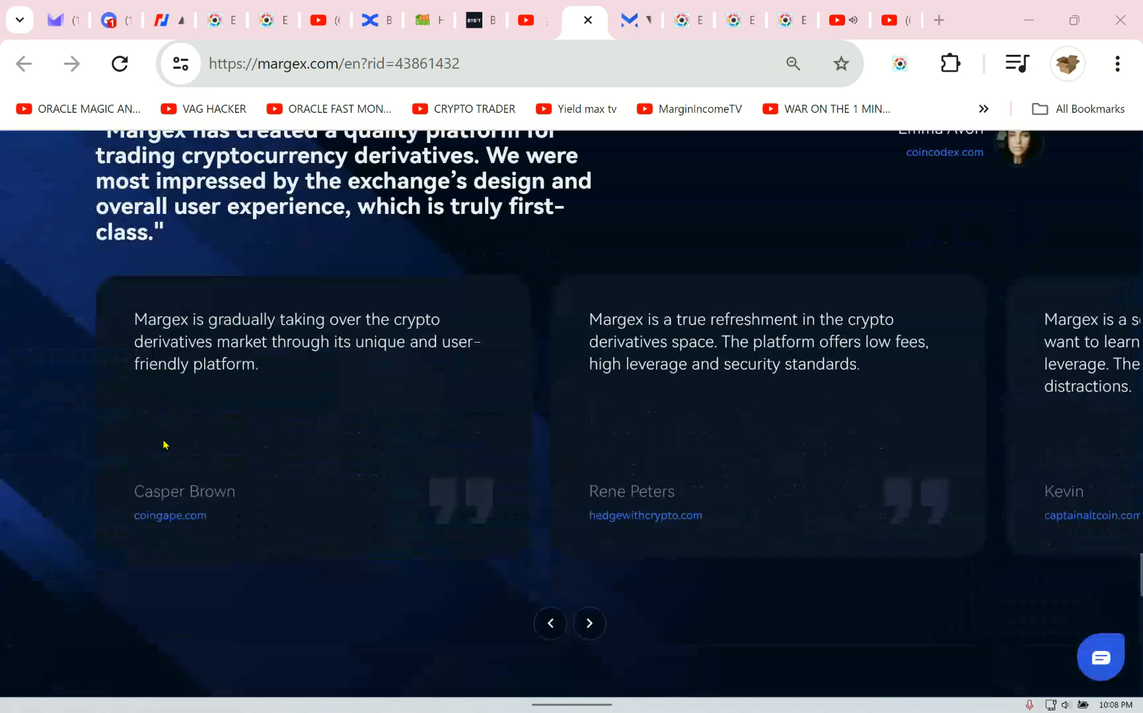
pyautogui.scroll(-3)
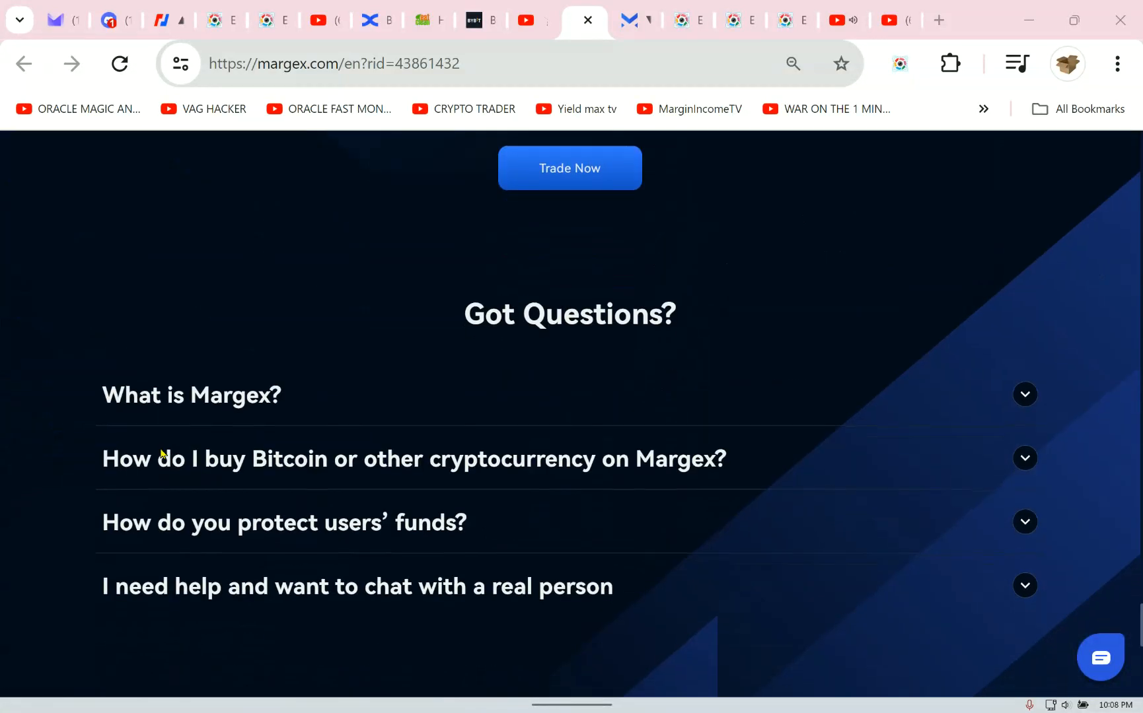
pyautogui.scroll(-3)
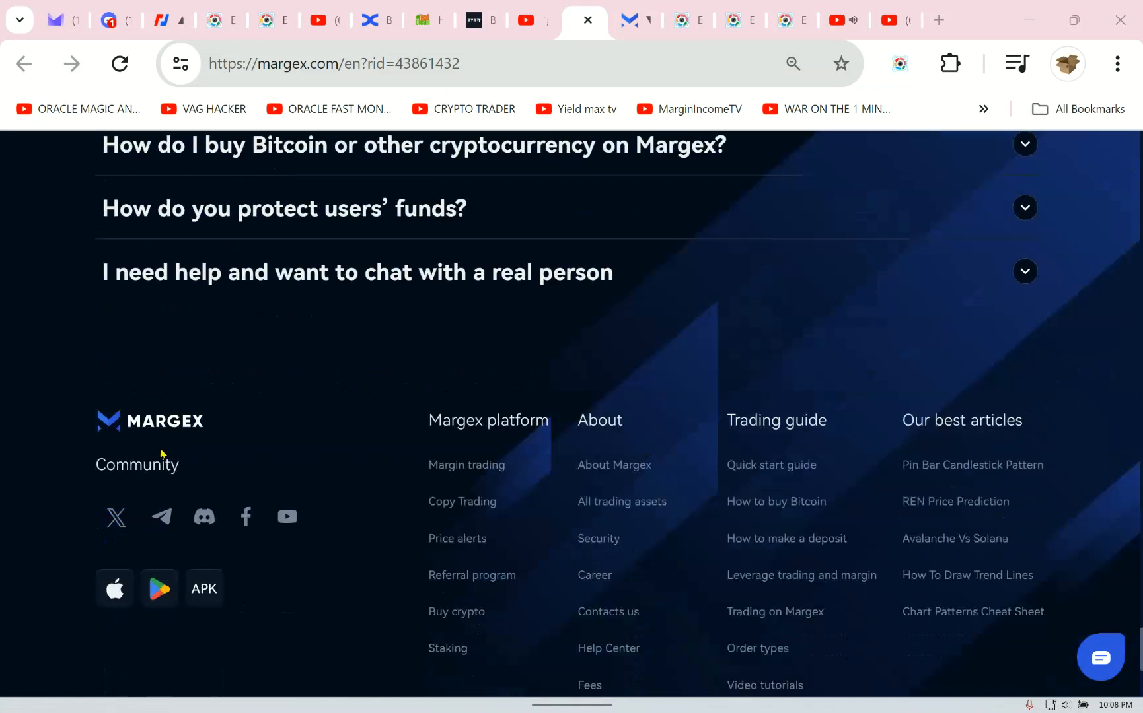
pyautogui.scroll(3)
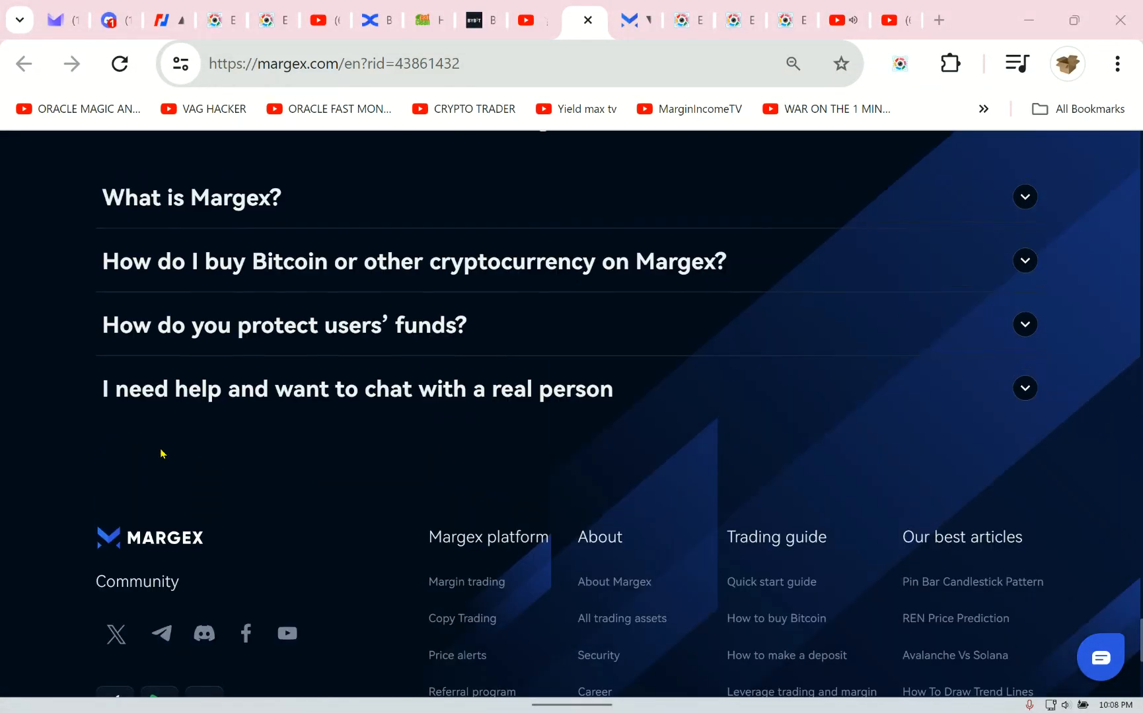
pyautogui.moveTo(1019, 256)
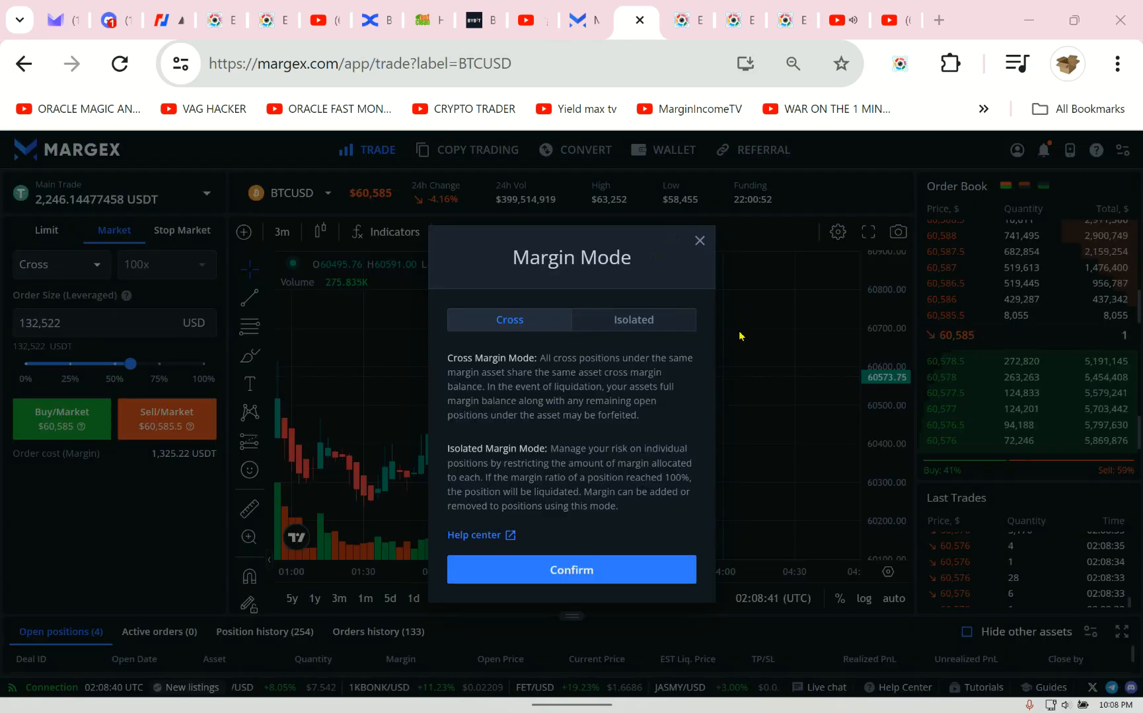
# - Confirm Isolated margin for BTCUSD and set the leverage slider to the maximum 100x
pyautogui.click(631, 320)
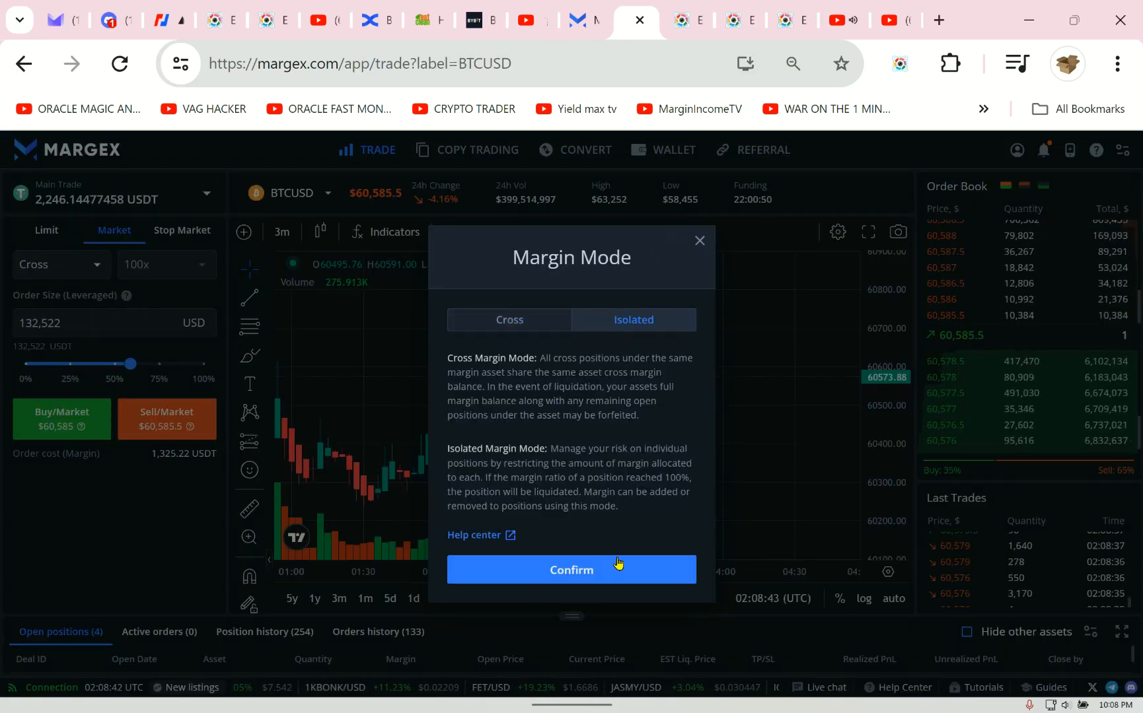
pyautogui.click(571, 569)
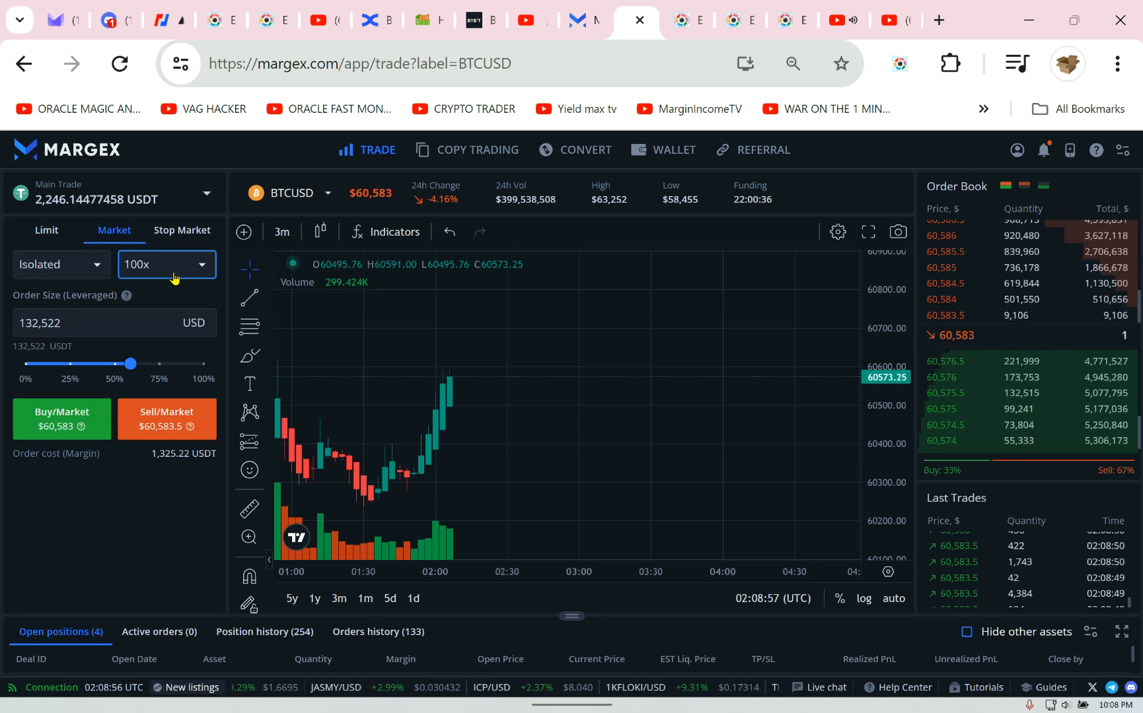
pyautogui.click(165, 264)
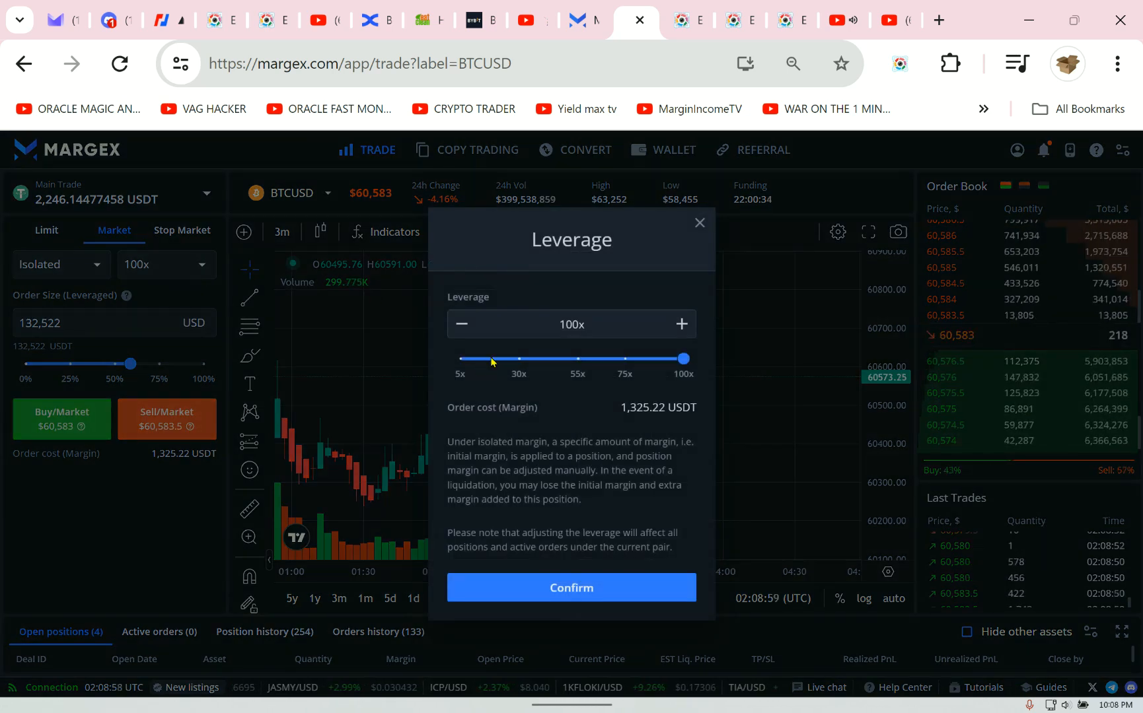
pyautogui.moveTo(682, 358); pyautogui.dragTo(482, 358)
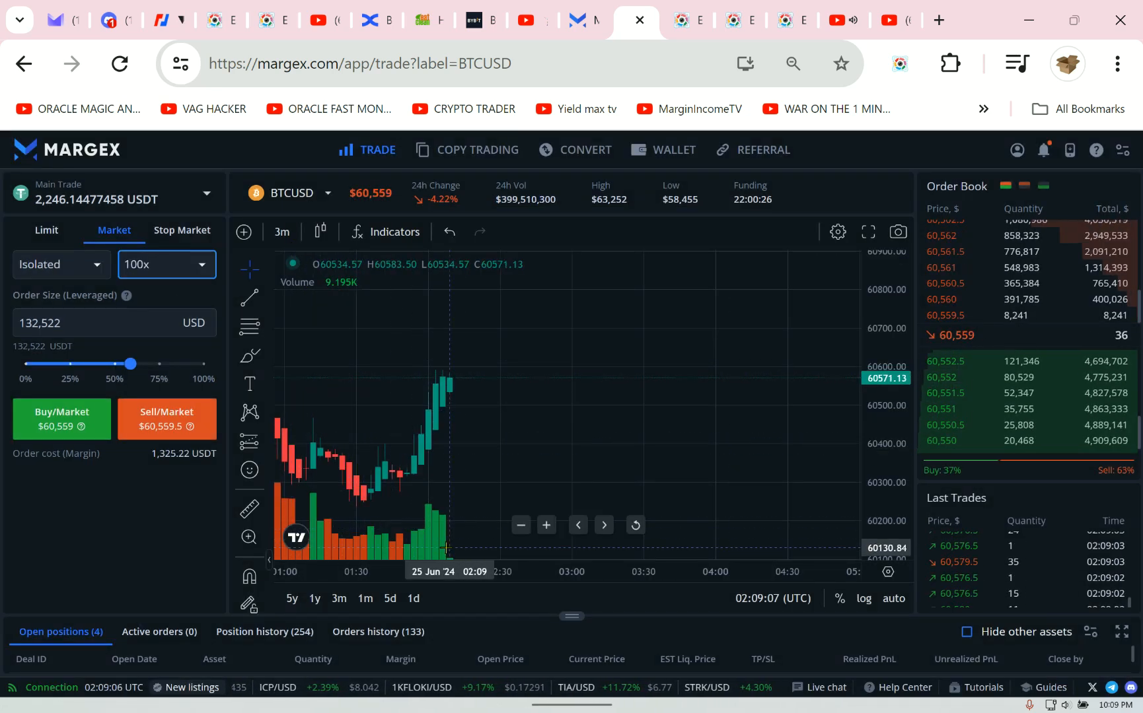
pyautogui.click(153, 264)
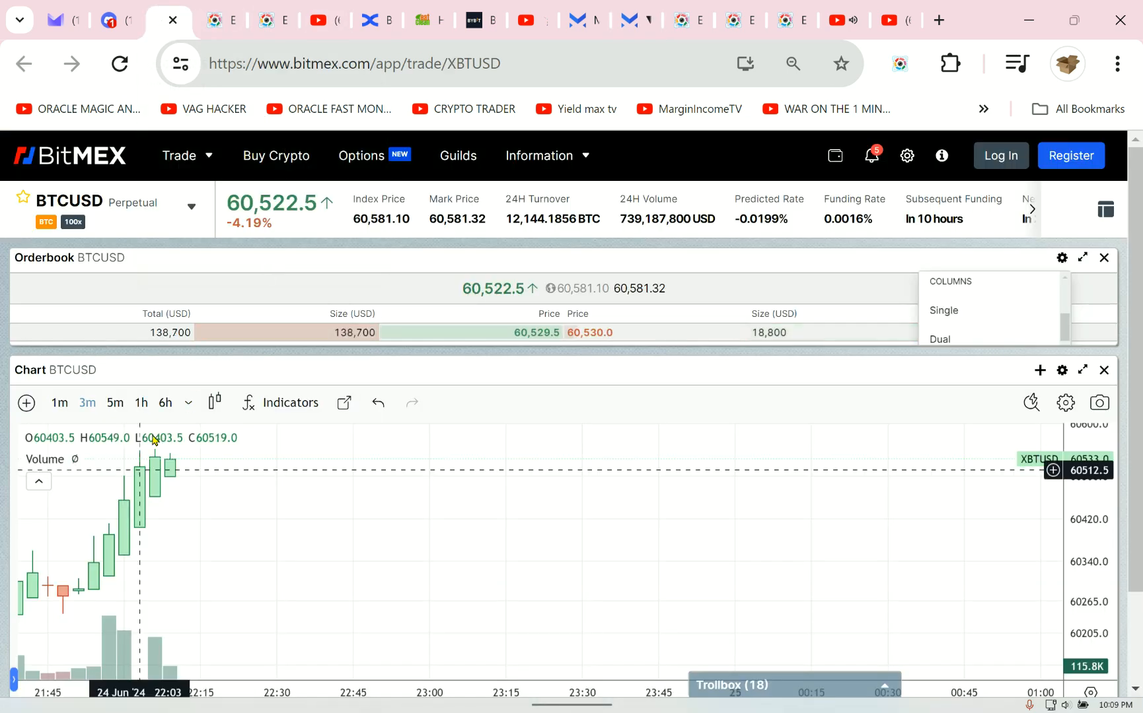
# - Show the BitMEX BTCUSD chart on the 6h candle interval
pyautogui.click(165, 403)
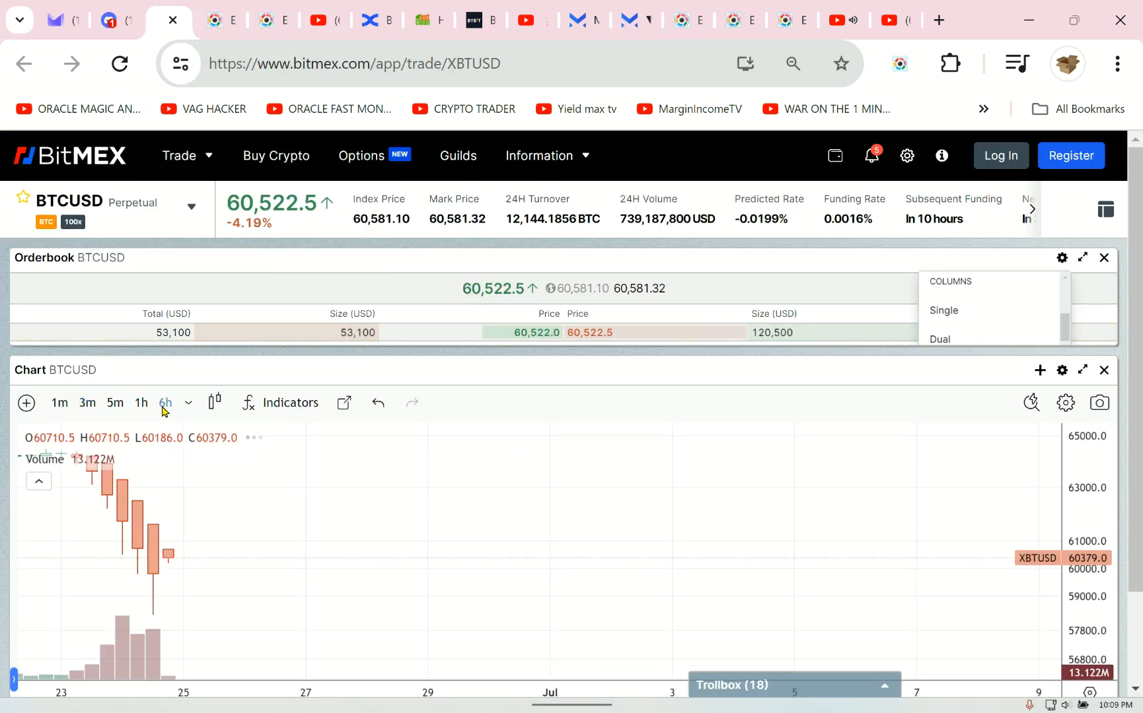
pyautogui.click(140, 403)
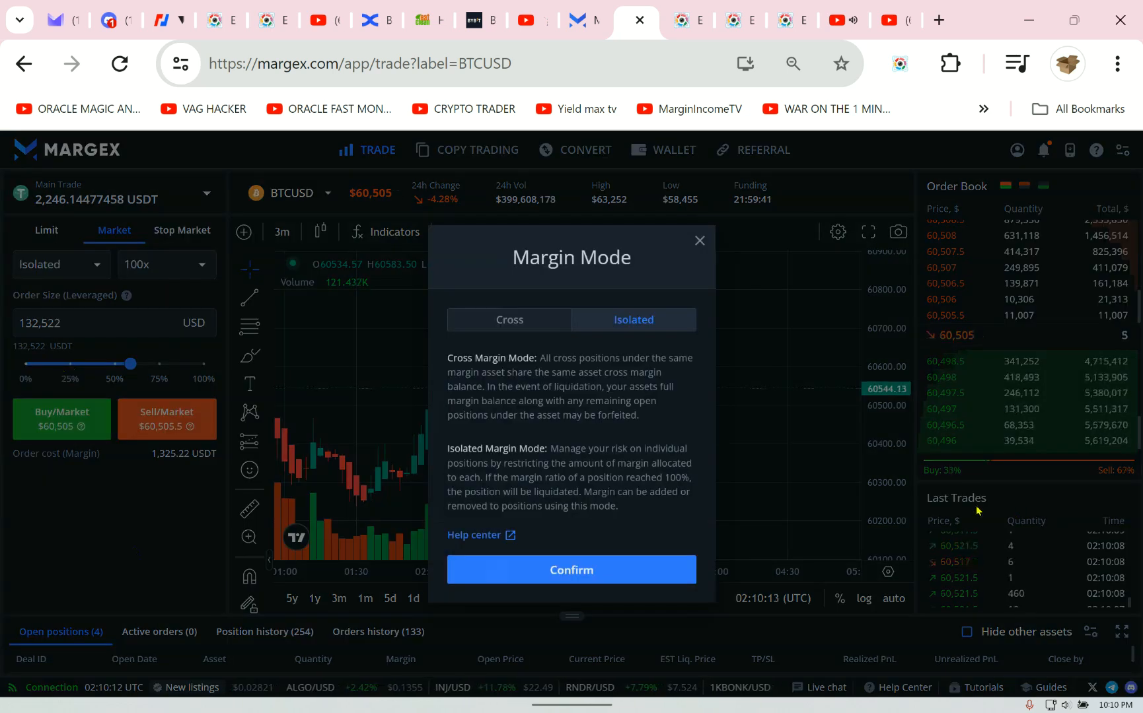
# - Confirm Cross margin, size the order to 75% (161,722 USD) and sell BTCUSD at market
pyautogui.click(509, 319)
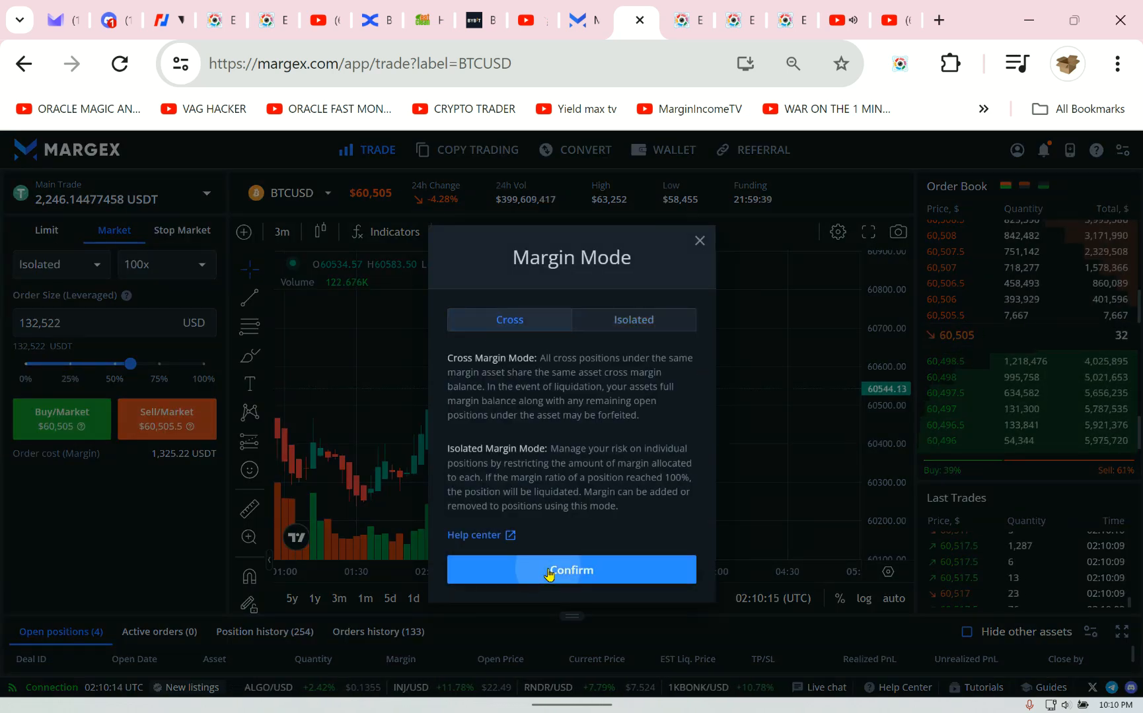
pyautogui.click(571, 569)
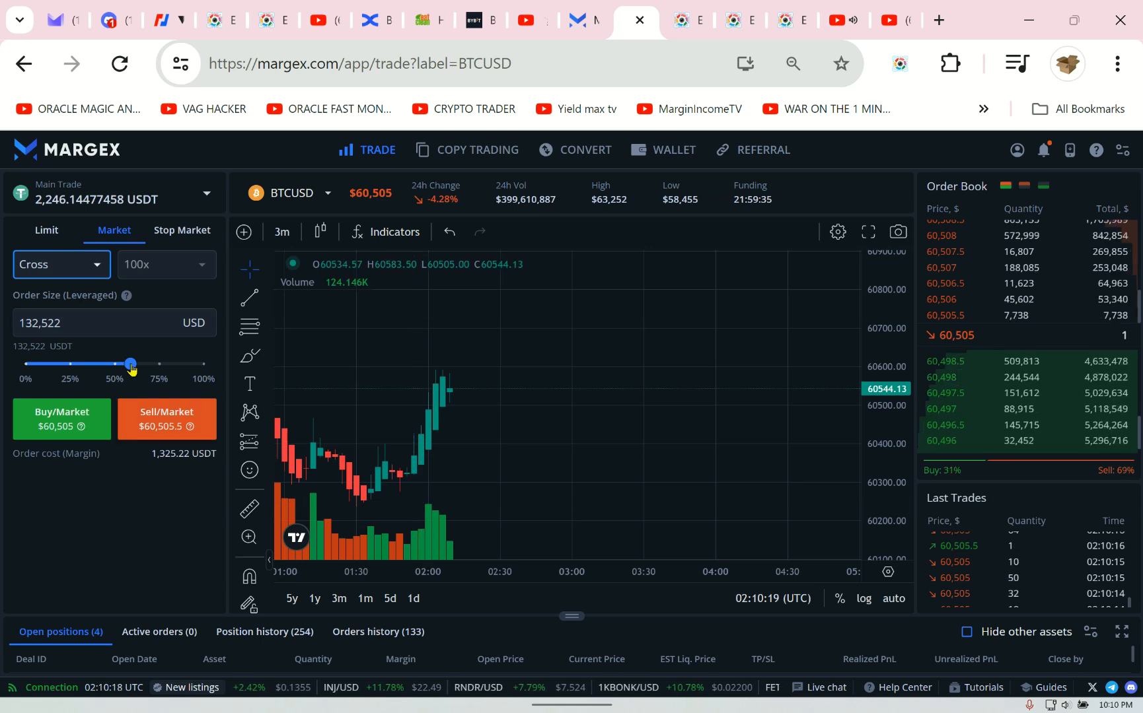
pyautogui.moveTo(131, 364); pyautogui.dragTo(150, 365)
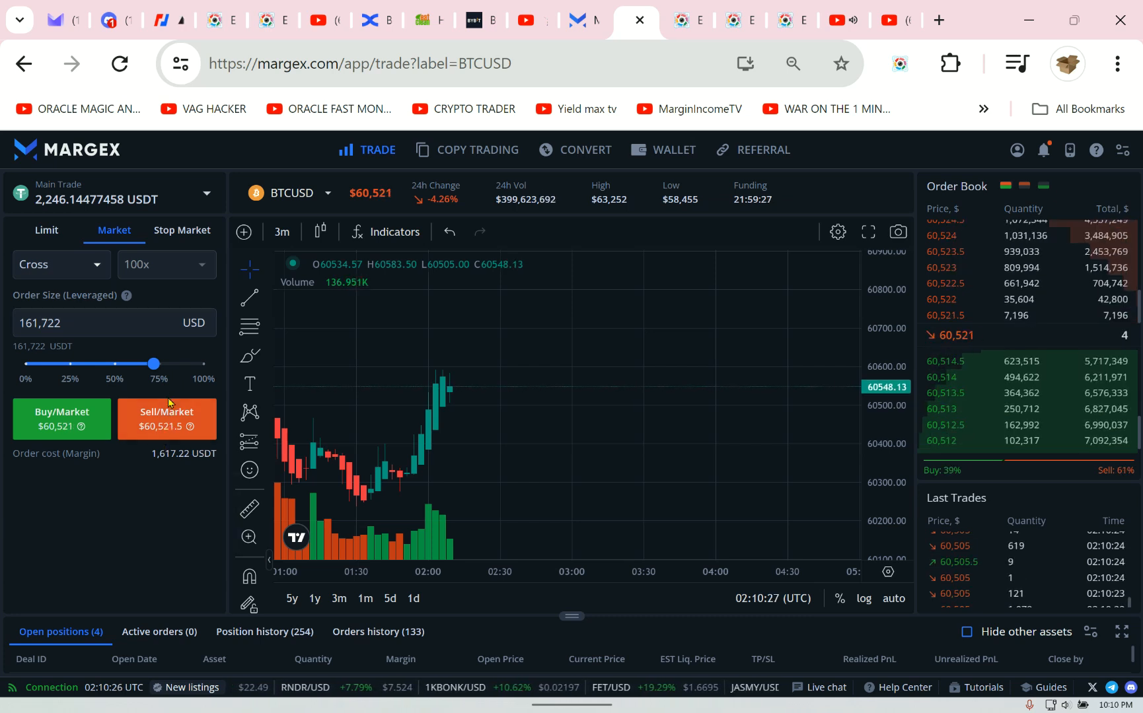
pyautogui.click(166, 418)
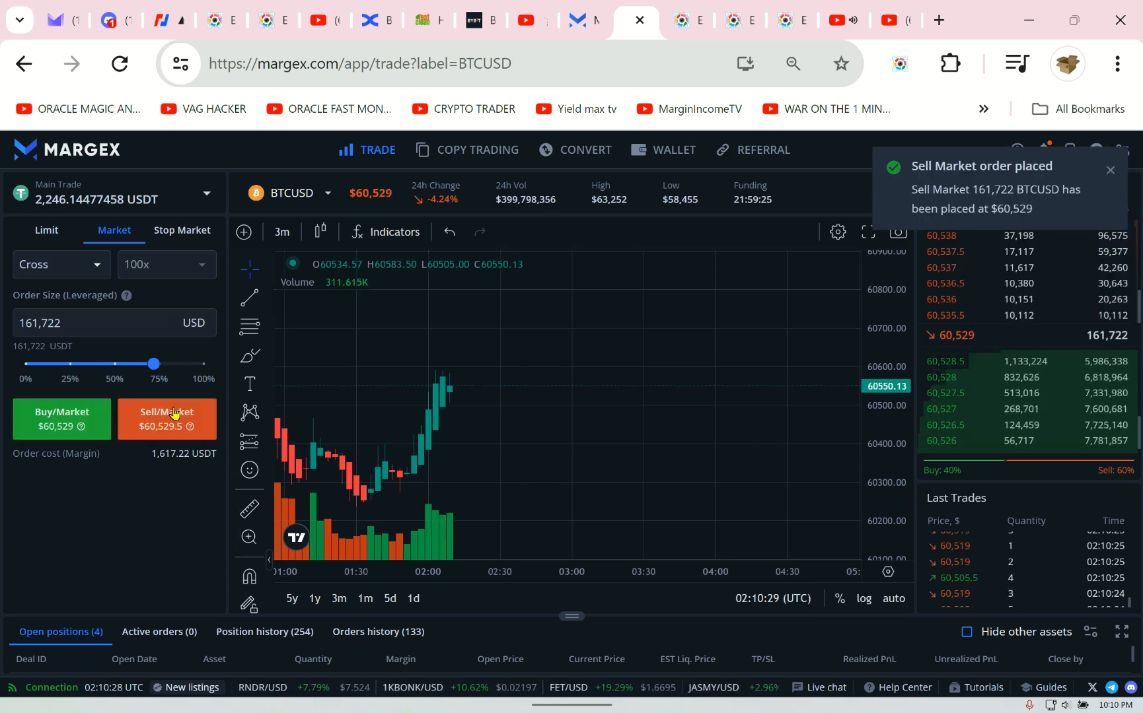